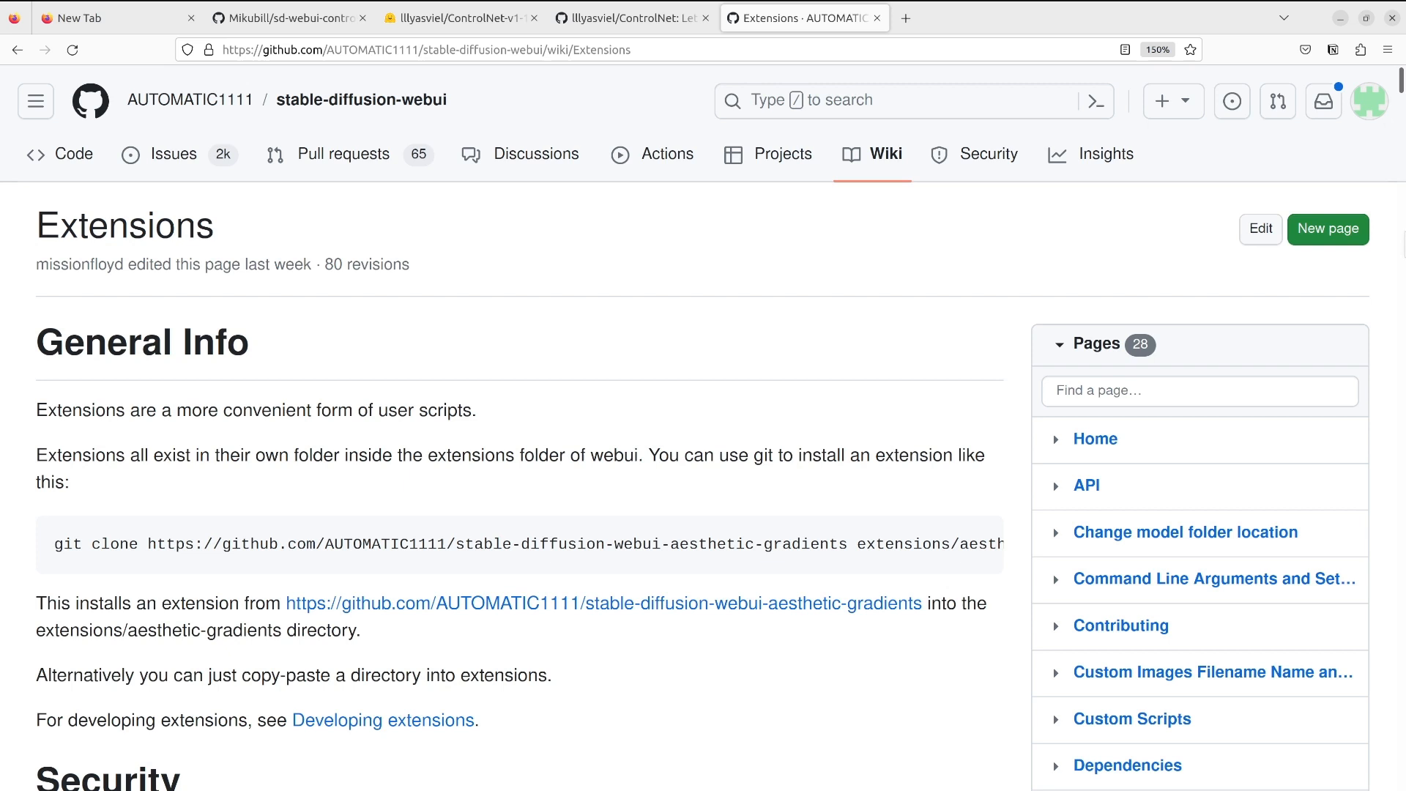
mouse_move(591, 366)
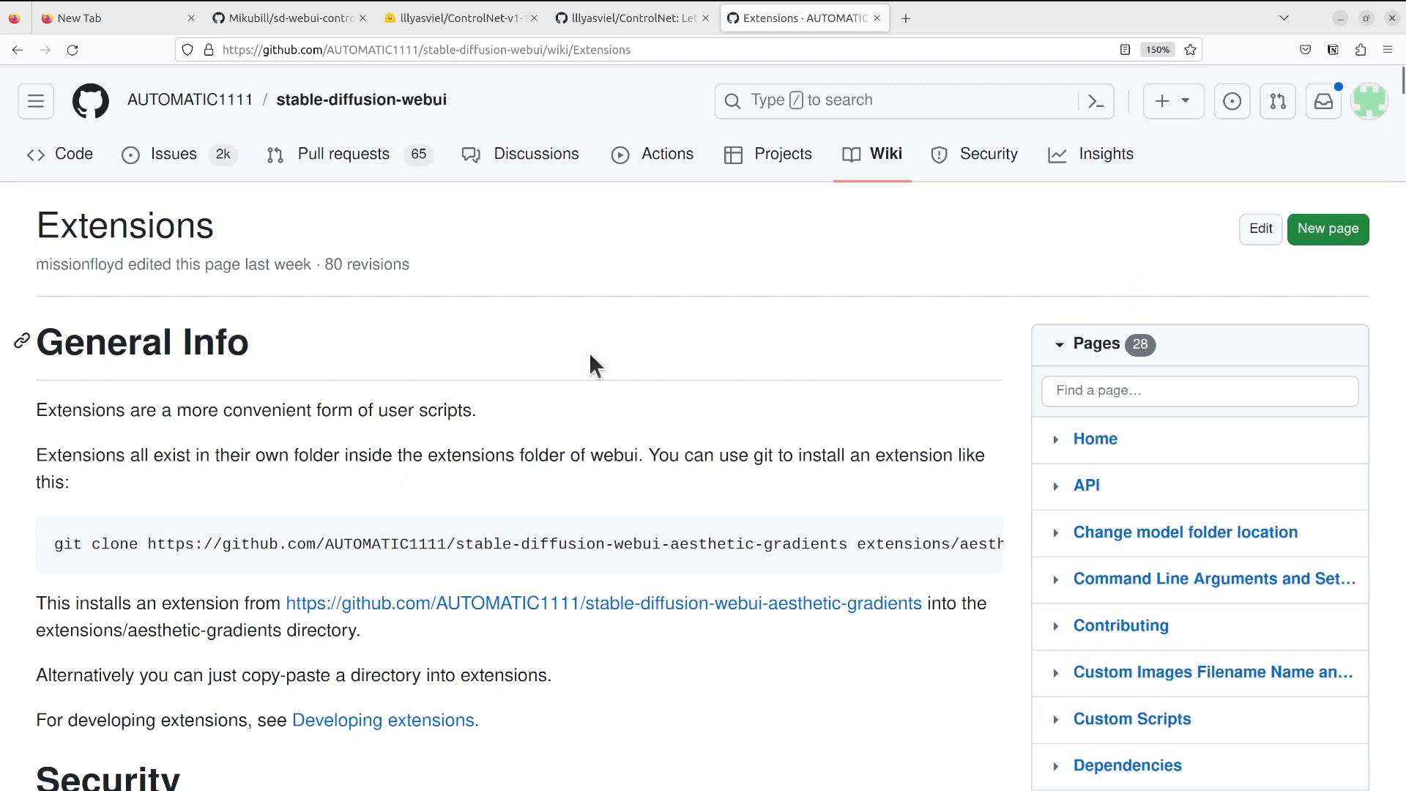
mouse_move(971, 224)
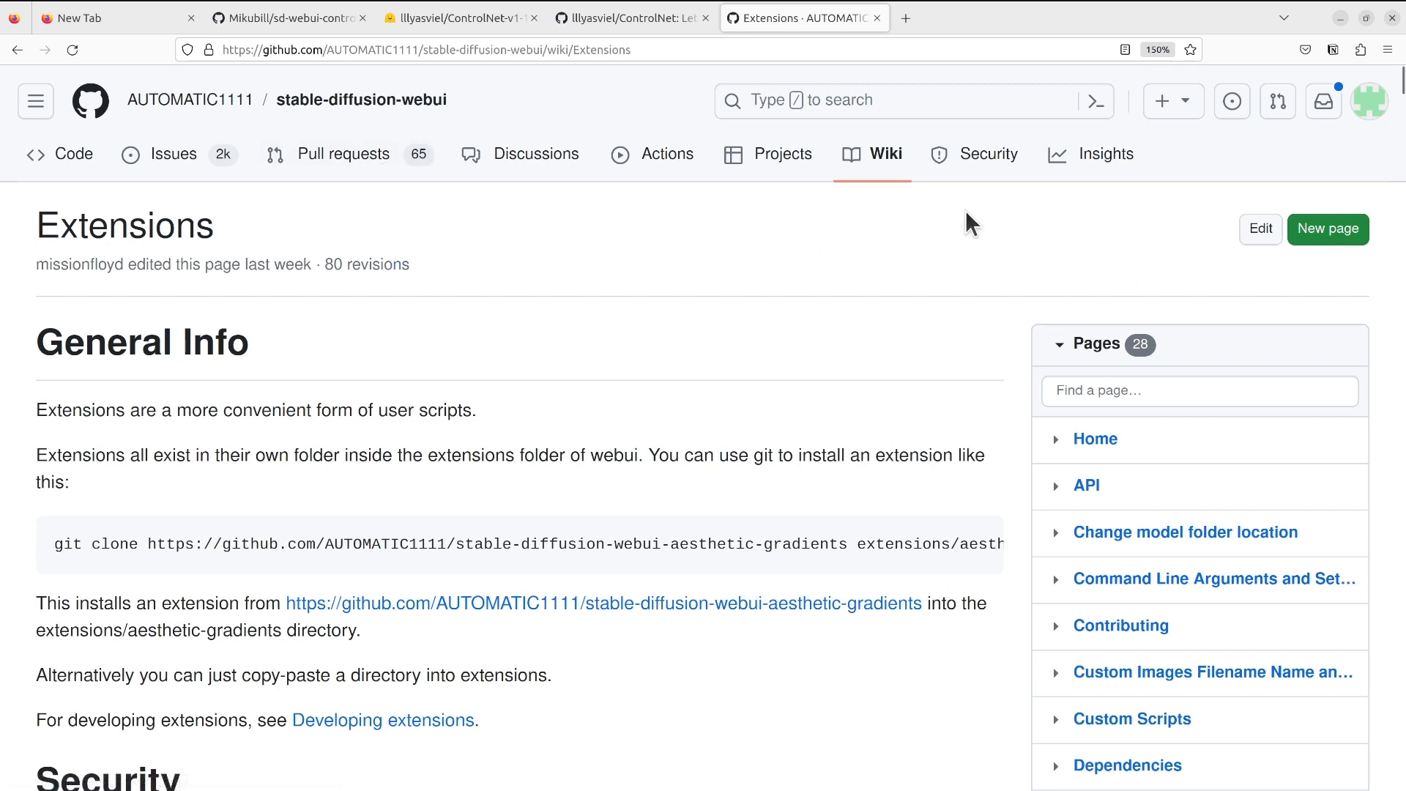
mouse_move(858, 373)
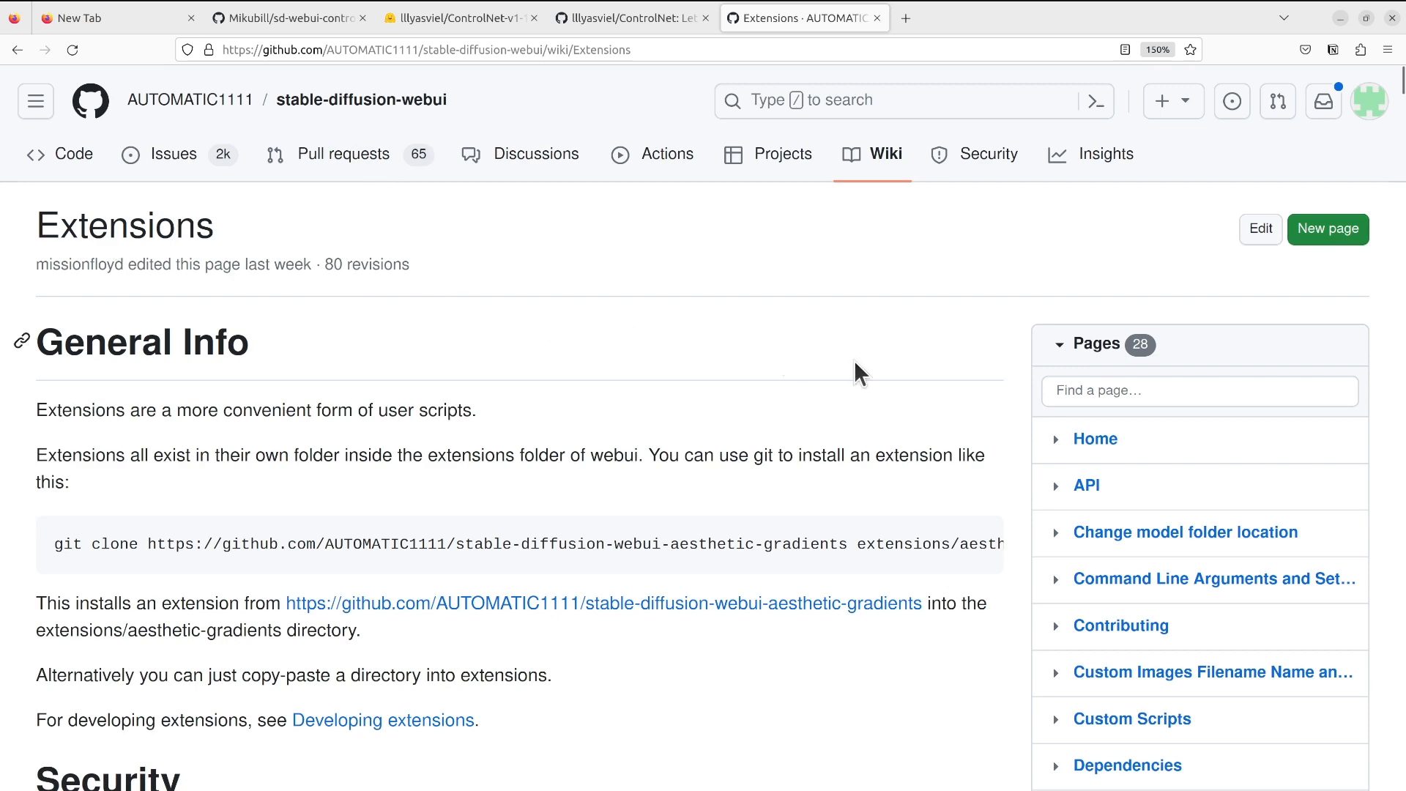
- Switch to the Mikubill/sd-webui-controlnet GitHub repository and scroll its file list
scroll(down, 3)
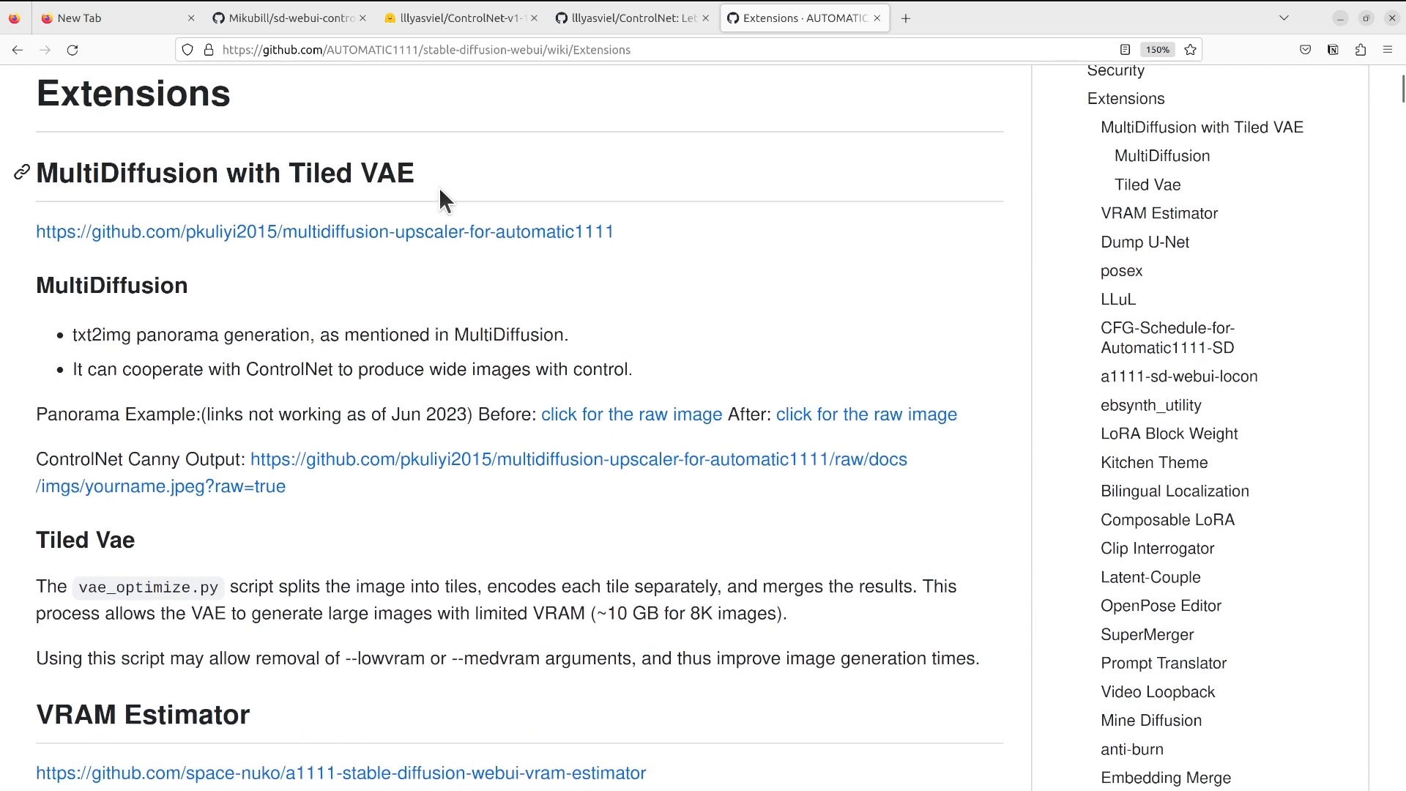
mouse_move(800, 350)
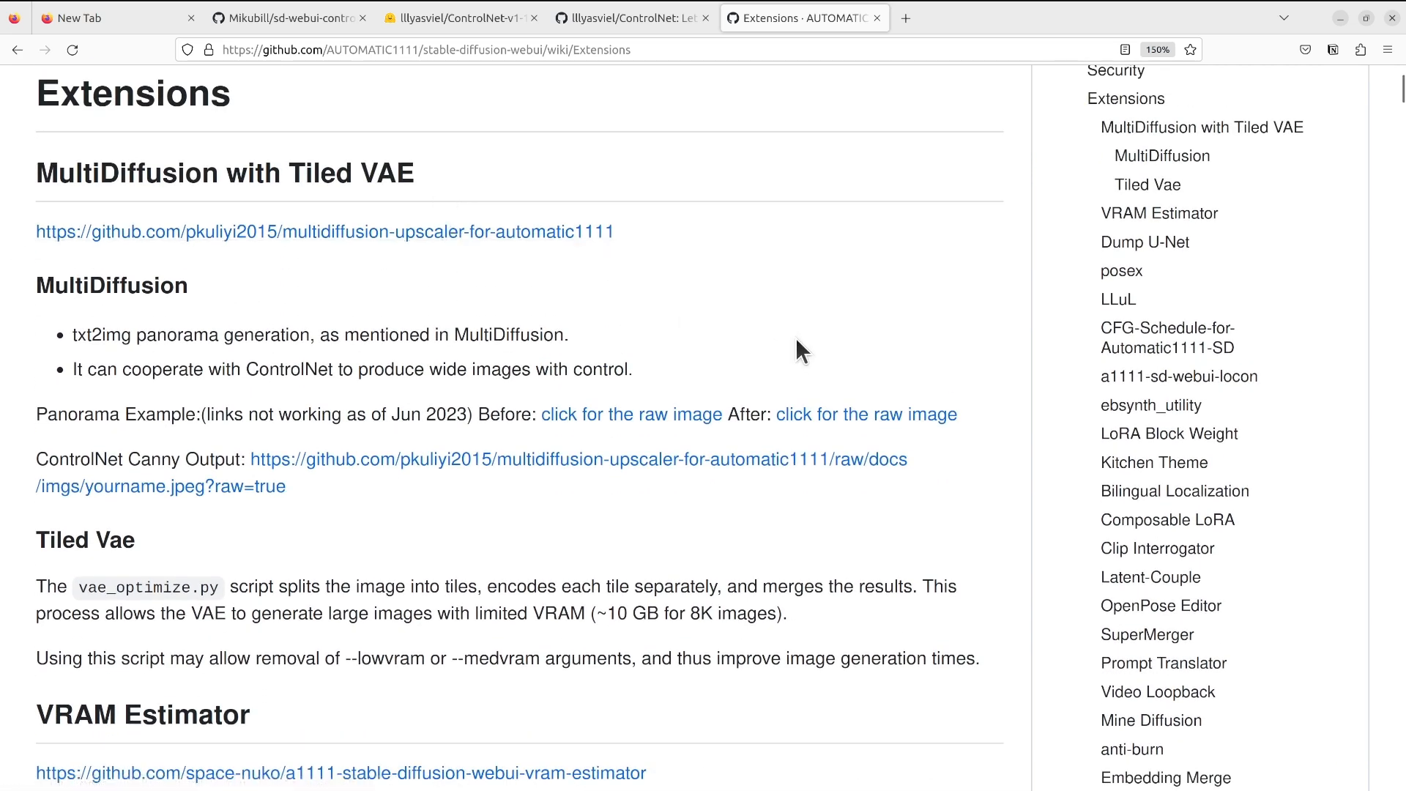
scroll(up, 3)
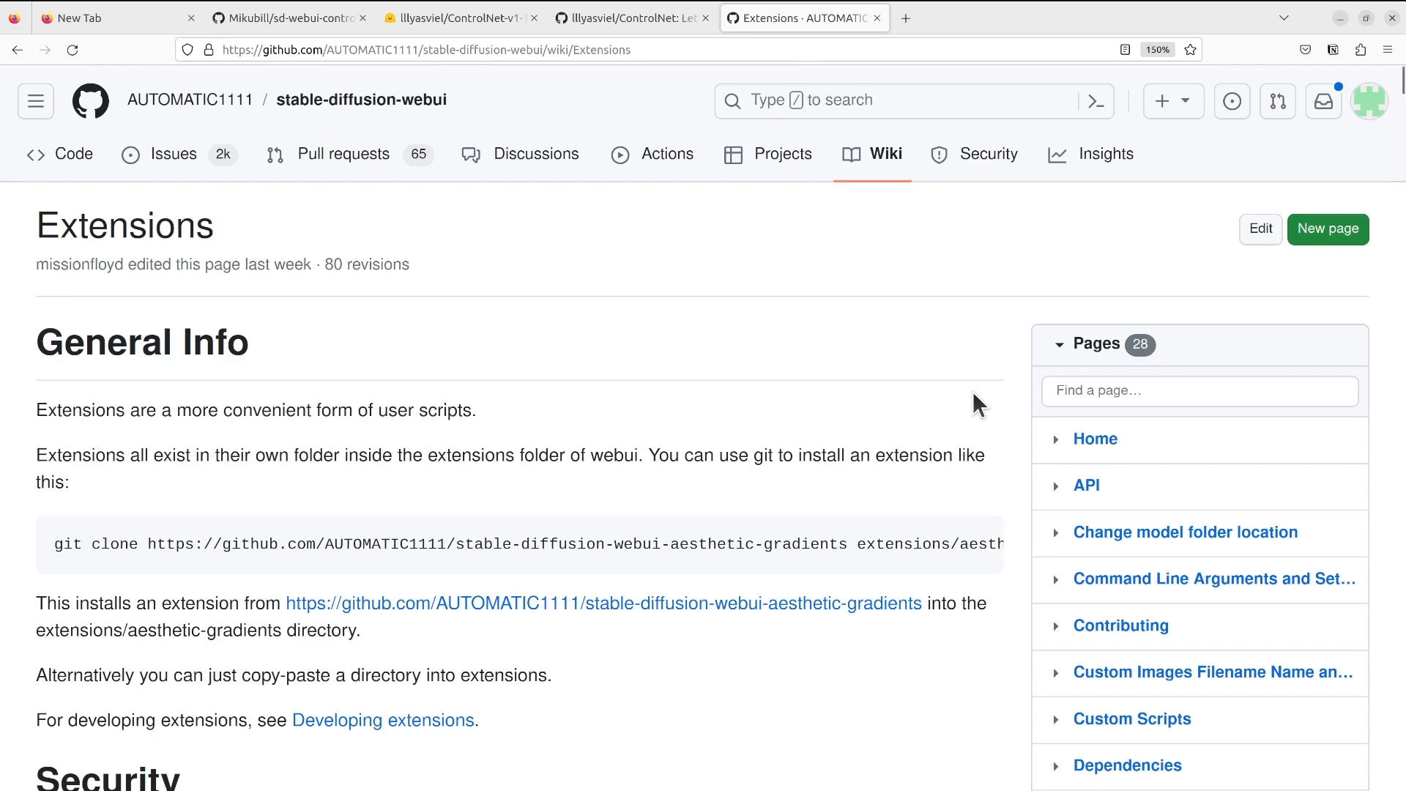
mouse_move(633, 398)
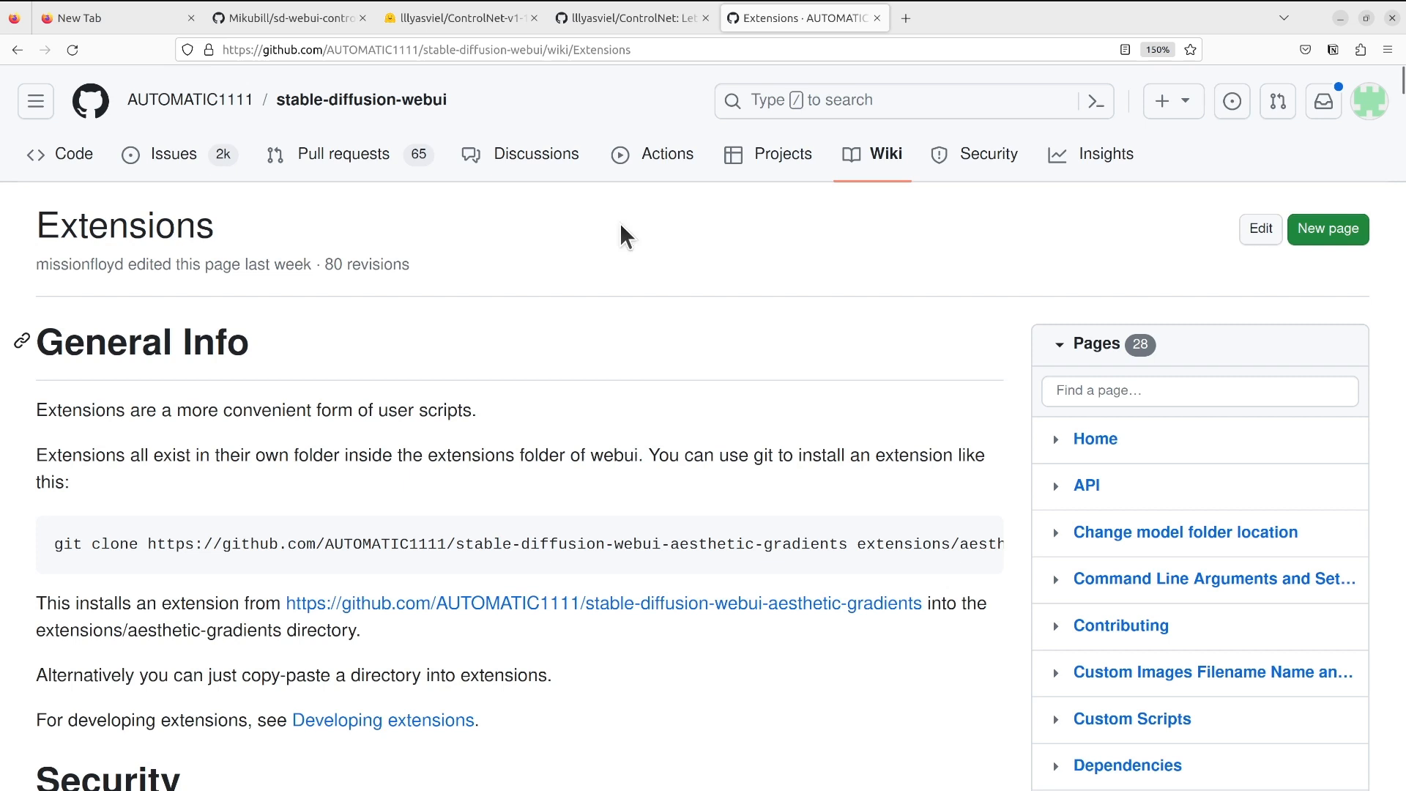
mouse_move(524, 333)
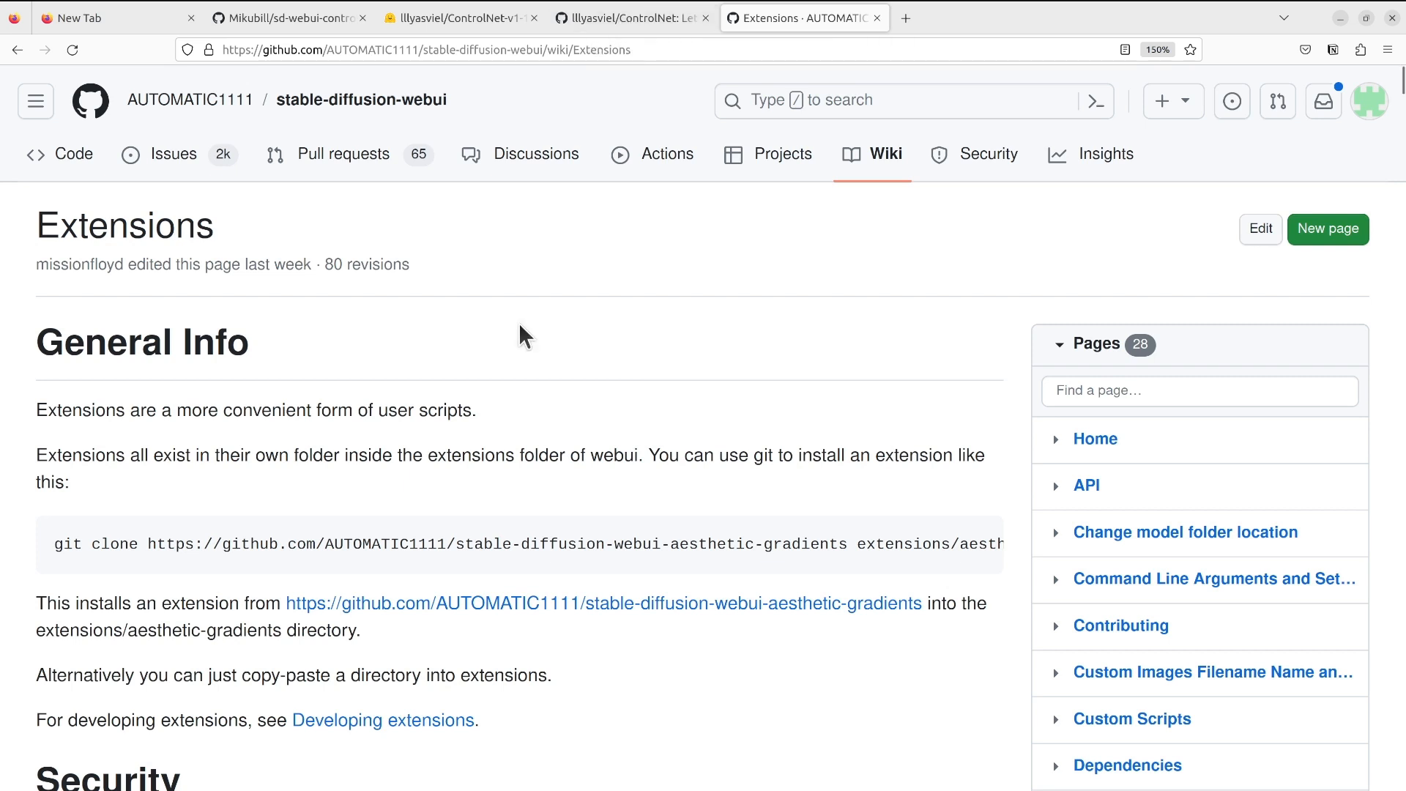
click(628, 18)
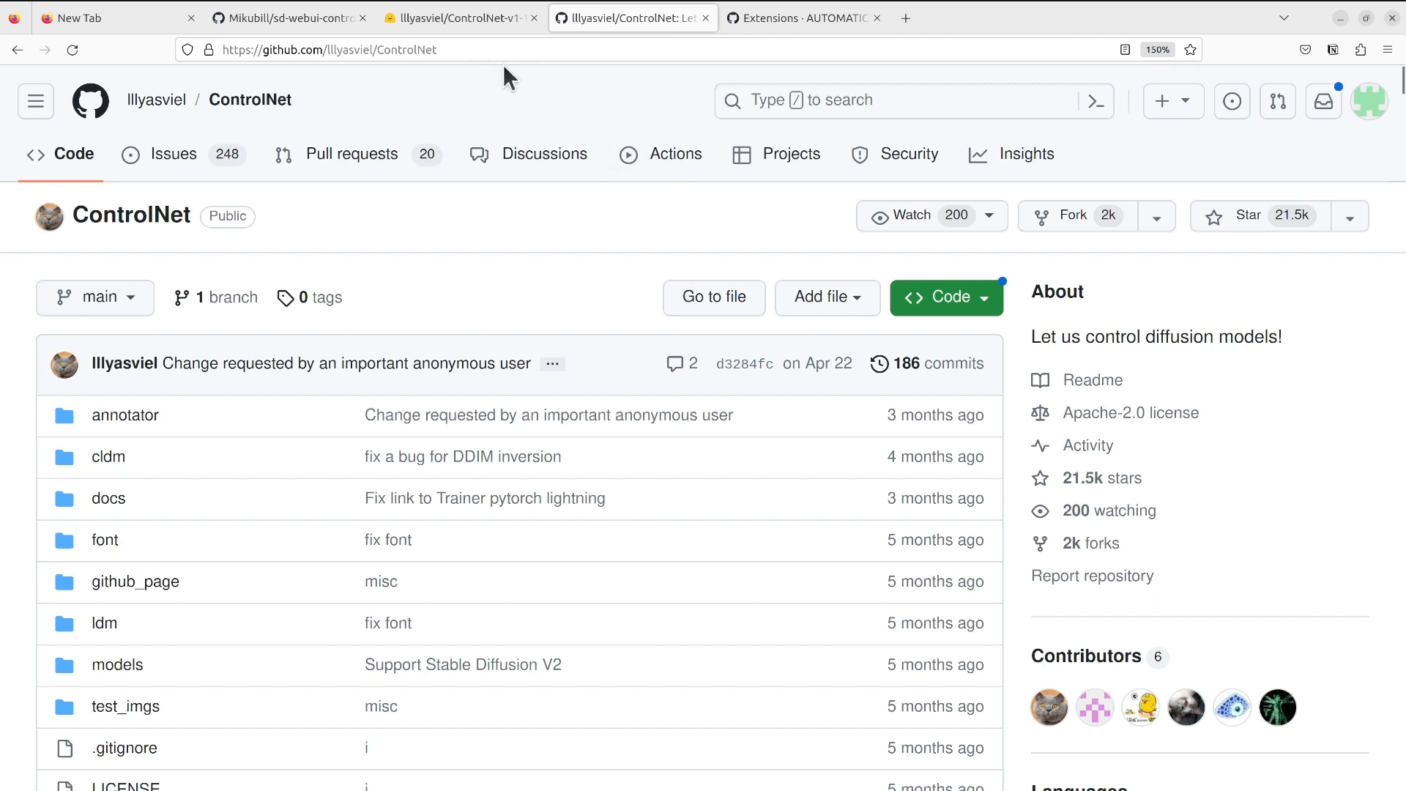
mouse_move(447, 80)
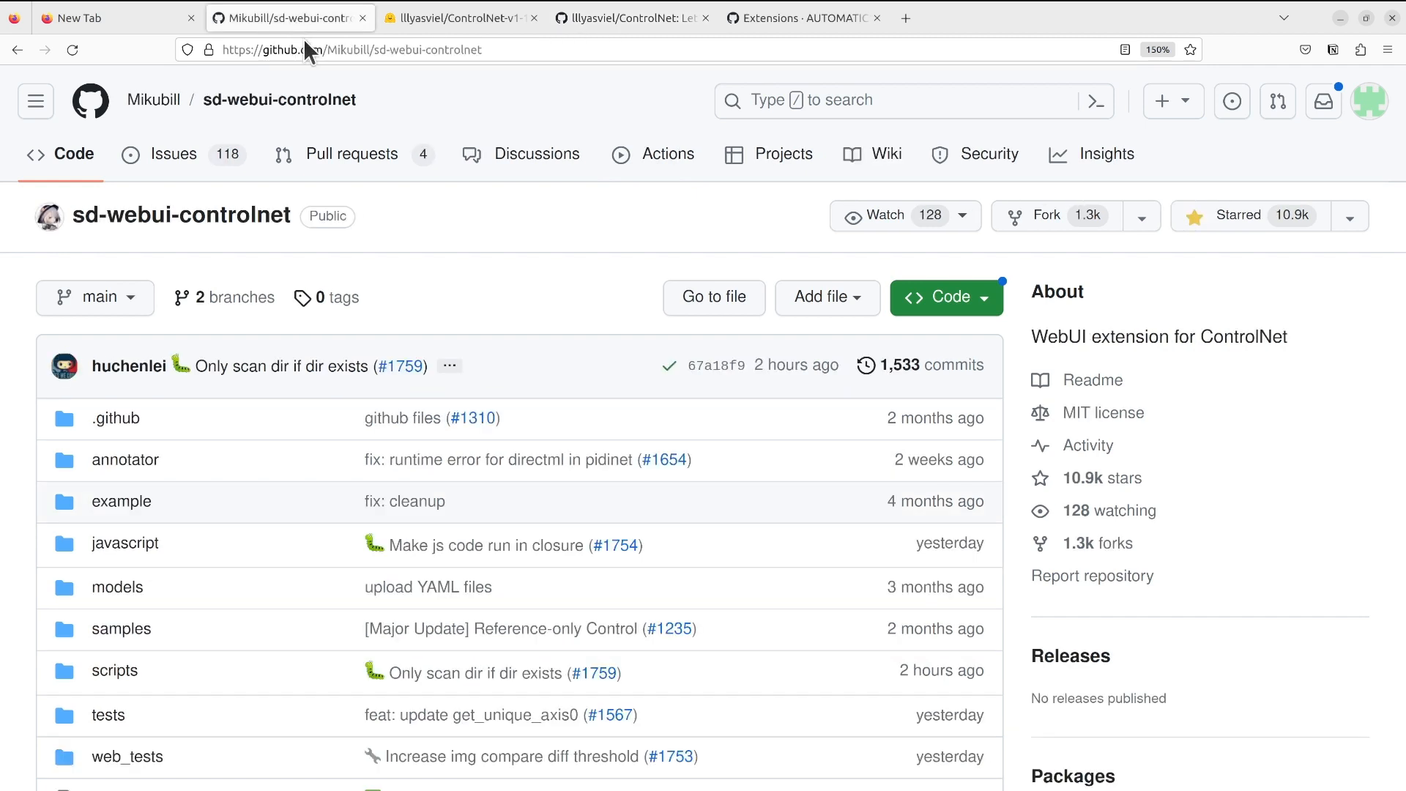
mouse_move(823, 460)
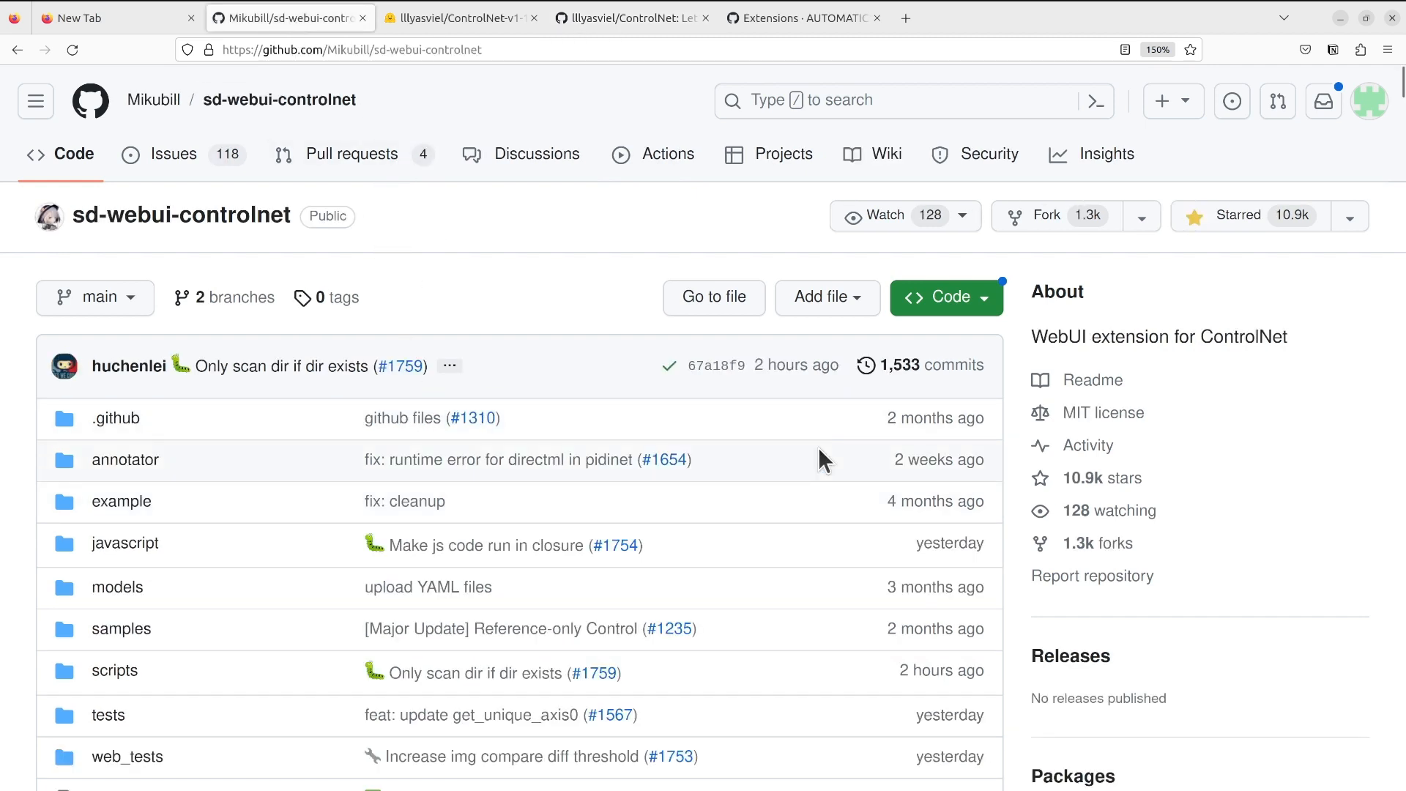
scroll(down, 3)
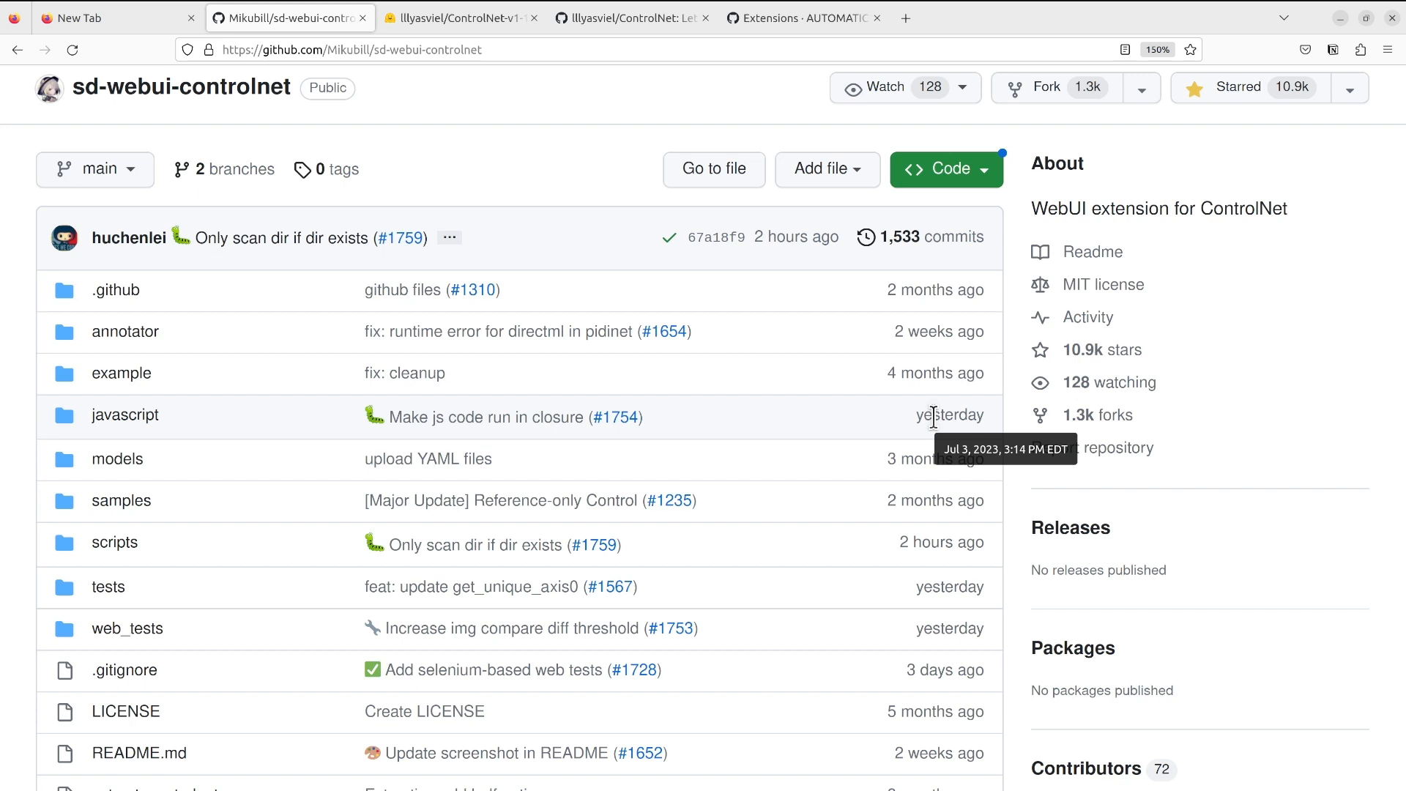
scroll(down, 3)
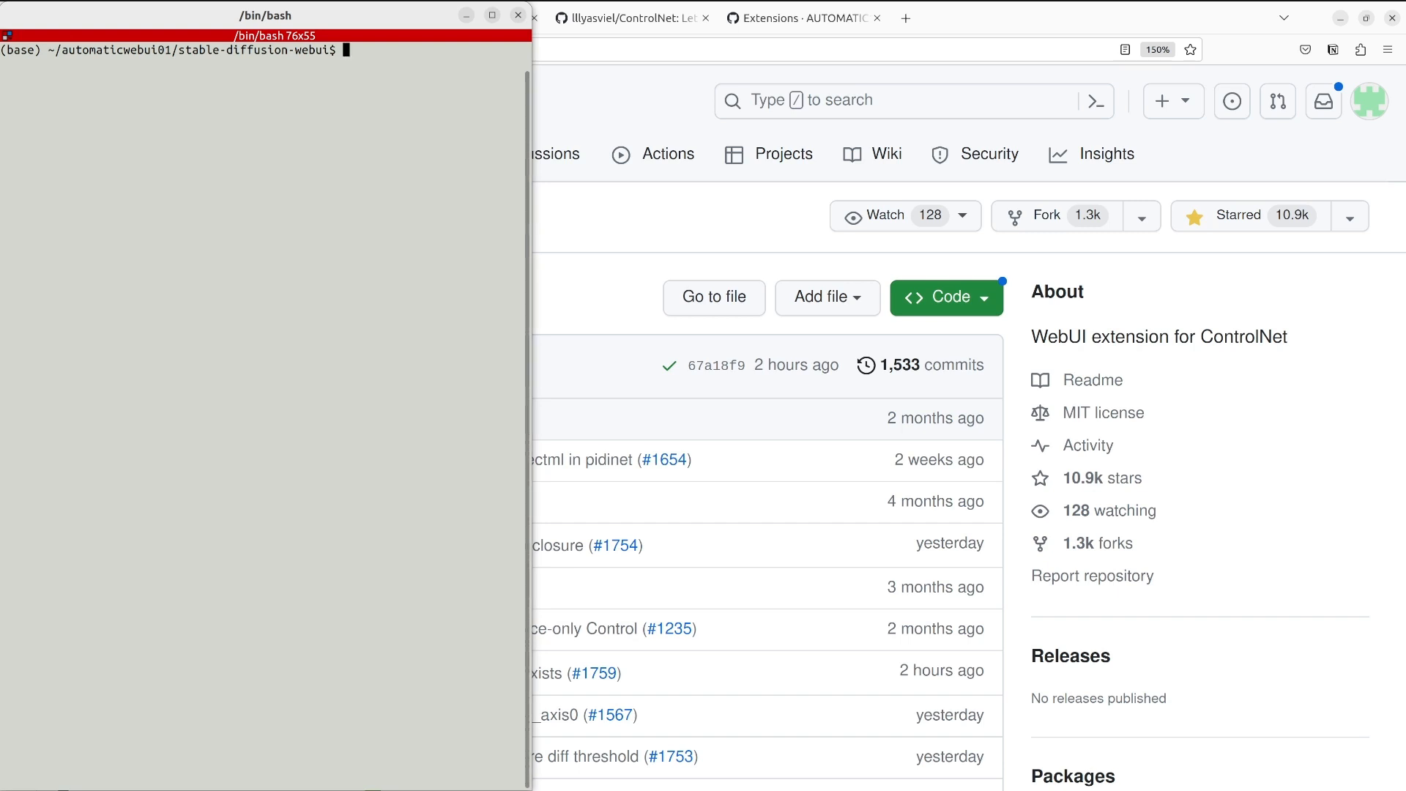
- Run conda activate pytorchnvda then python launch.py --xformers, and select the local URL
text(conda a)
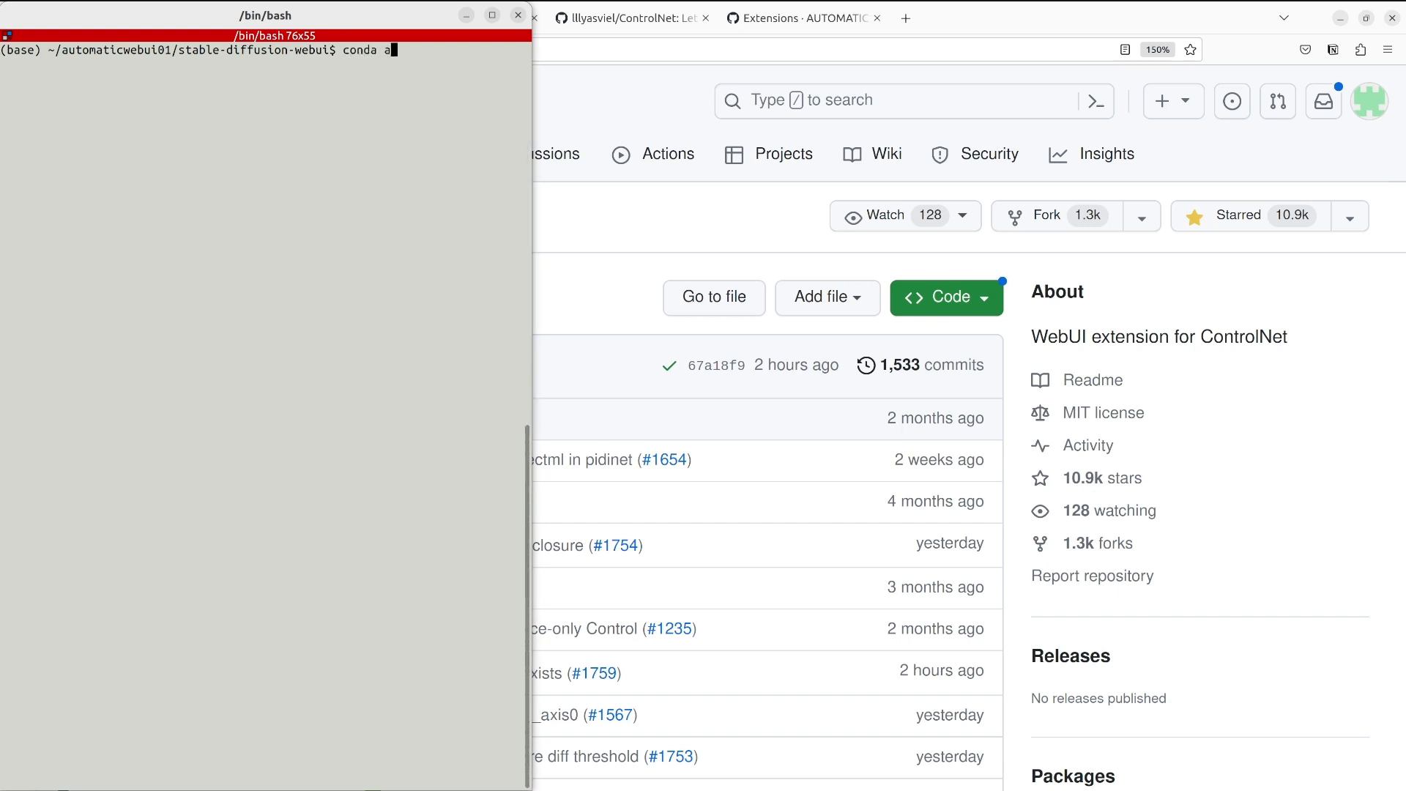
text(ctivate pytorchnvda)
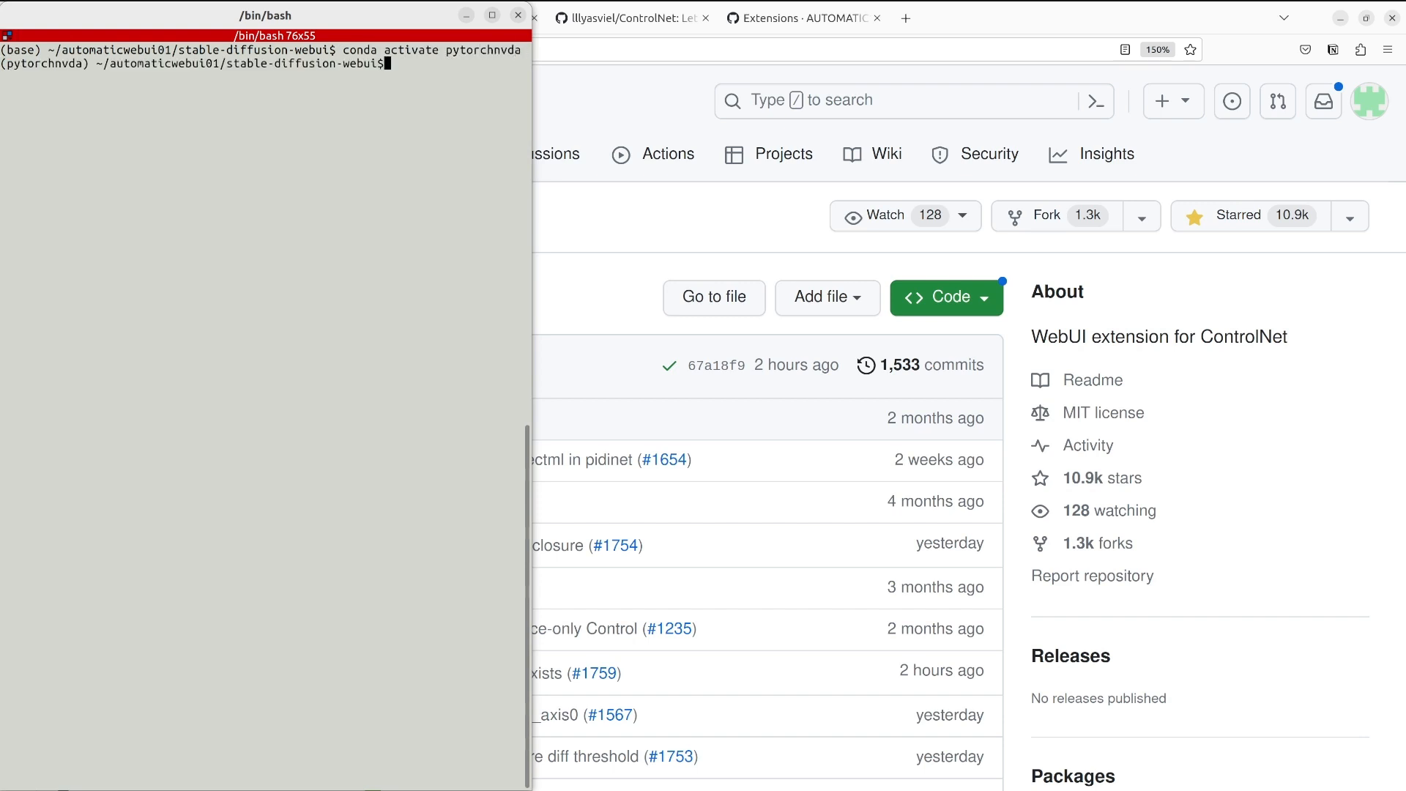
text(python launch.py --xformers)
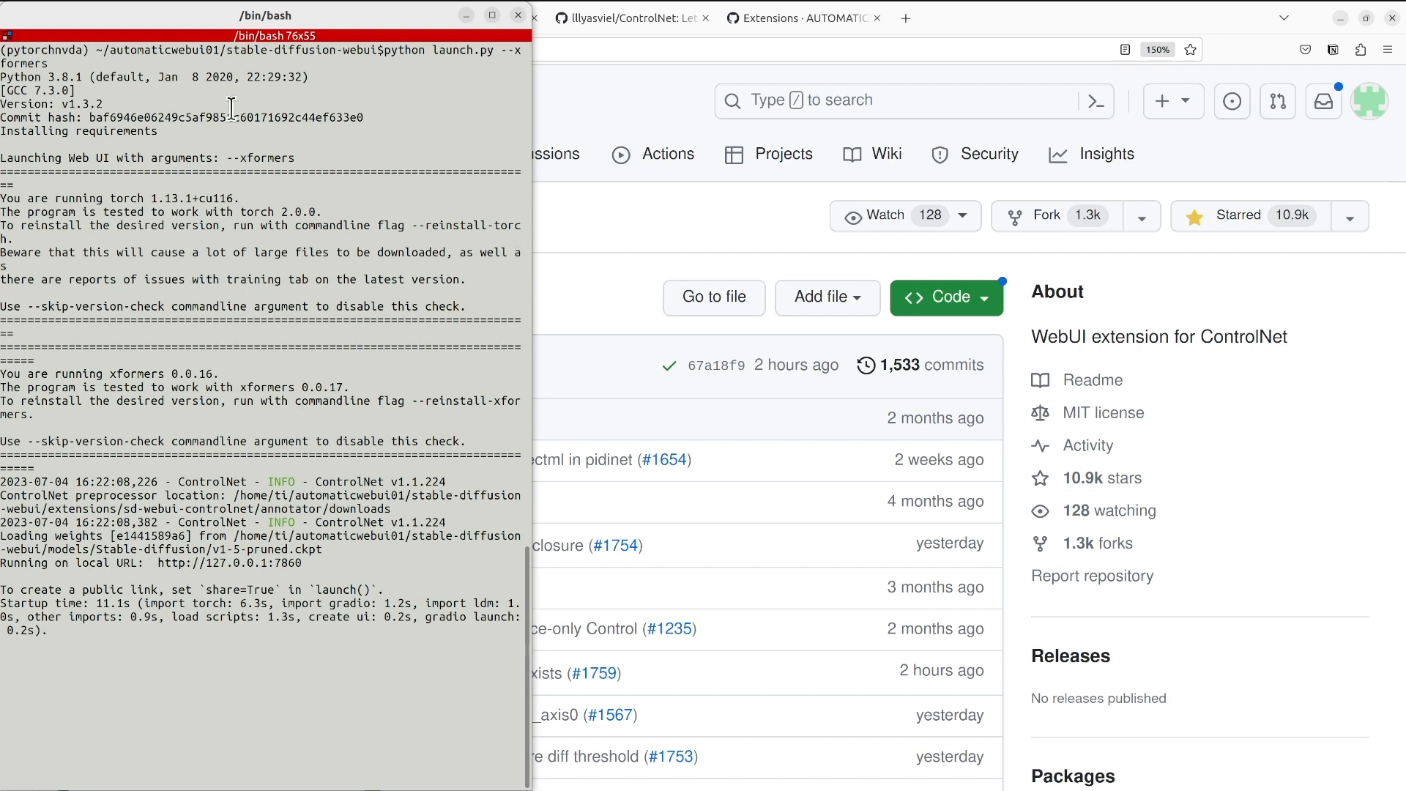
double_click(253, 158)
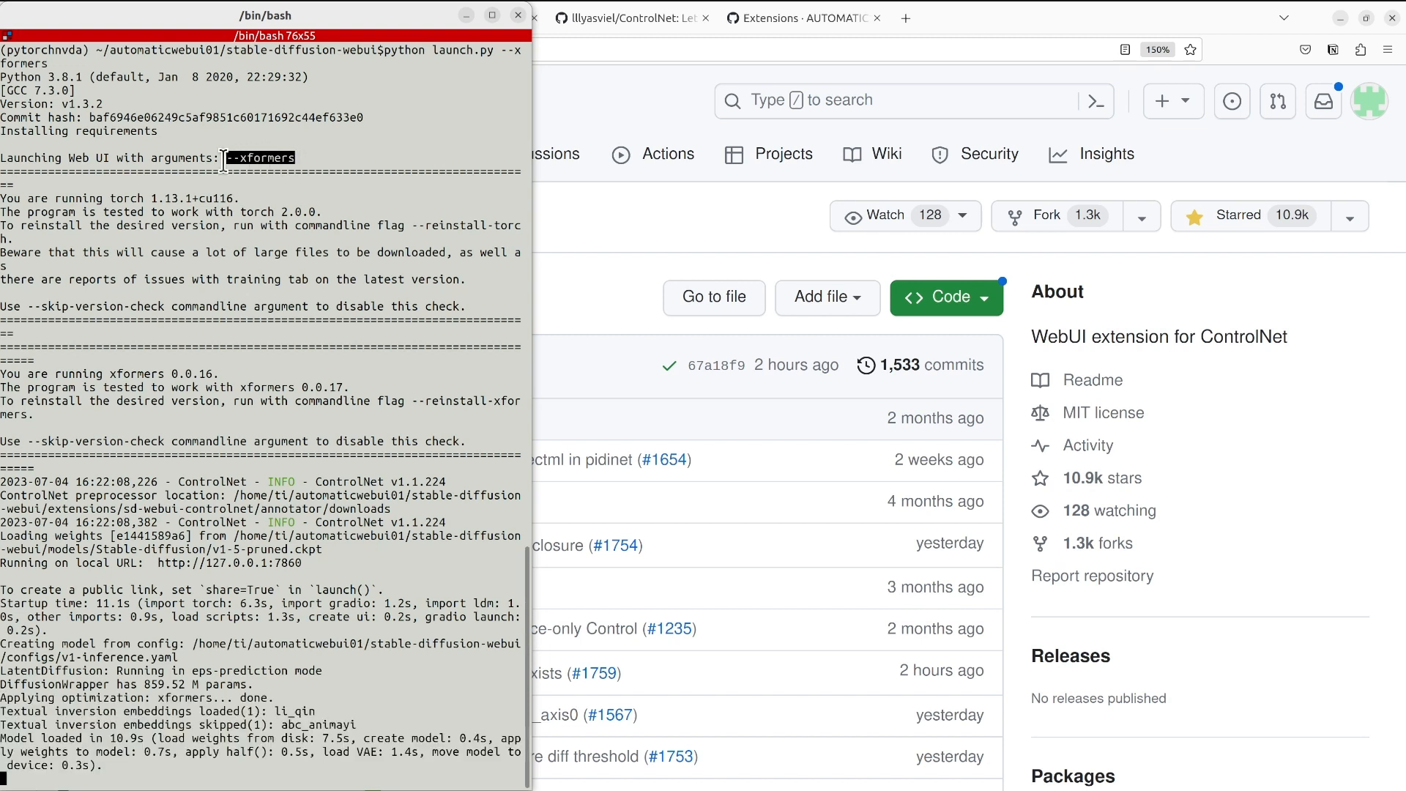
mouse_move(378, 464)
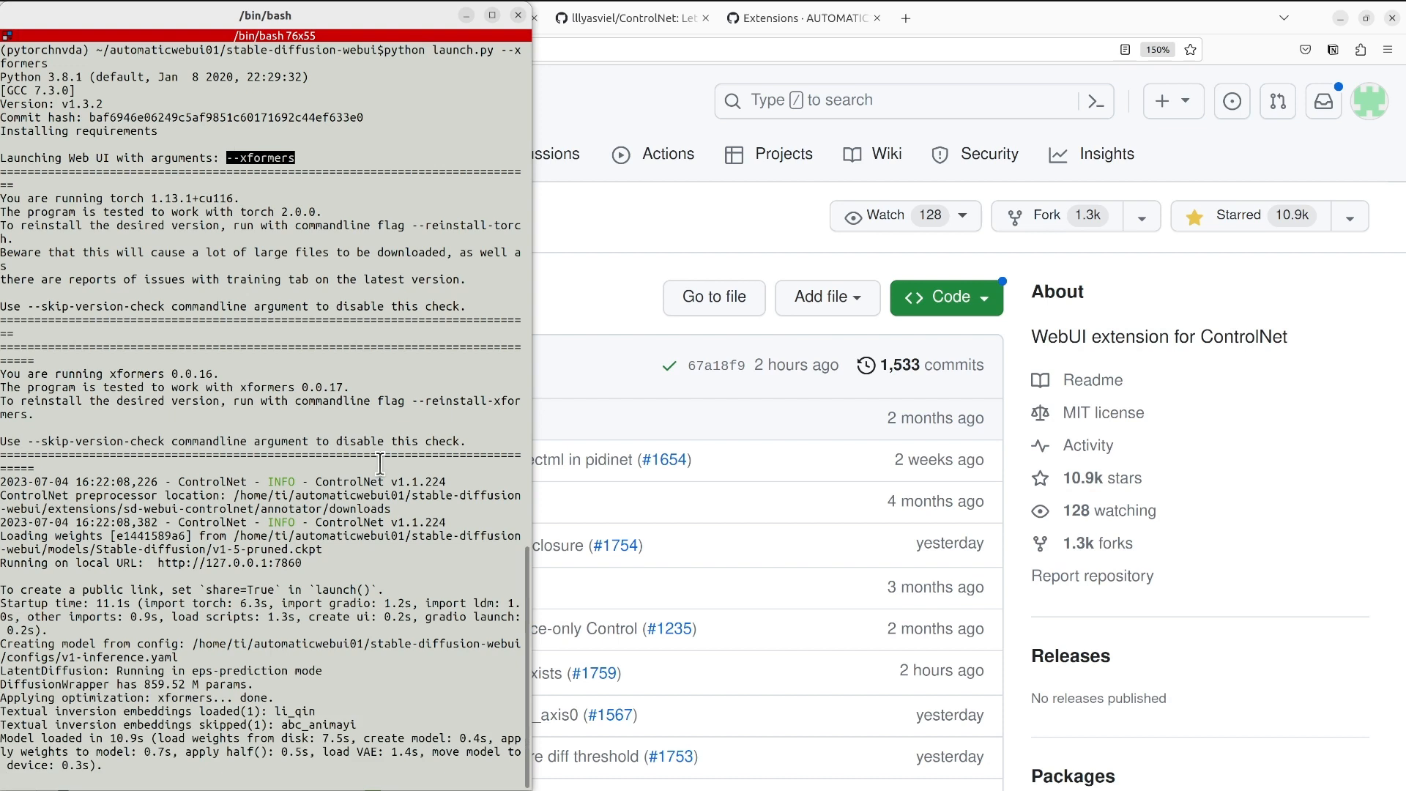
mouse_move(426, 649)
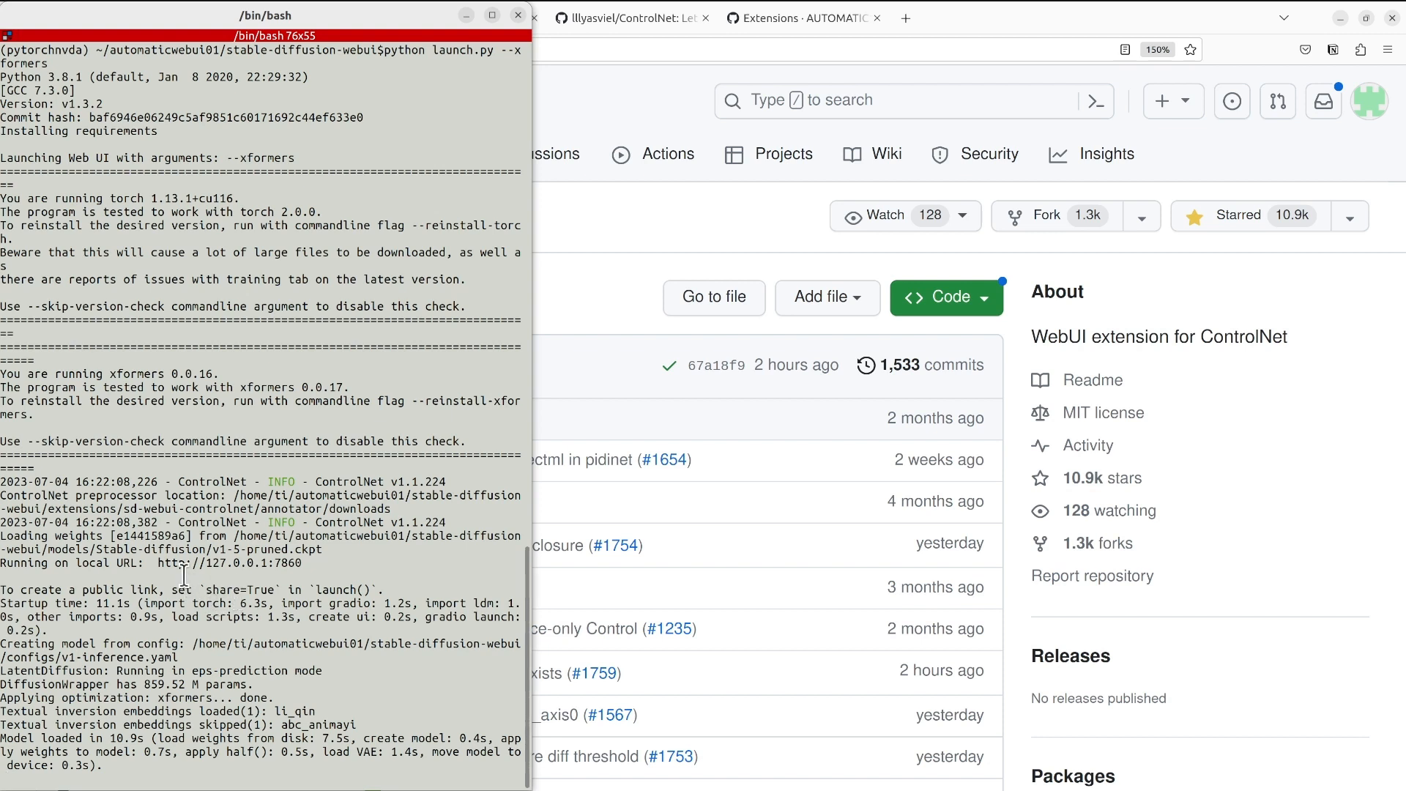
double_click(228, 563)
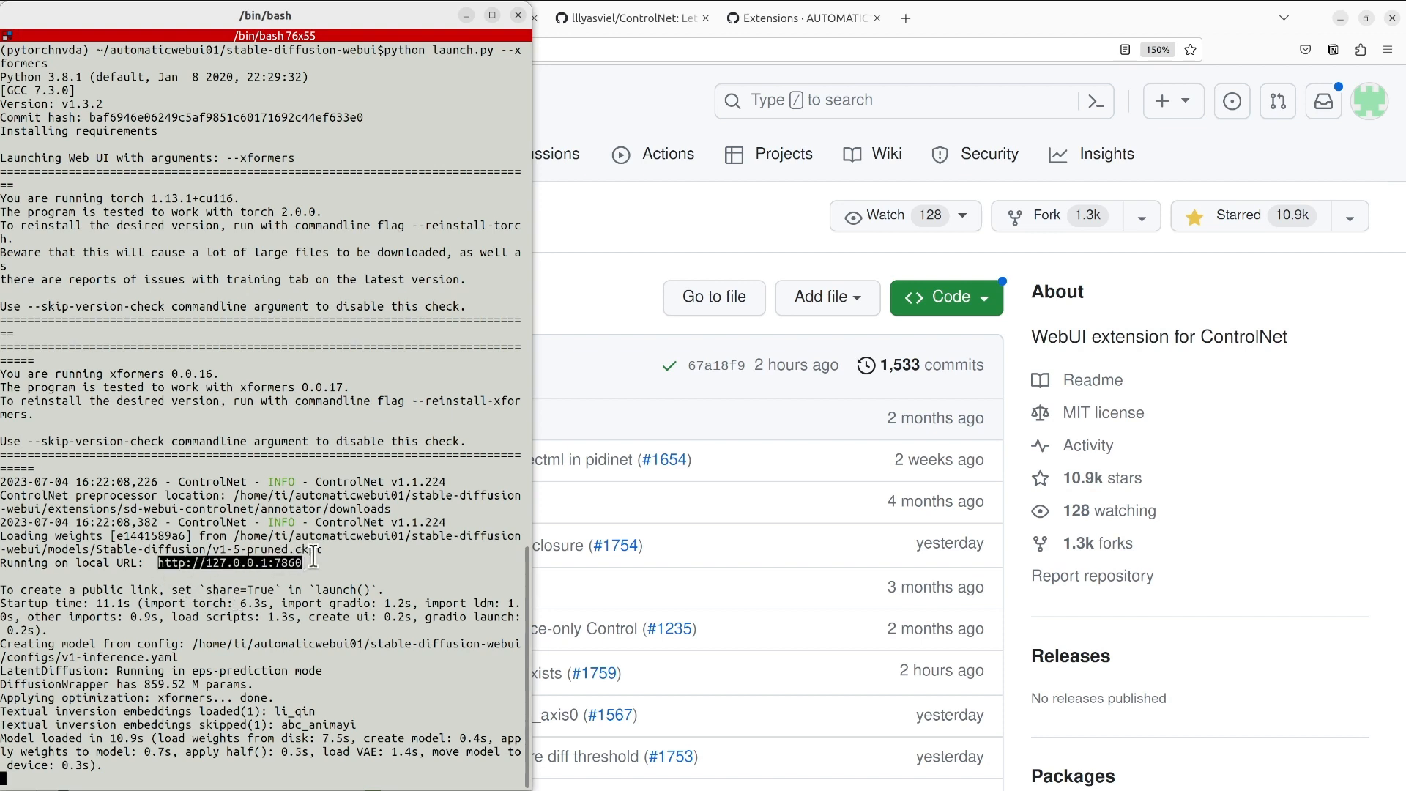
mouse_move(332, 757)
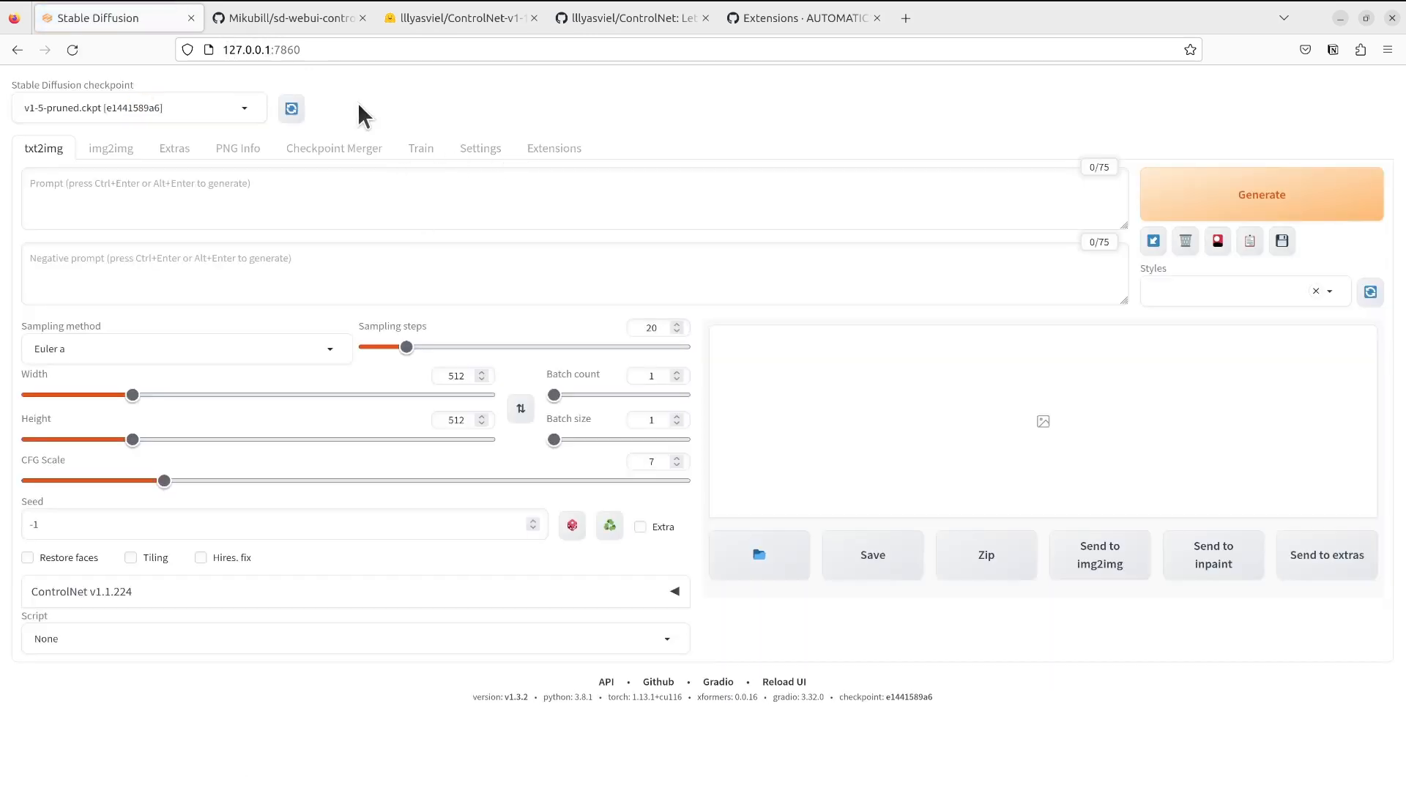
mouse_move(498, 117)
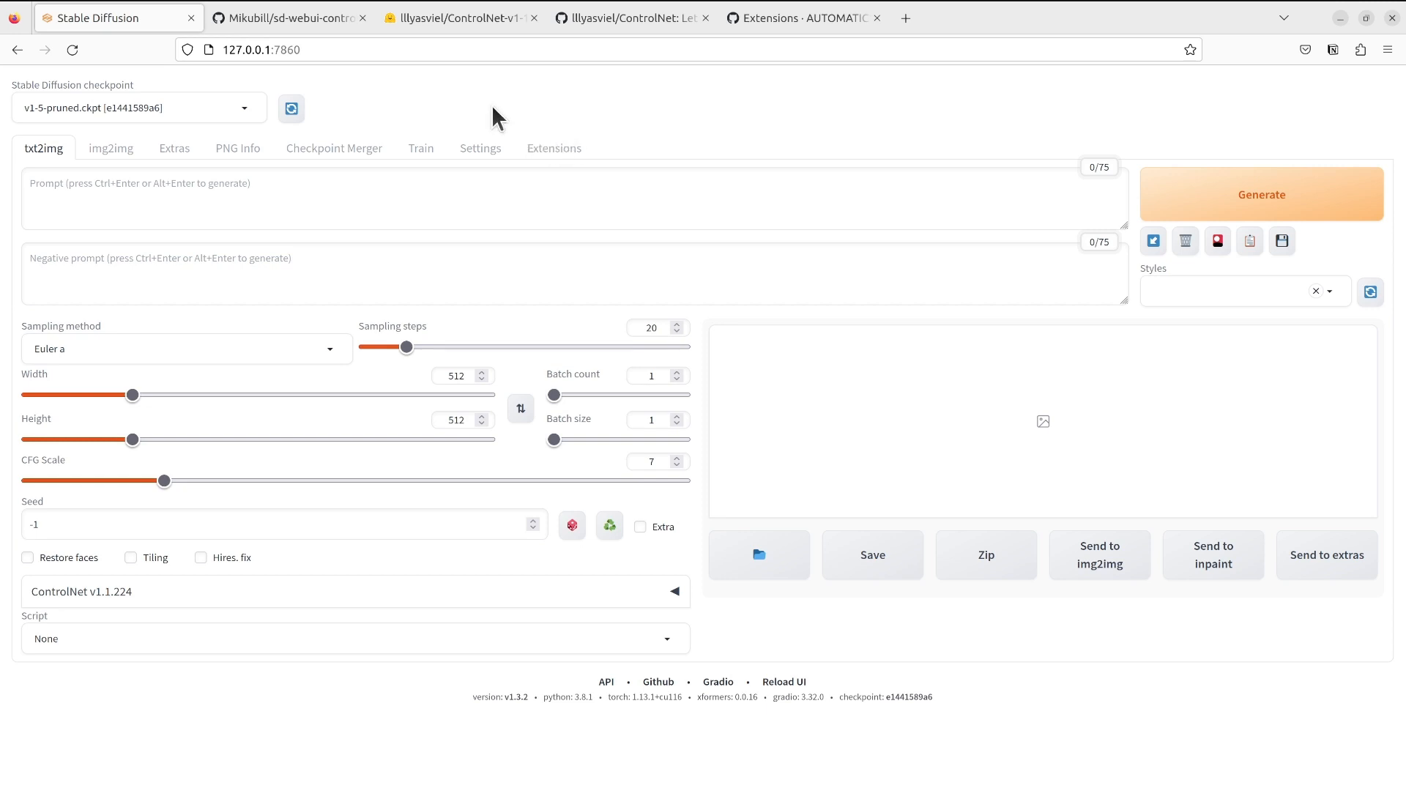
mouse_move(545, 152)
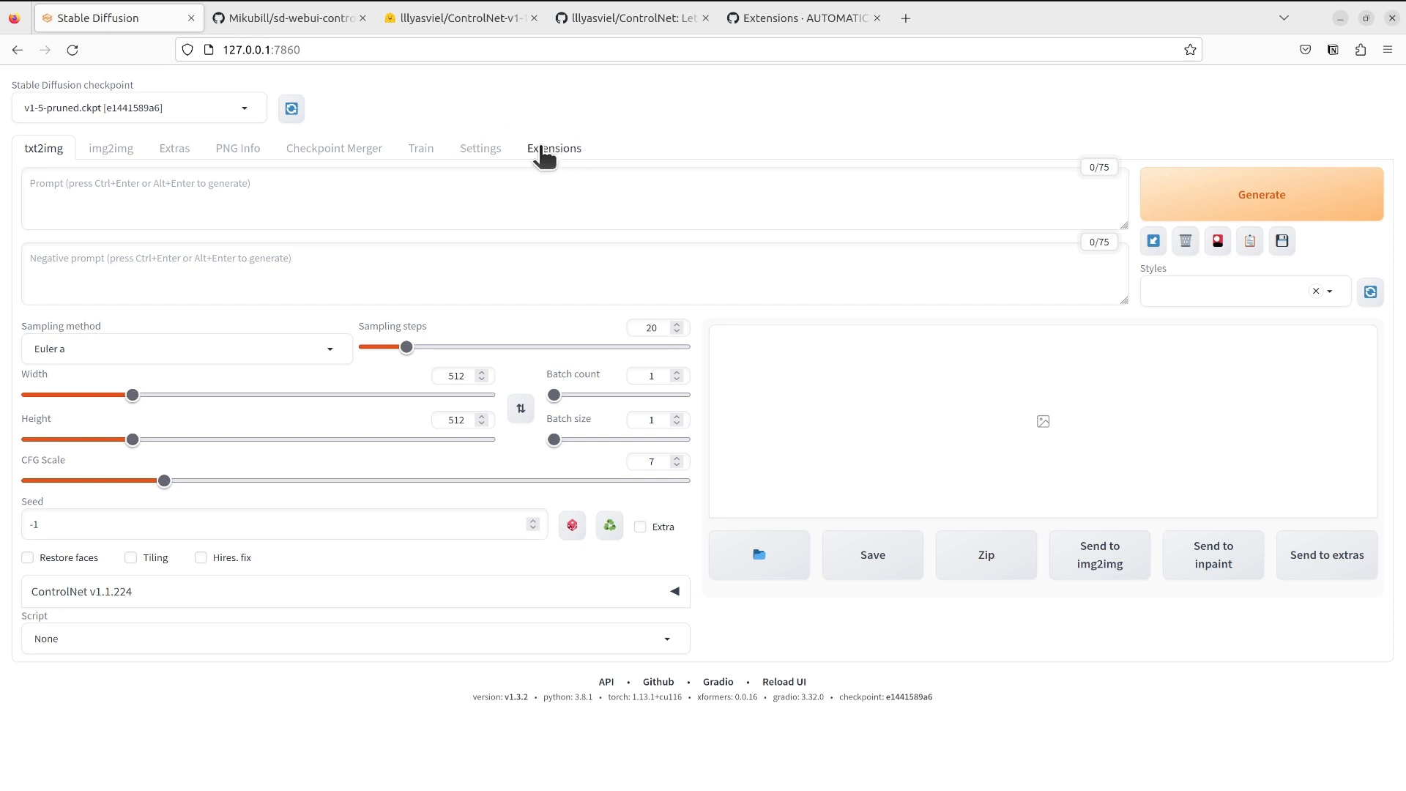
mouse_move(561, 157)
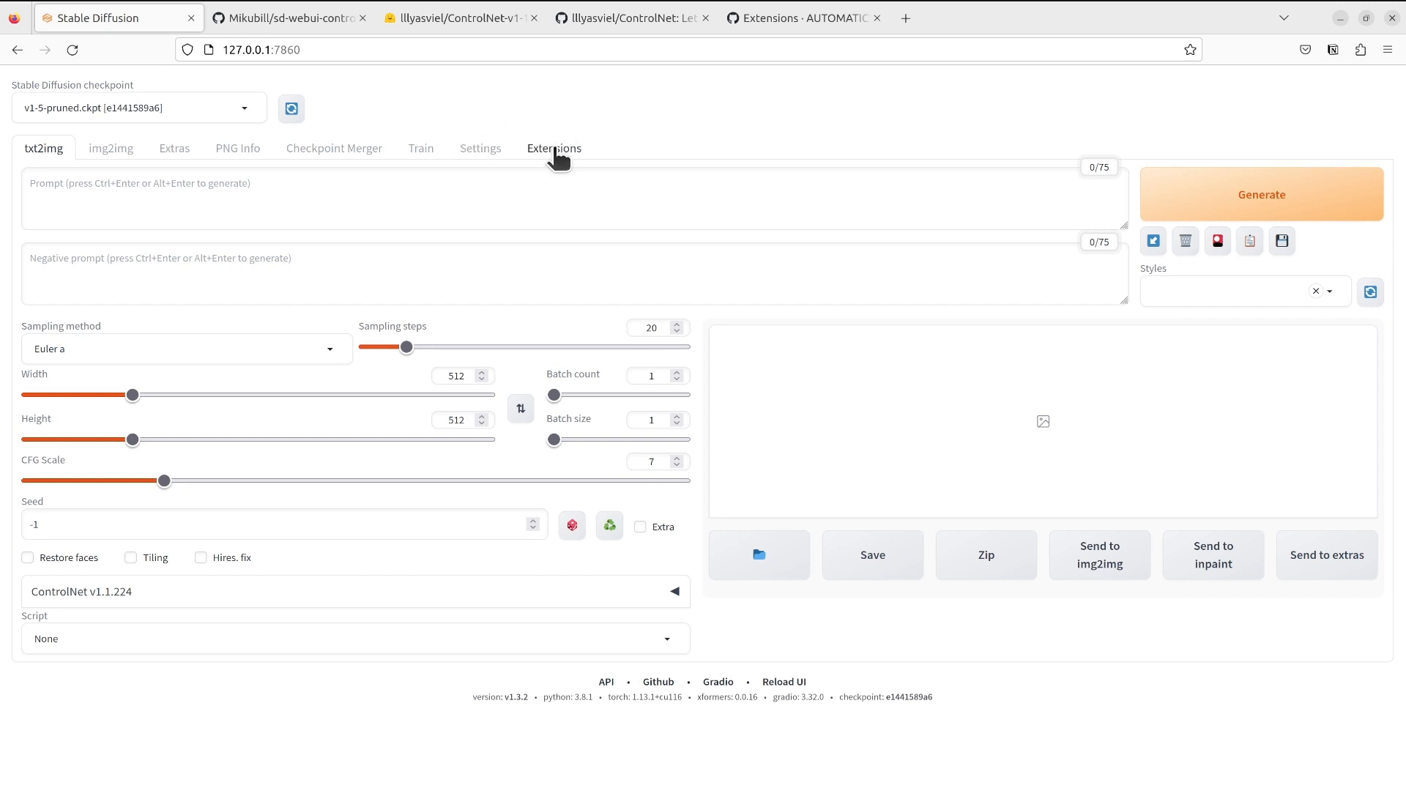
- Show the Installed extensions table listing sd-webui-controlnet
click(554, 147)
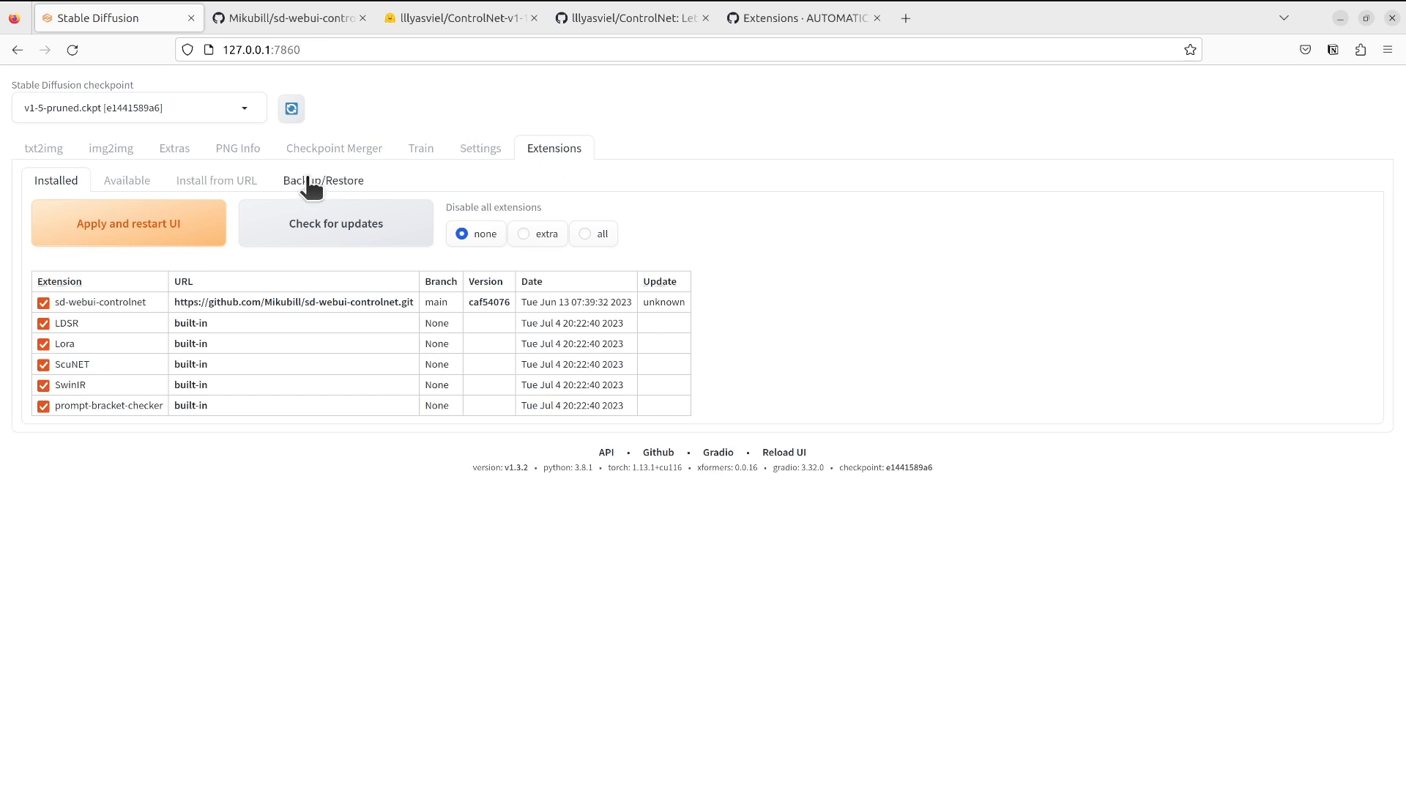
mouse_move(297, 171)
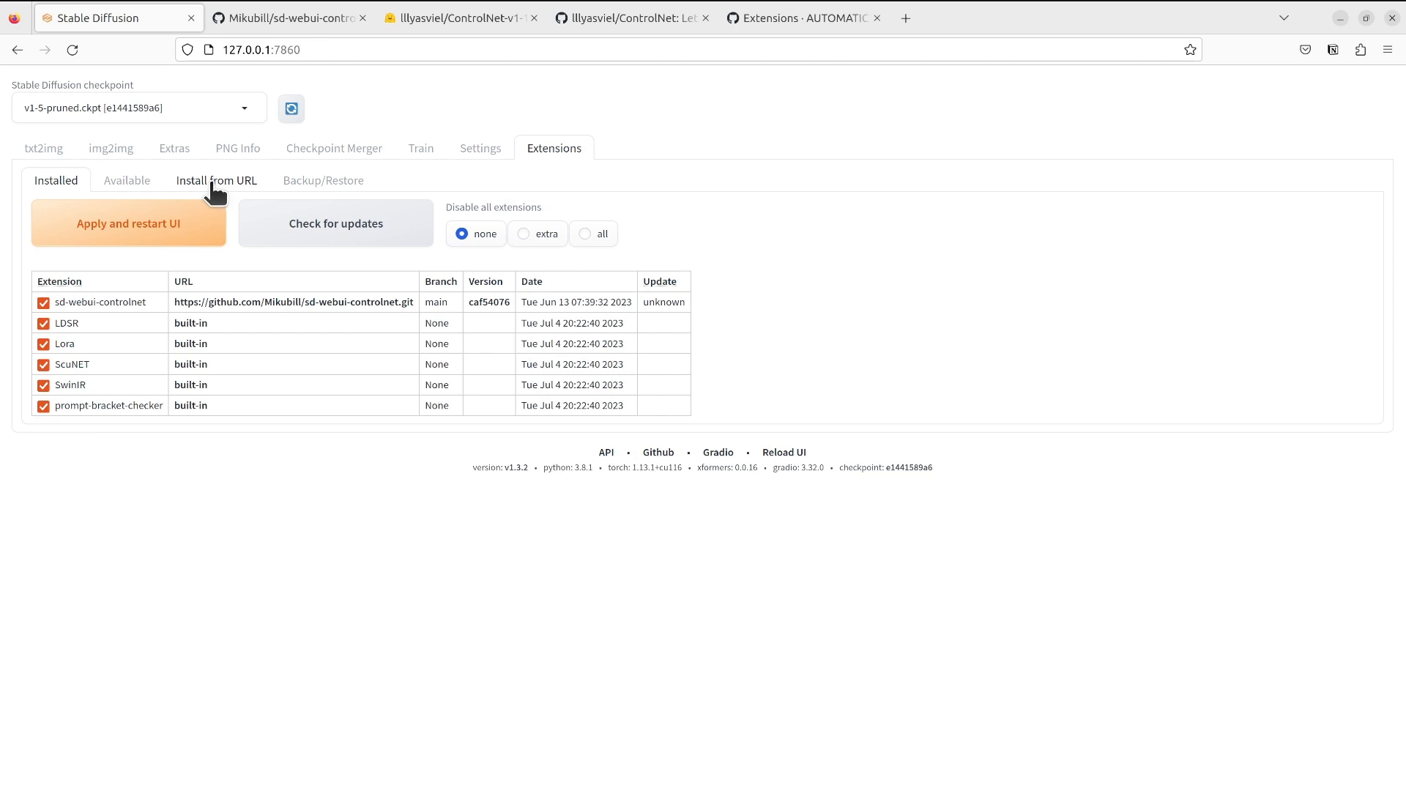
click(217, 180)
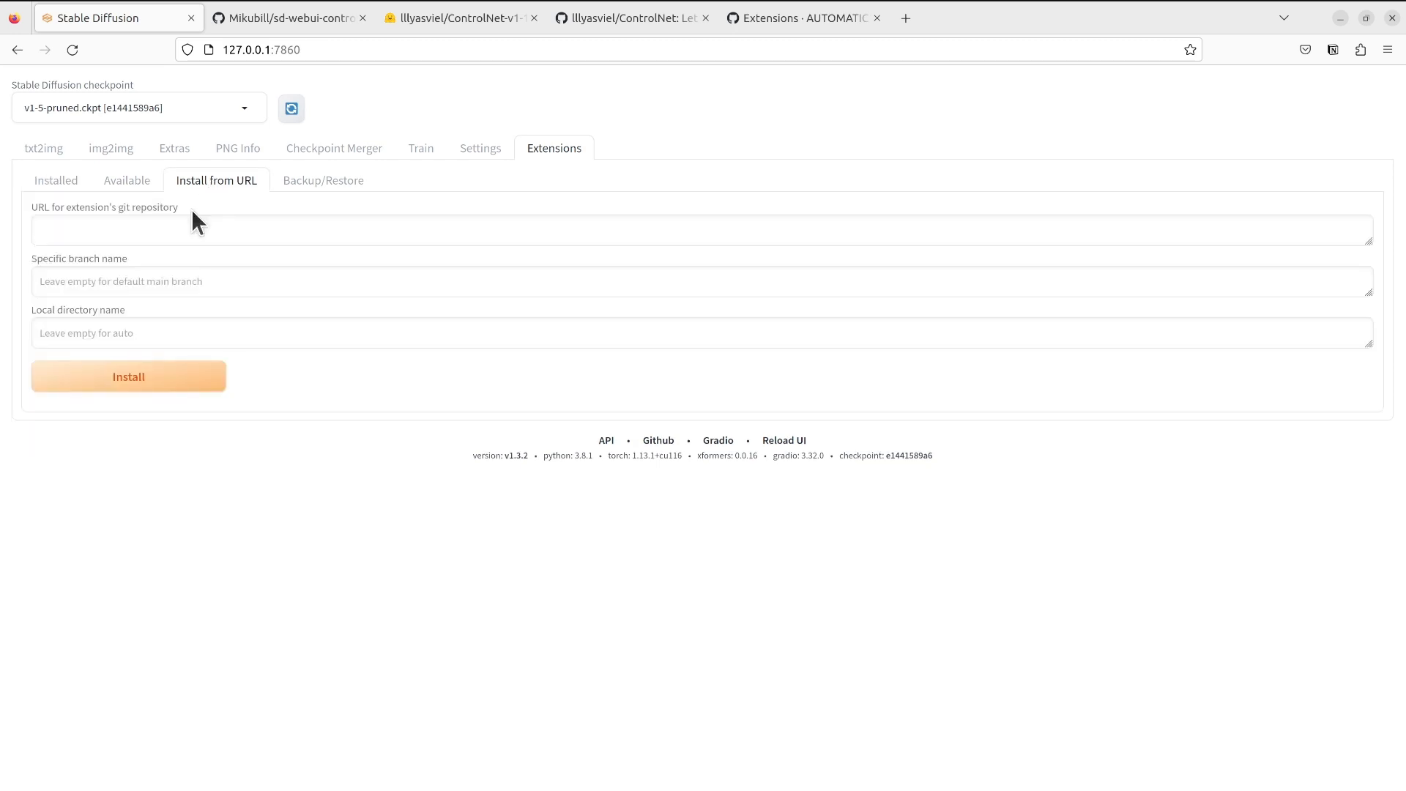
click(359, 230)
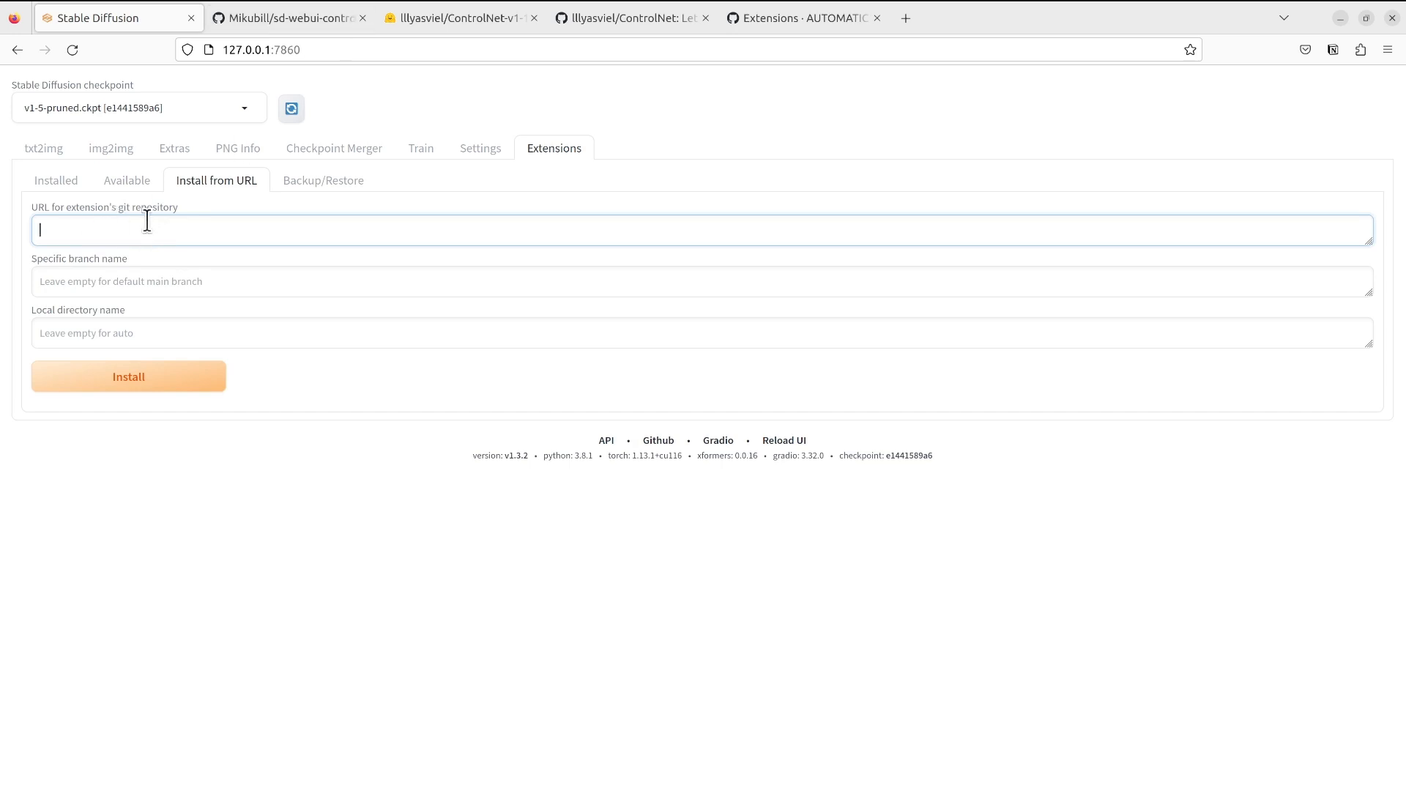
mouse_move(202, 228)
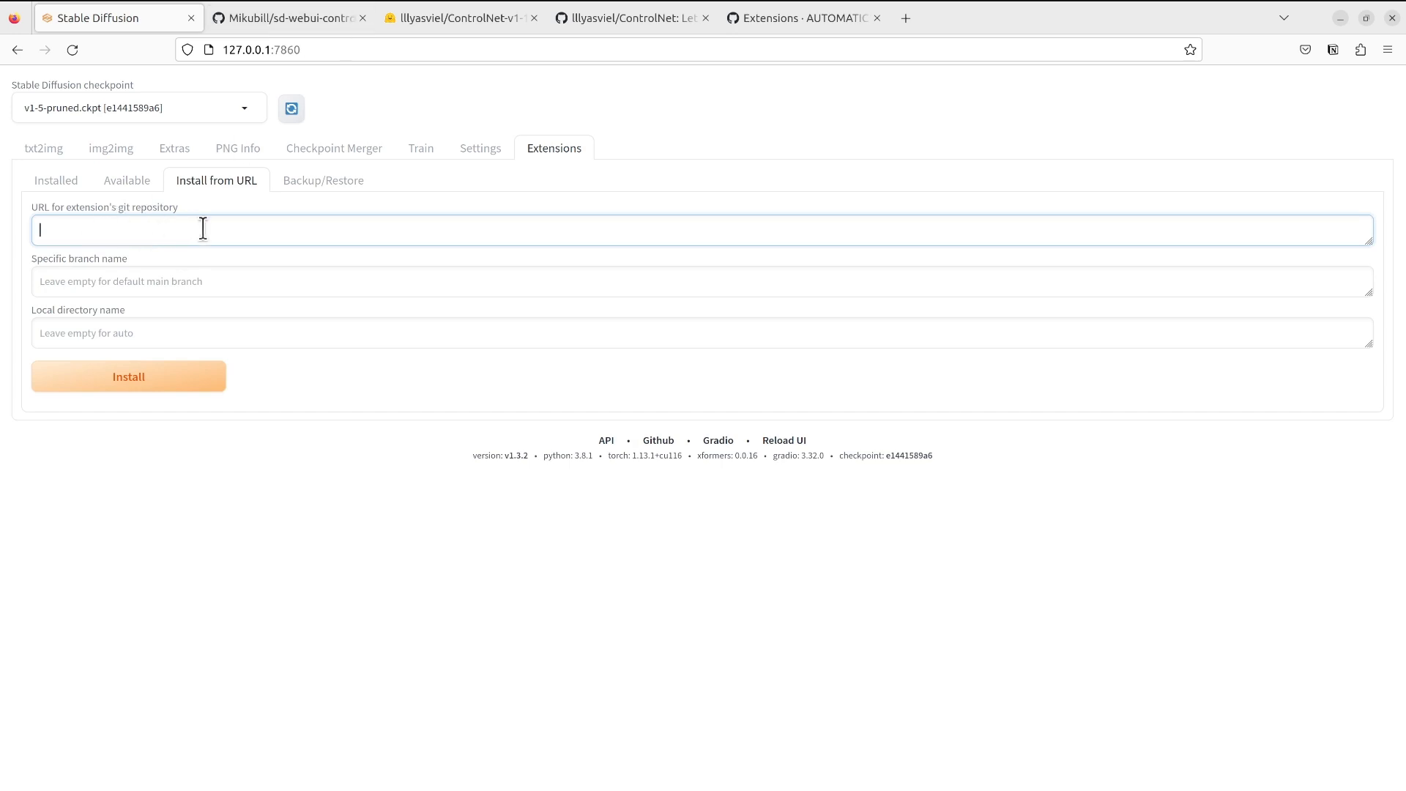
click(287, 18)
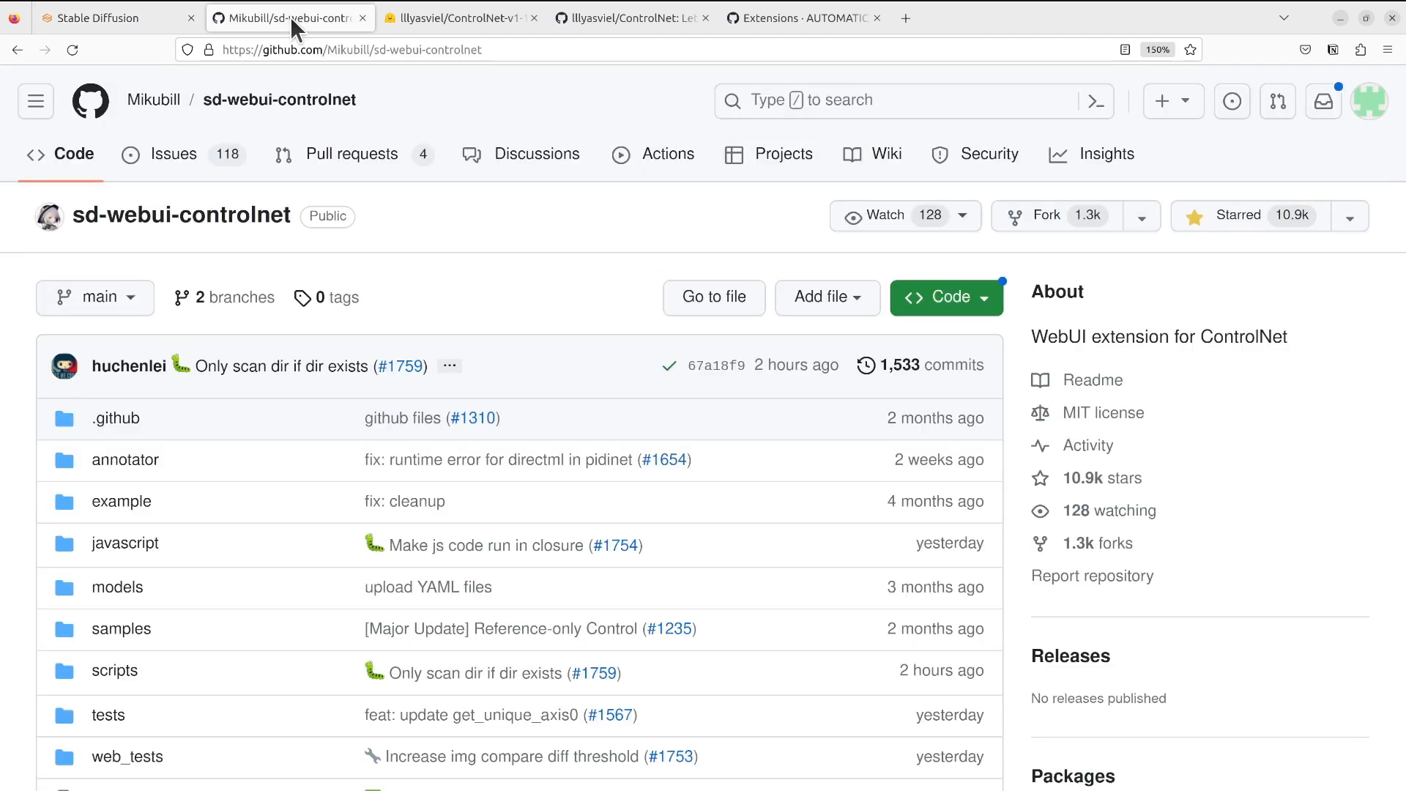
mouse_move(373, 246)
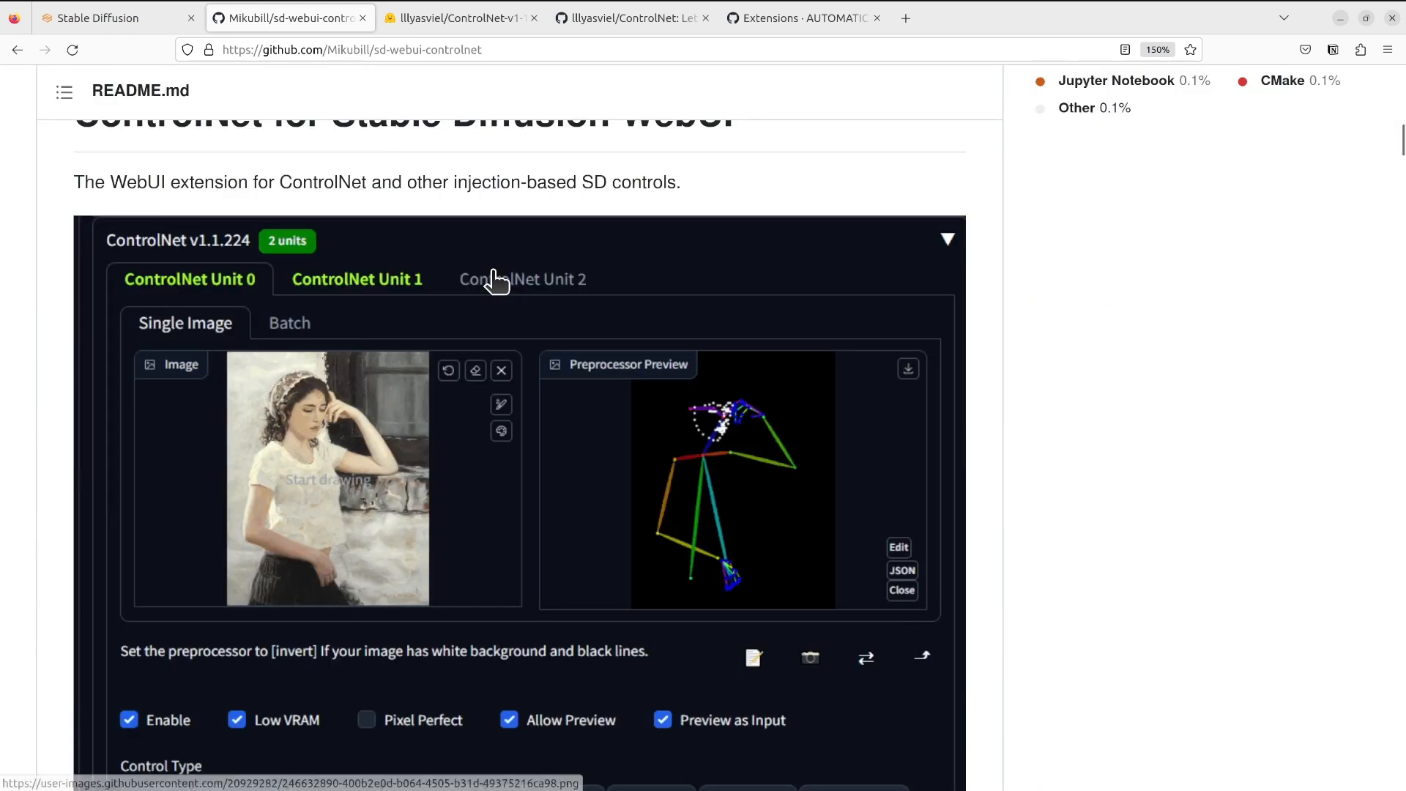
scroll(down, 3)
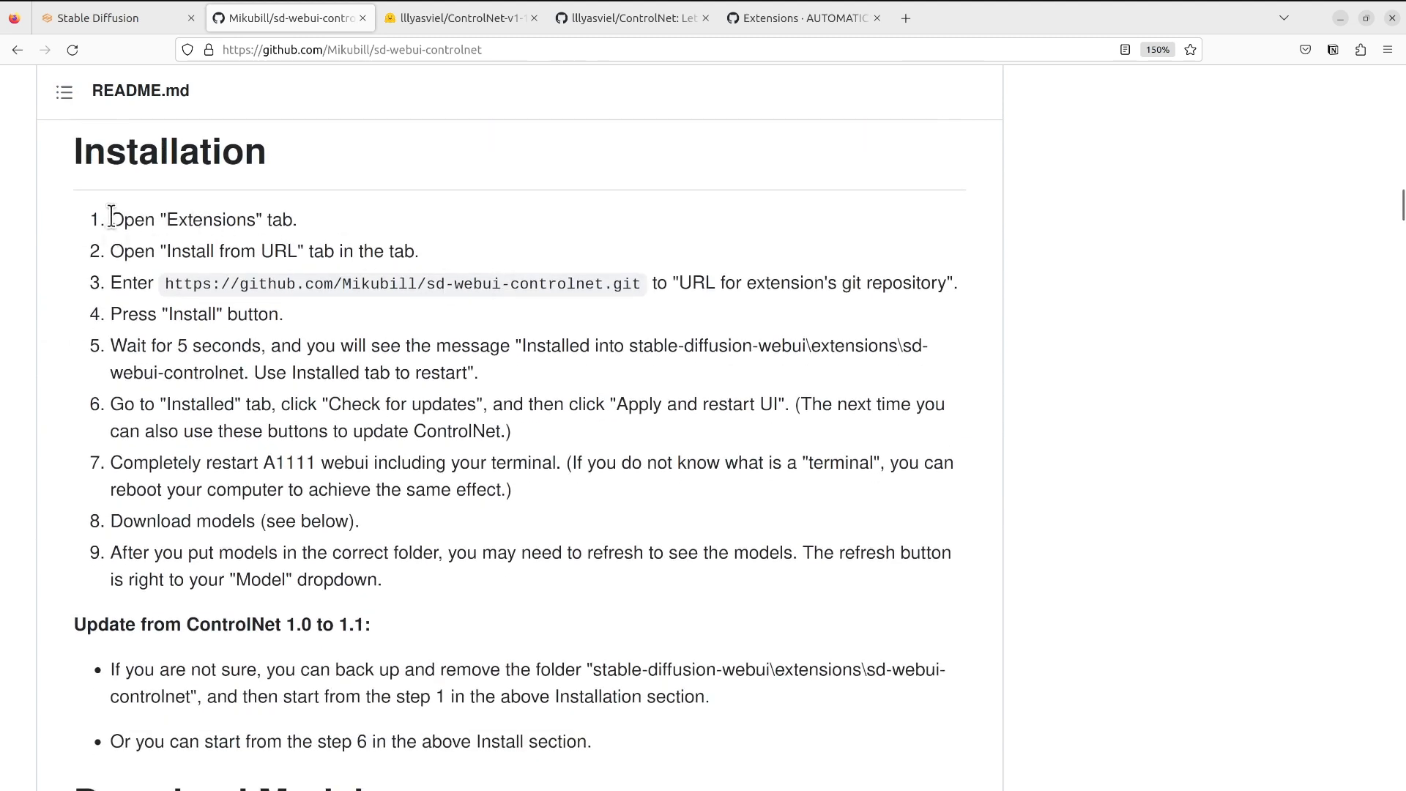
mouse_move(637, 284)
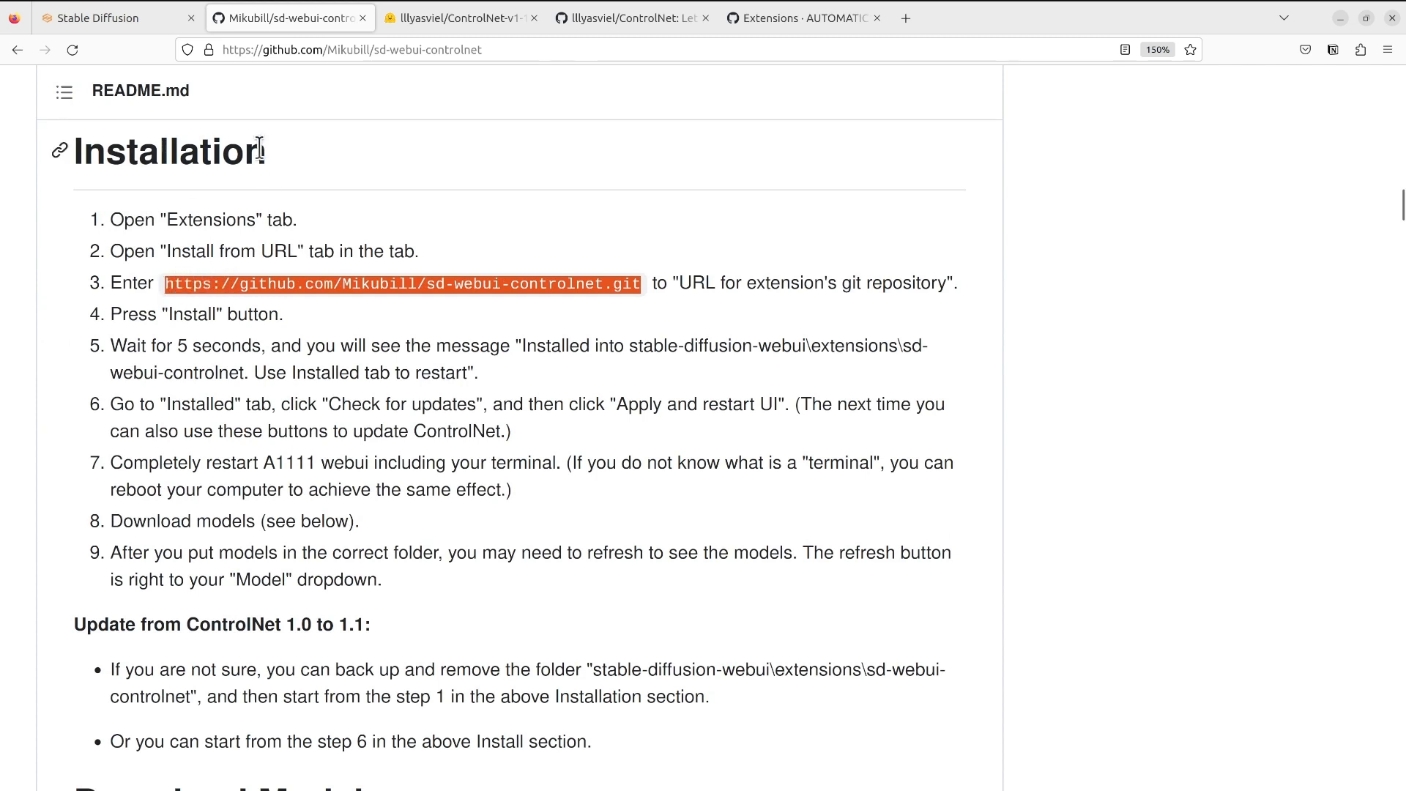
click(98, 18)
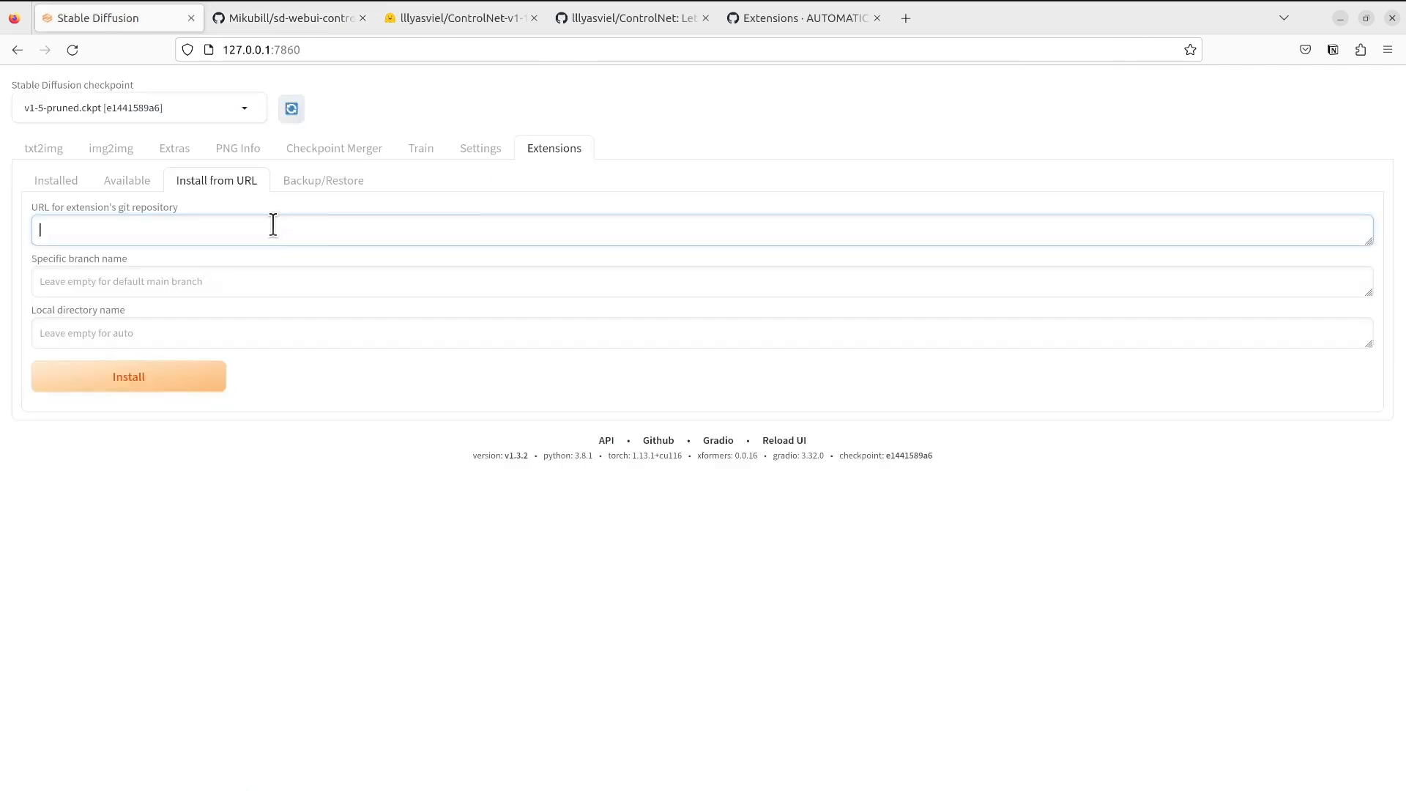
text(https://github.com/Mikubill/sd-webui-controlnet.git)
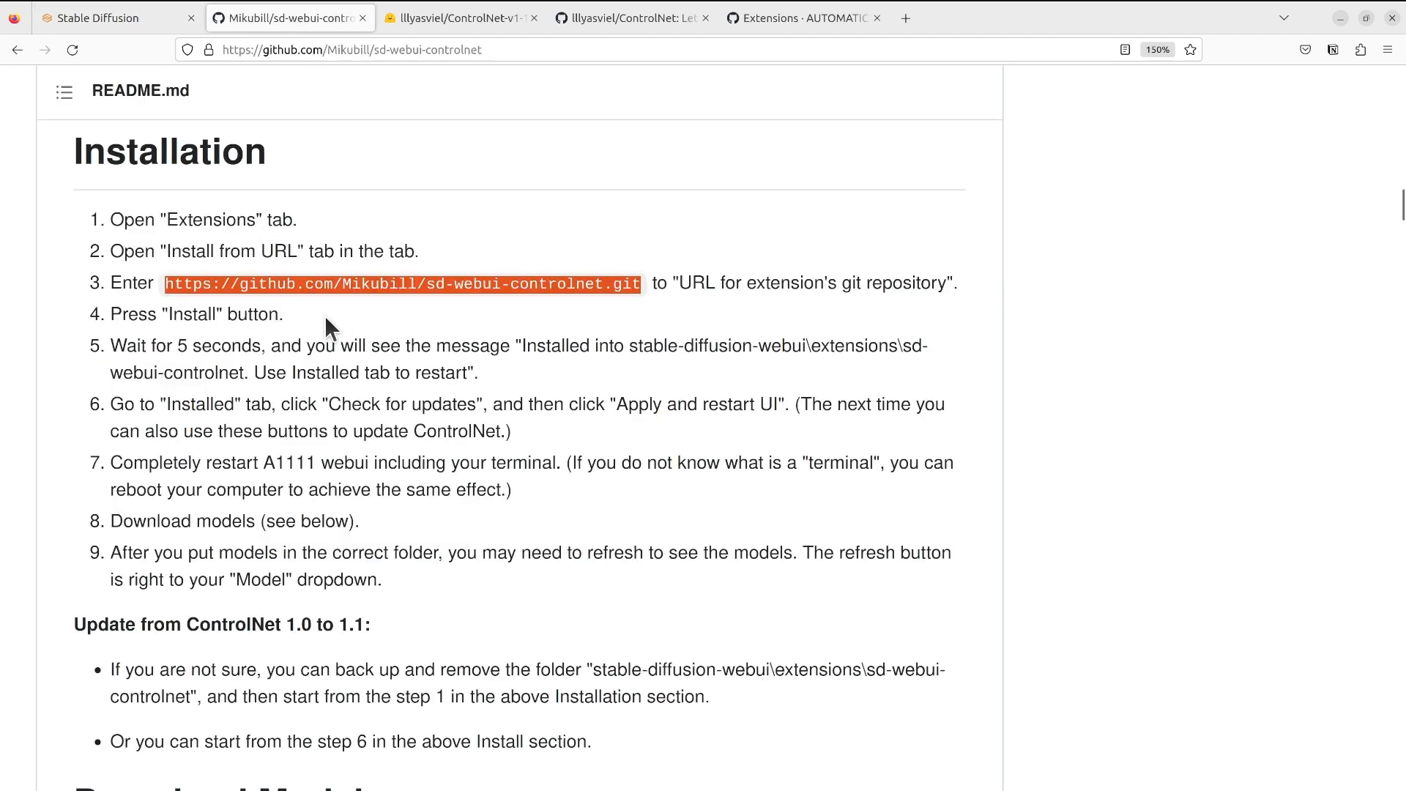
- Install from the ControlNet URL, which errors that the extension directory already exists
click(107, 17)
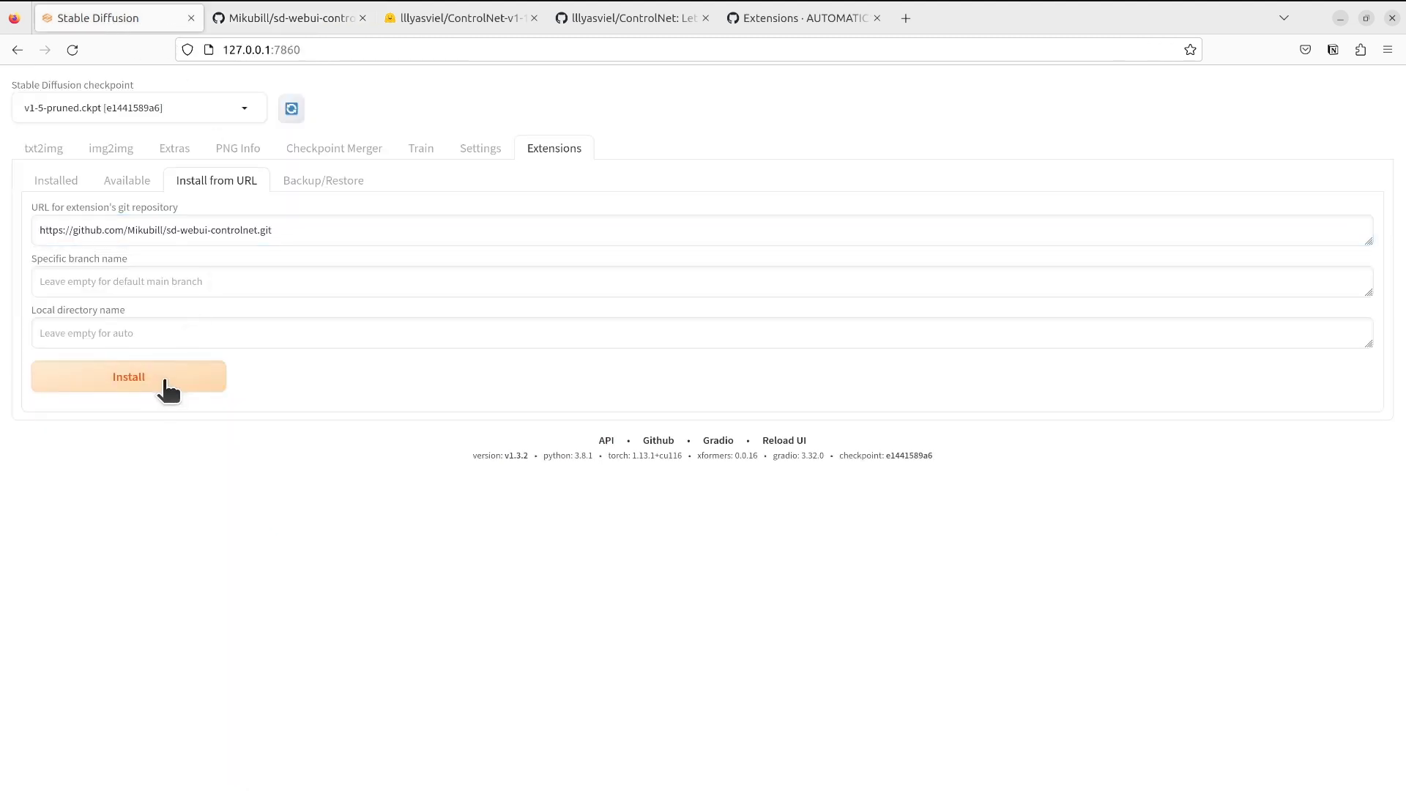
click(129, 377)
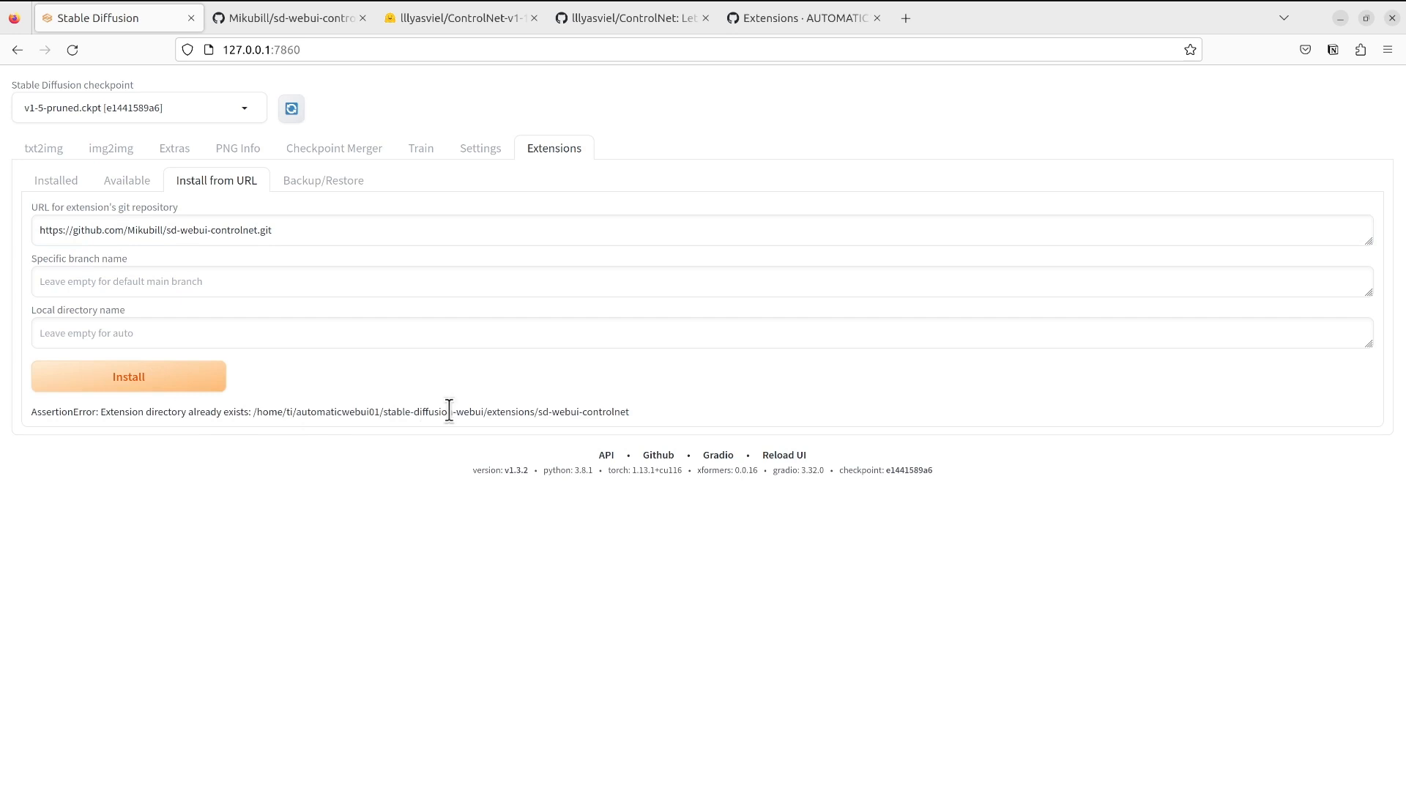
mouse_move(371, 406)
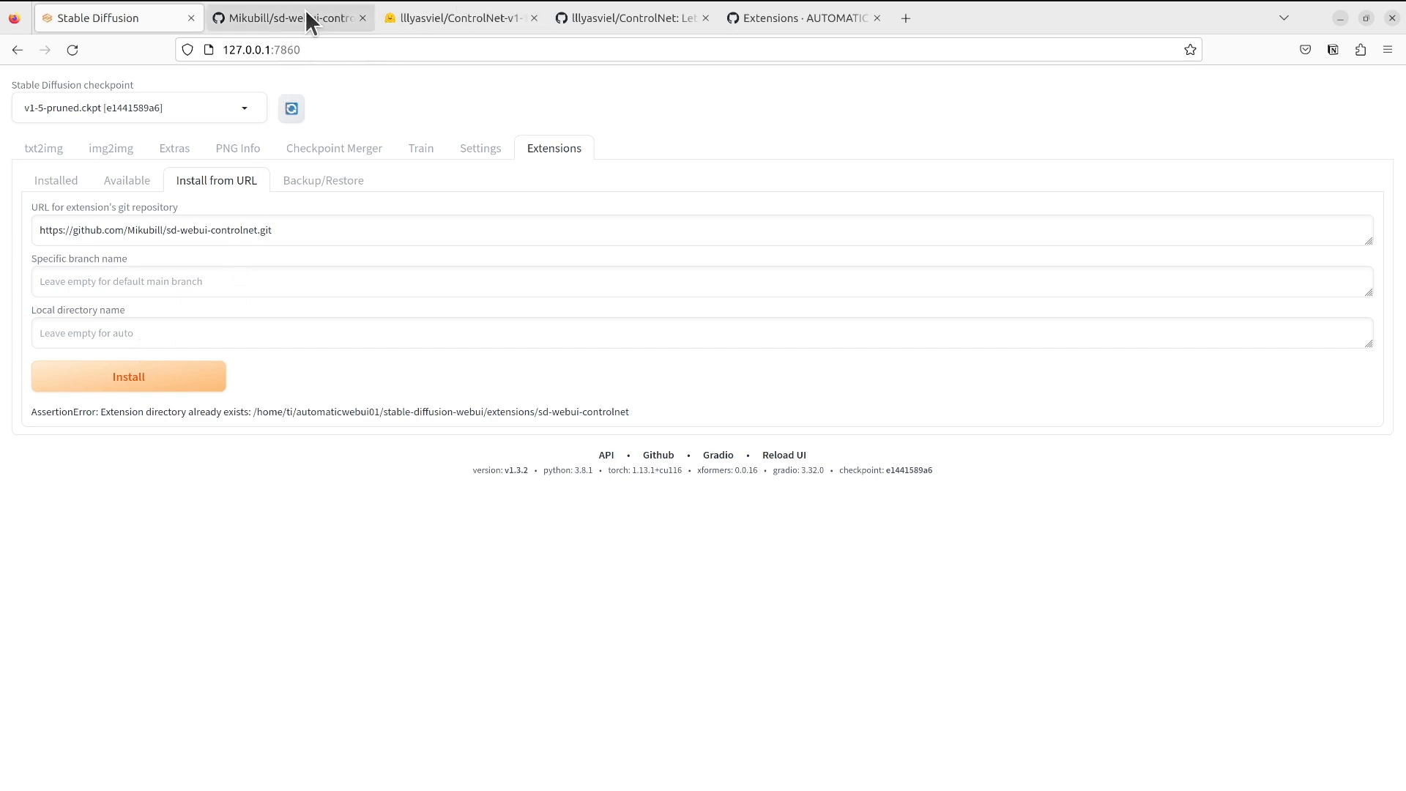
- Review the README Installation section, then view the terminal's extension-already-exists traceback
click(287, 17)
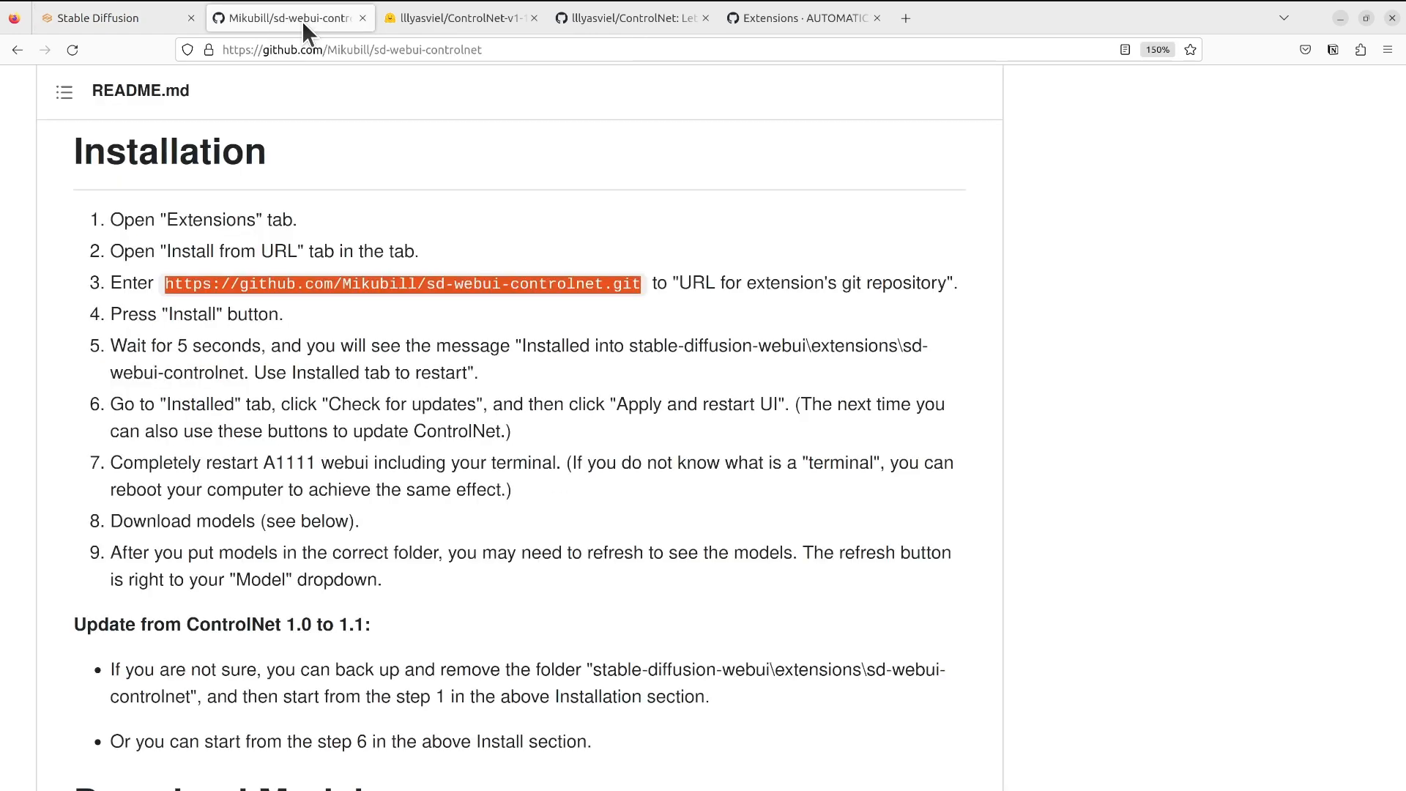
click(102, 17)
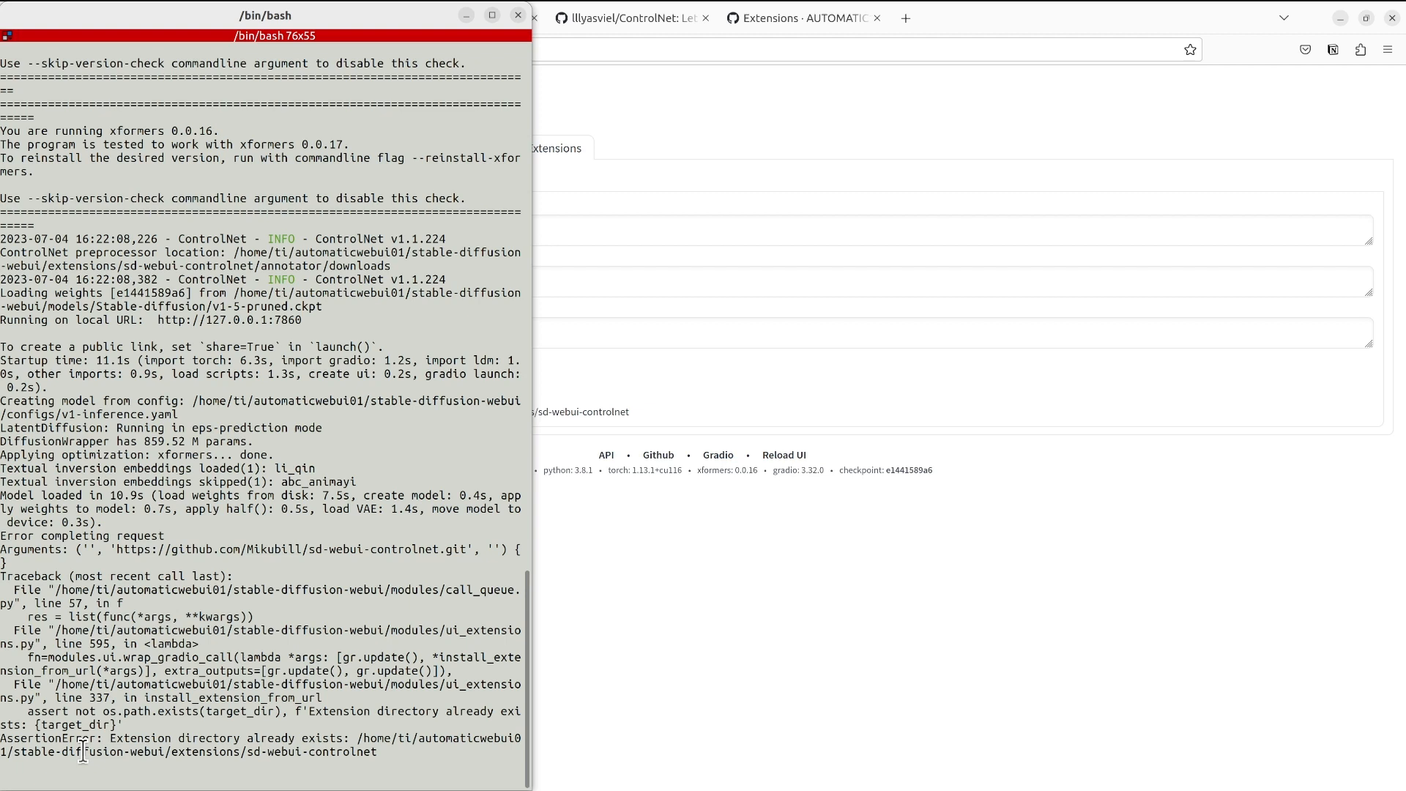
- Stop the server with Ctrl+C and relaunch python launch.py --xformers
key(ctrl+c)
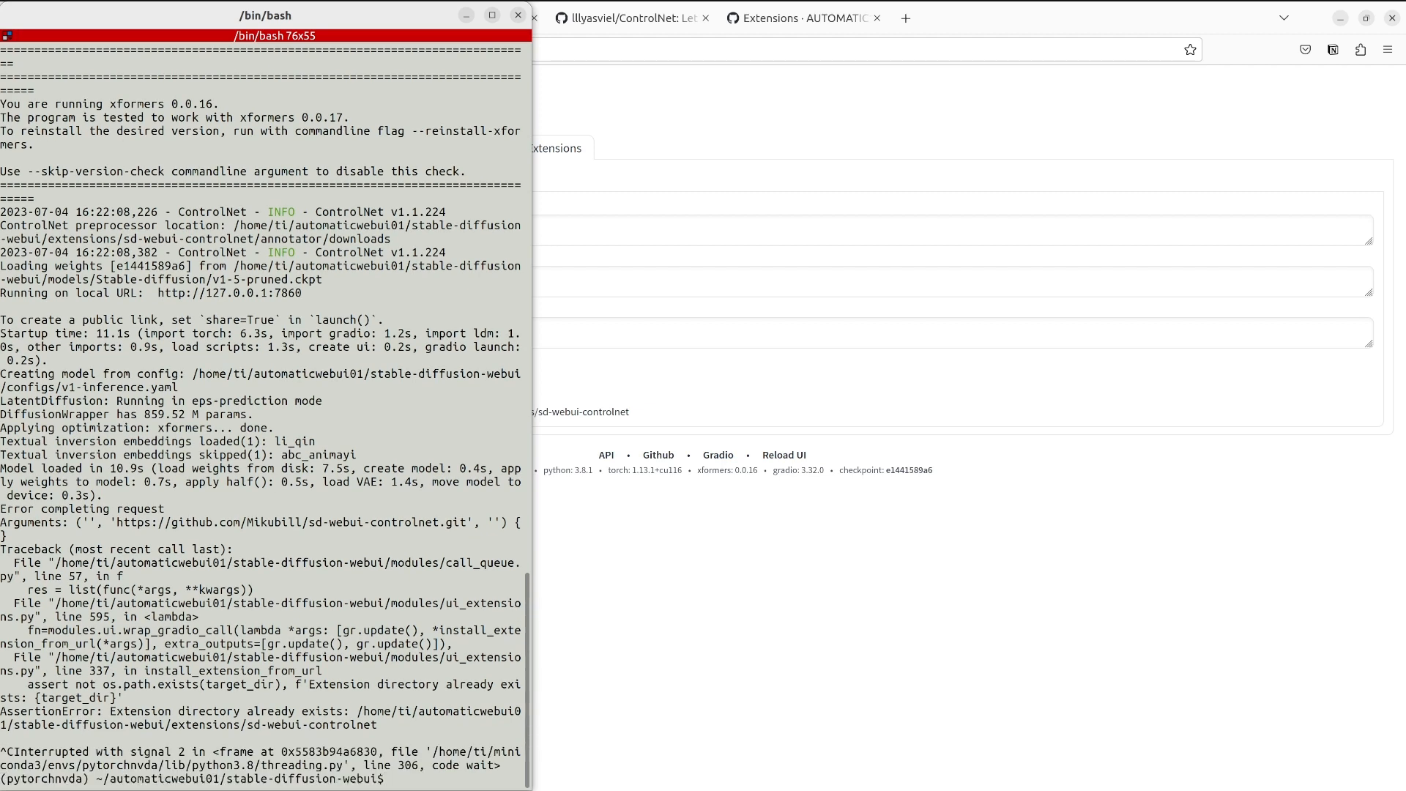
text(python launch.py --xformers)
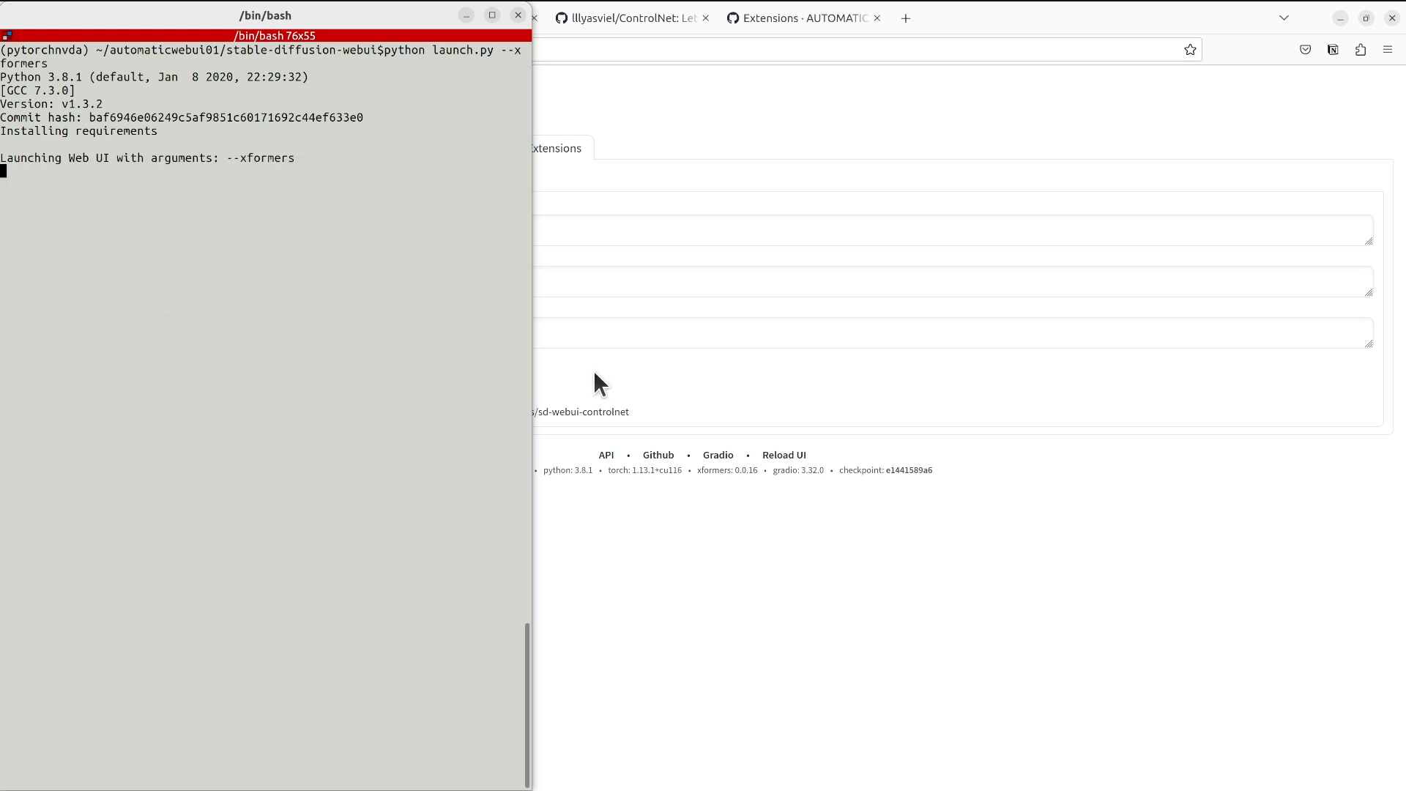
mouse_move(549, 380)
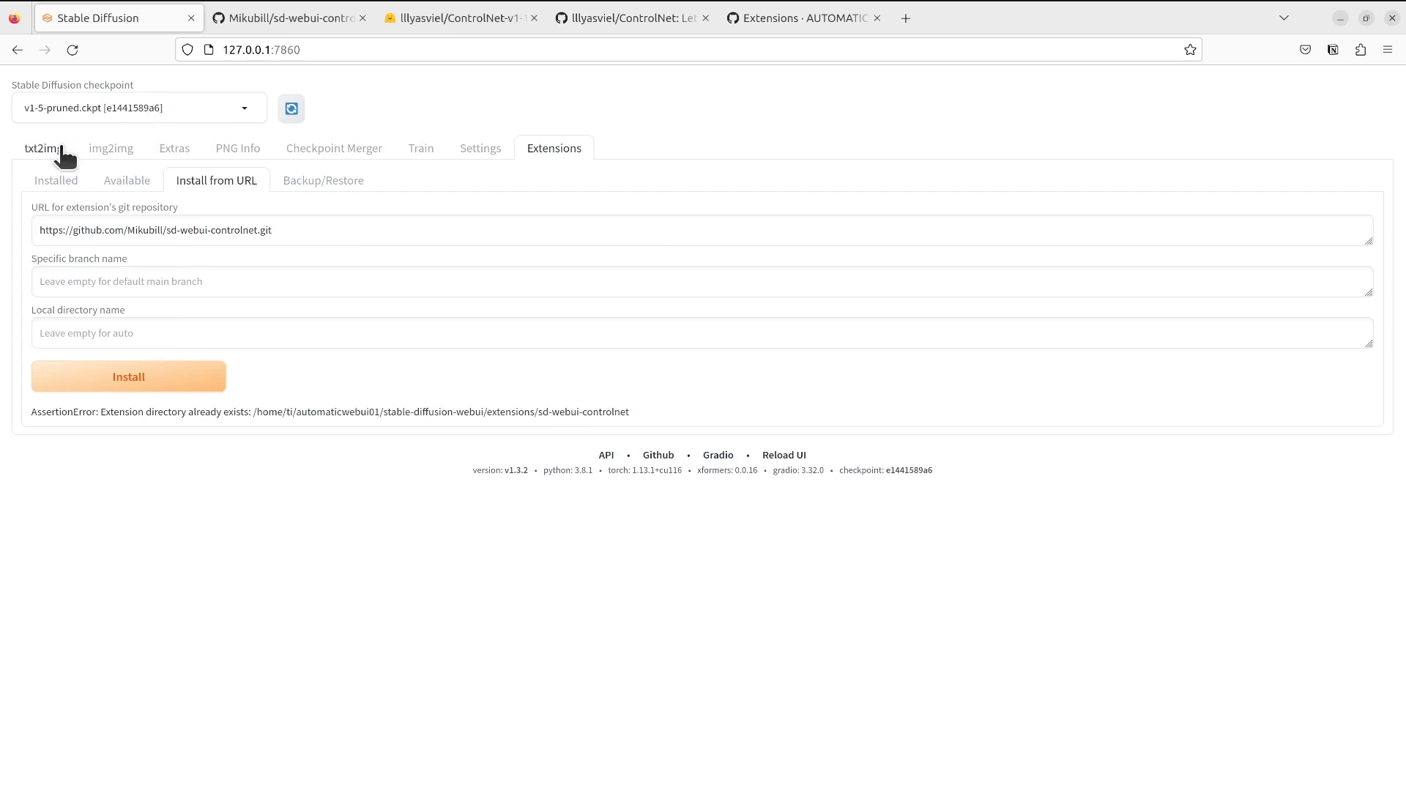
mouse_move(115, 181)
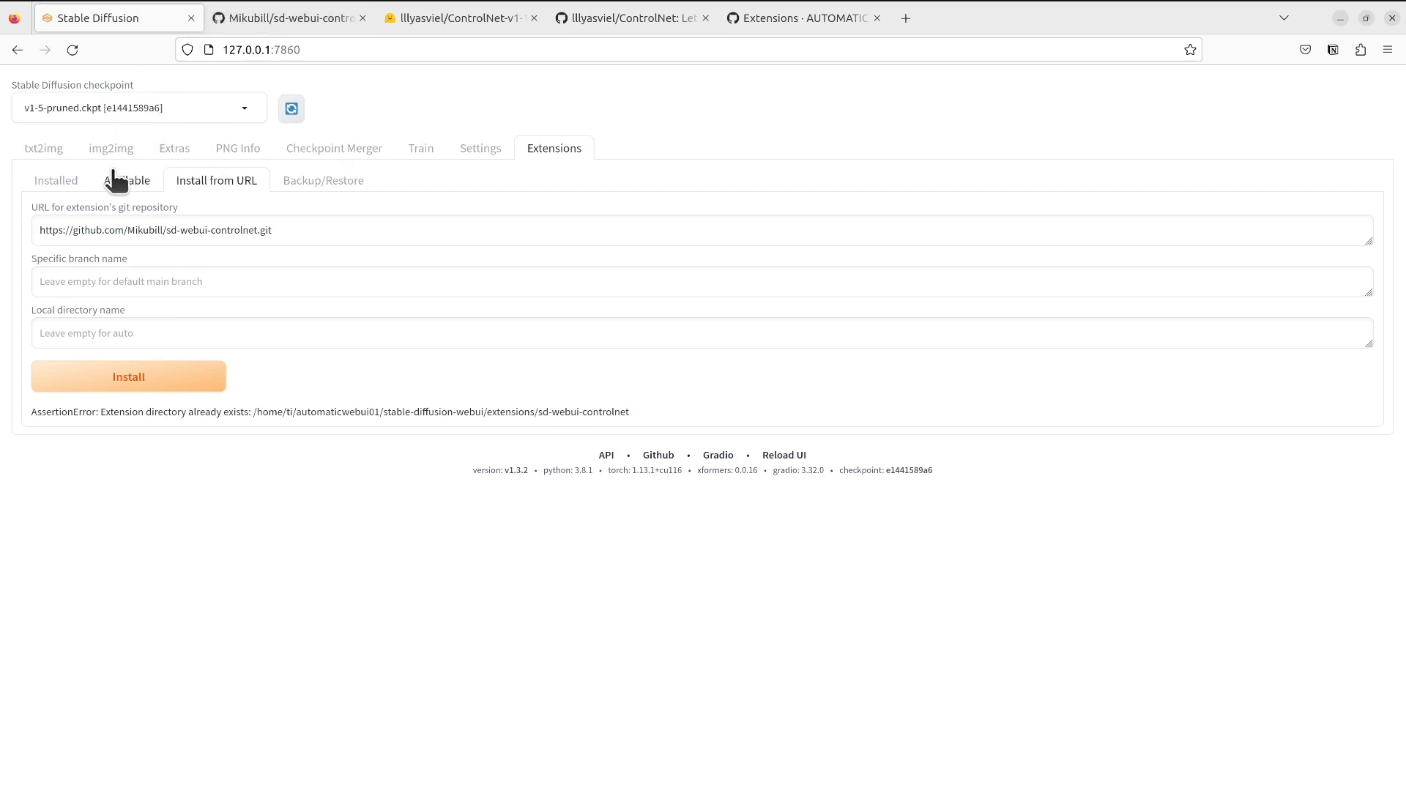
mouse_move(43, 148)
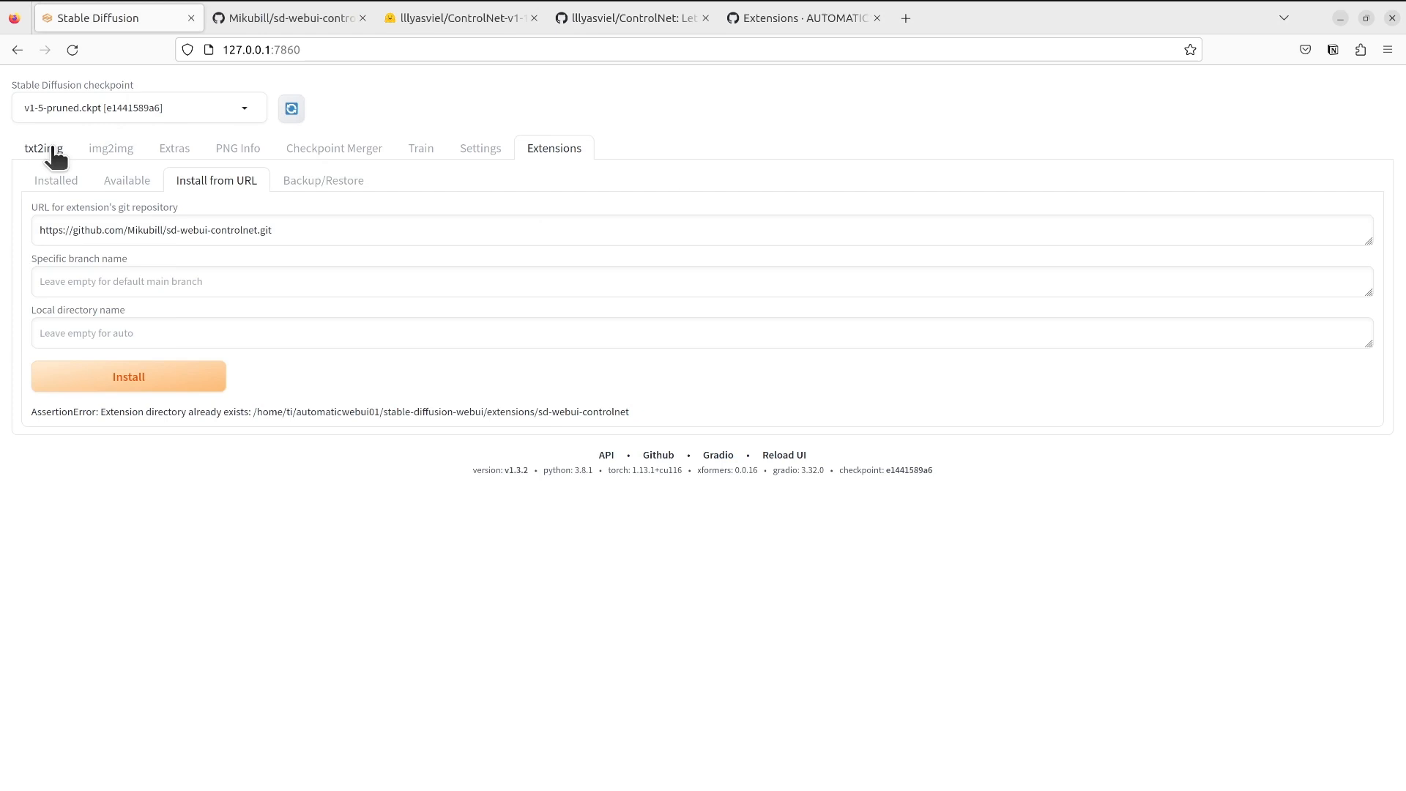
- Return to txt2img, which now shows a ControlNet v1.1.224 section
click(42, 148)
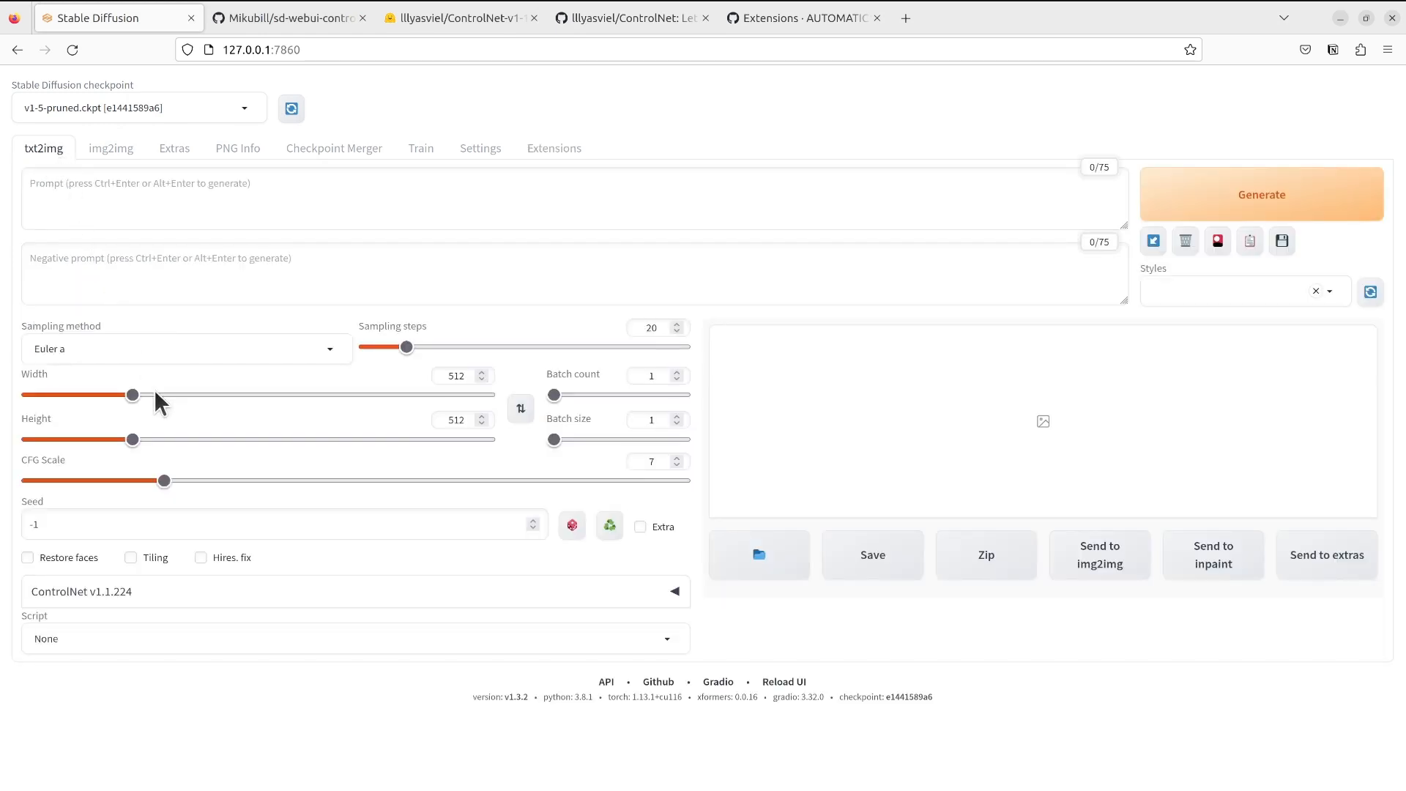
mouse_move(170, 600)
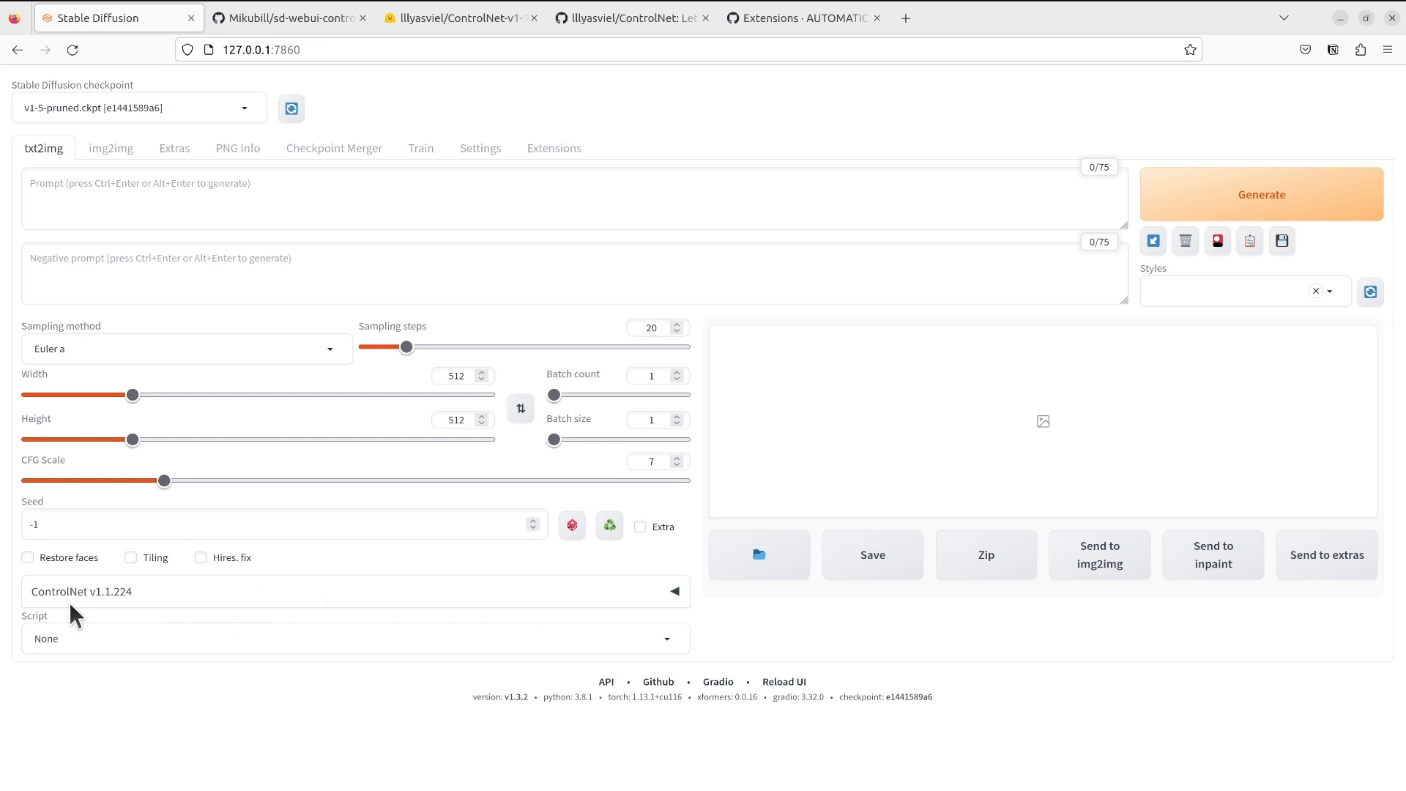
mouse_move(561, 596)
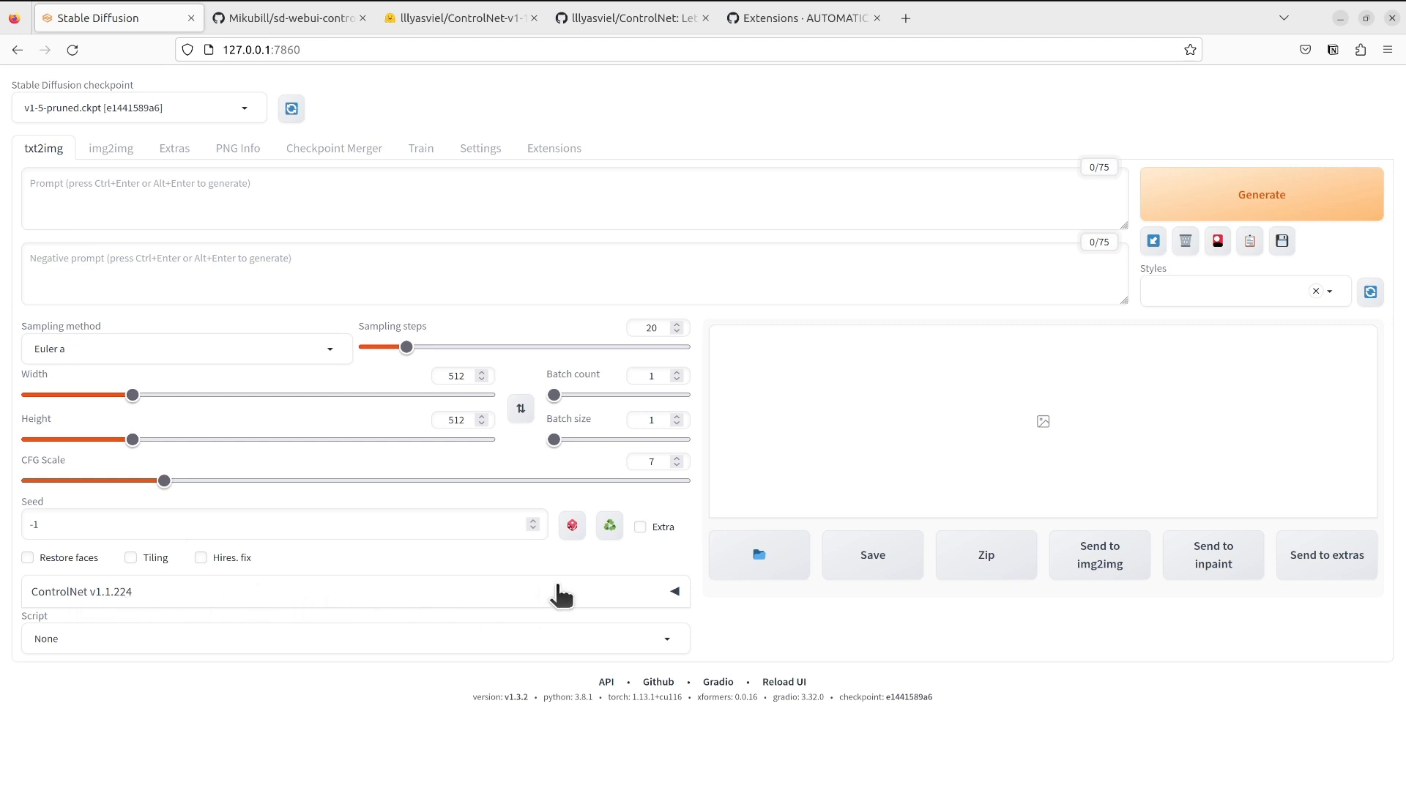
mouse_move(398, 613)
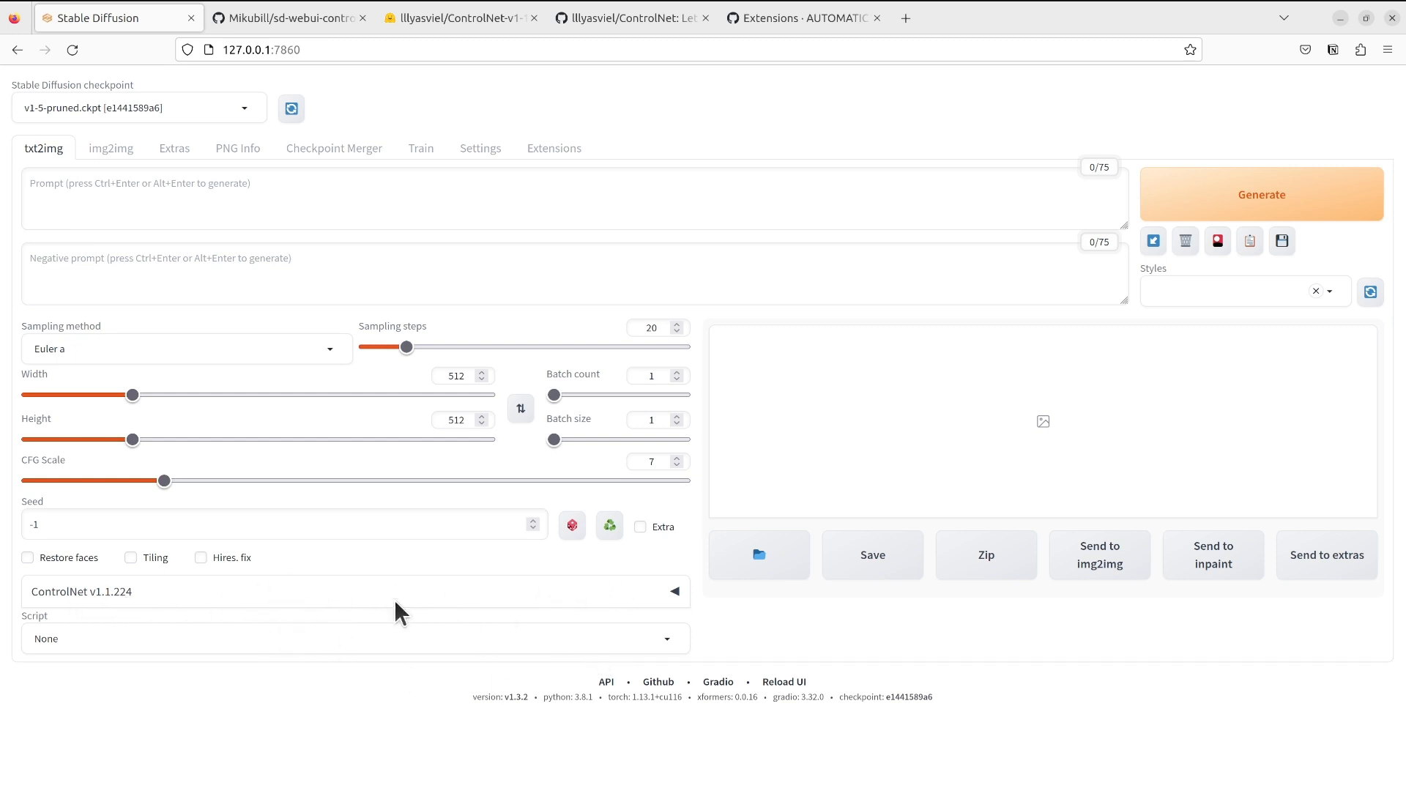
mouse_move(117, 601)
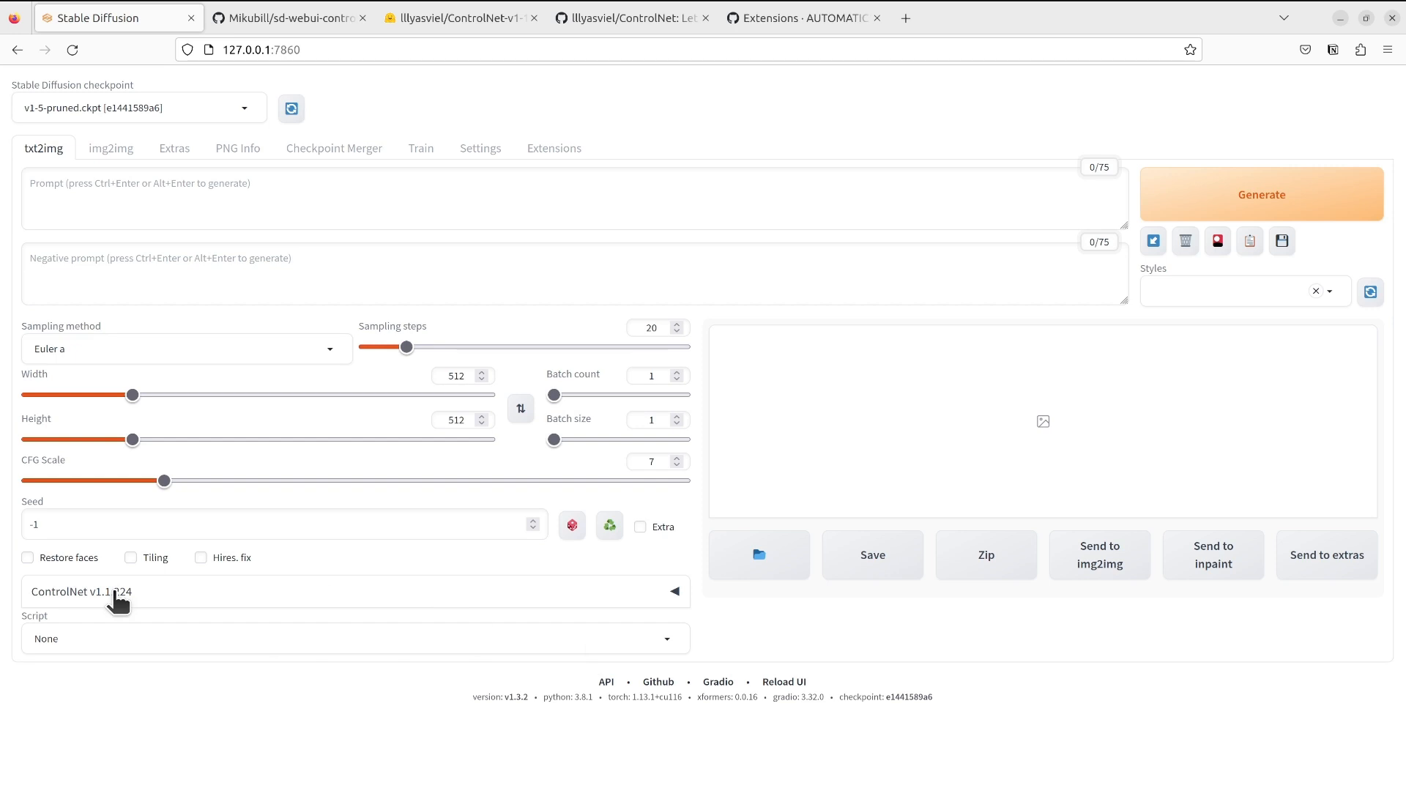
- Expand ControlNet v1.1.224 on txt2img to show image upload, control type, preprocessor and model
click(674, 590)
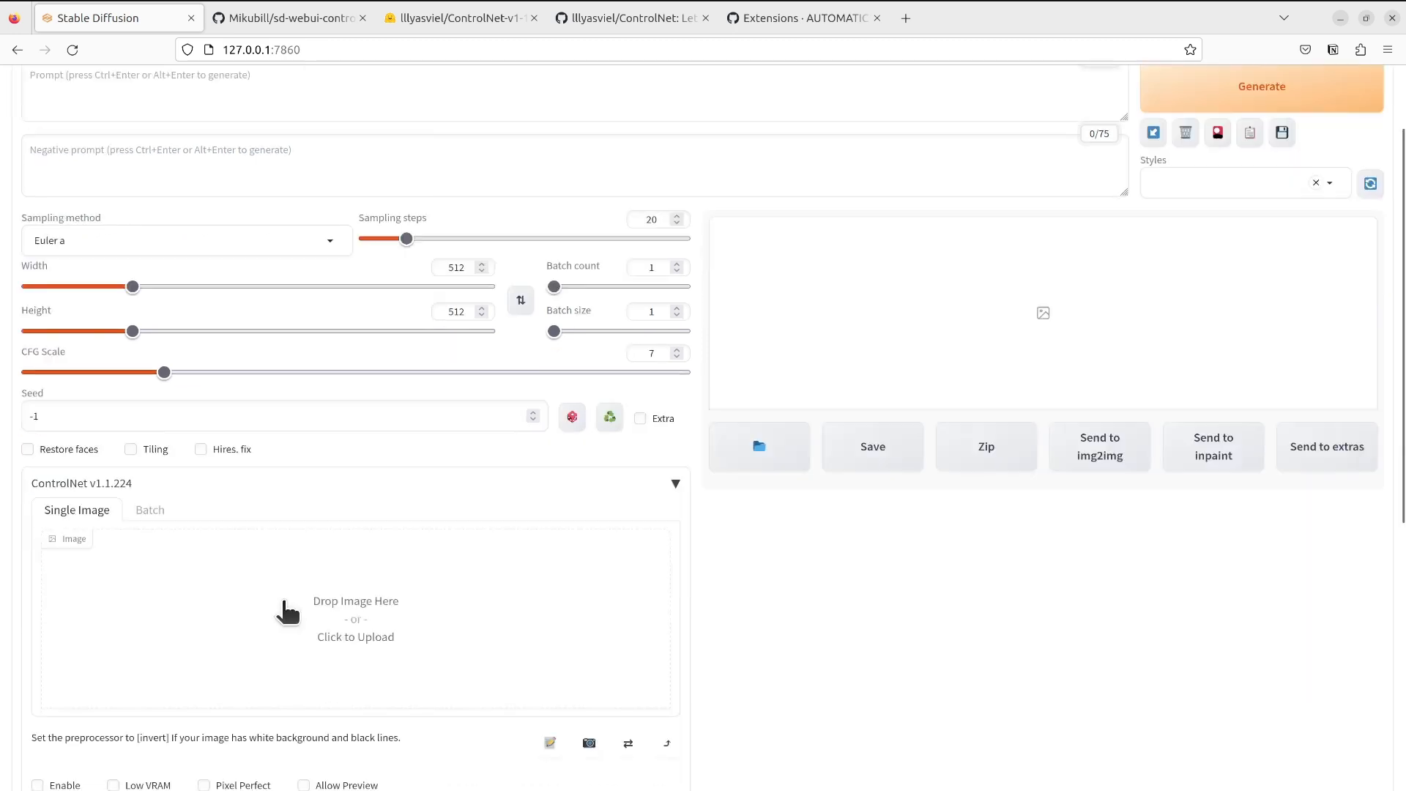
scroll(down, 3)
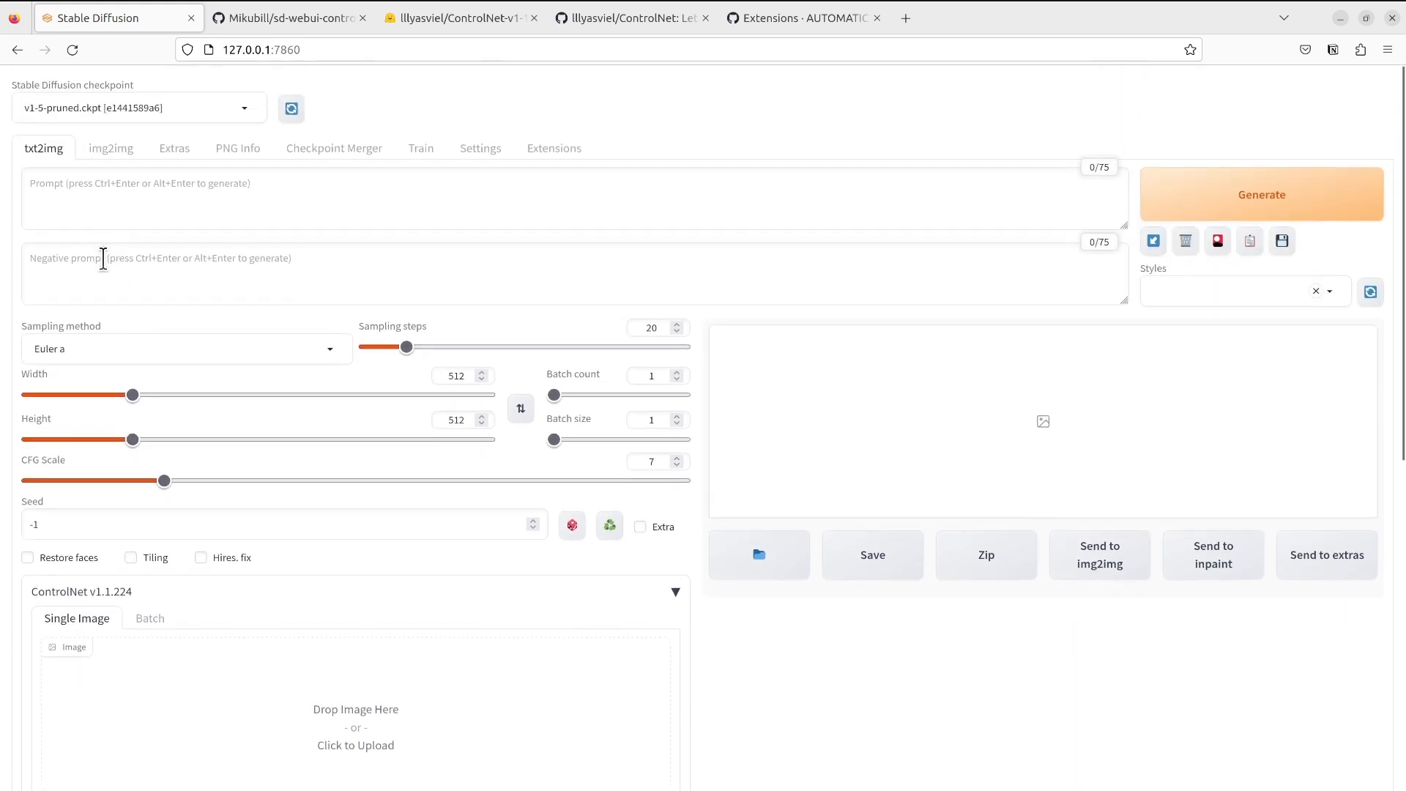
scroll(down, 3)
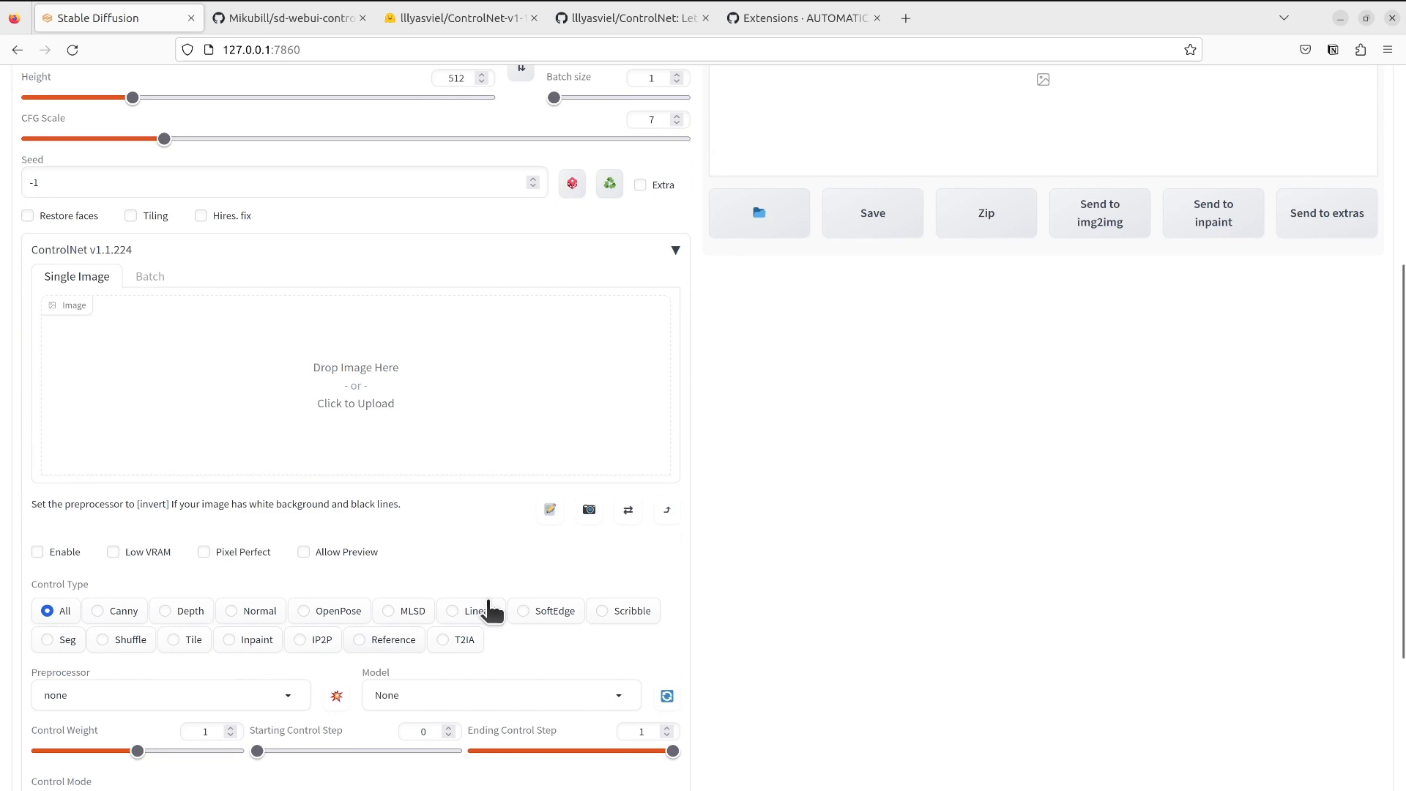
mouse_move(345, 429)
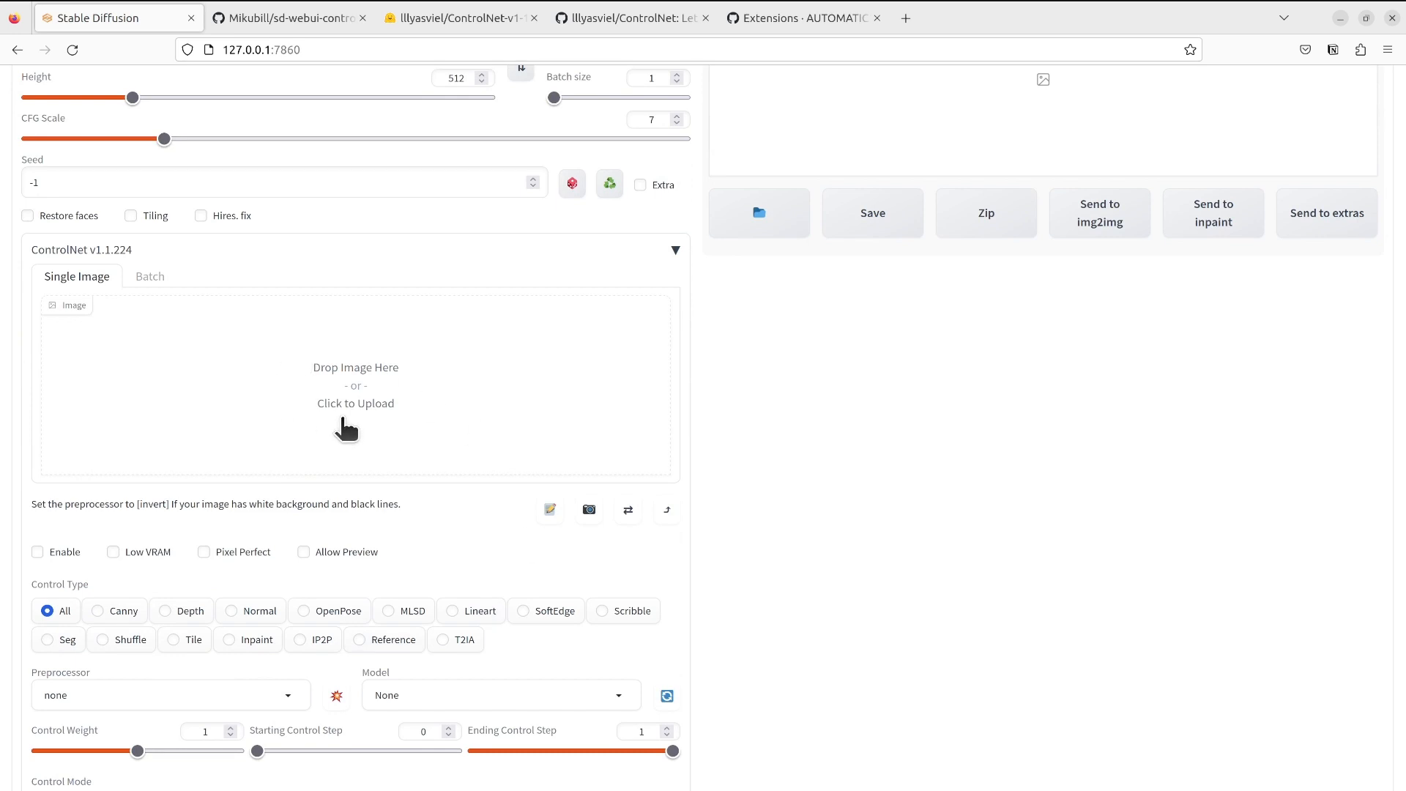
scroll(down, 3)
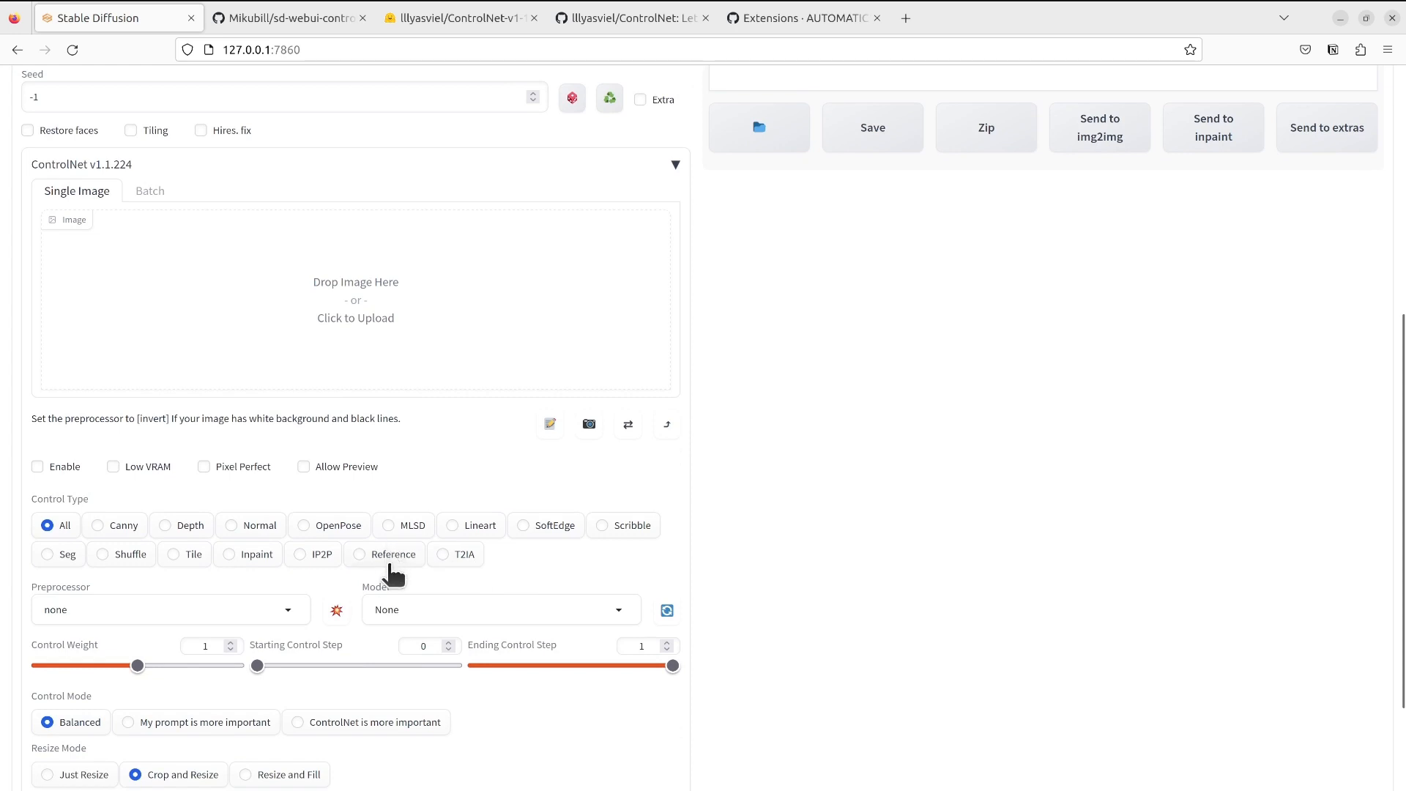
mouse_move(581, 614)
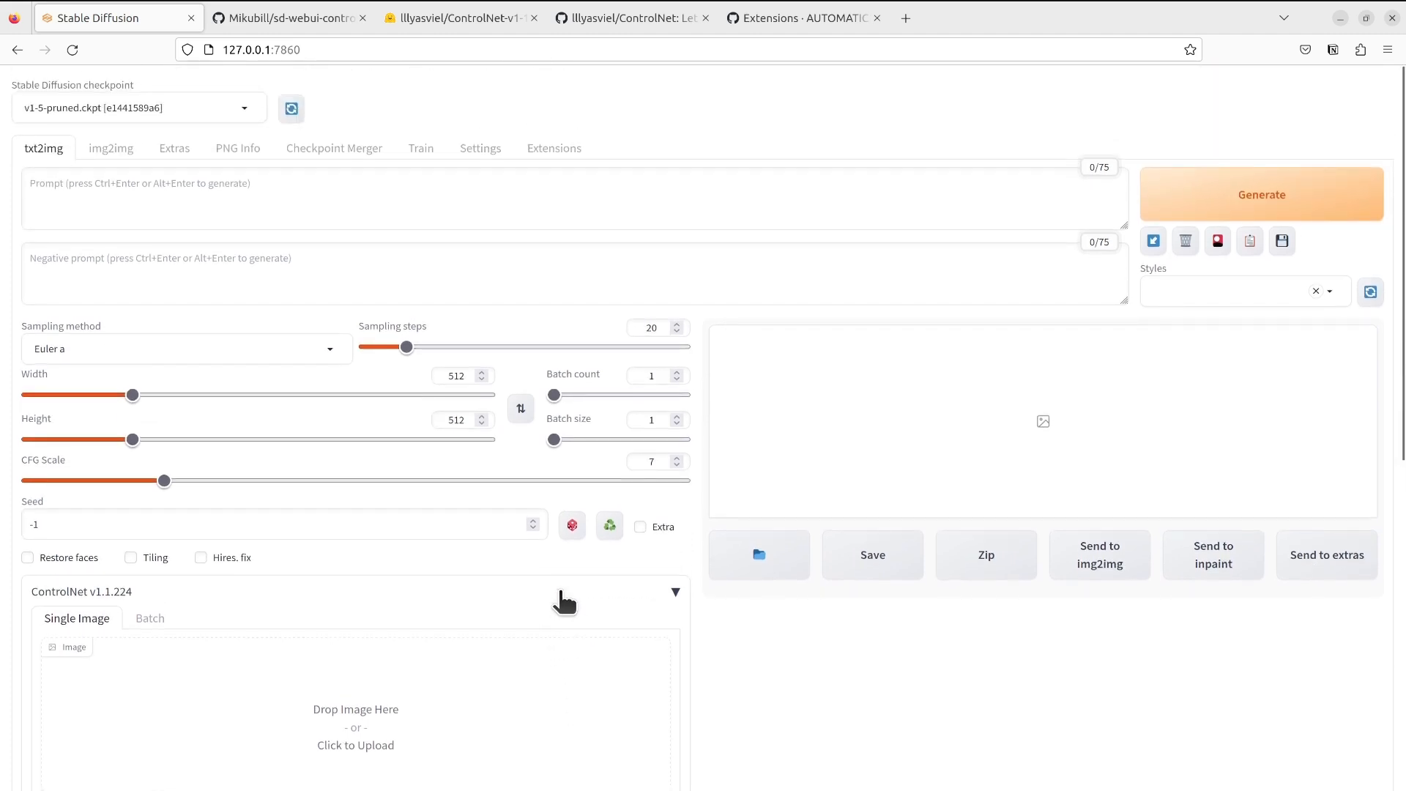
mouse_move(110, 148)
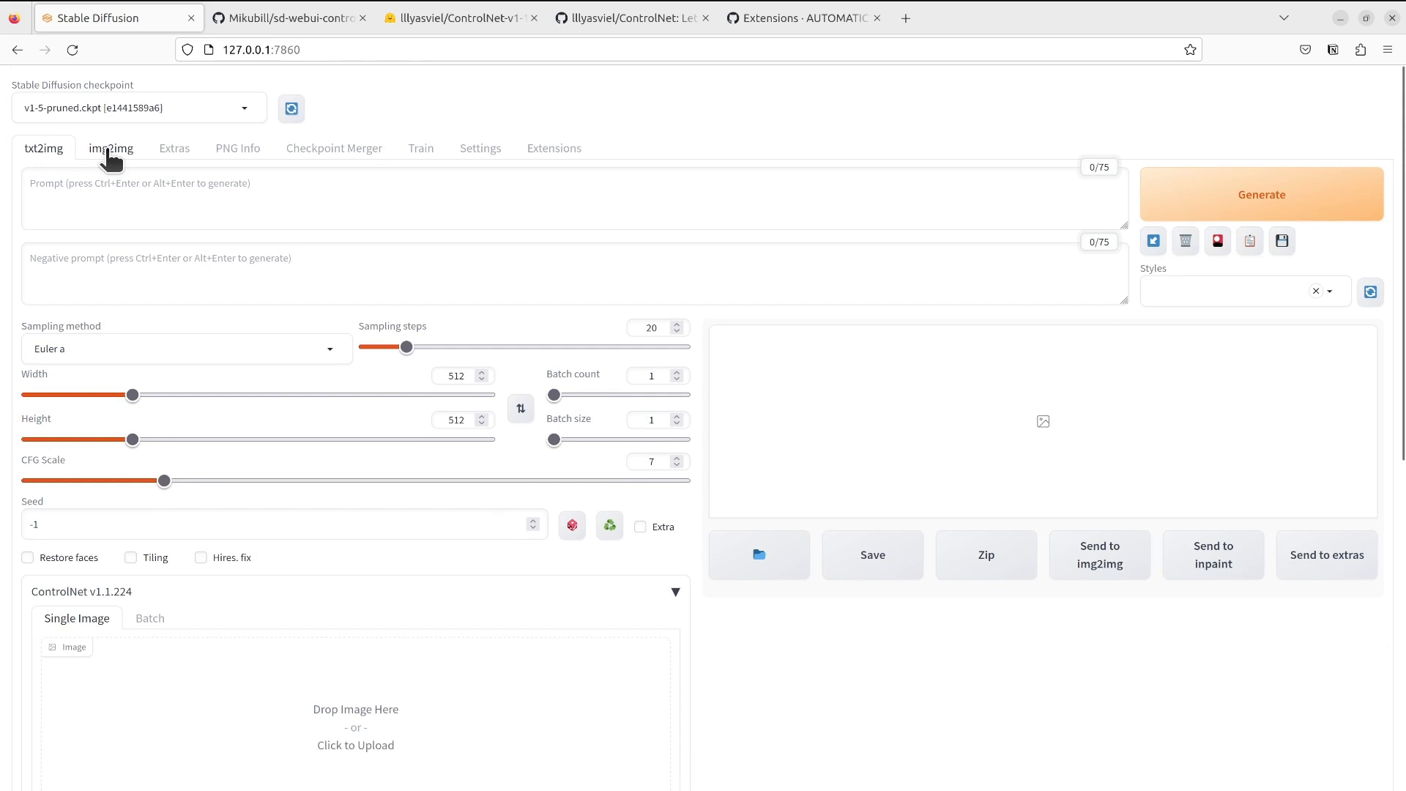
- On img2img, expand ControlNet v1.1.224 to show its single-image upload area
click(110, 148)
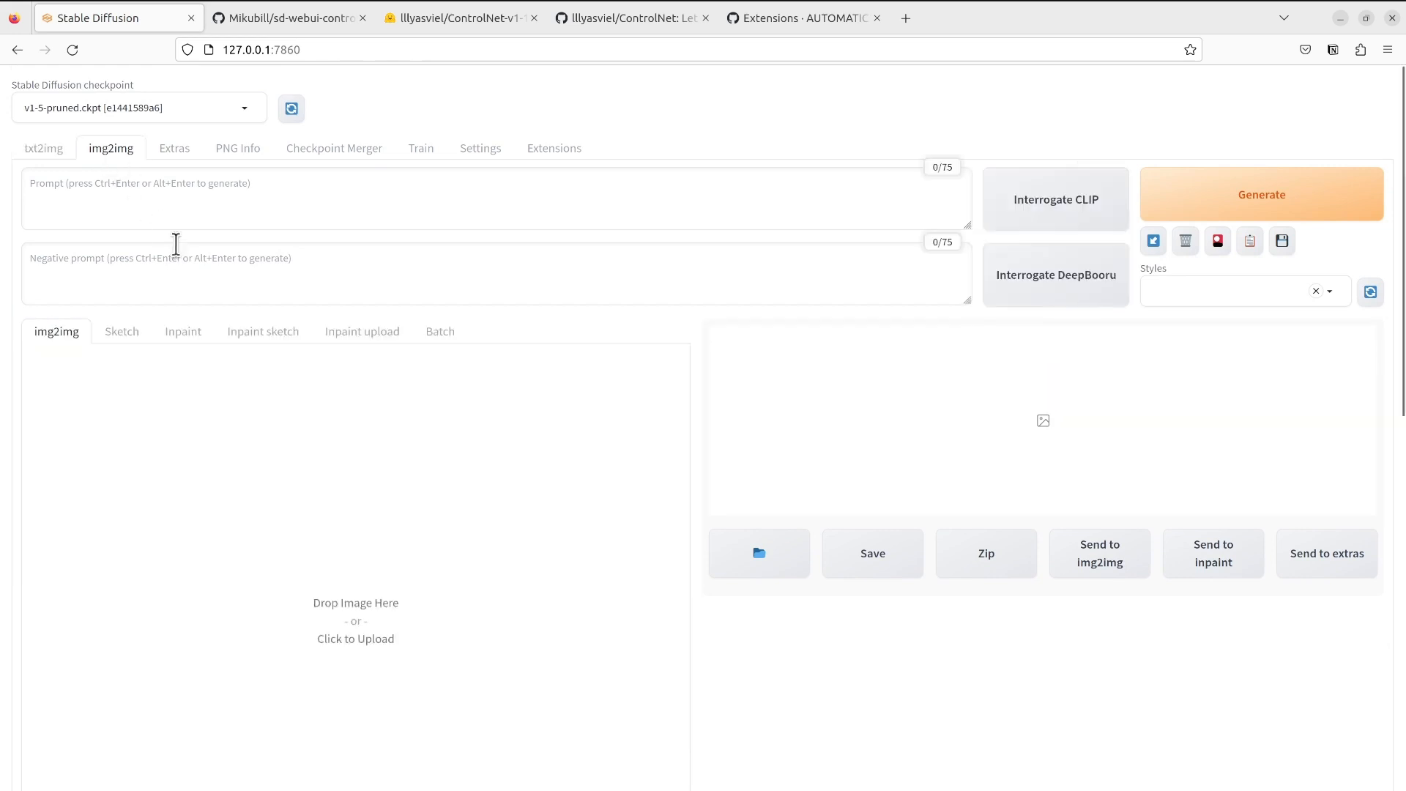
scroll(down, 3)
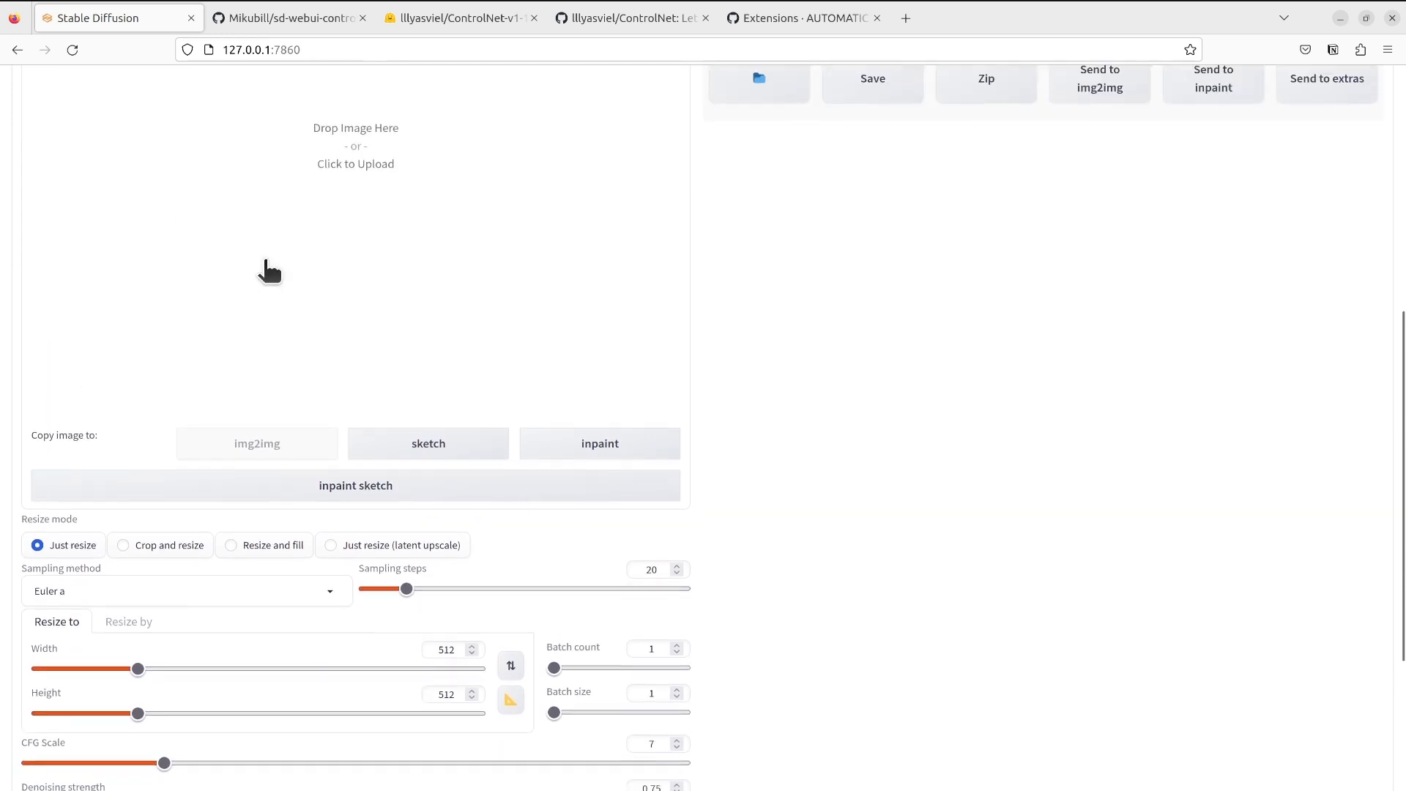
scroll(down, 3)
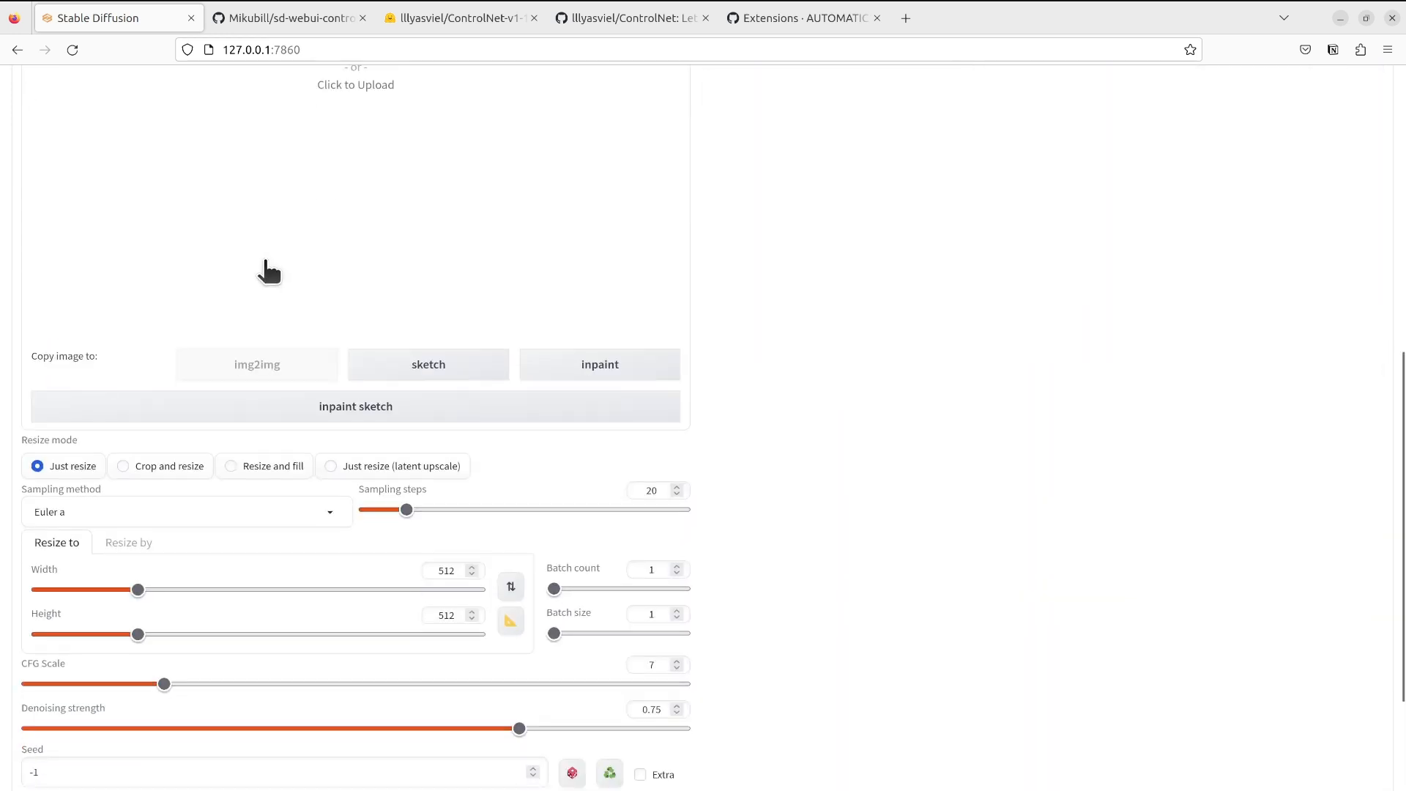
scroll(down, 3)
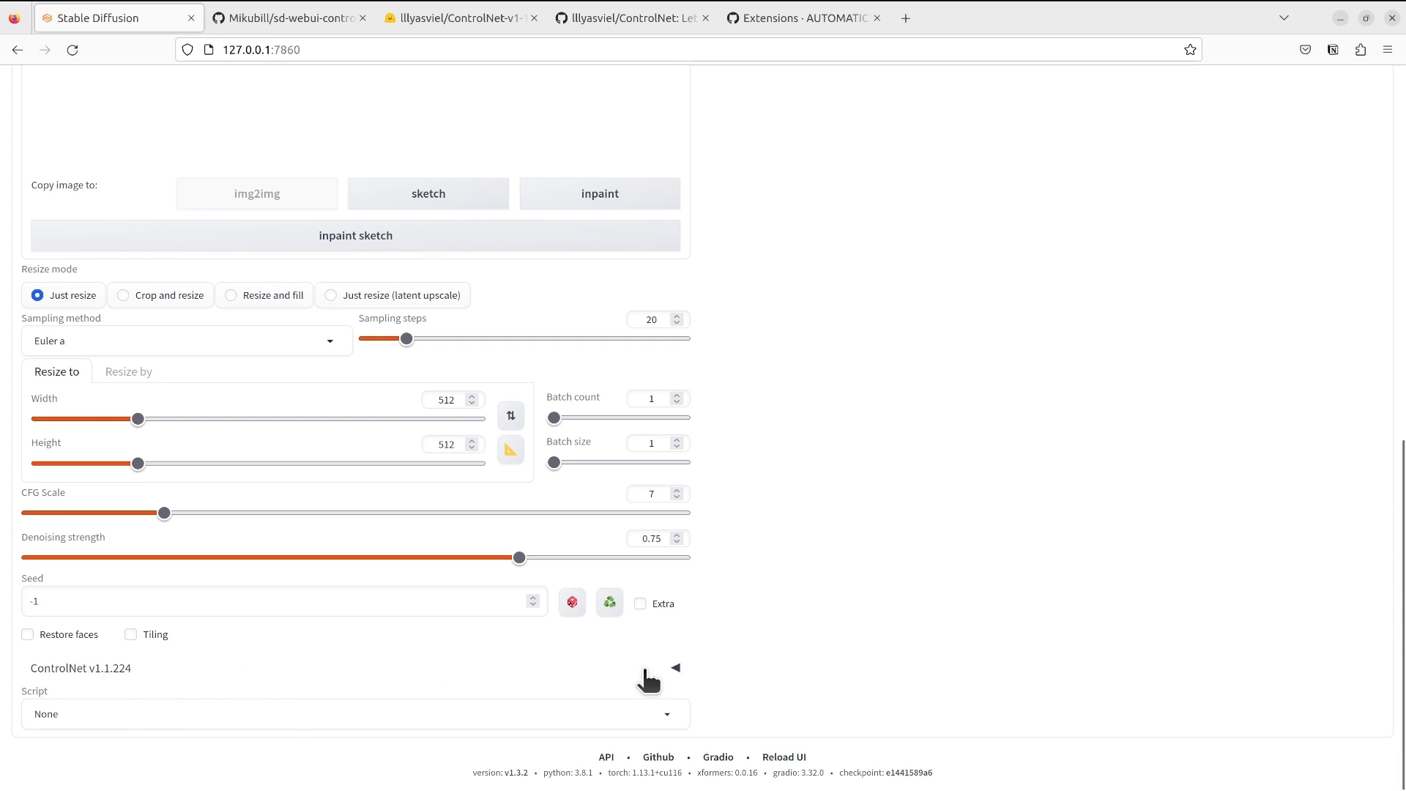
mouse_move(590, 690)
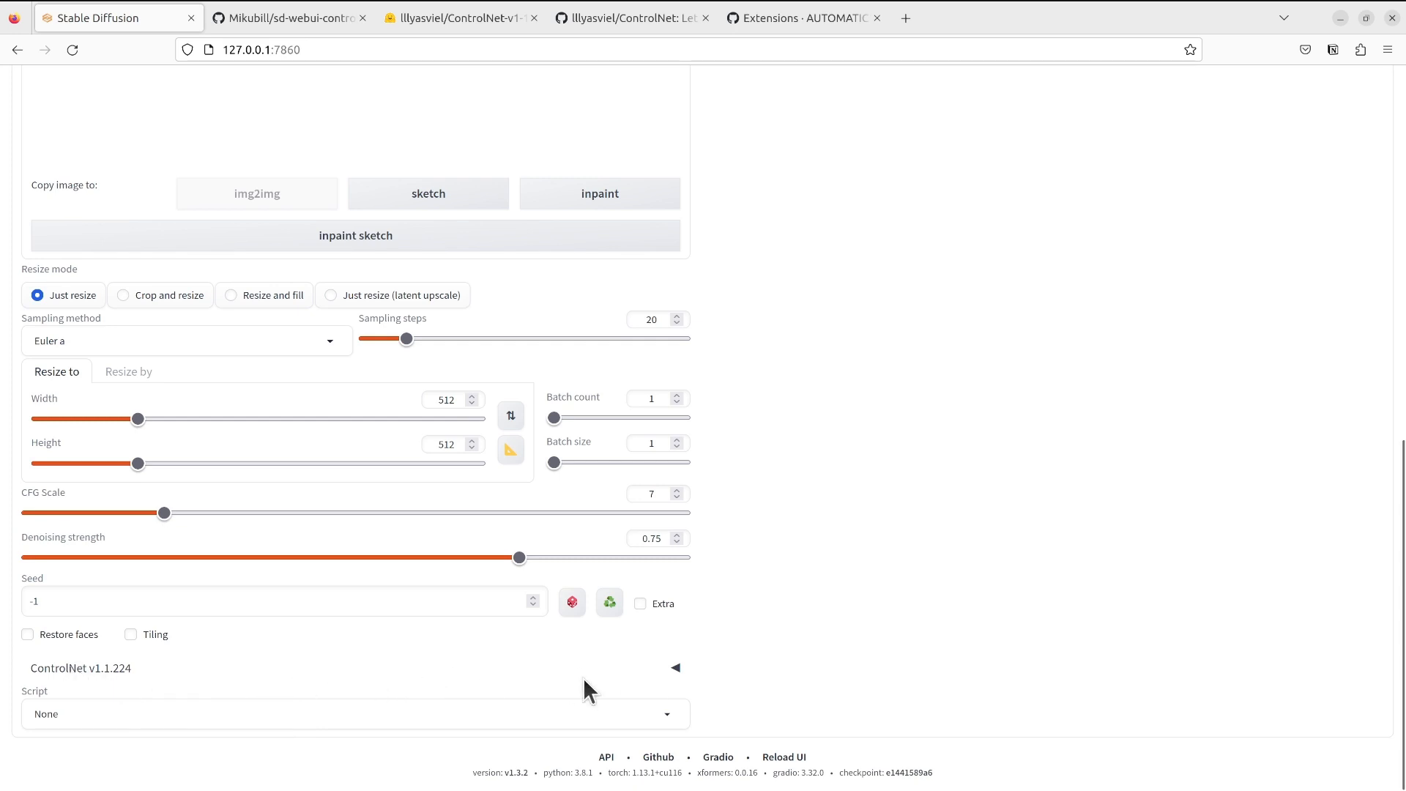
click(675, 668)
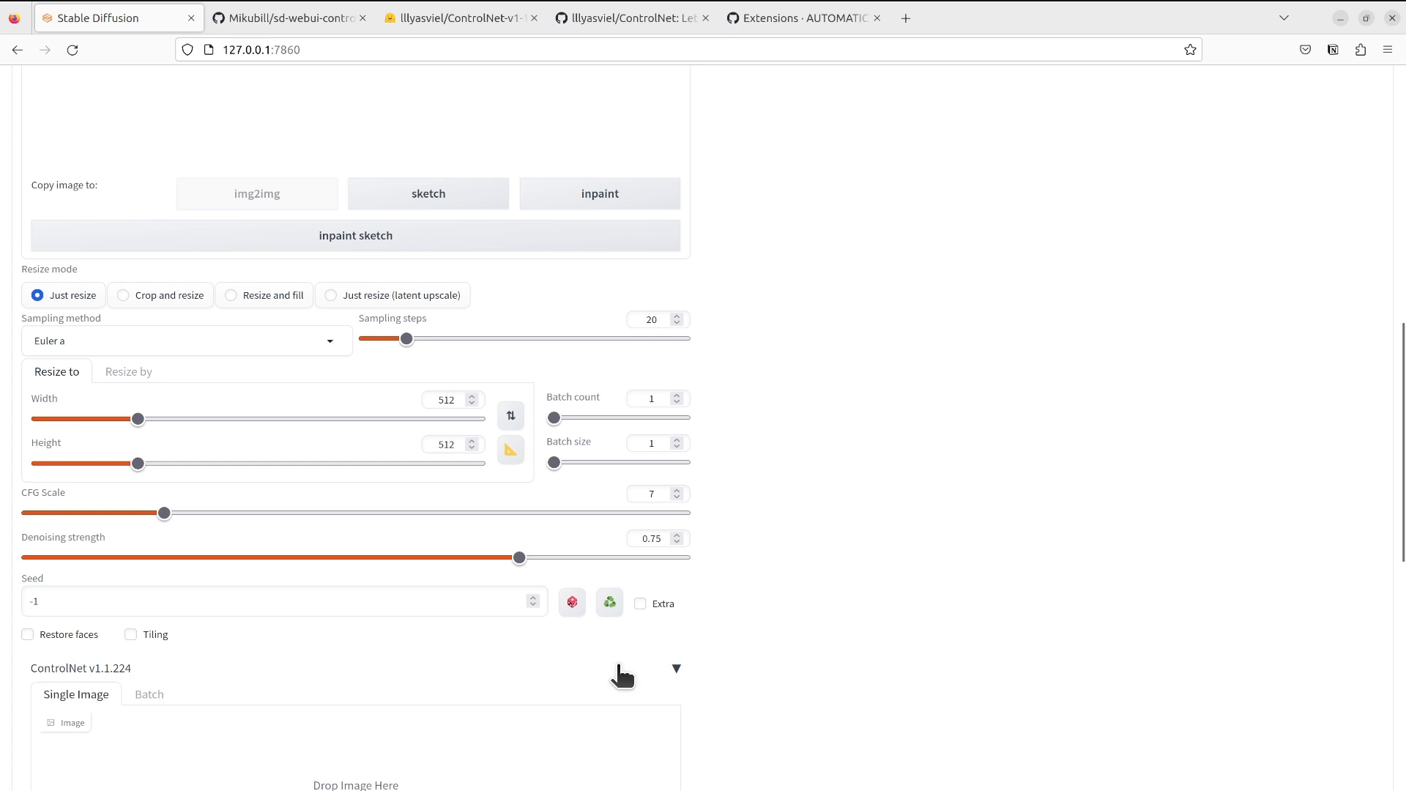
scroll(up, 3)
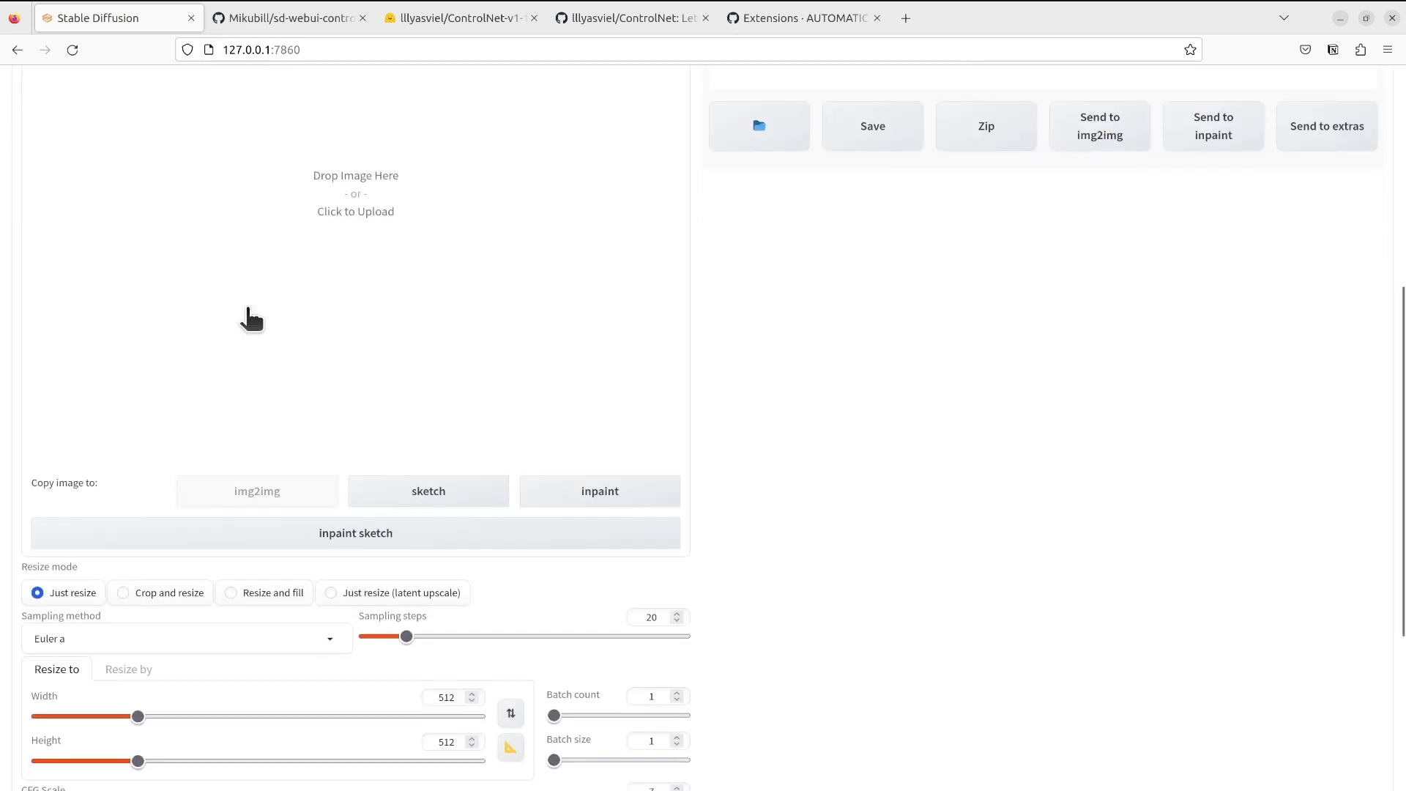
scroll(down, 3)
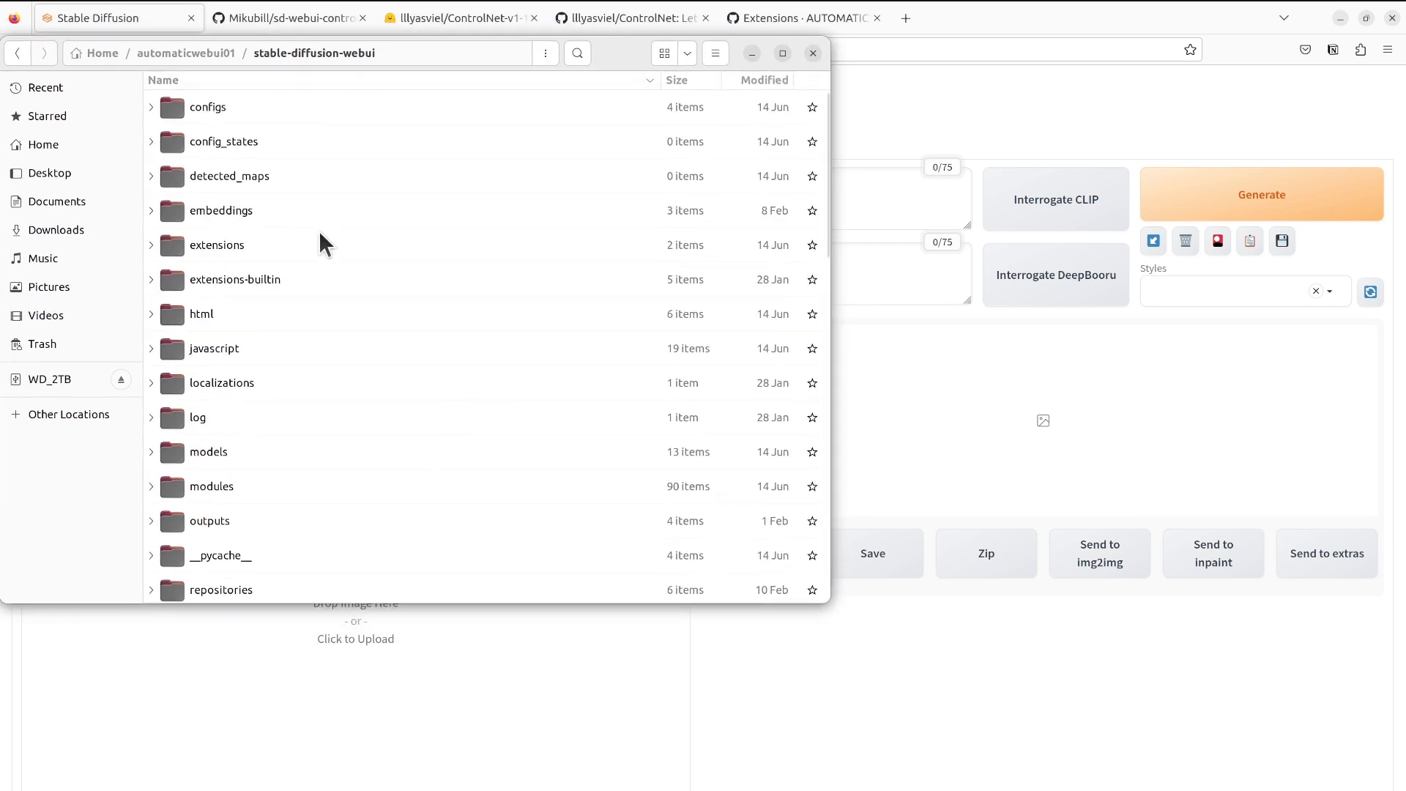
mouse_move(276, 232)
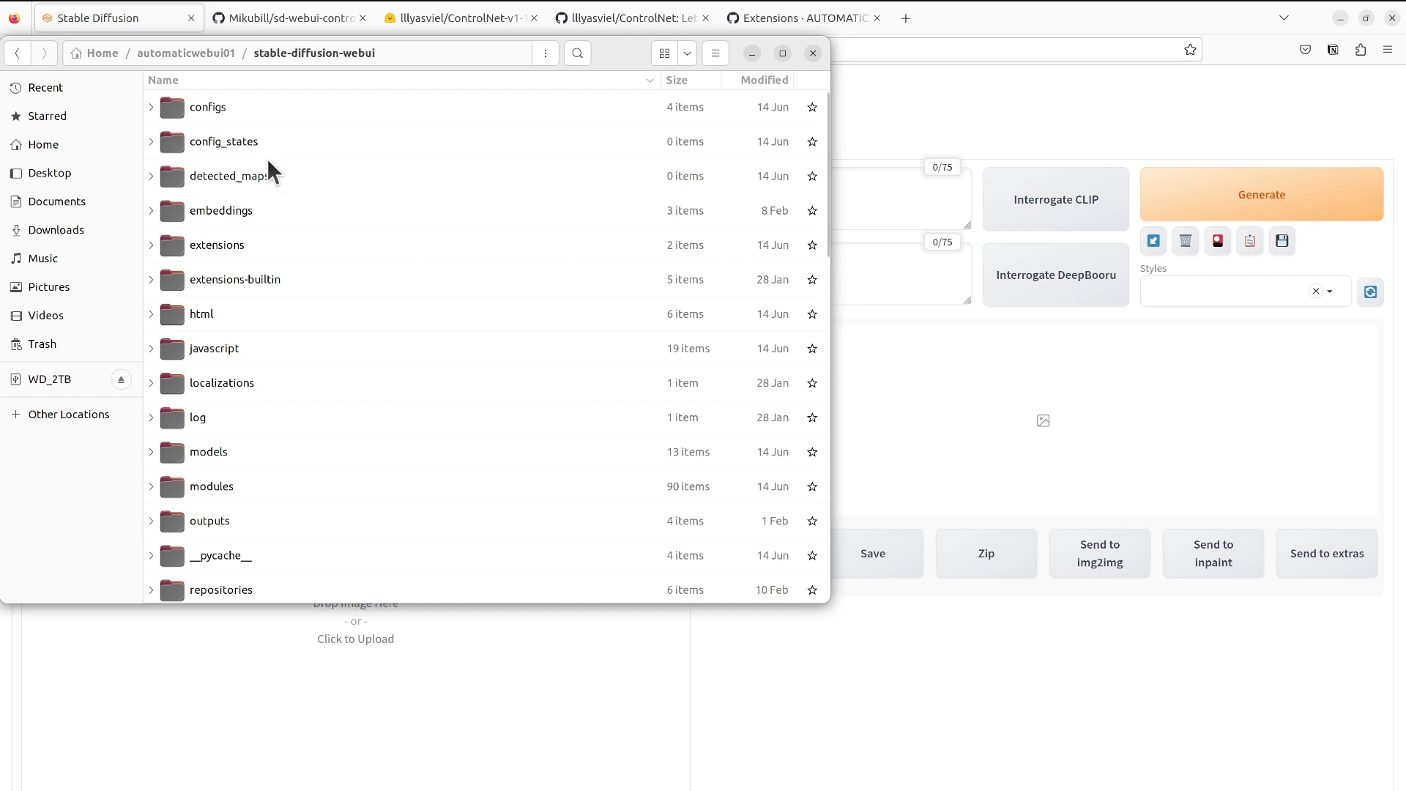
mouse_move(240, 261)
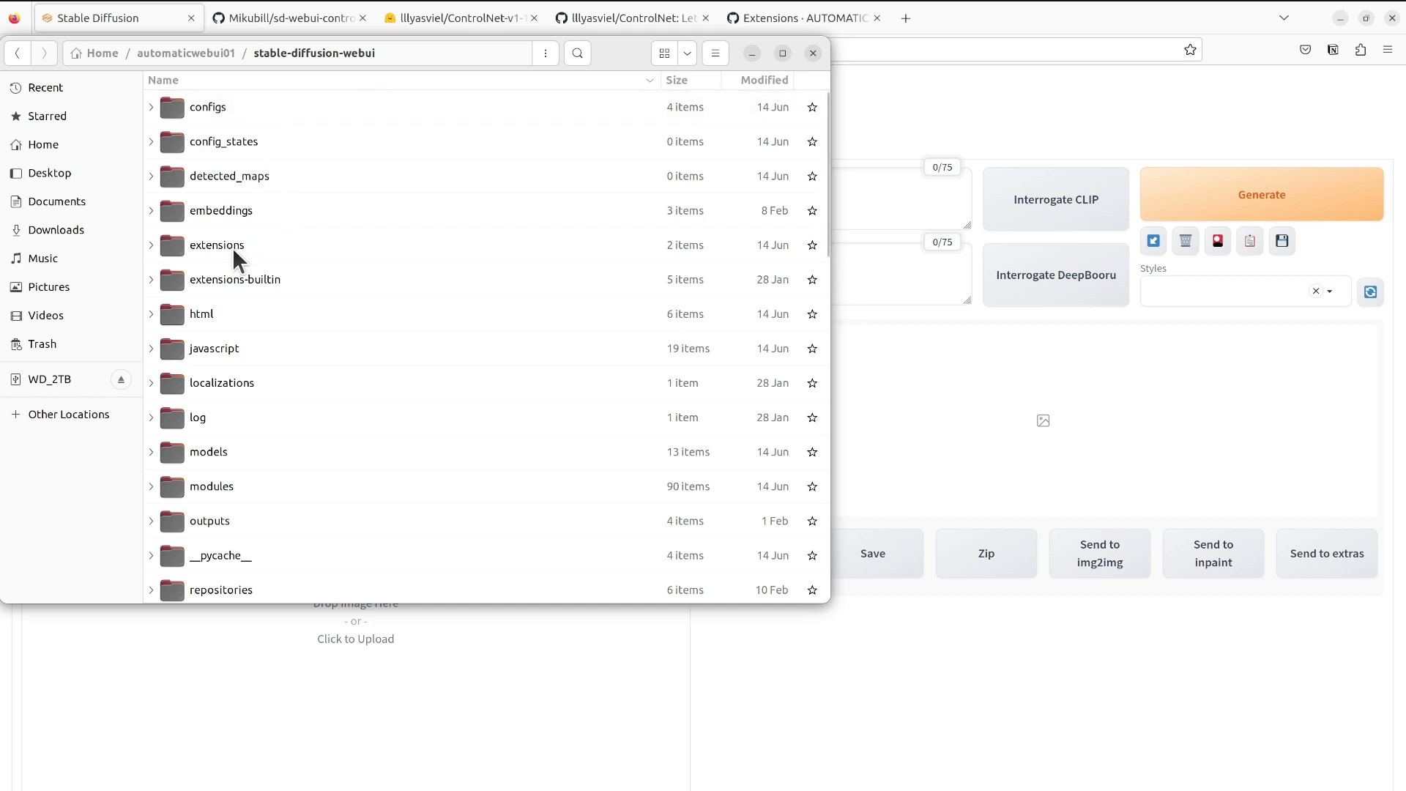
mouse_move(293, 447)
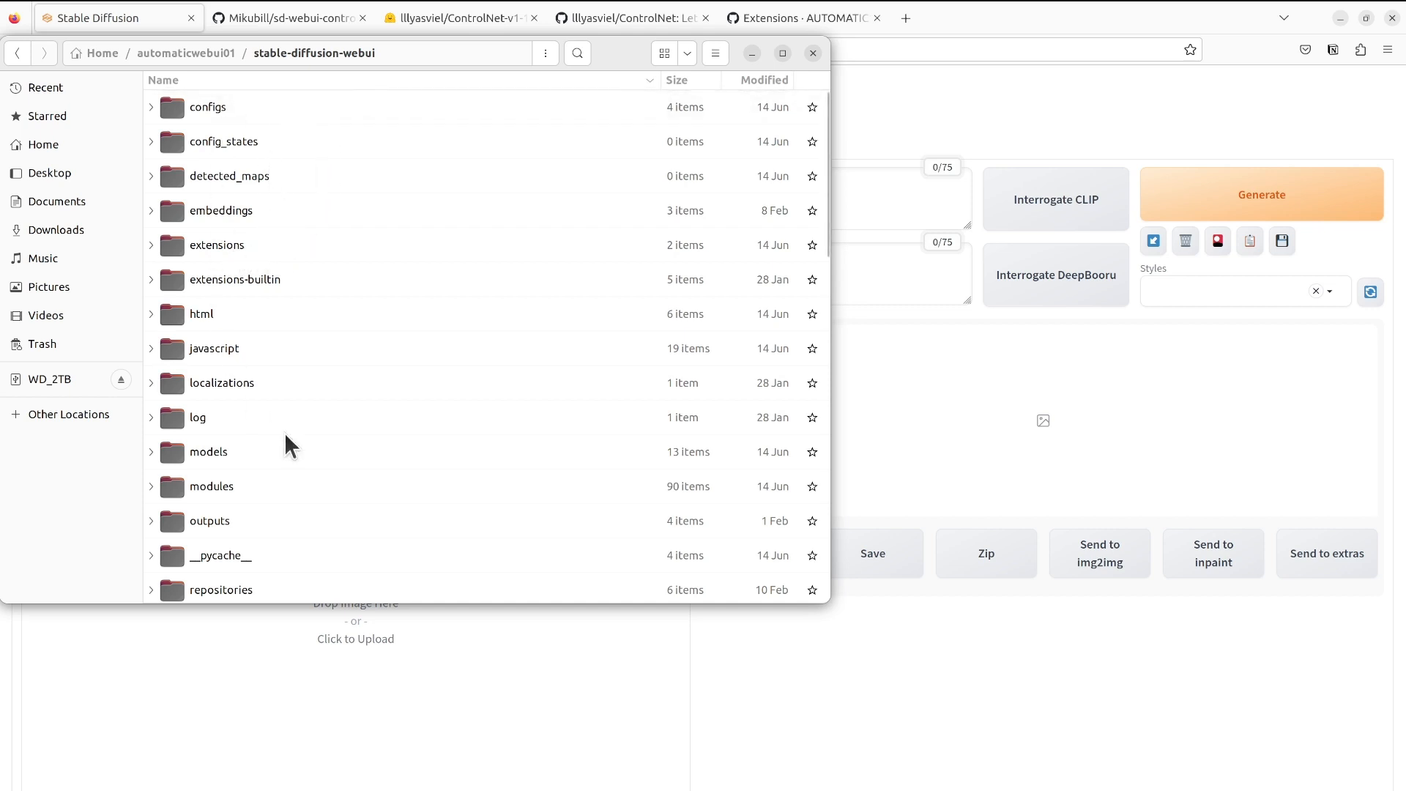
mouse_move(289, 329)
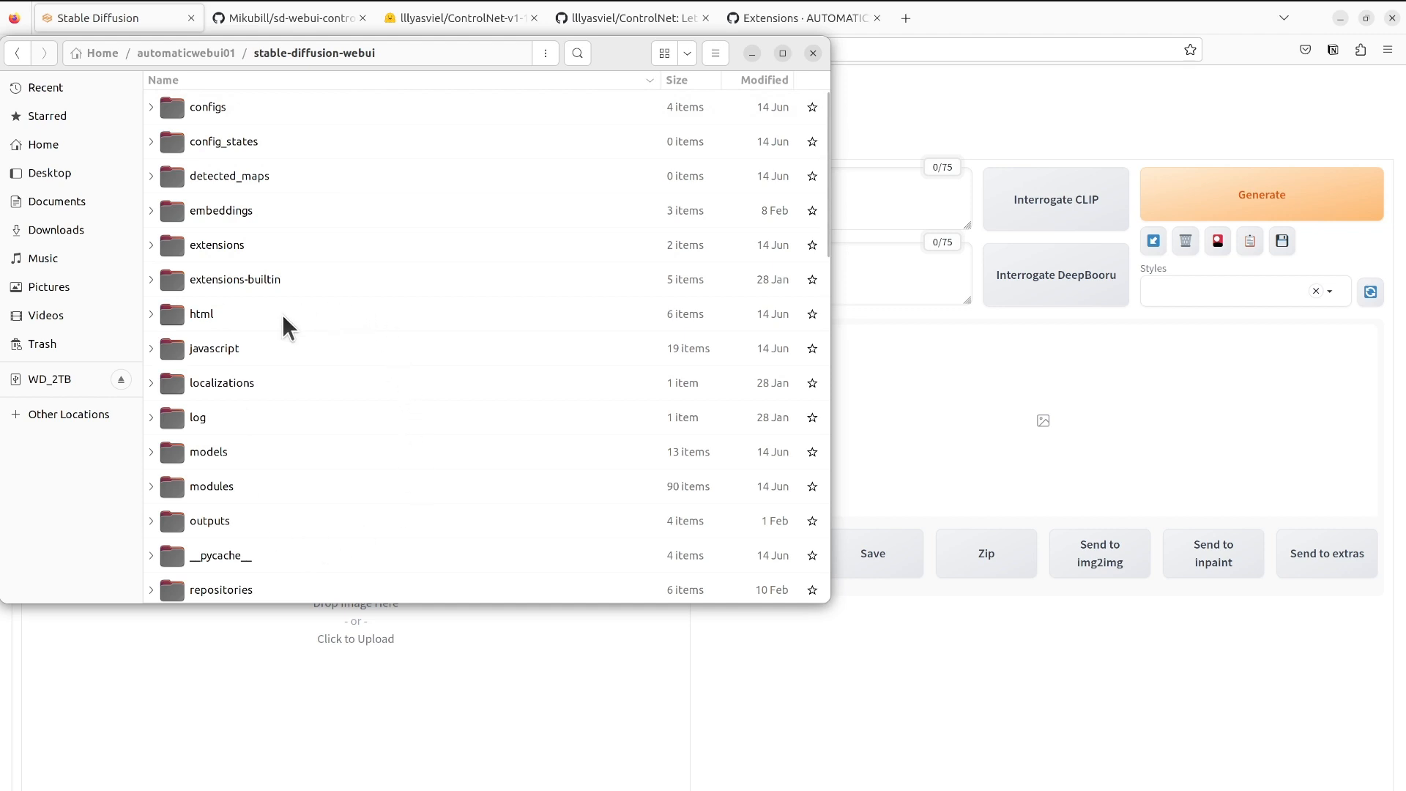
- Open the extensions folder and select the sd-webui-controlnet extension inside it
click(217, 244)
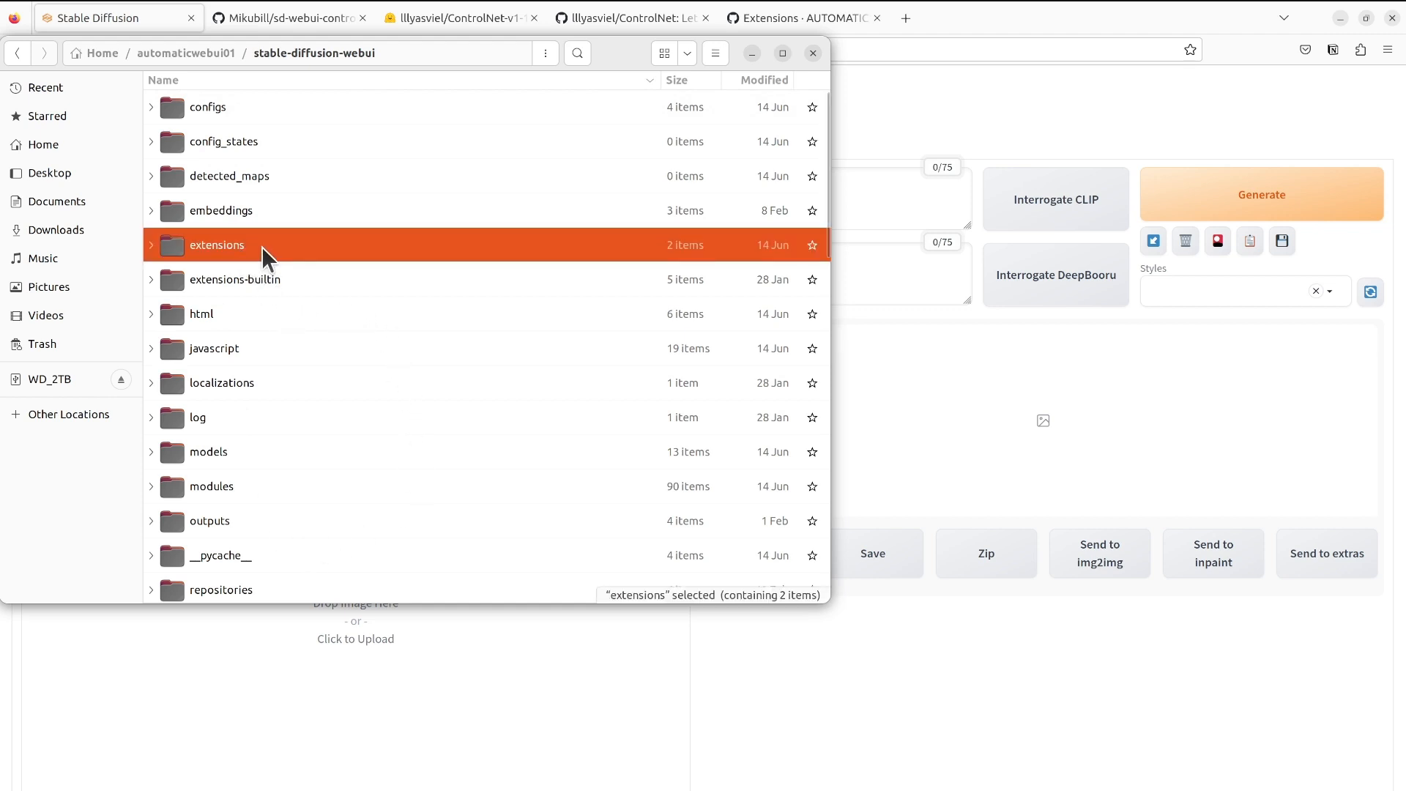
double_click(217, 244)
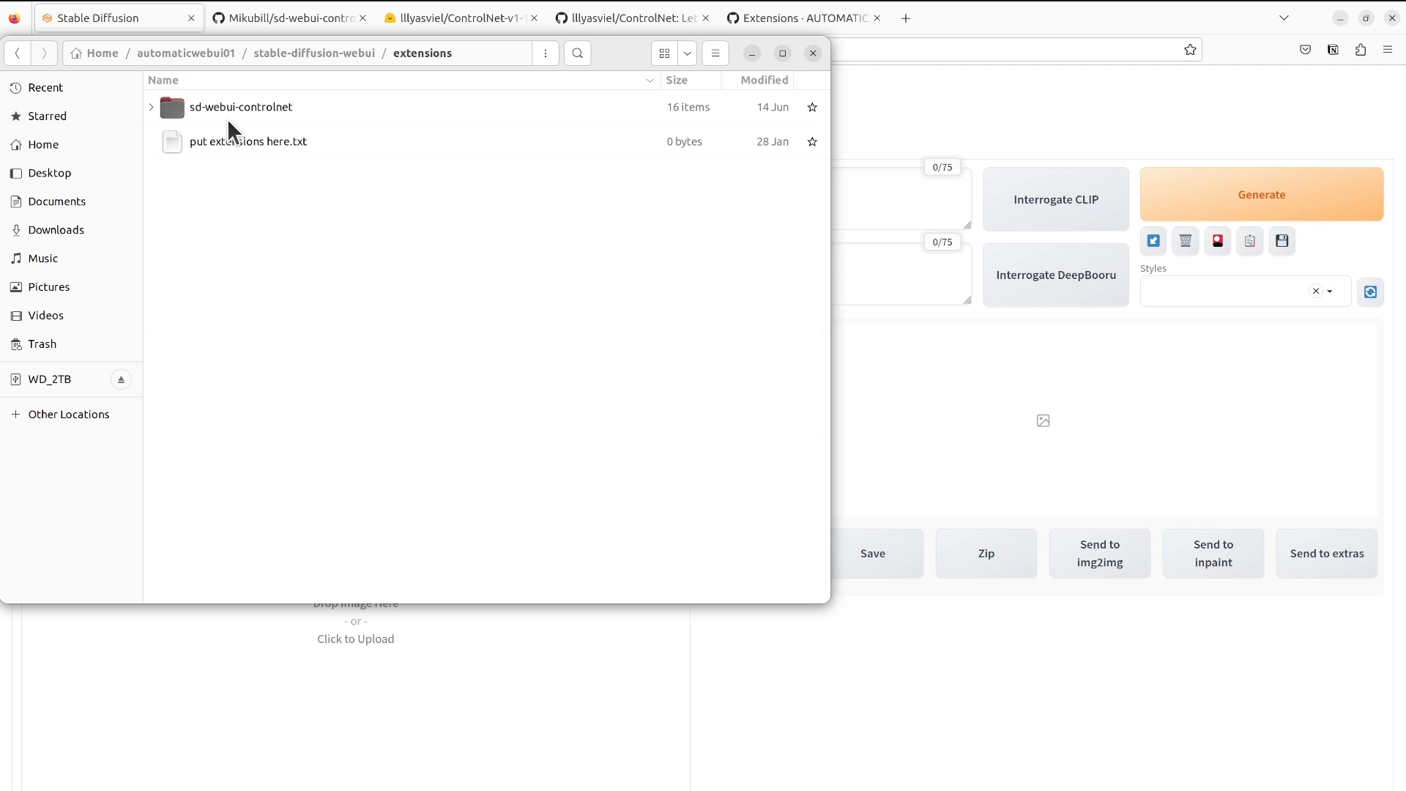
mouse_move(221, 126)
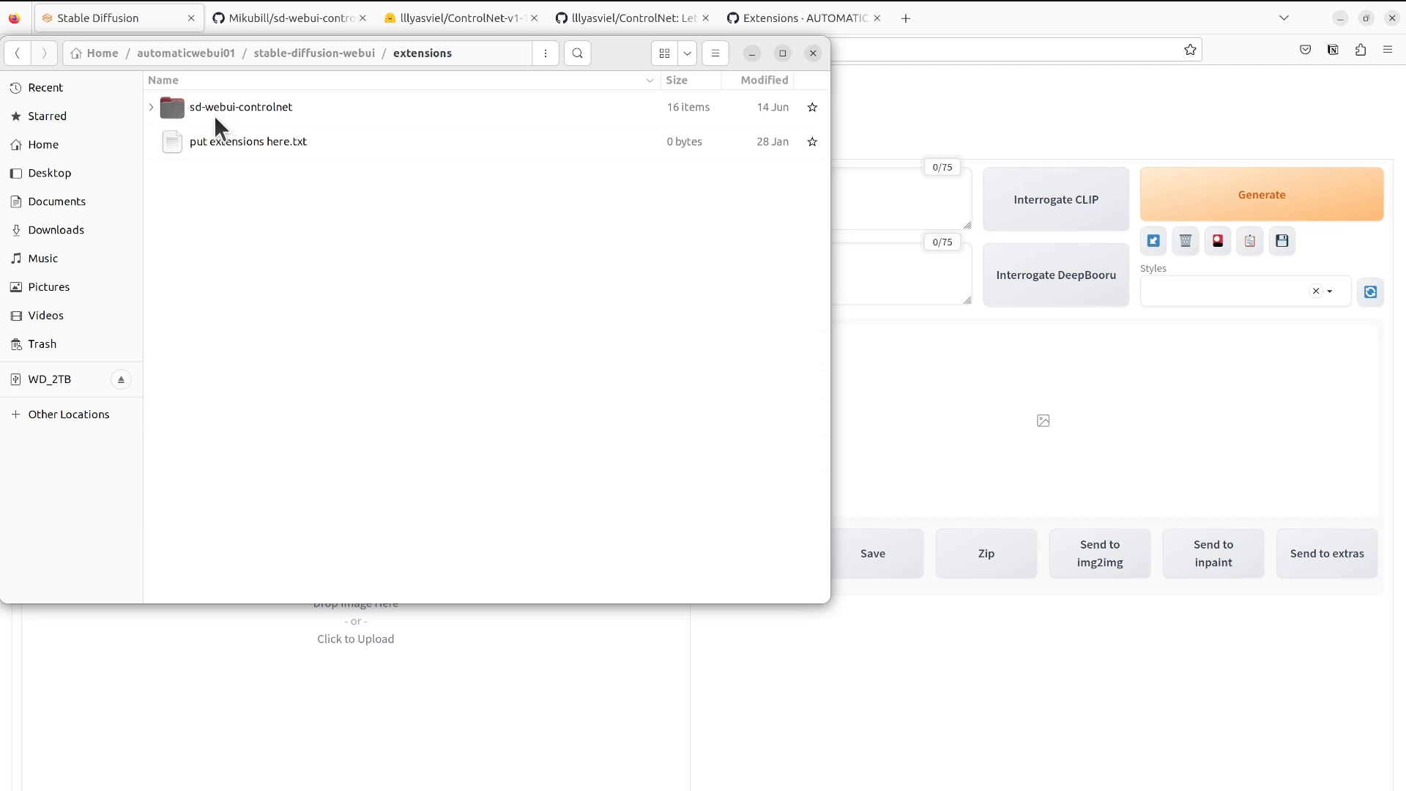
mouse_move(215, 134)
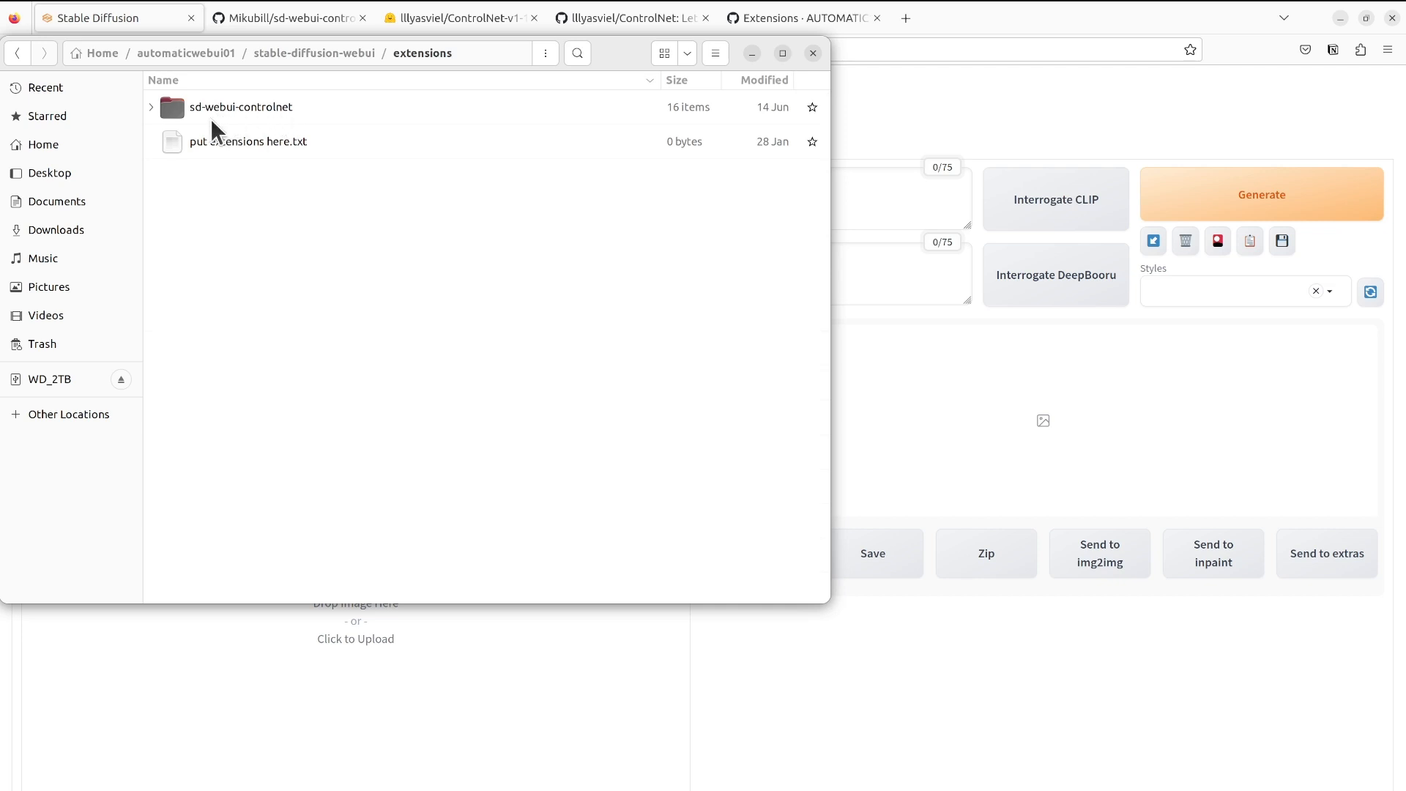
mouse_move(221, 123)
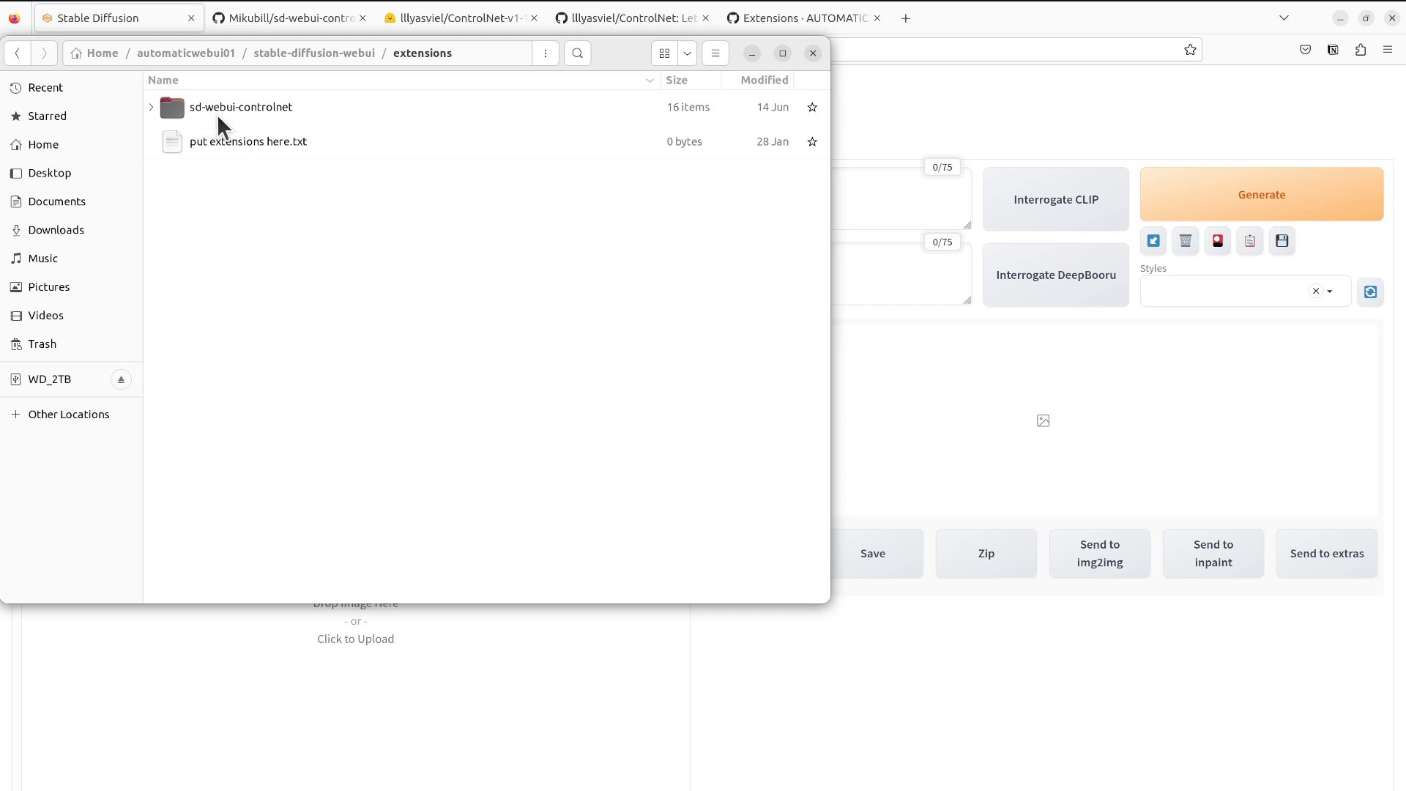
mouse_move(226, 124)
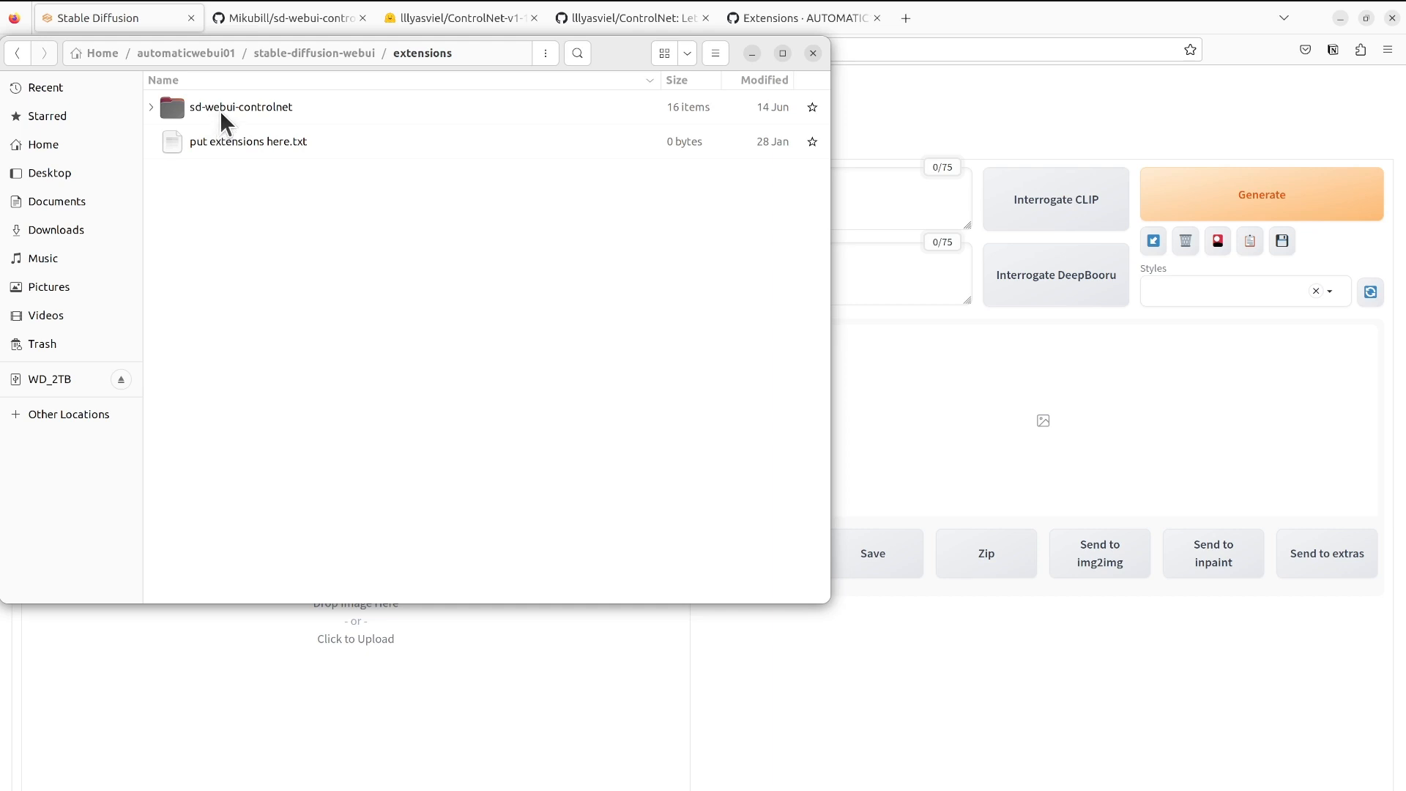
click(240, 107)
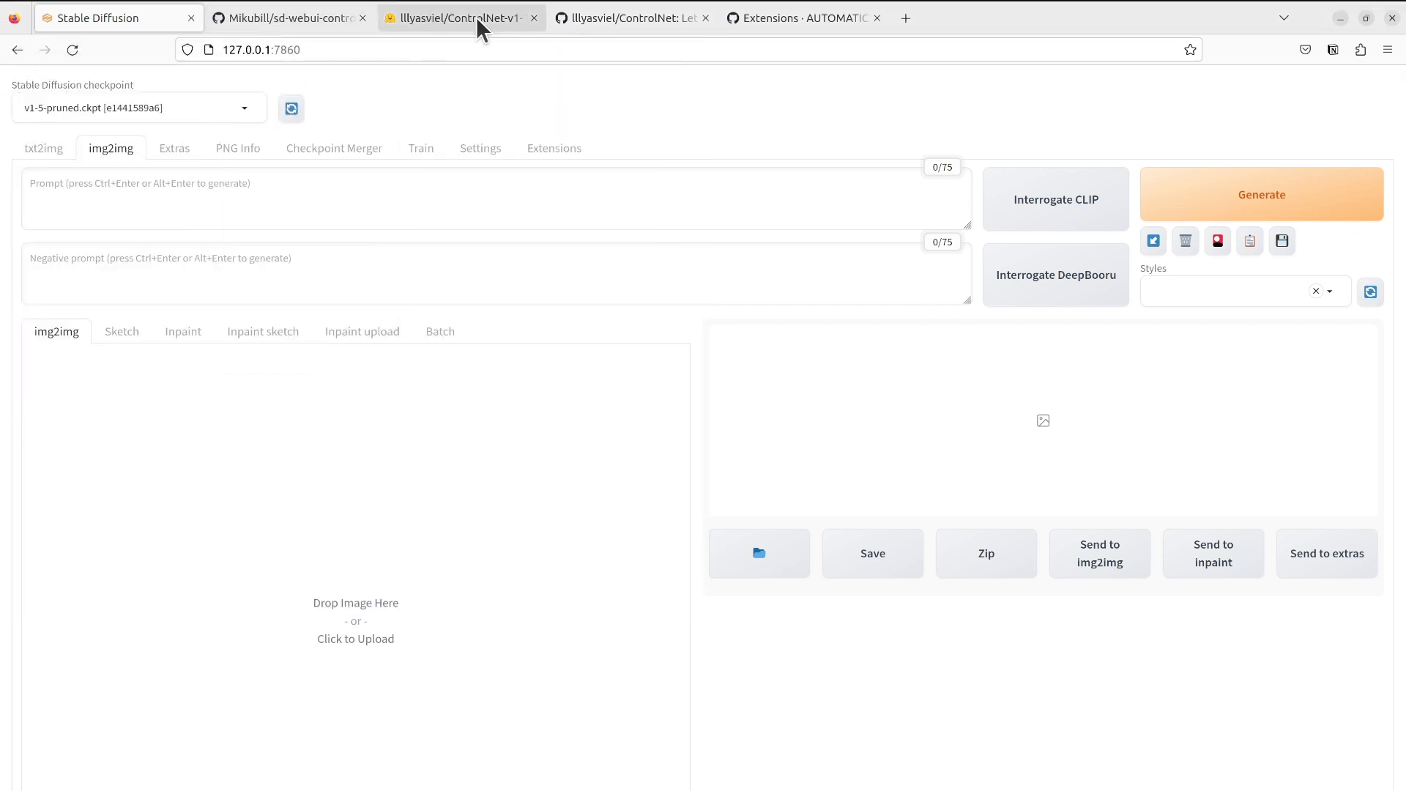
mouse_move(457, 30)
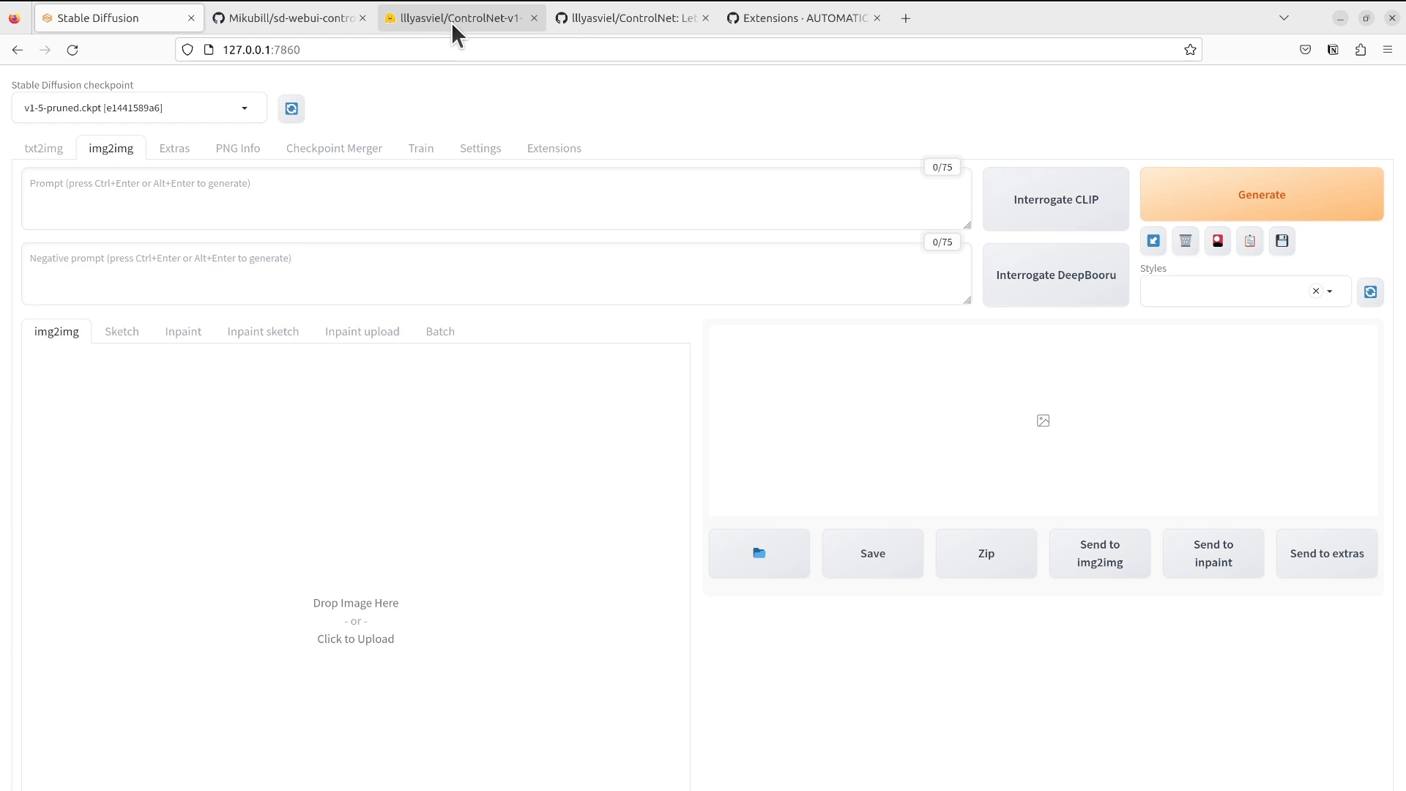
- Bring up the ControlNet-v1-1 Hugging Face file list and scroll to the model files
click(459, 18)
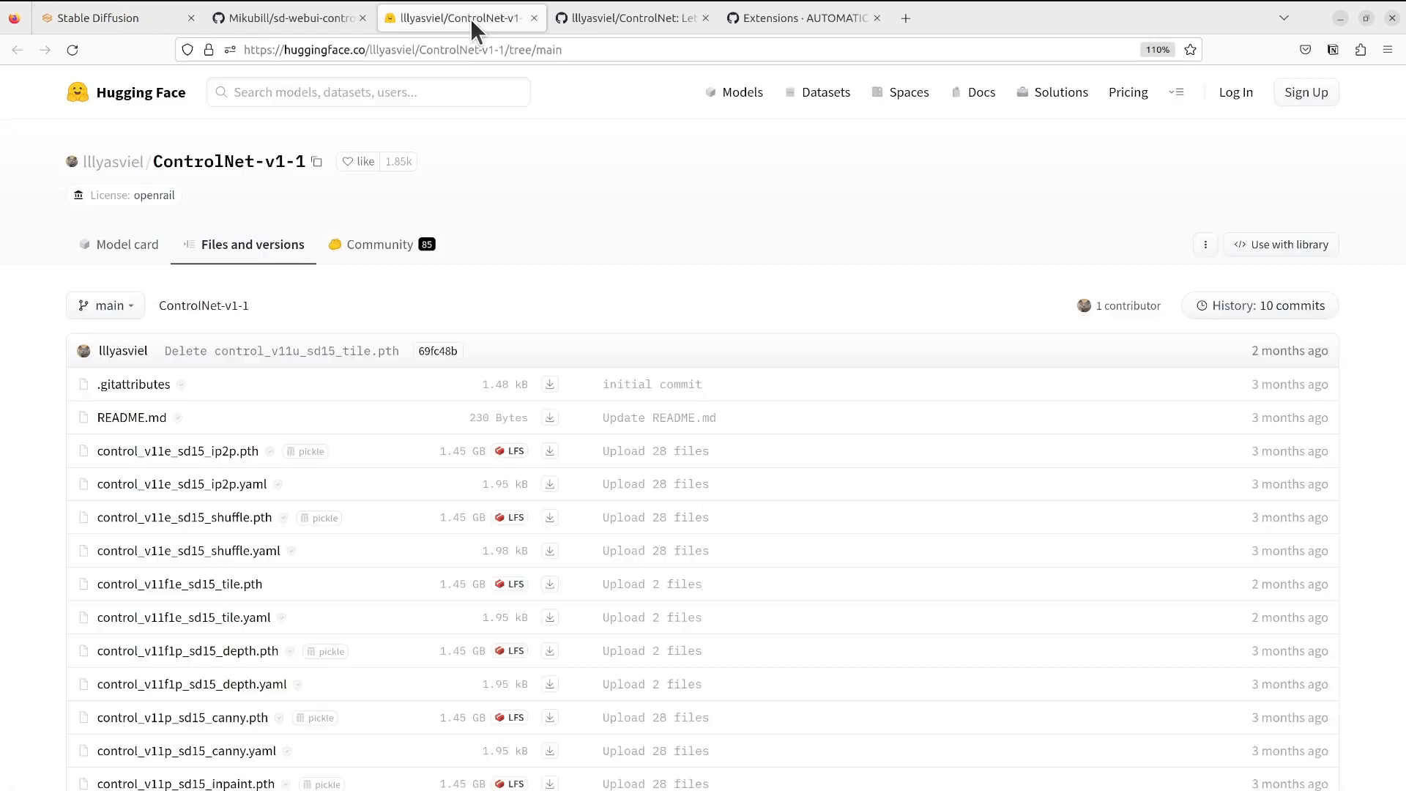
mouse_move(409, 196)
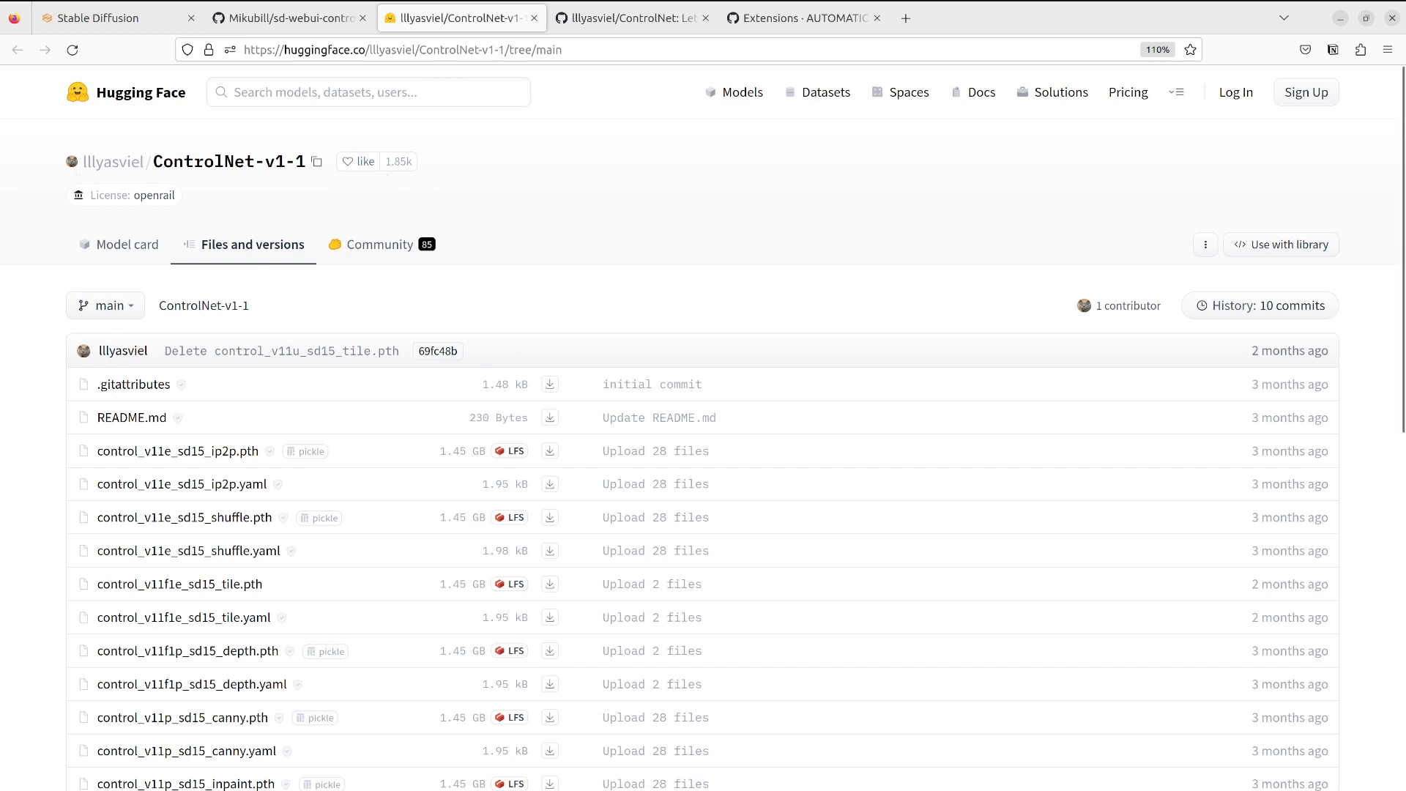
mouse_move(134, 229)
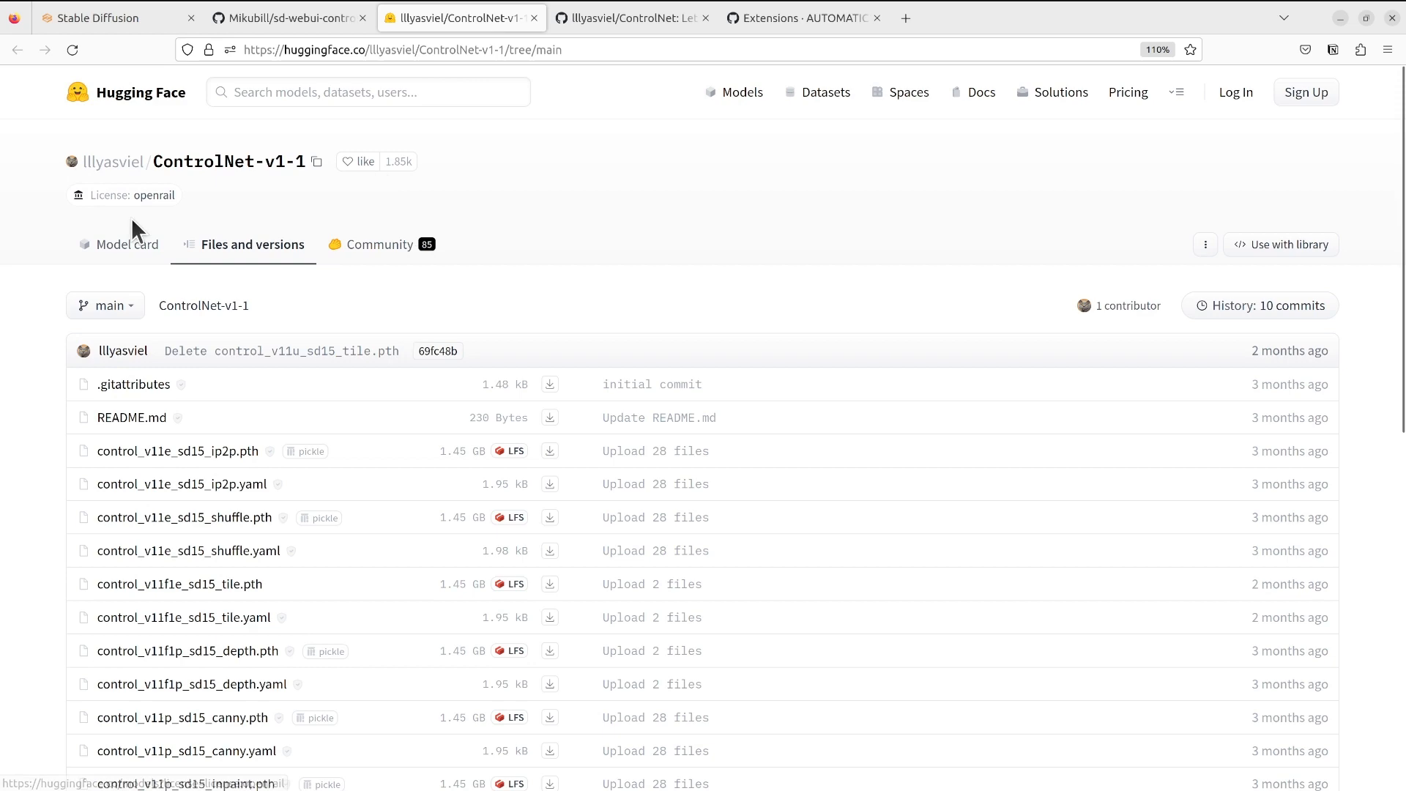
mouse_move(533, 270)
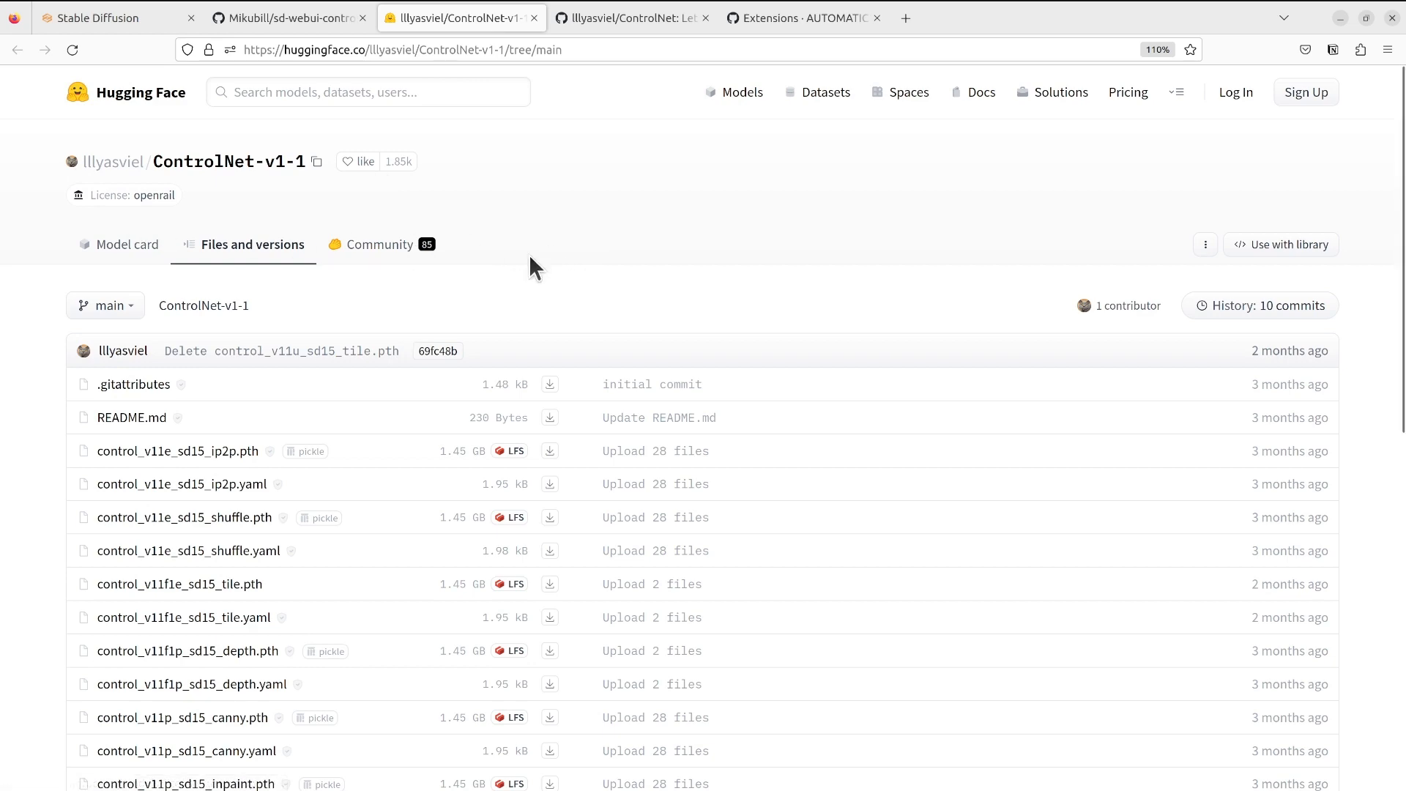
scroll(down, 3)
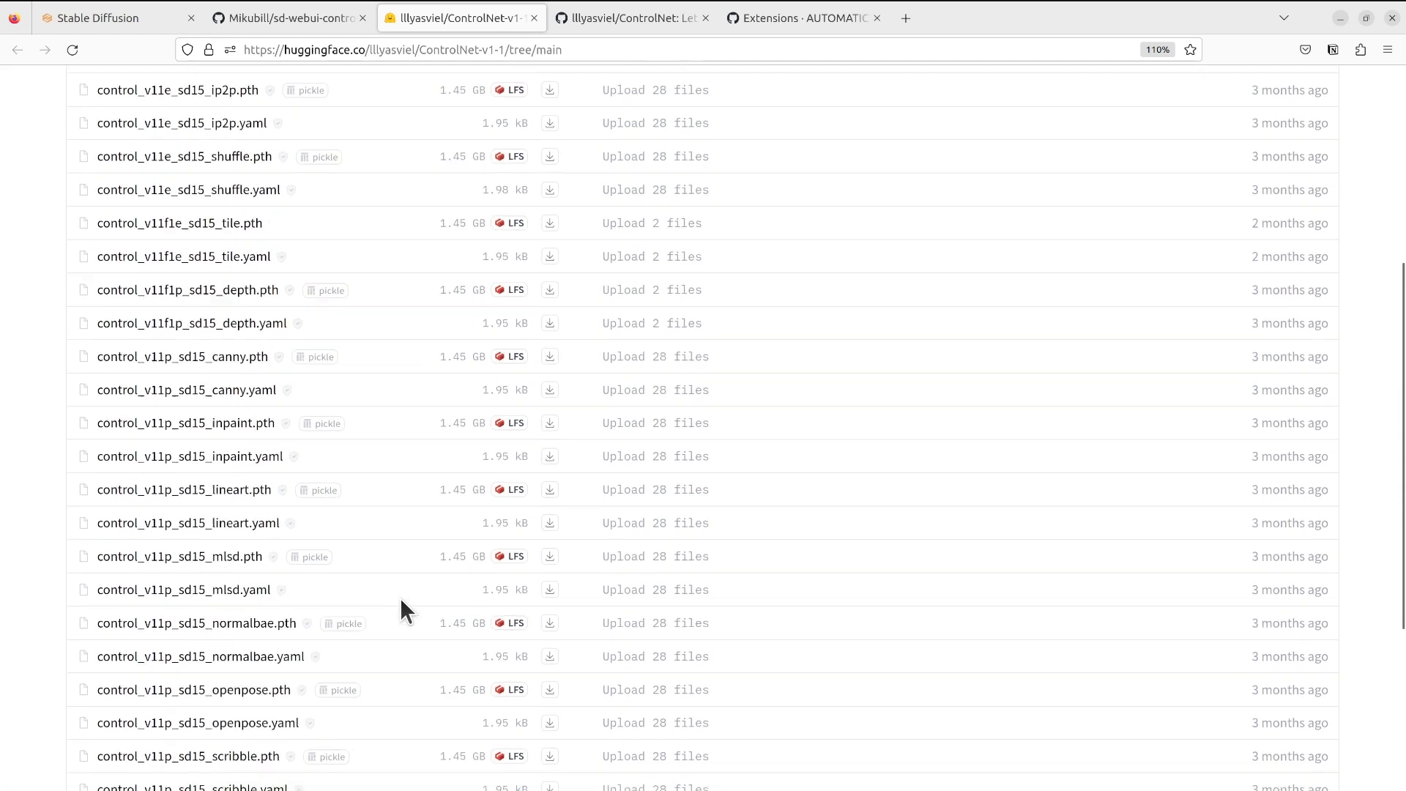
scroll(down, 3)
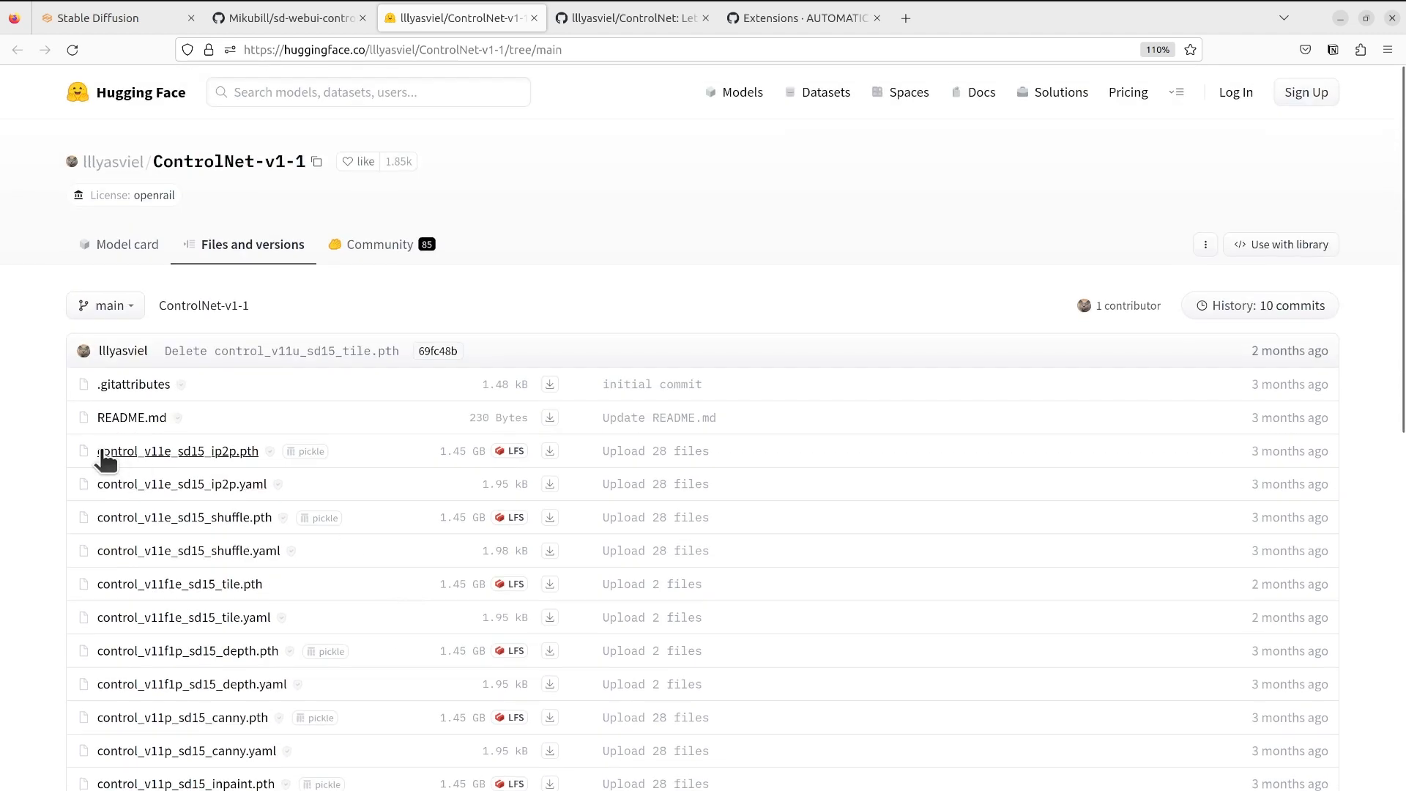
scroll(down, 3)
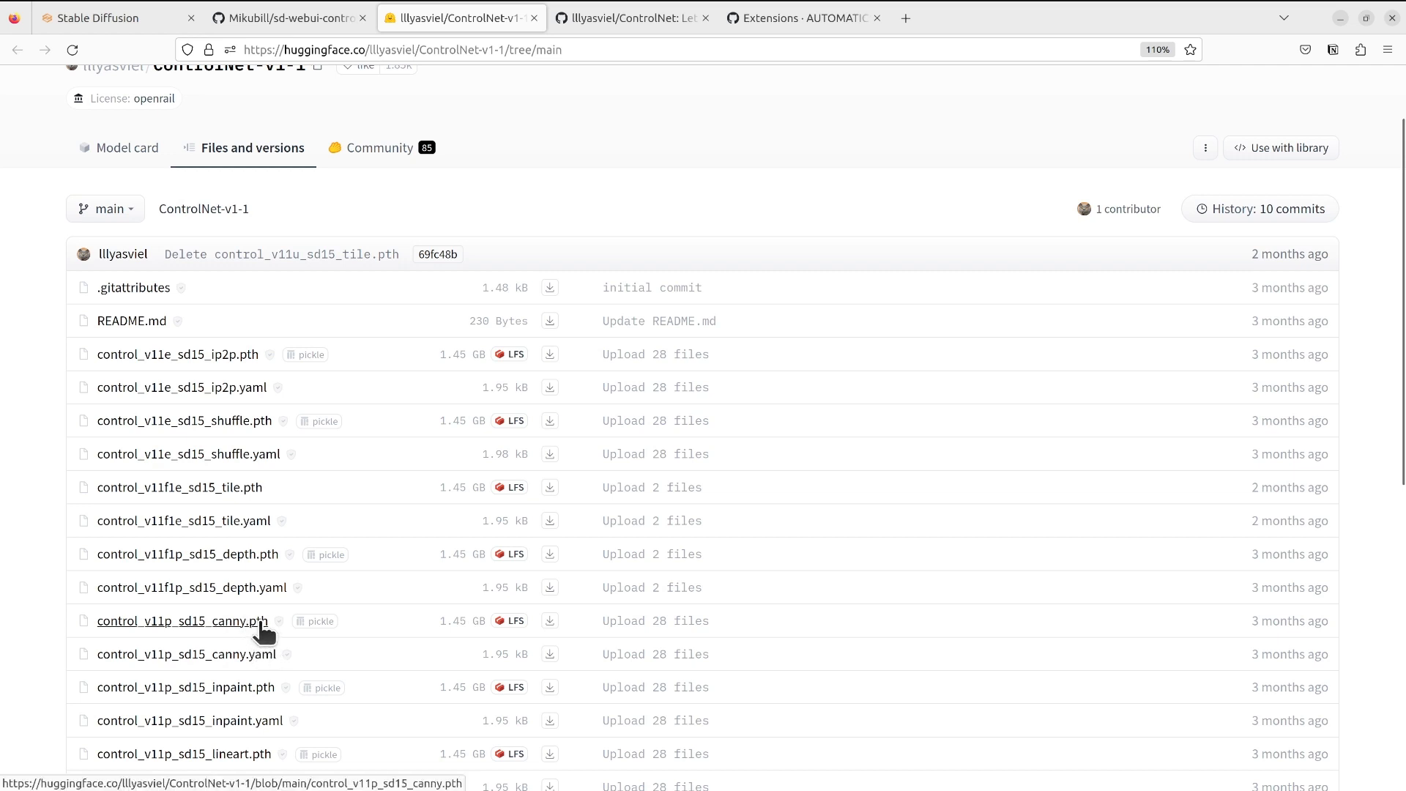
mouse_move(549, 621)
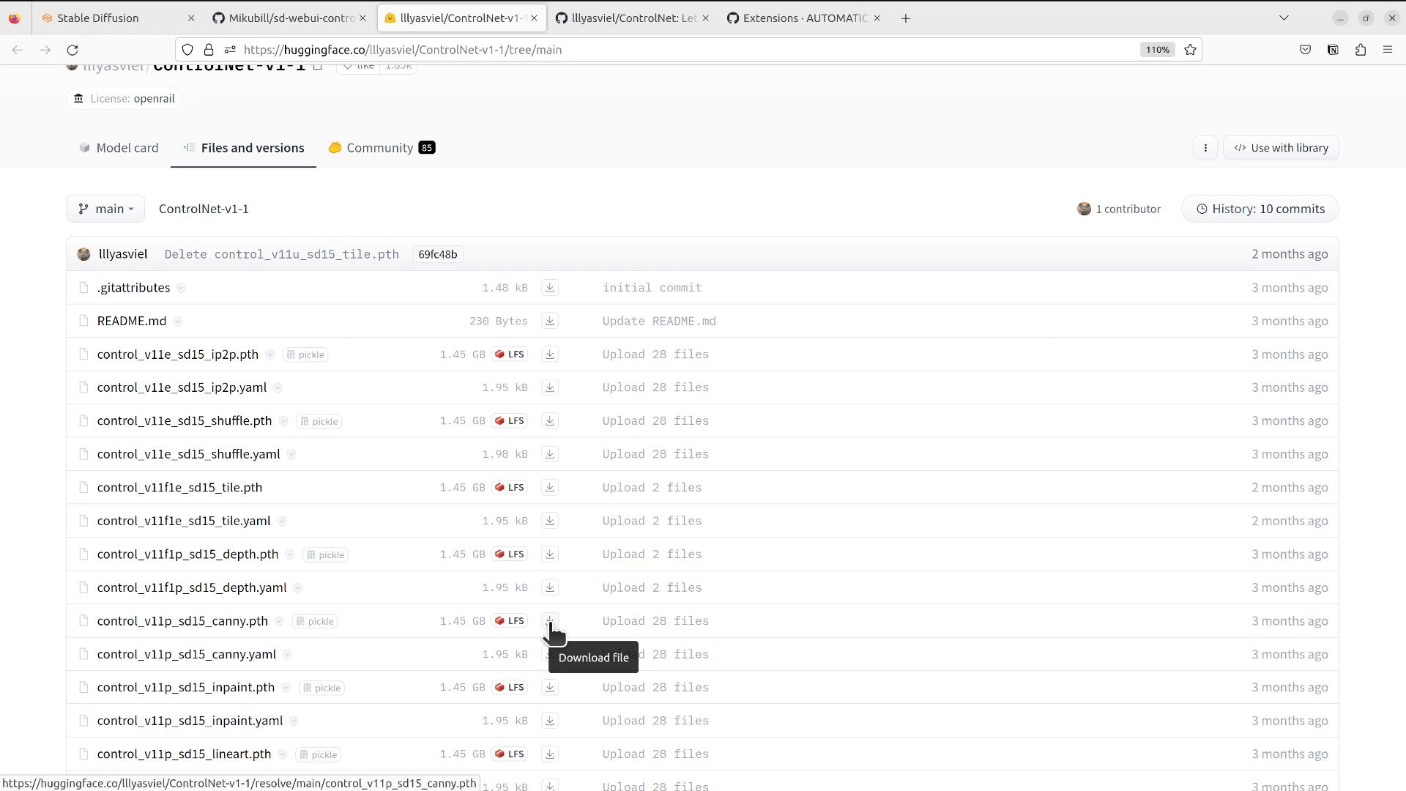
- Start downloading control_v11p_sd15_canny.pth, then cancel it in Firefox's downloads panel
click(549, 621)
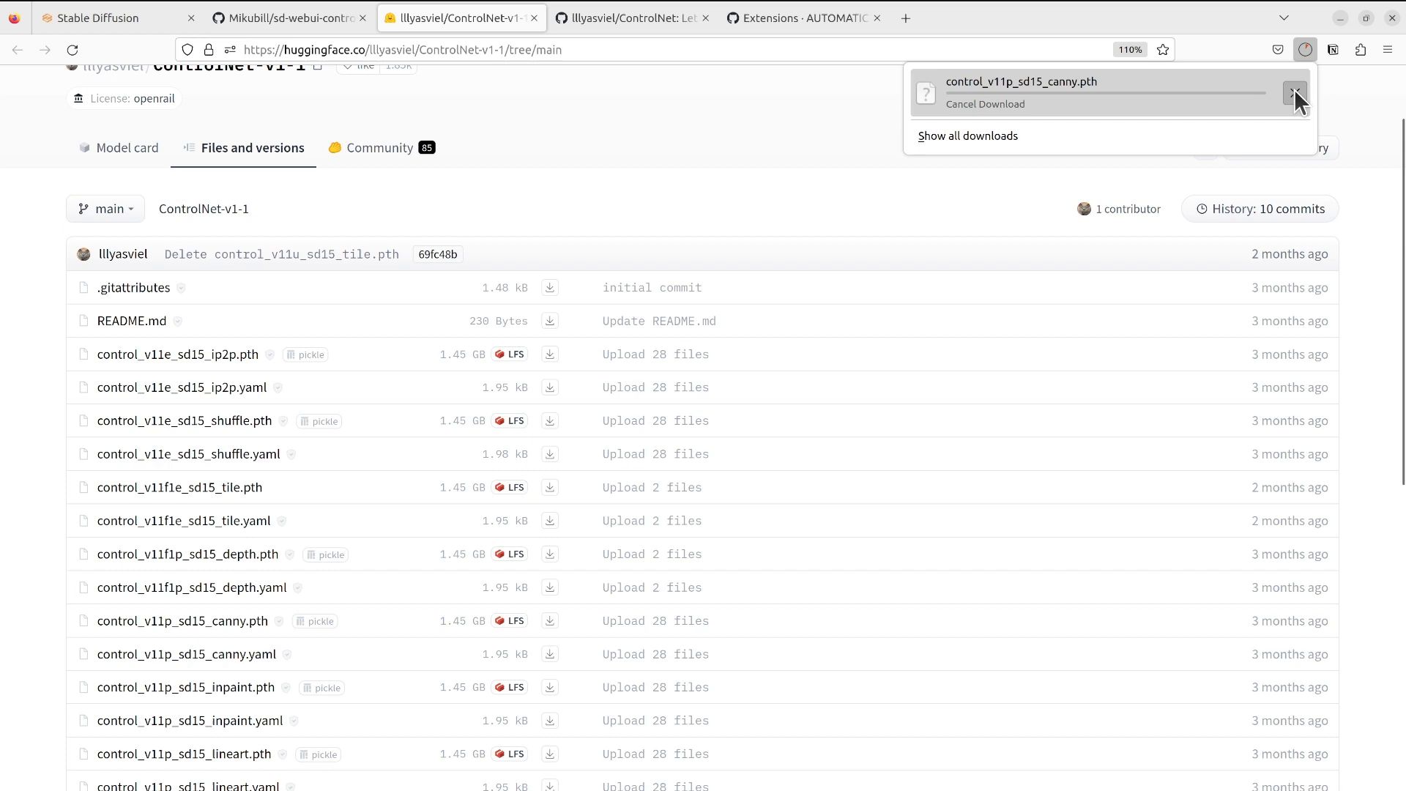
click(1293, 92)
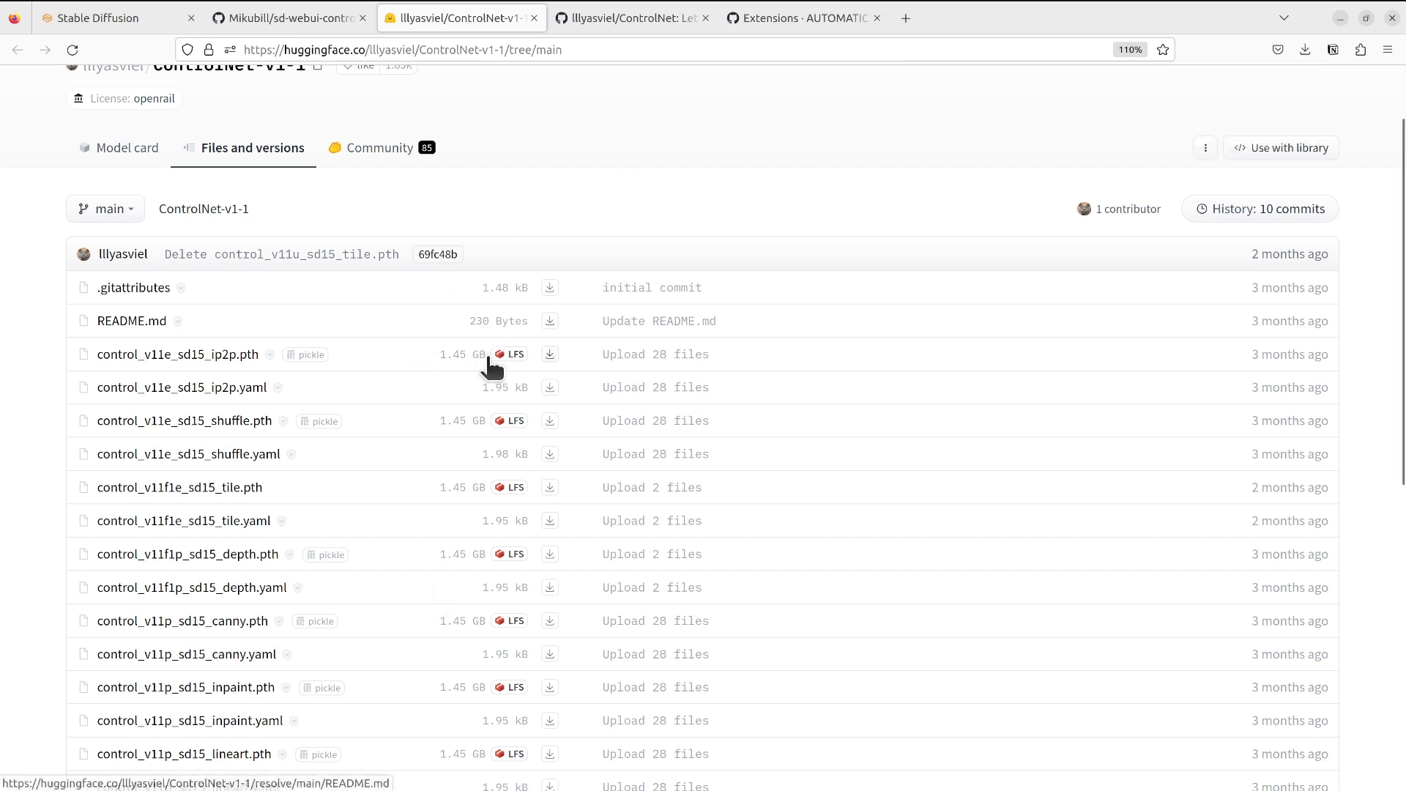
scroll(down, 3)
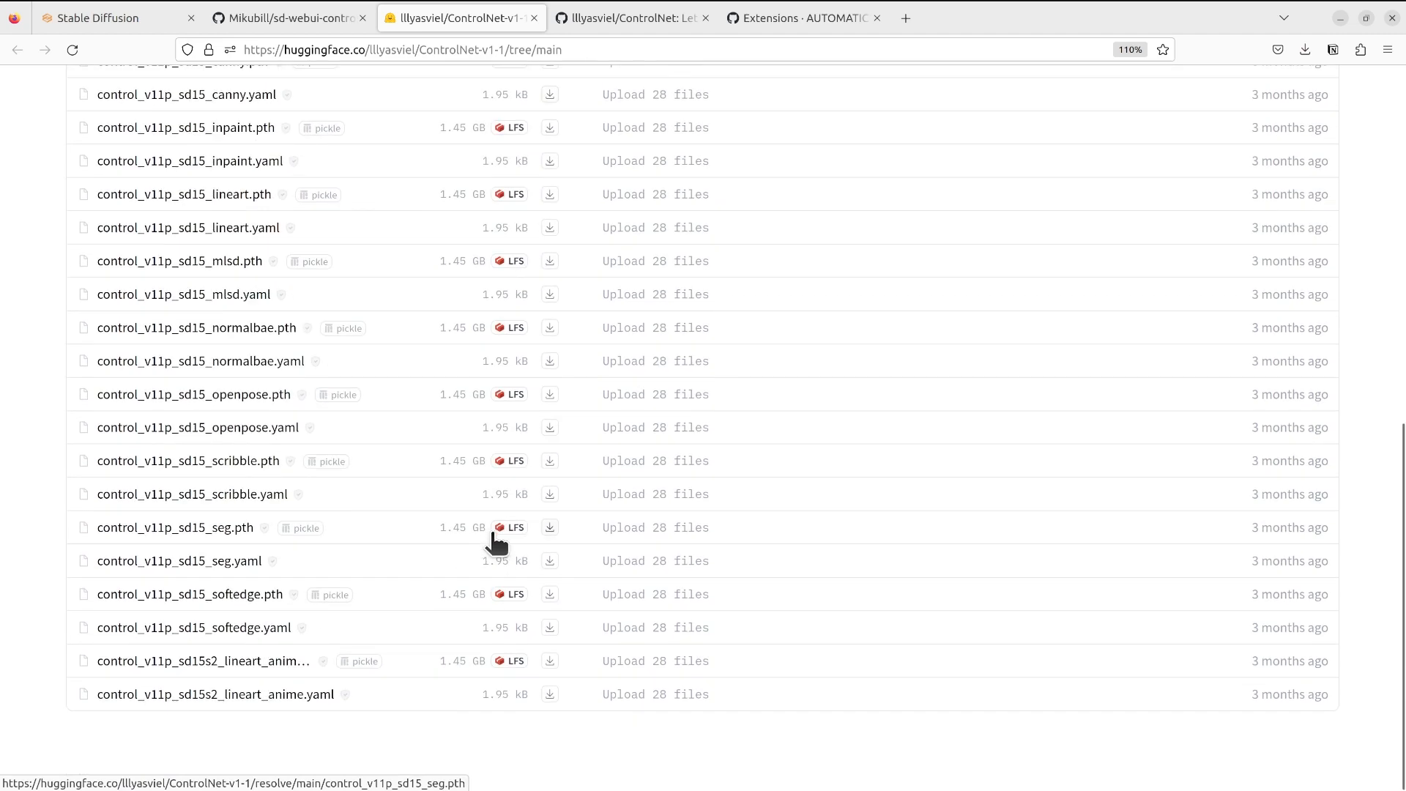
mouse_move(554, 426)
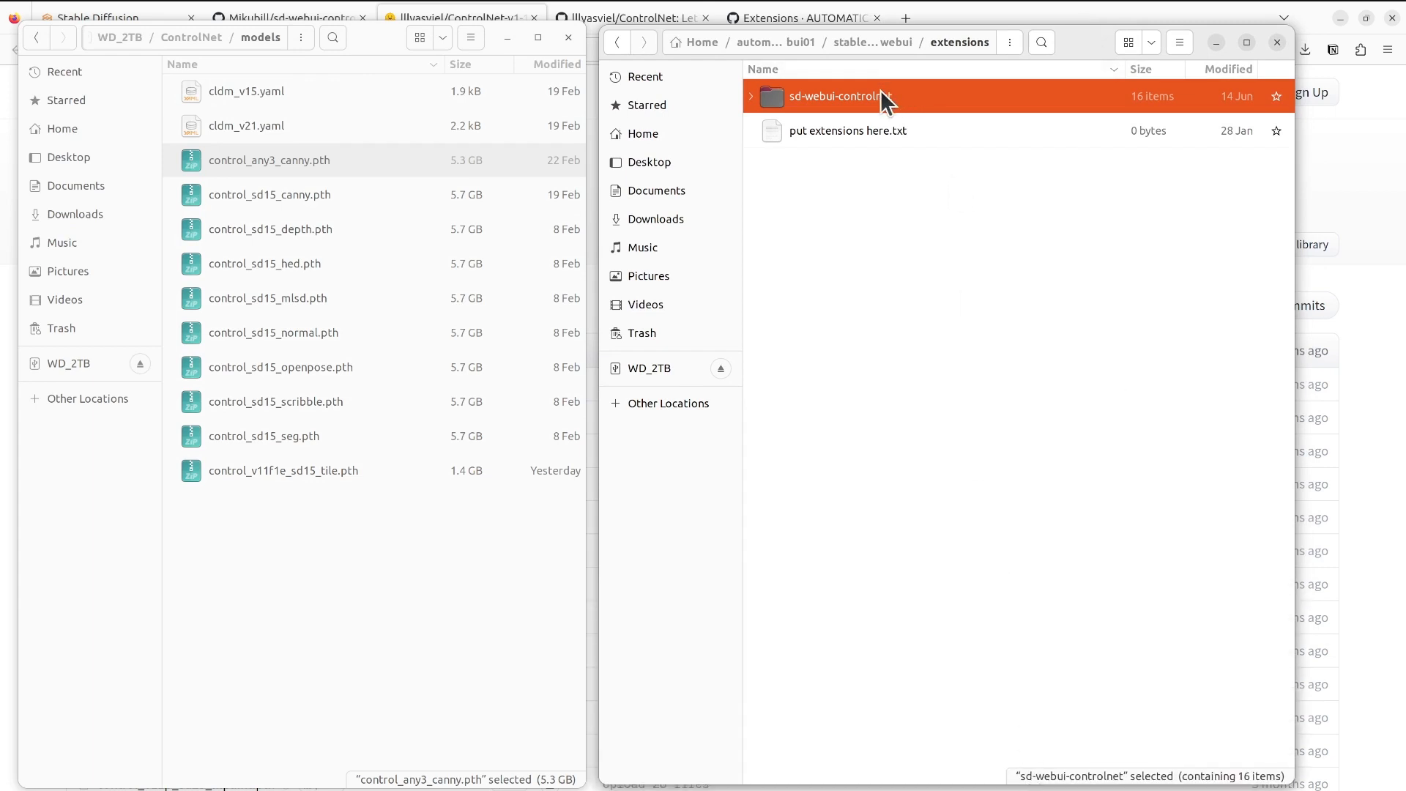
mouse_move(833, 113)
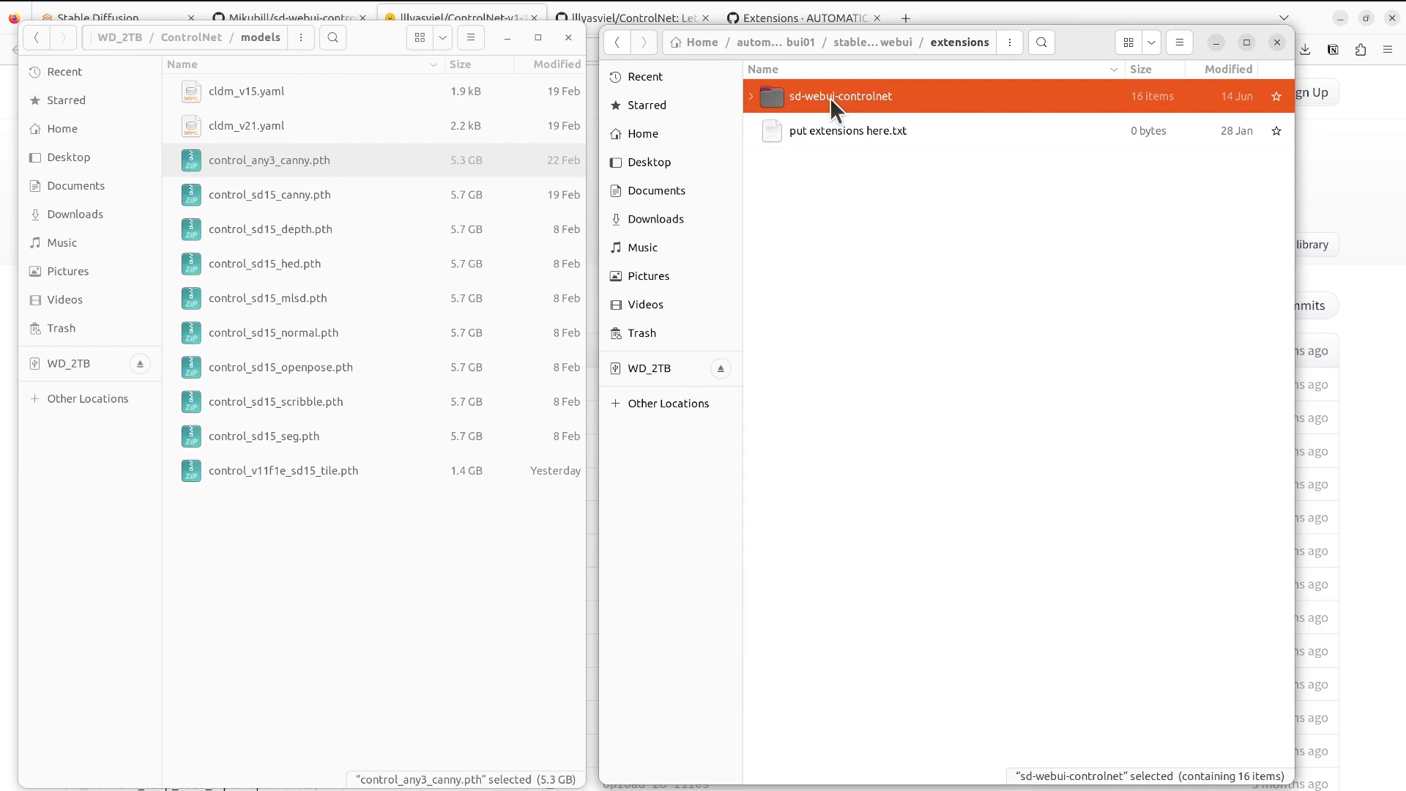
mouse_move(321, 273)
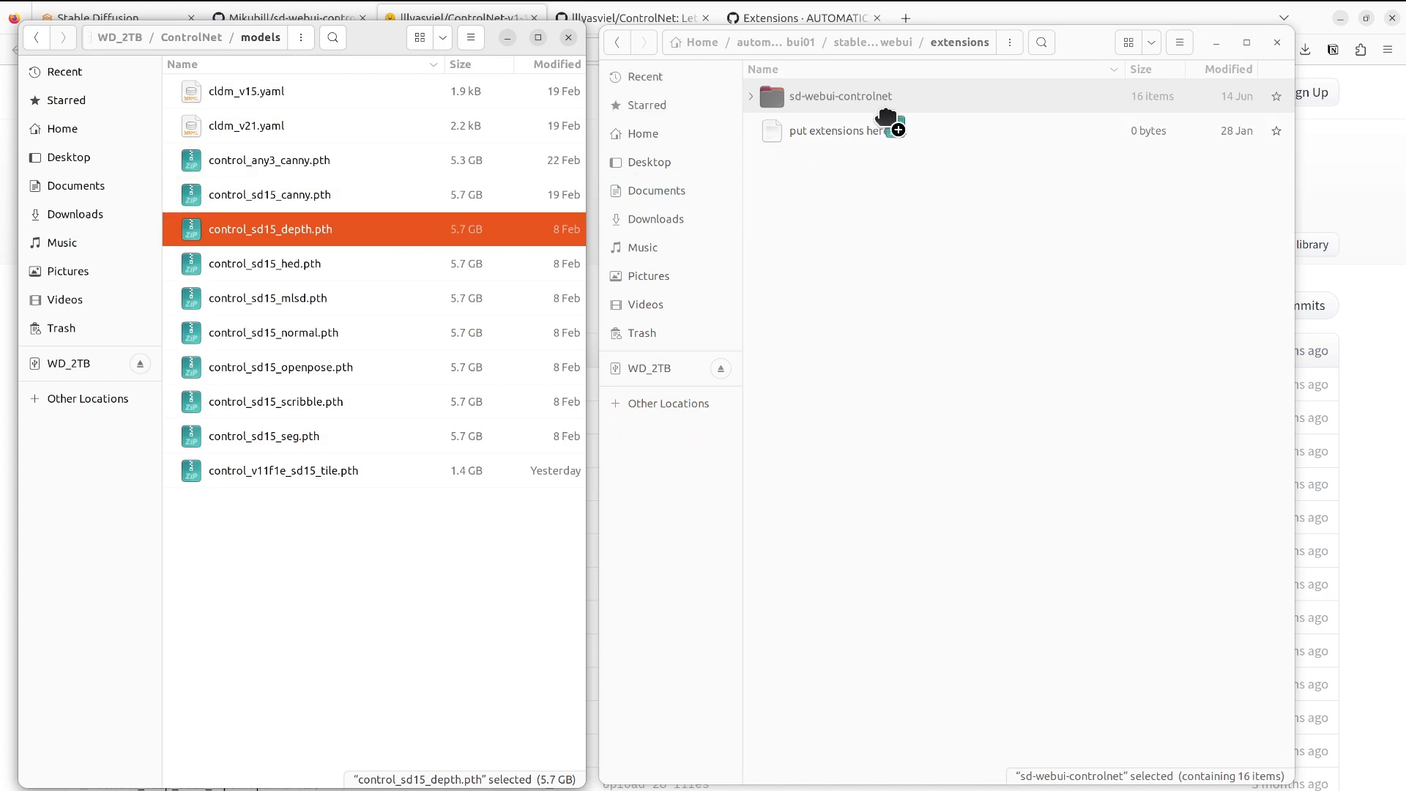
- Copy control_sd15_scribble.pth into sd-webui-controlnet/models and close the external drive's window
click(751, 97)
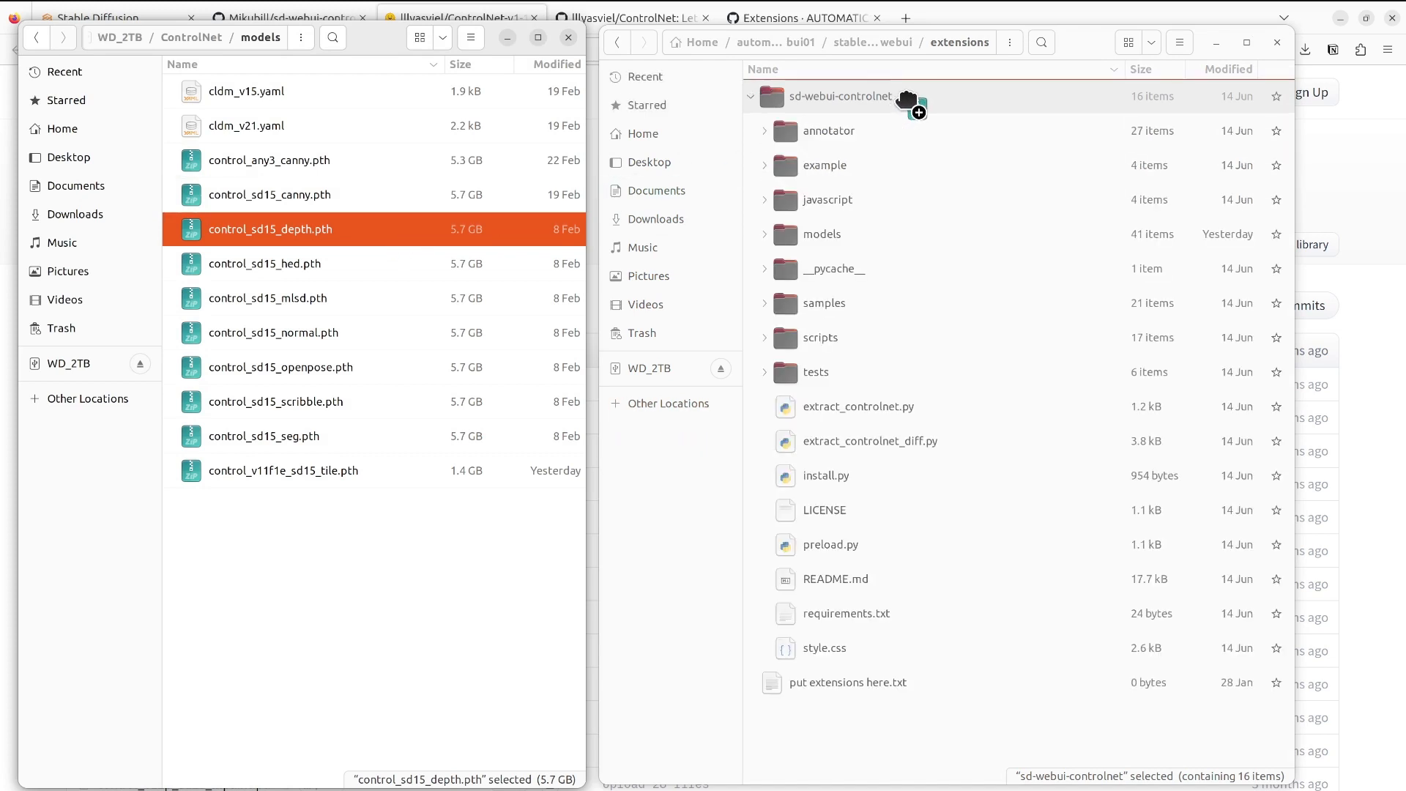
mouse_move(829, 157)
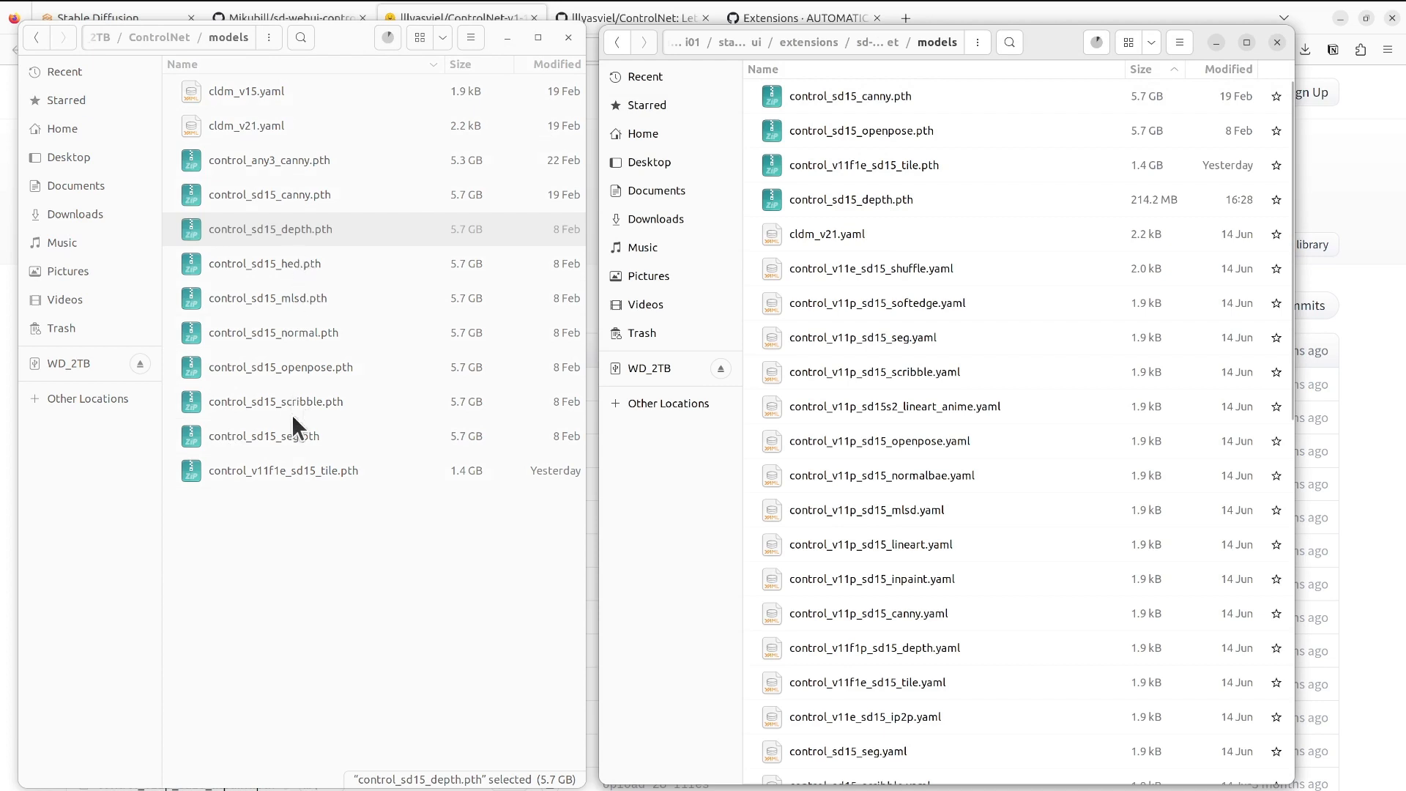
mouse_move(288, 374)
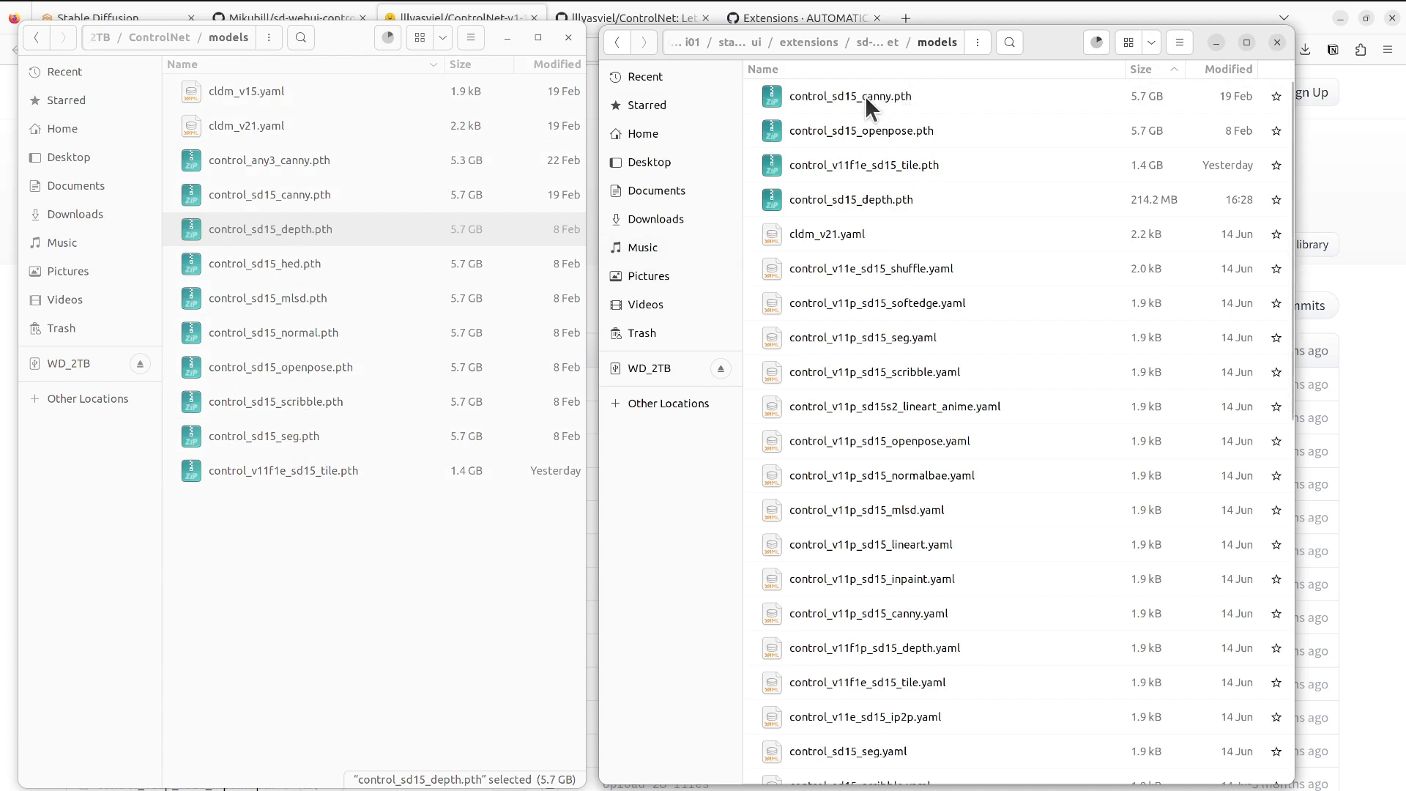
mouse_move(897, 148)
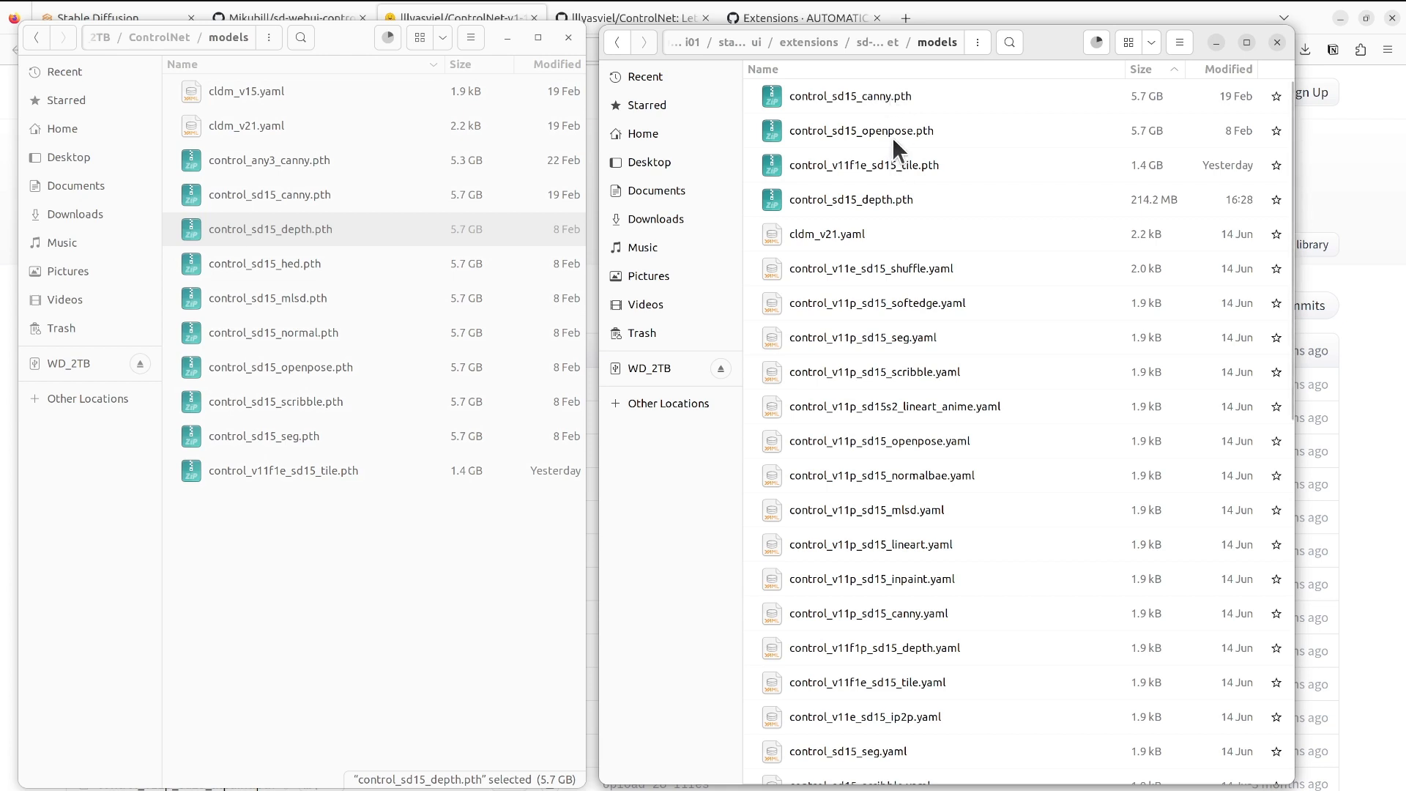
mouse_move(912, 177)
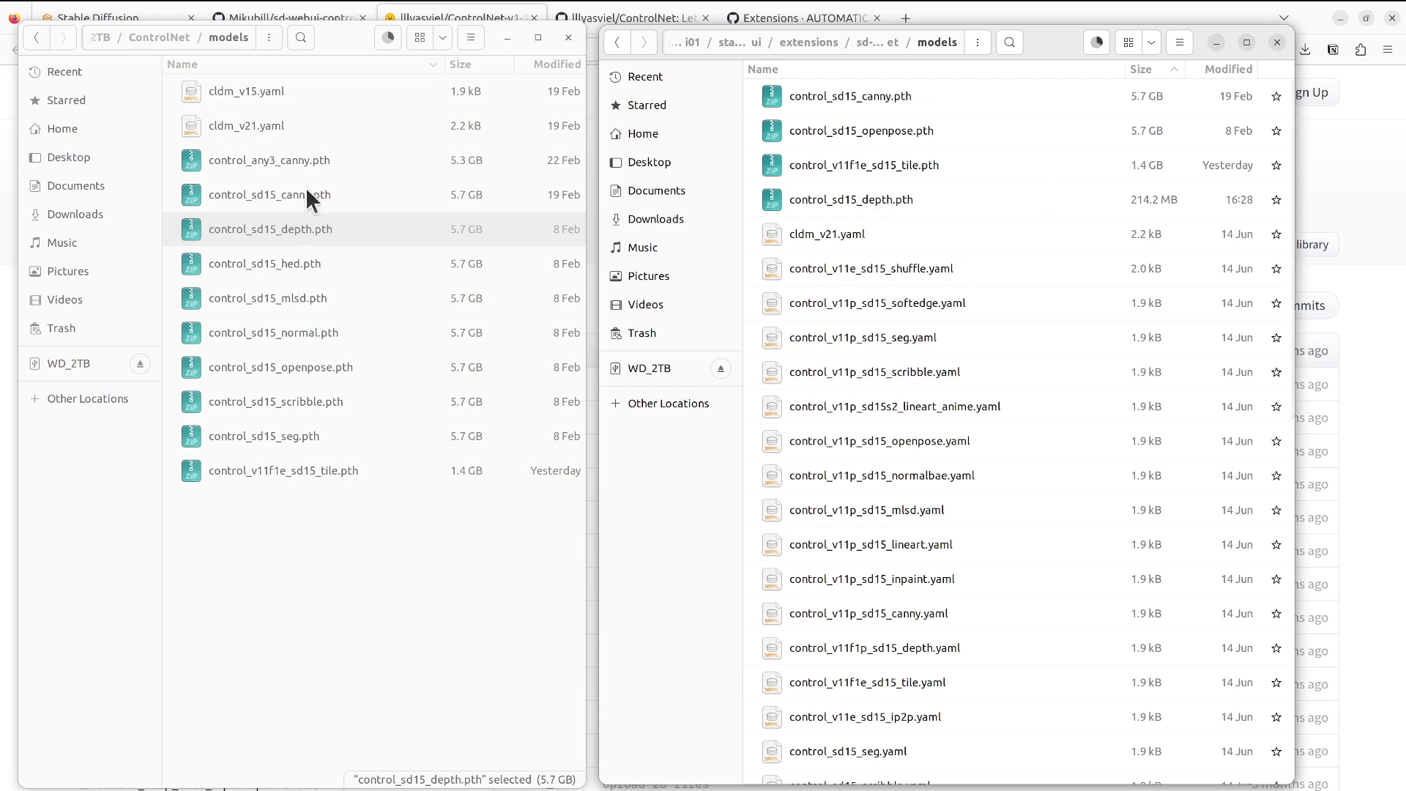
mouse_move(296, 355)
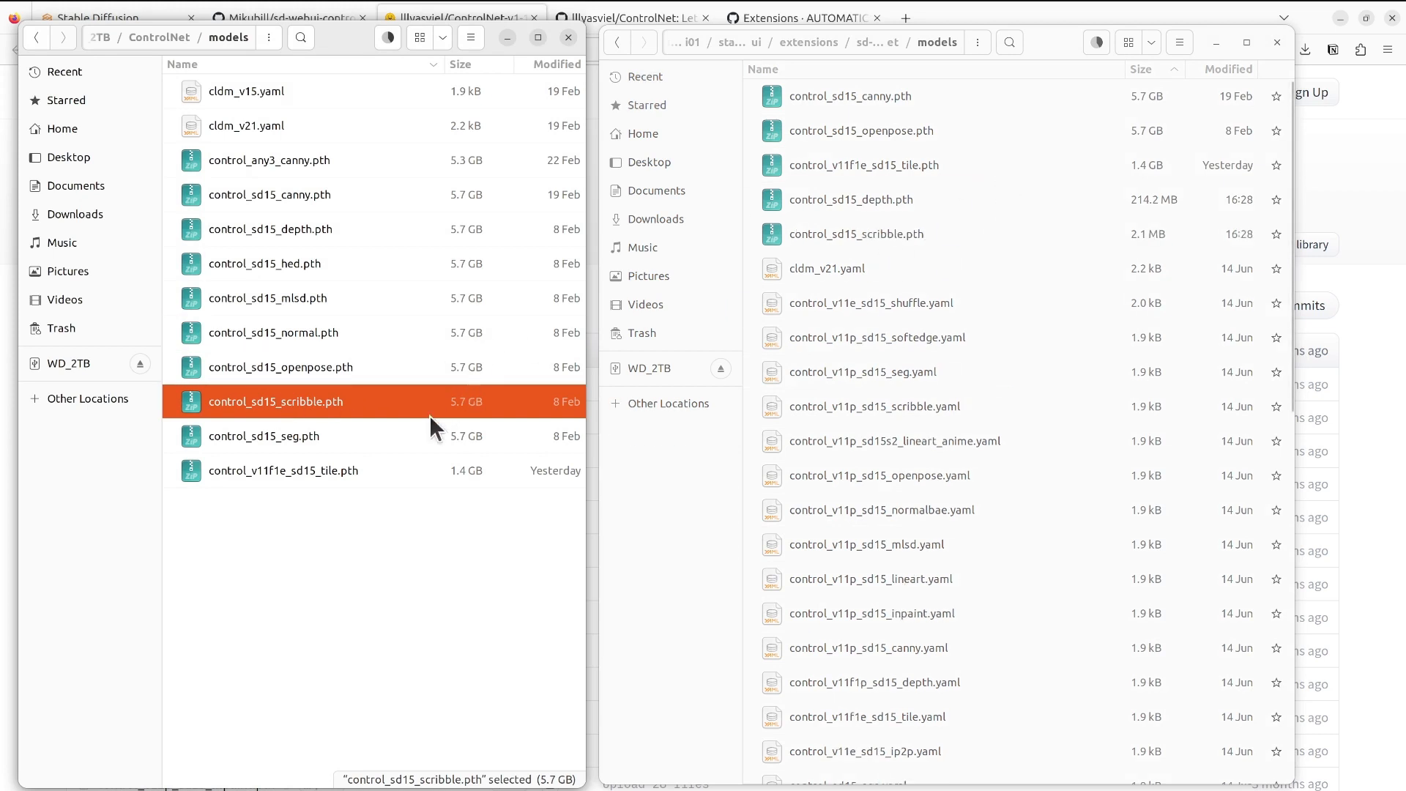
click(263, 437)
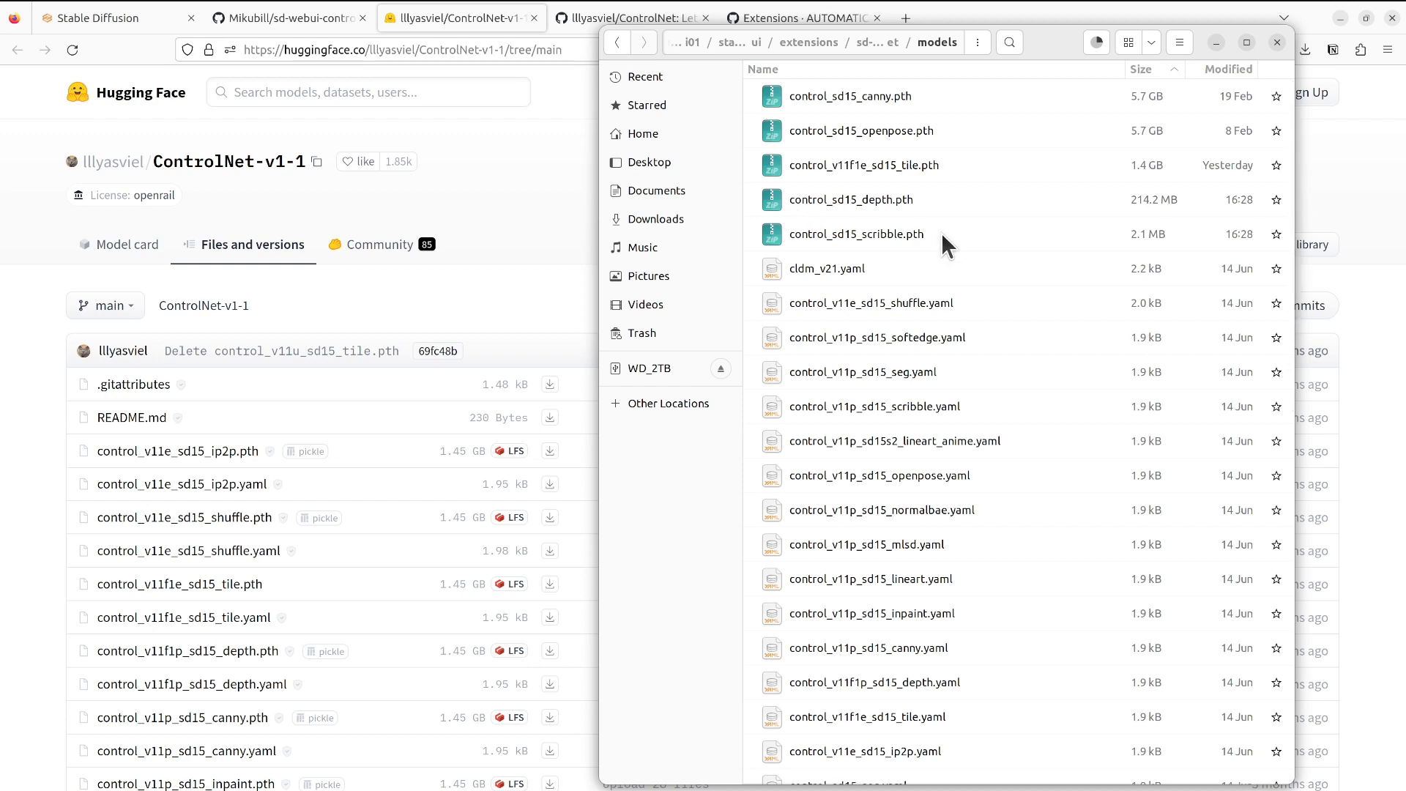
click(1095, 42)
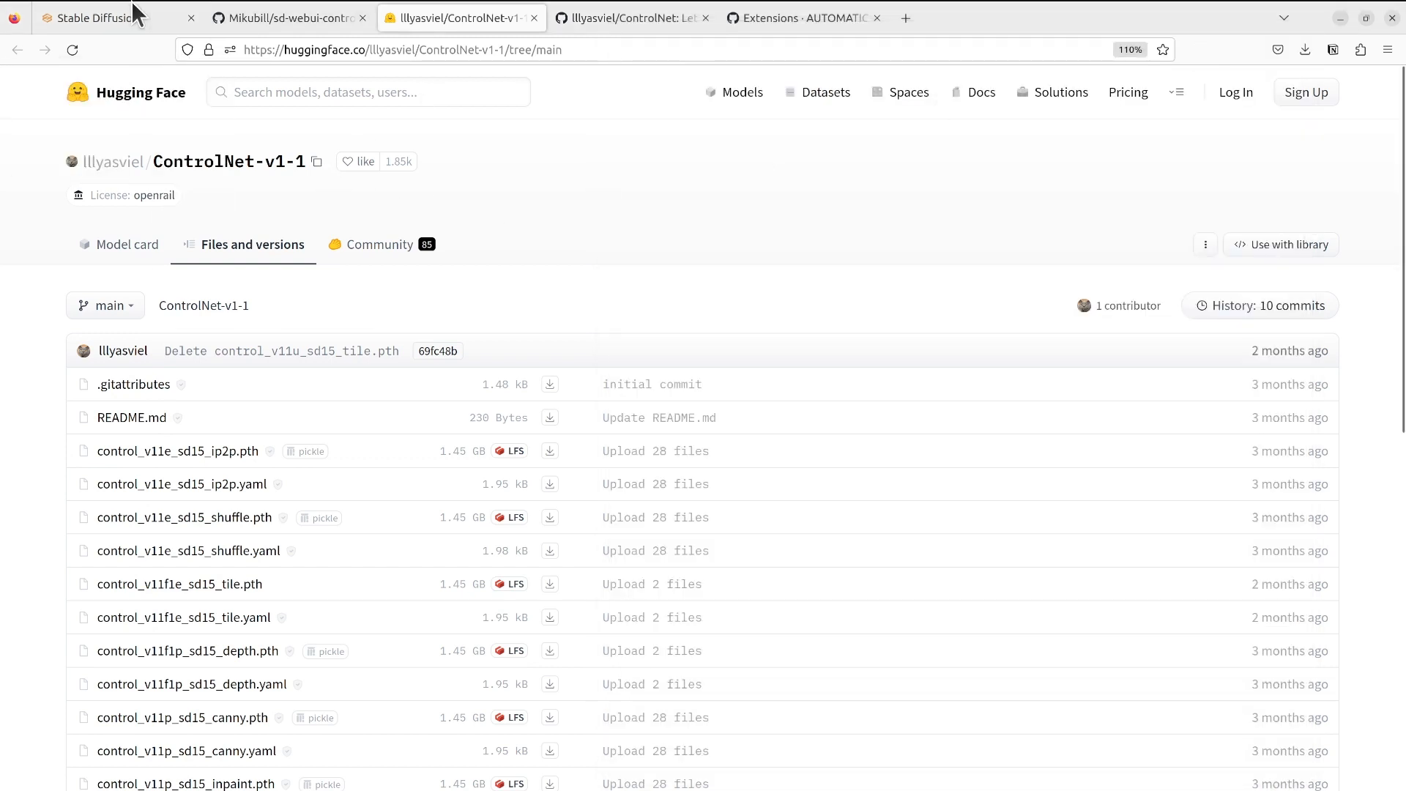
- Return to the Stable Diffusion WebUI tab in Firefox
click(98, 18)
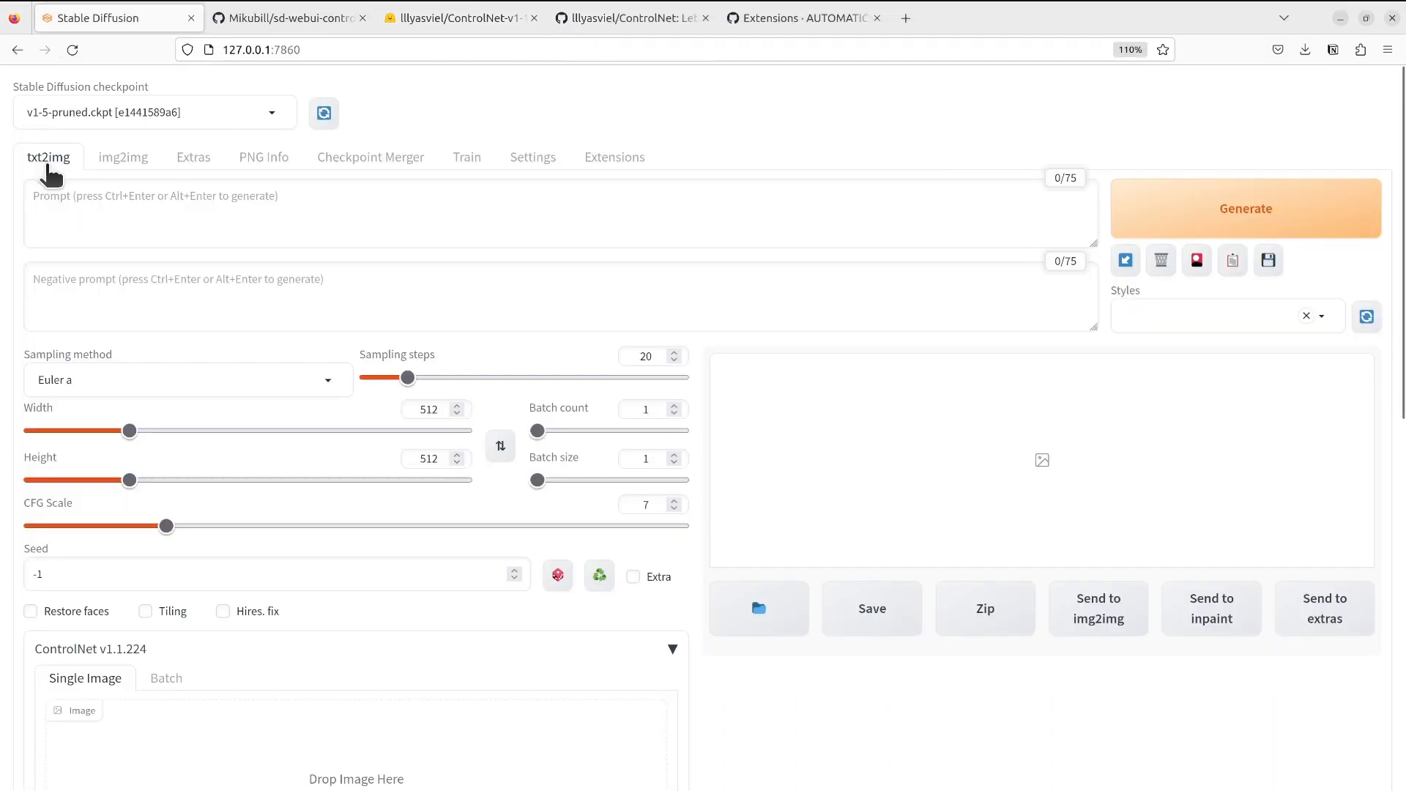
- Upload controlNet_demo_image of the dancing man into ControlNet and enable the unit
scroll(down, 3)
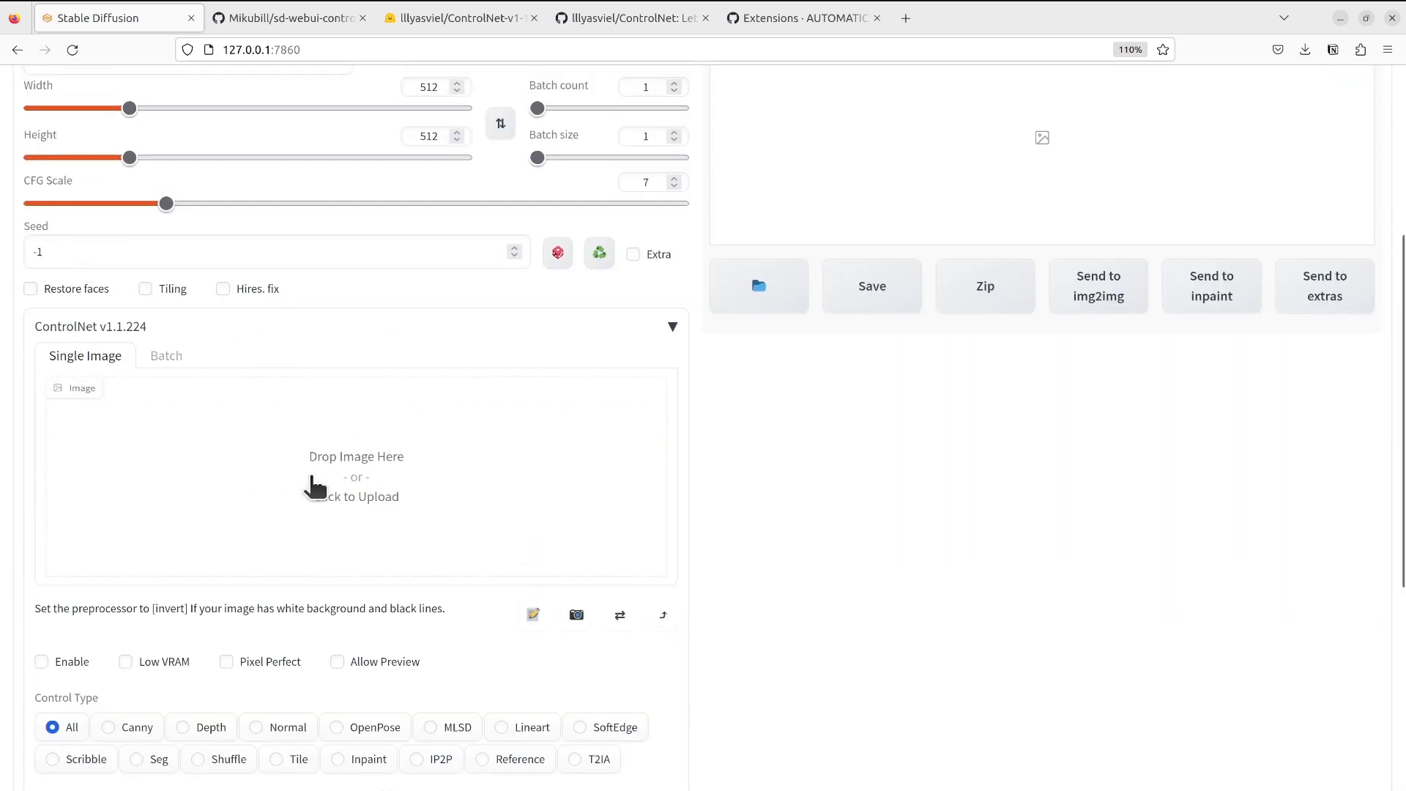
click(355, 475)
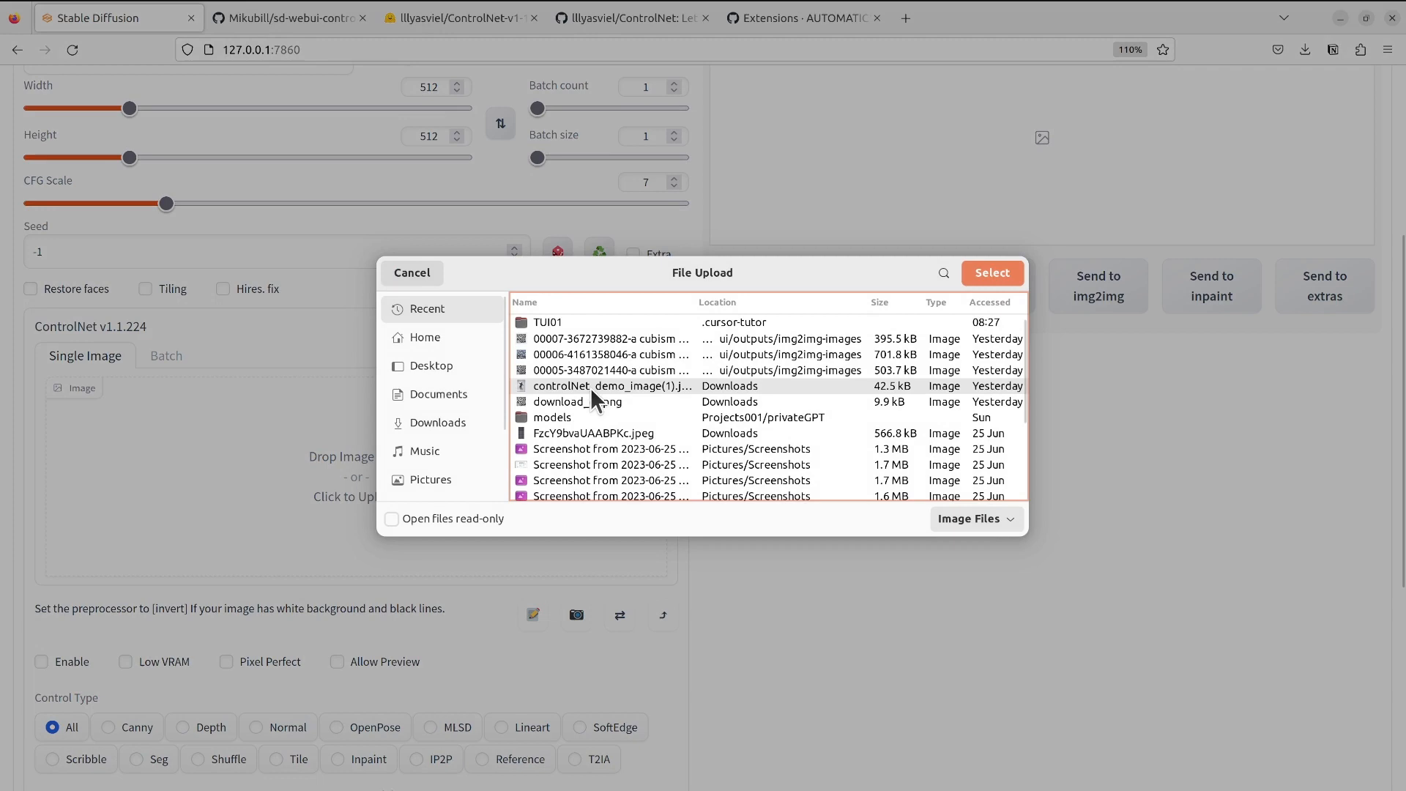
click(991, 272)
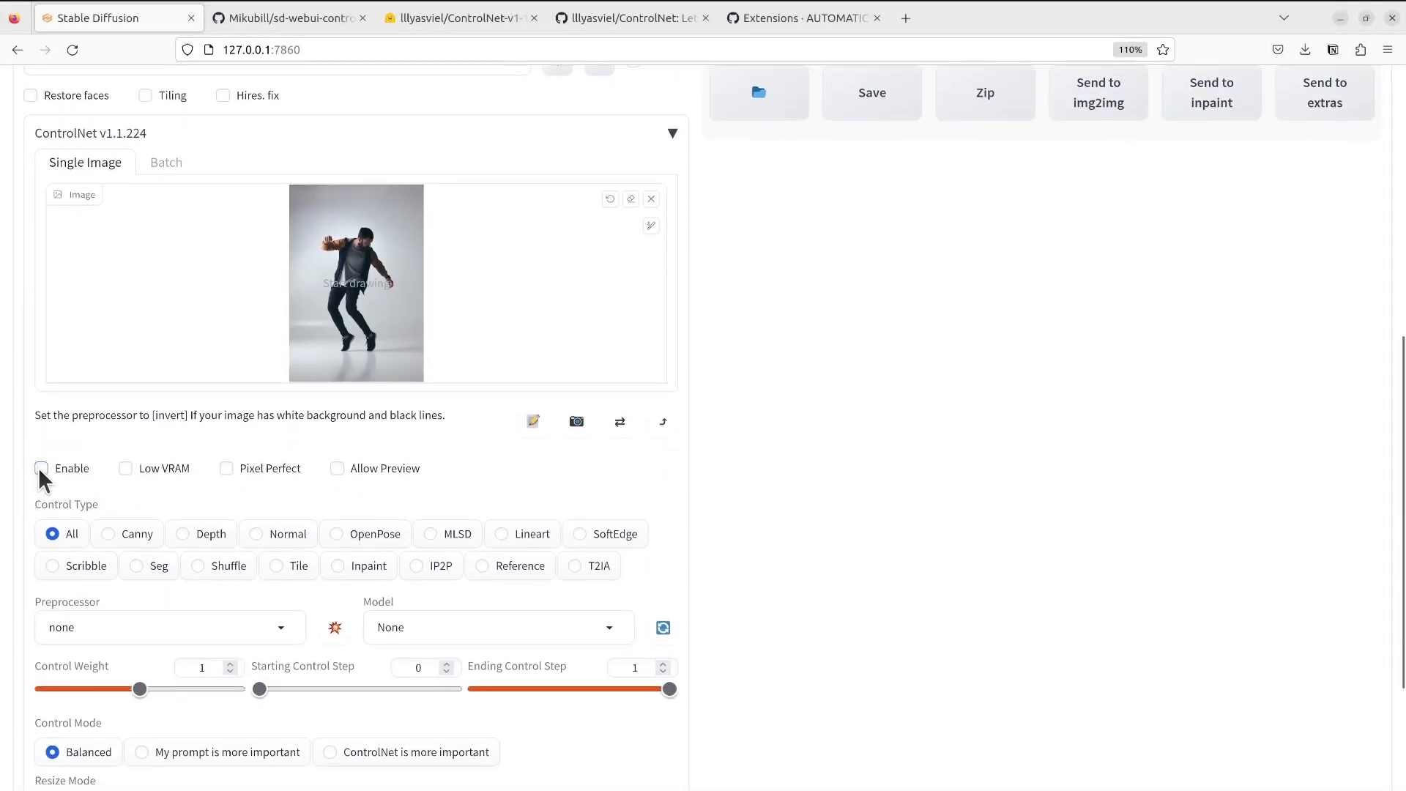
click(41, 469)
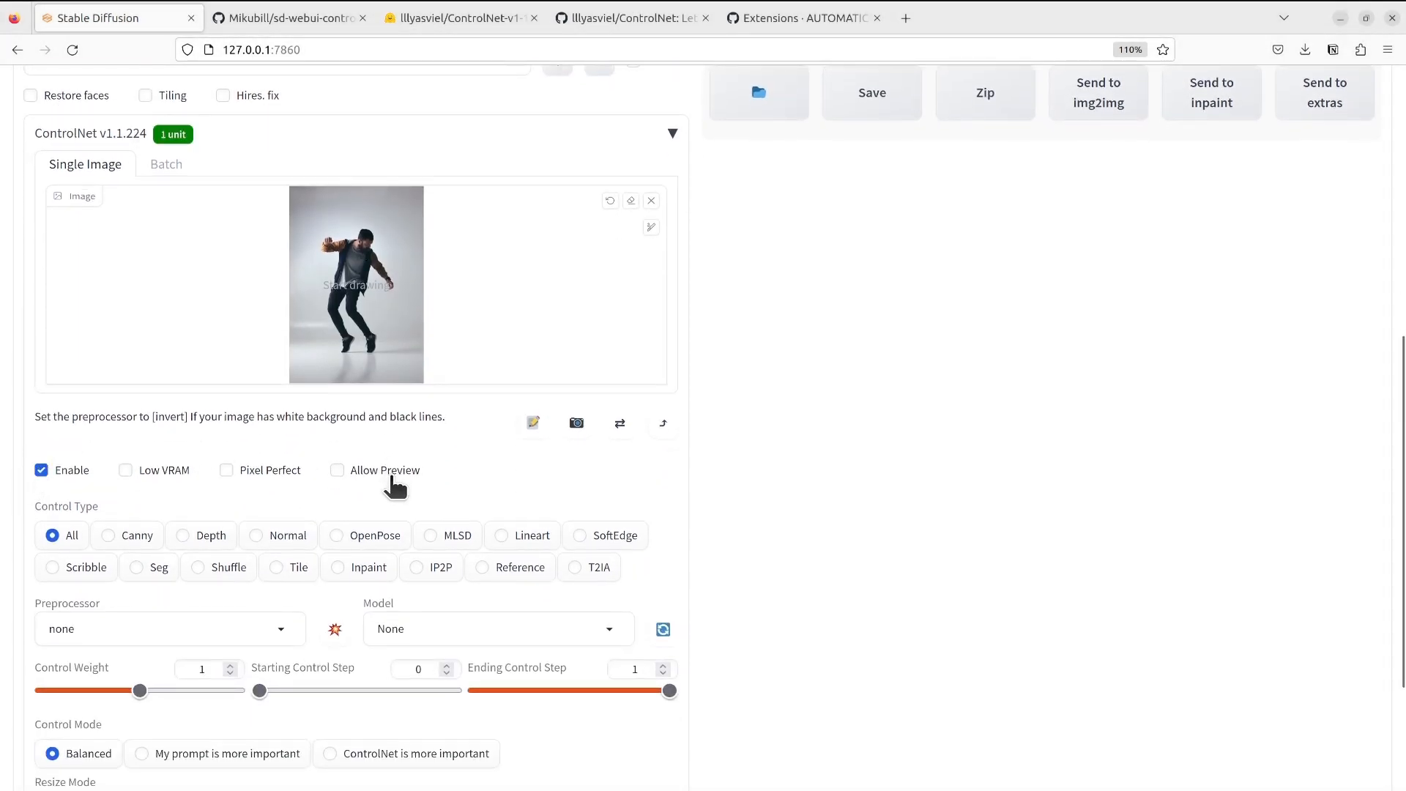
click(337, 536)
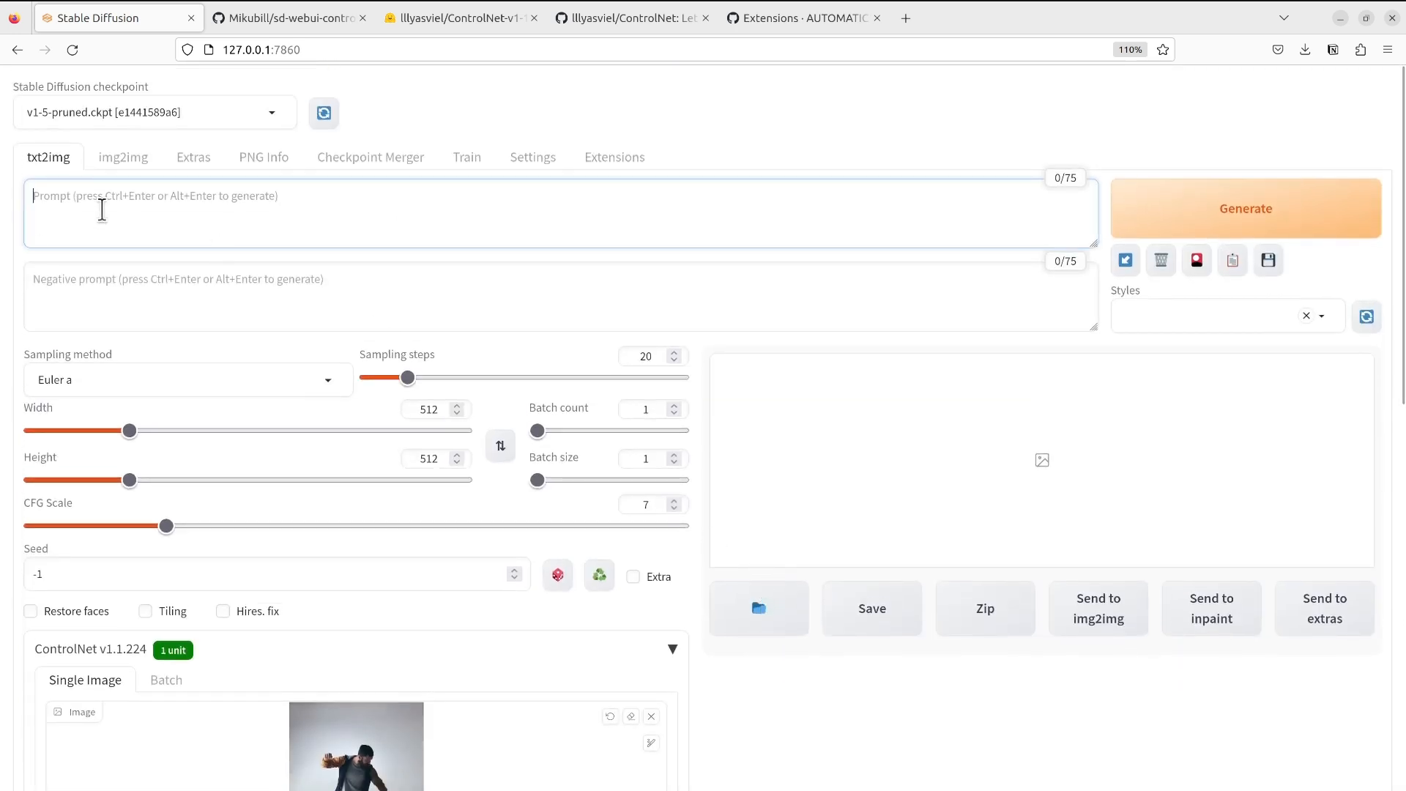
- Enter prompt "1girl, dance on lawn, red sky" and a negative prompt about ugly details and missing hands
text(1girl, dance on l)
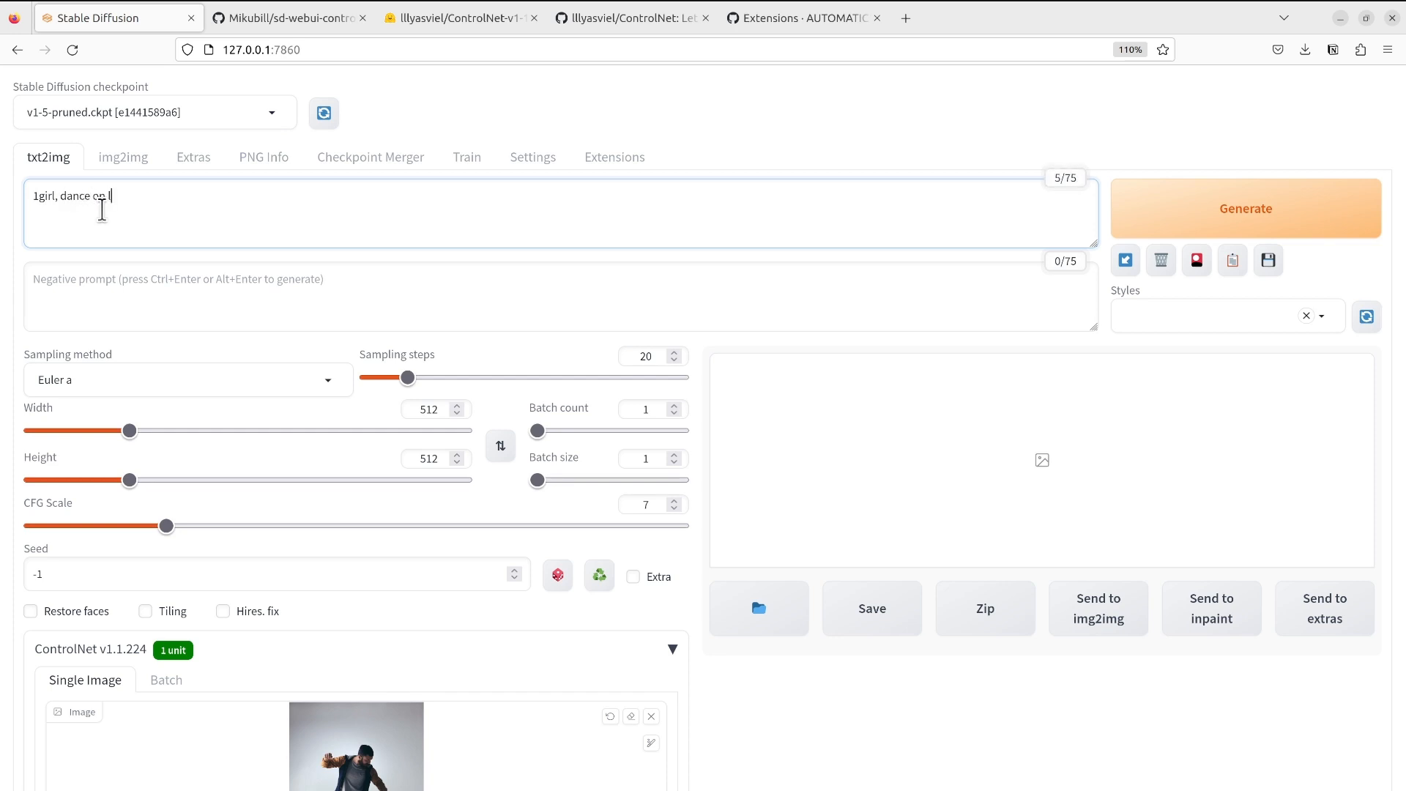
text(awn, red)
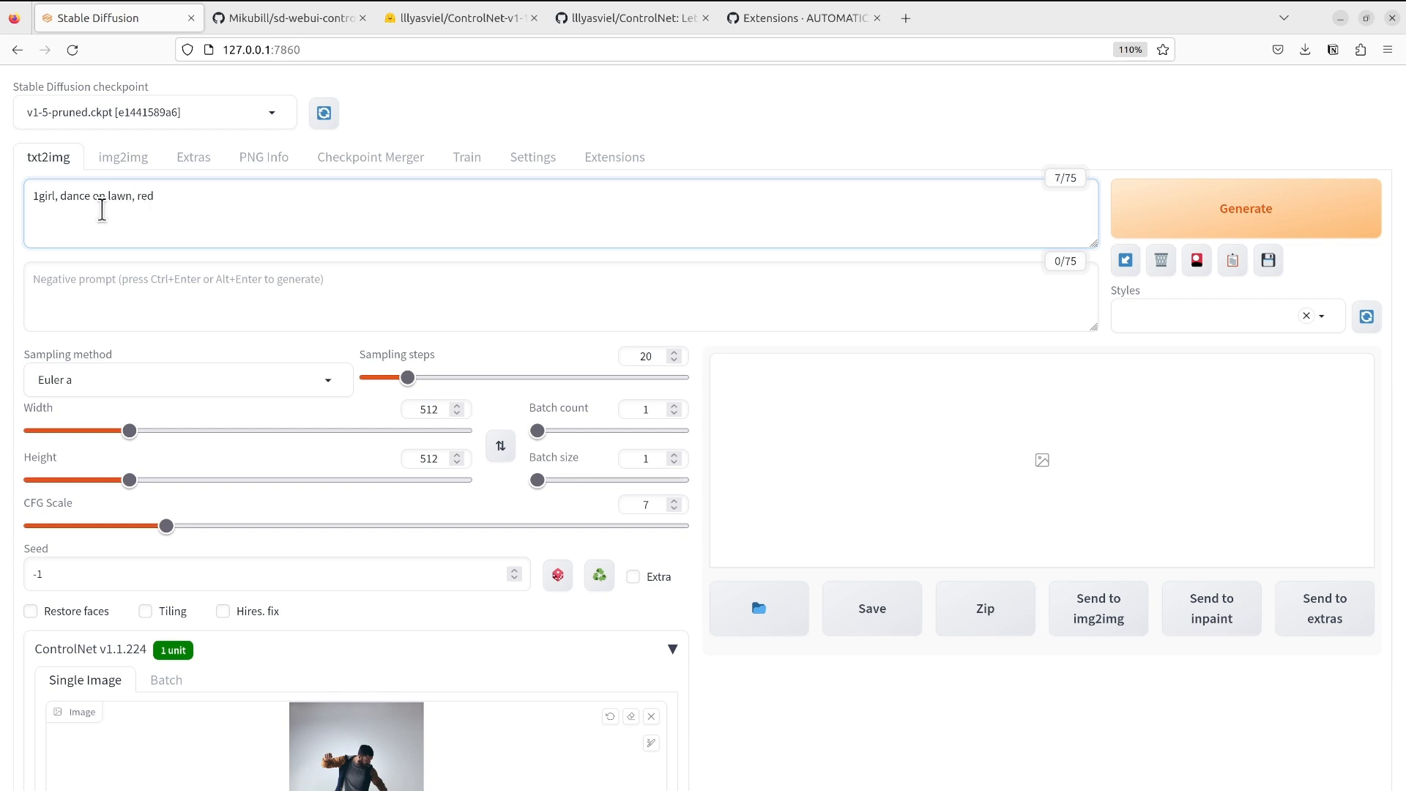
text(sky)
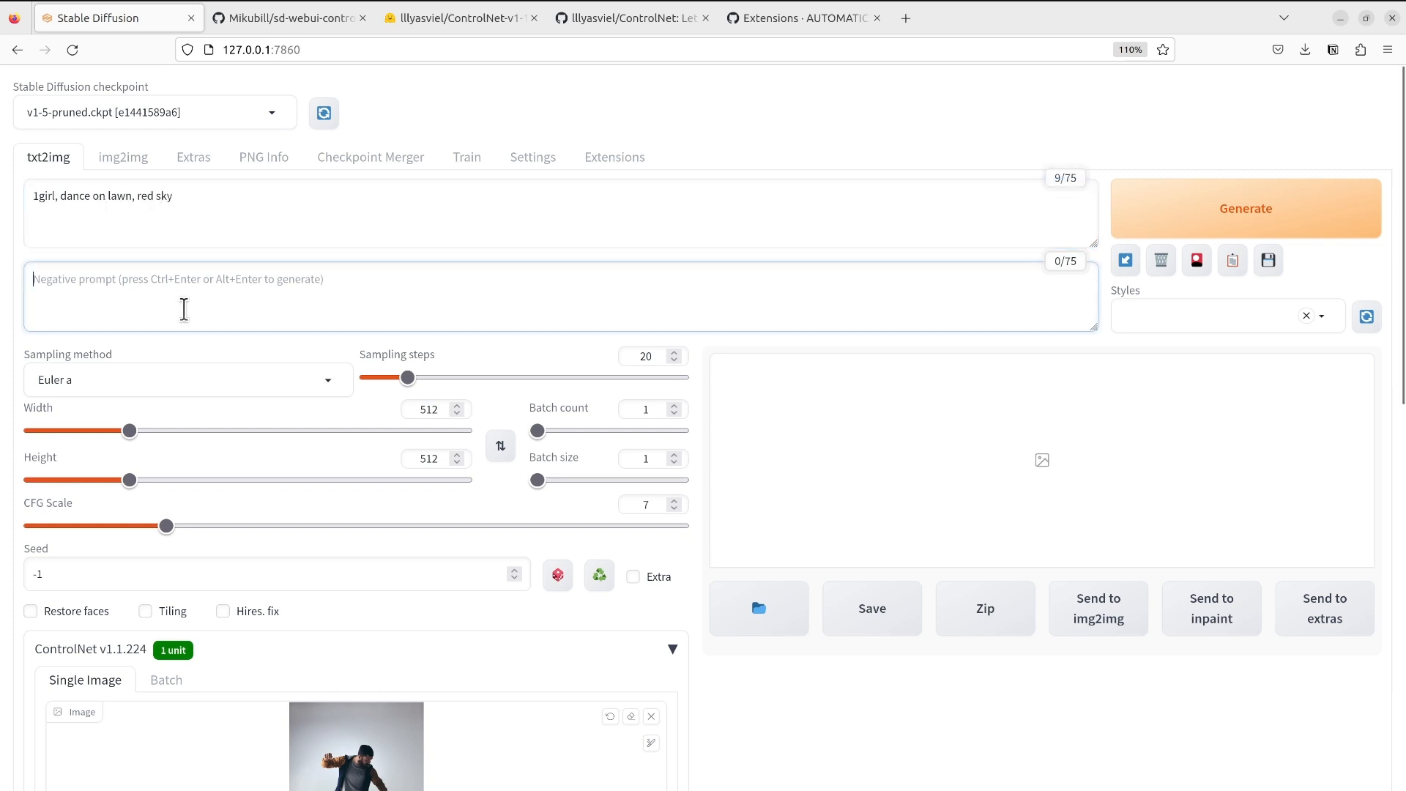
text(ugly, lack)
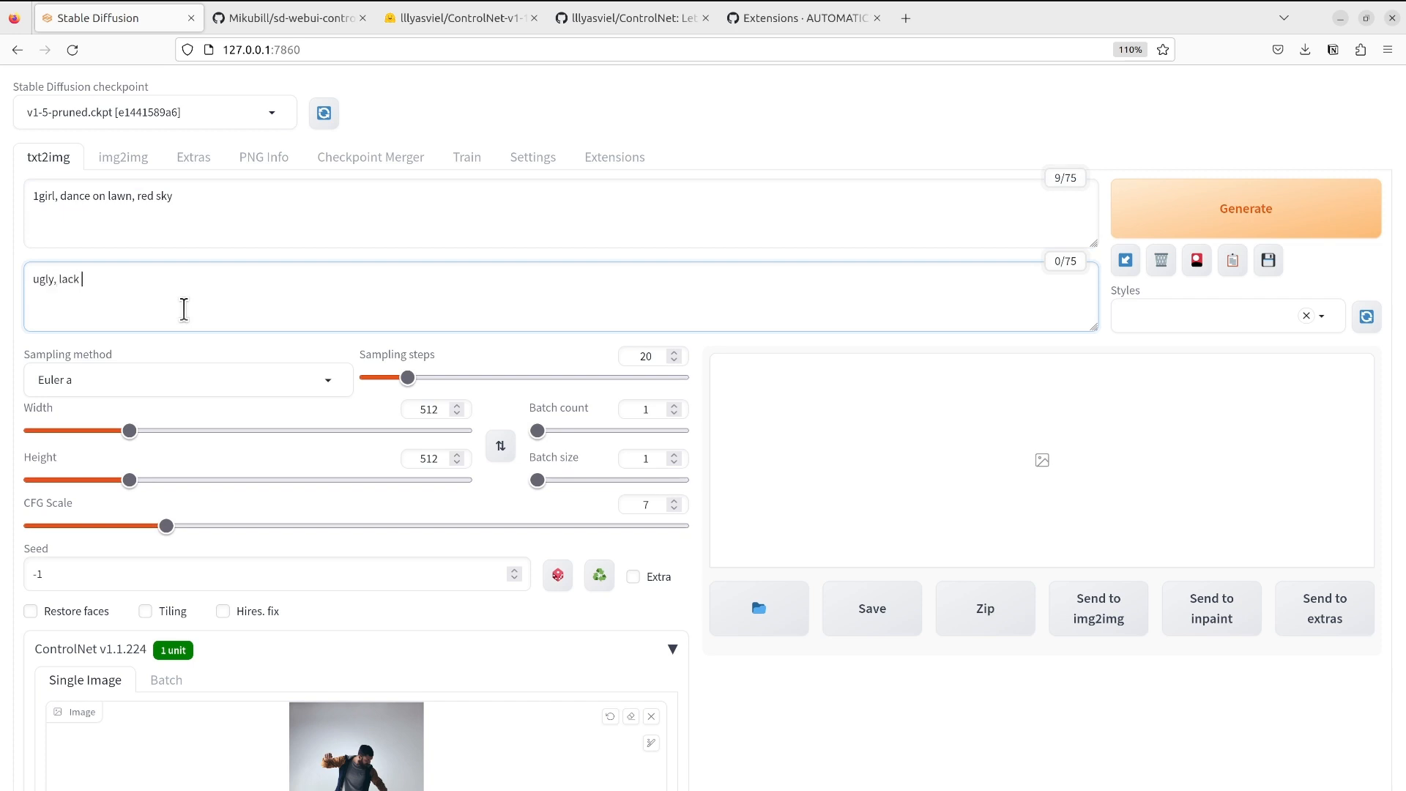
text(of details,)
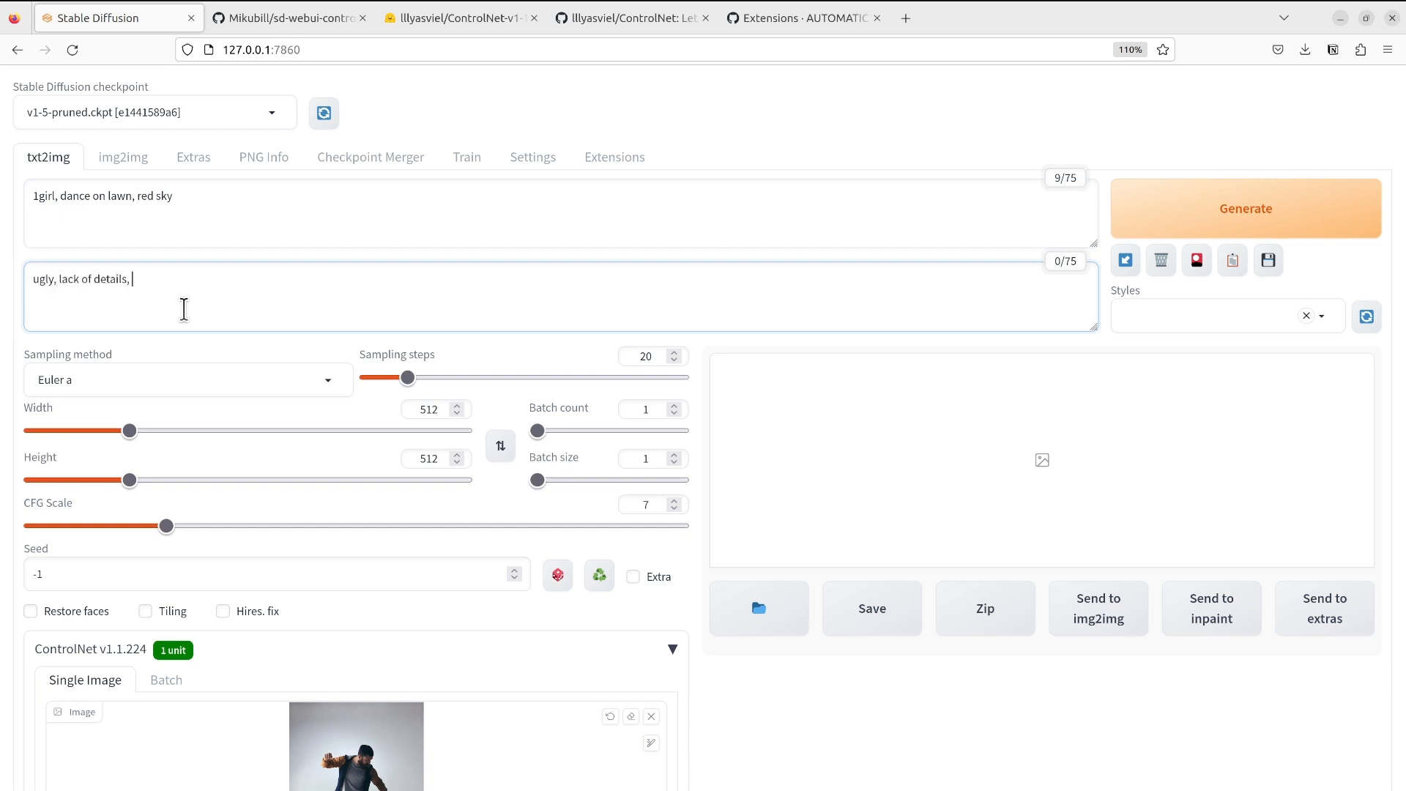
text(miss ha)
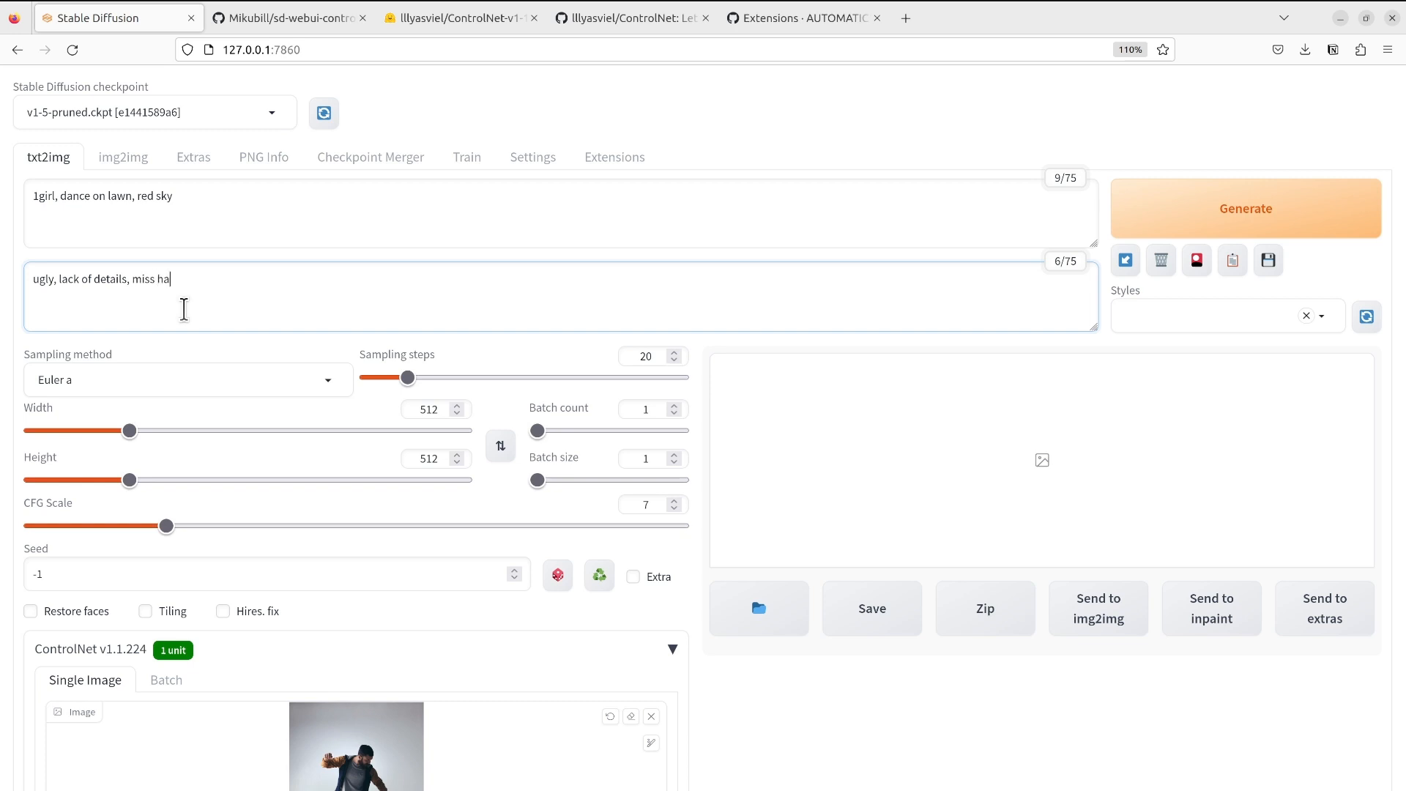
text(nd)
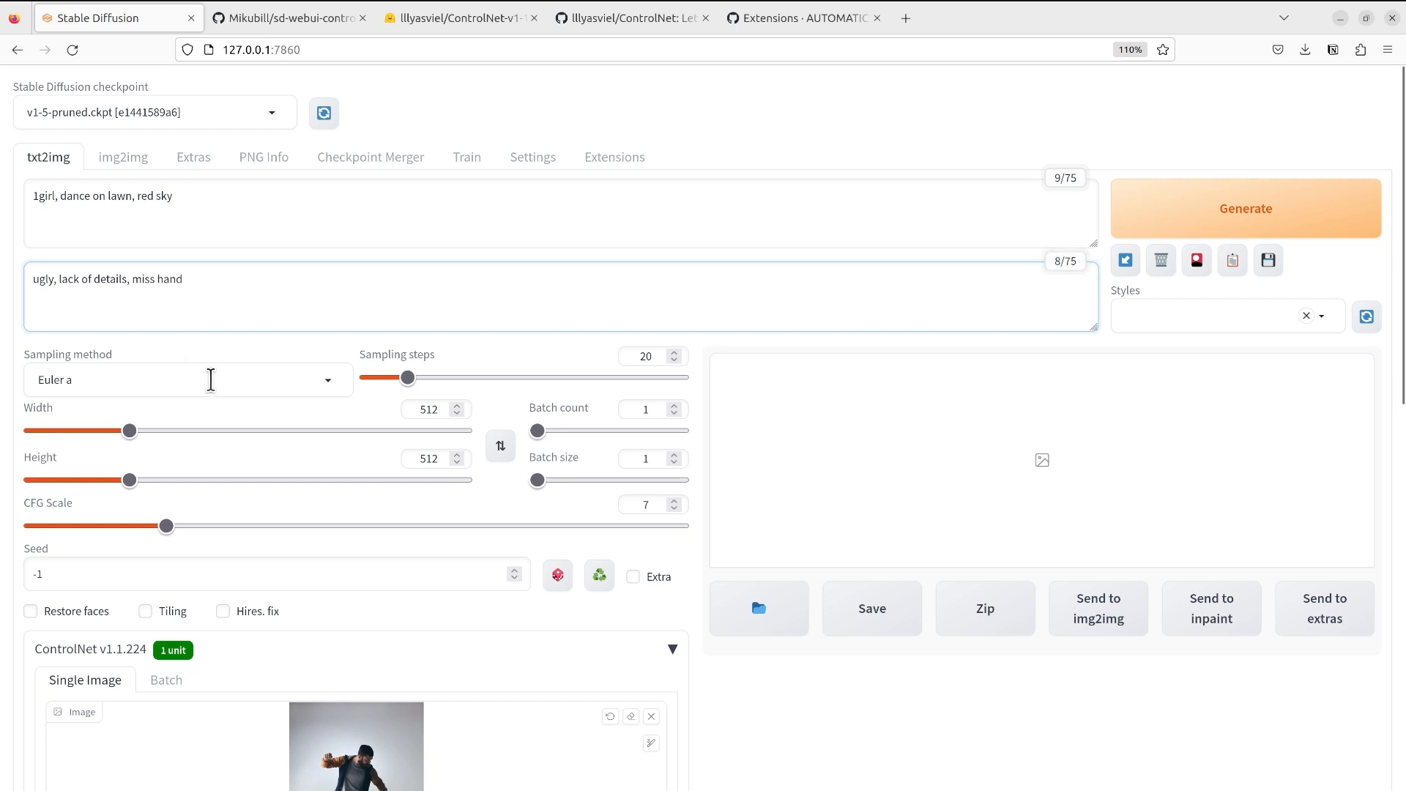
- Choose DDIM as the sampling method with 25 sampling steps
click(186, 377)
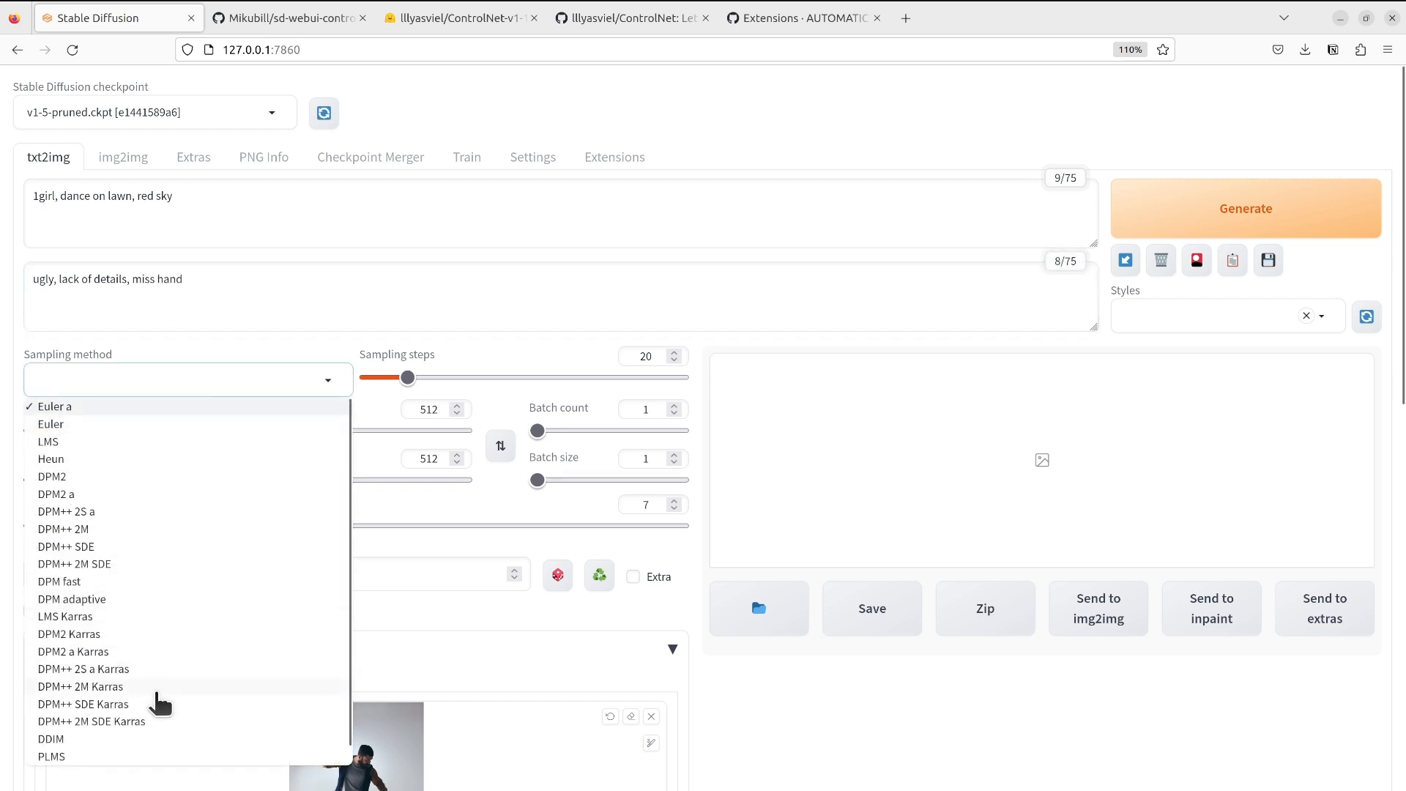
scroll(down, 3)
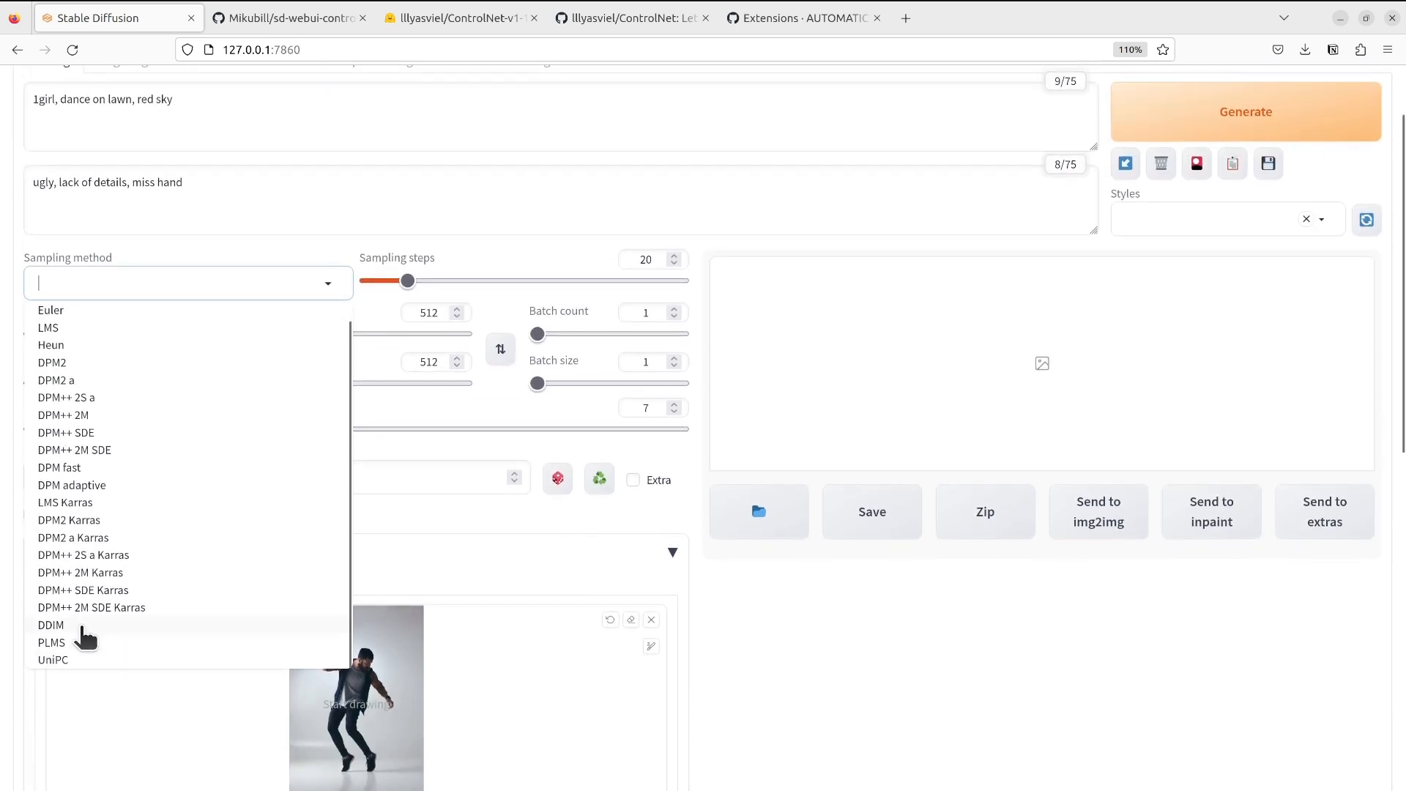
click(51, 626)
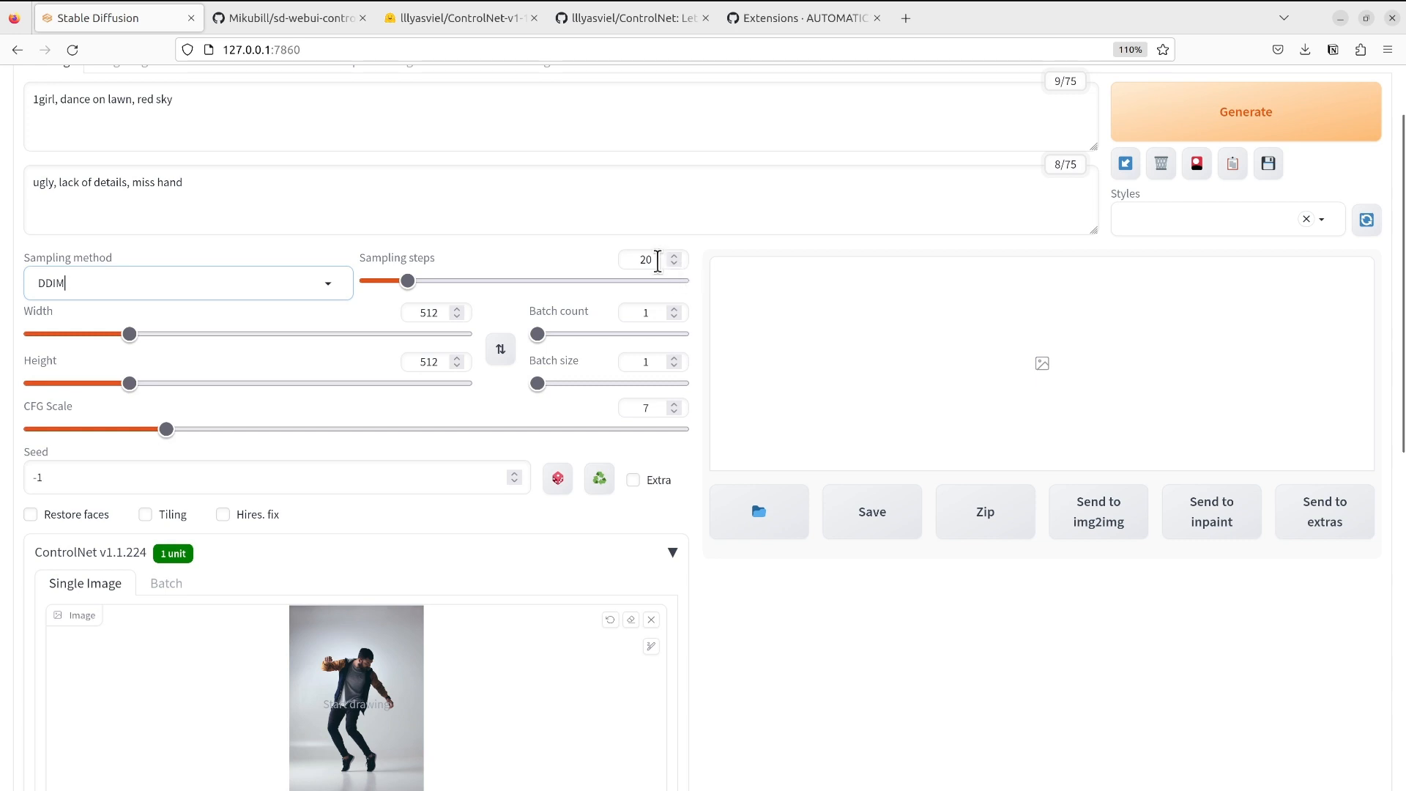
click(675, 255)
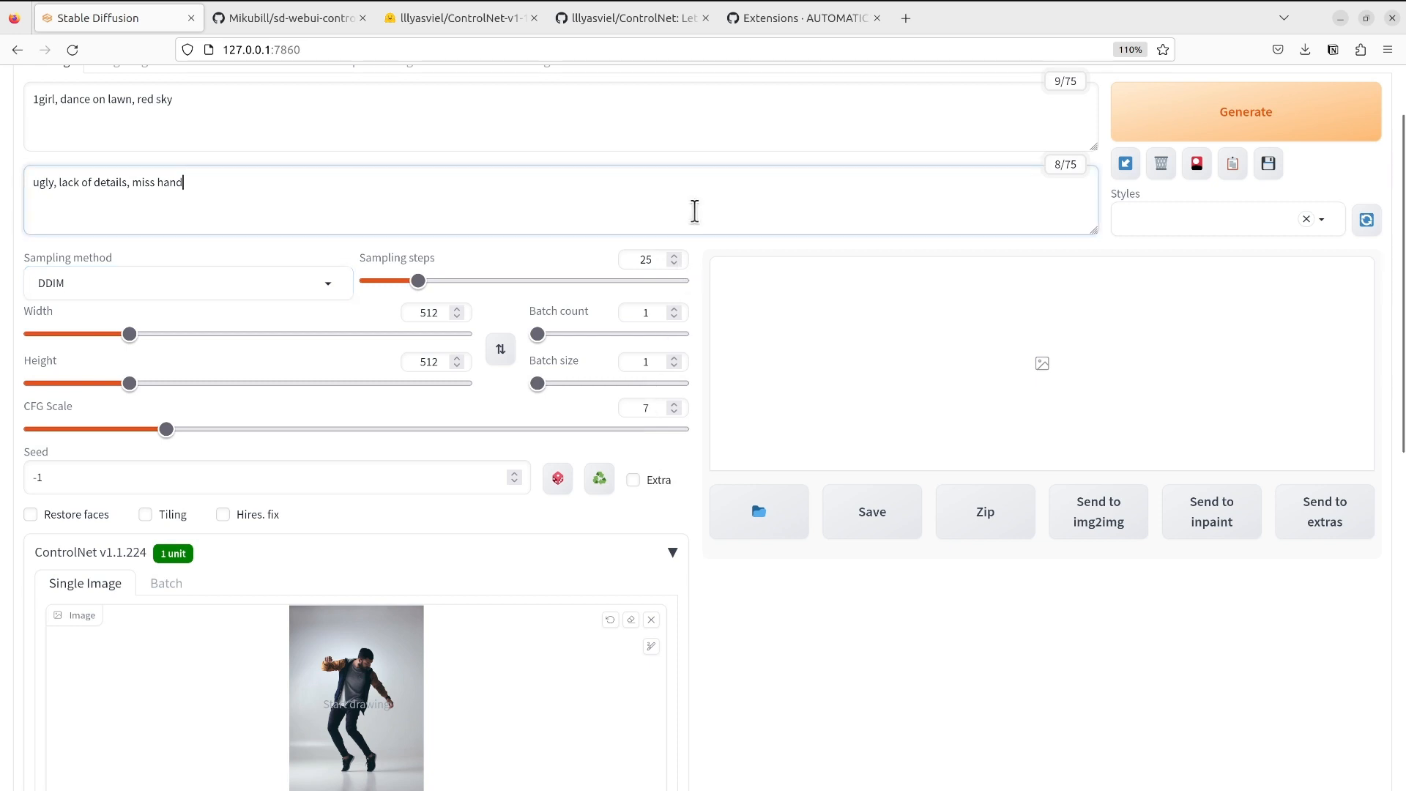
scroll(down, 3)
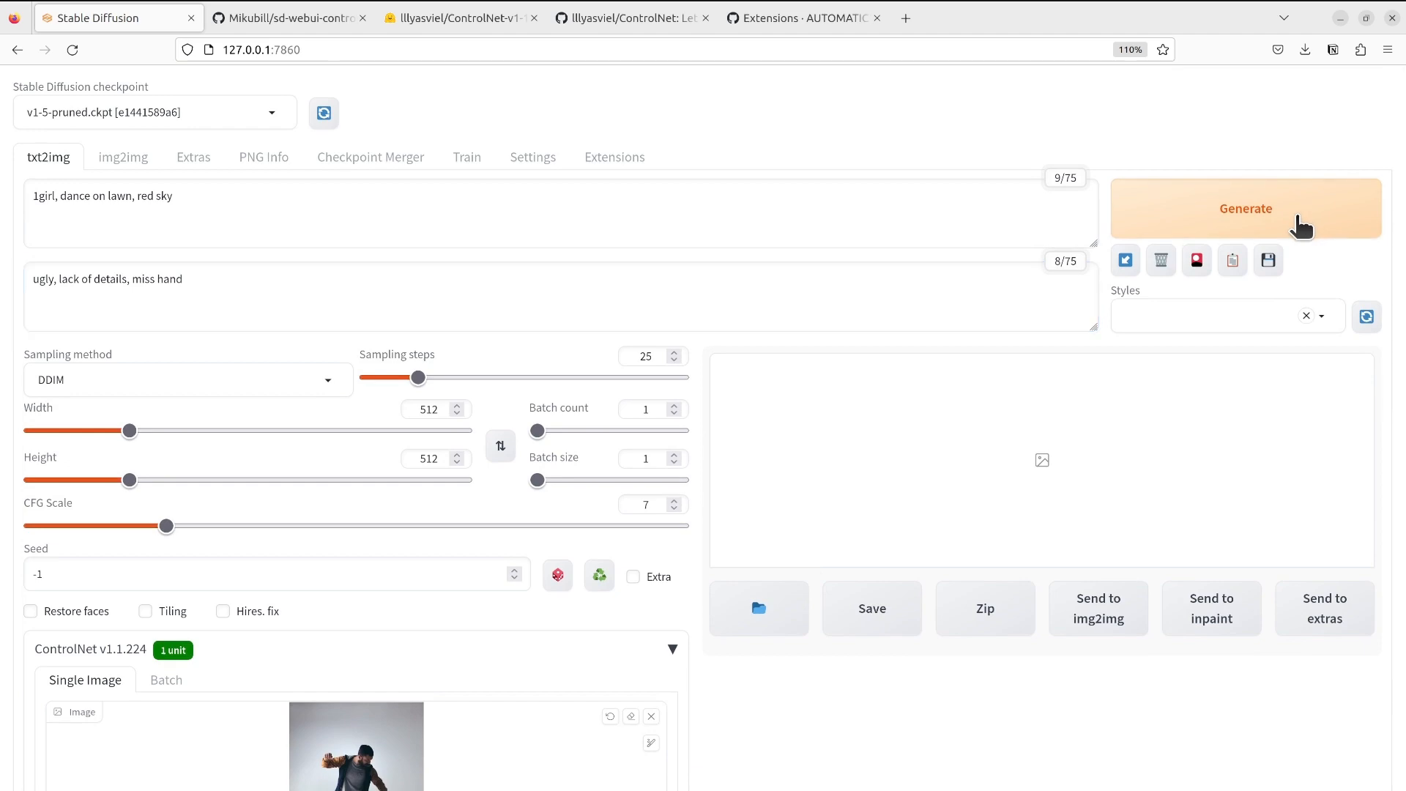
- Generate the girl-on-lawn image from the prompt and pose, then inspect the result
click(1245, 208)
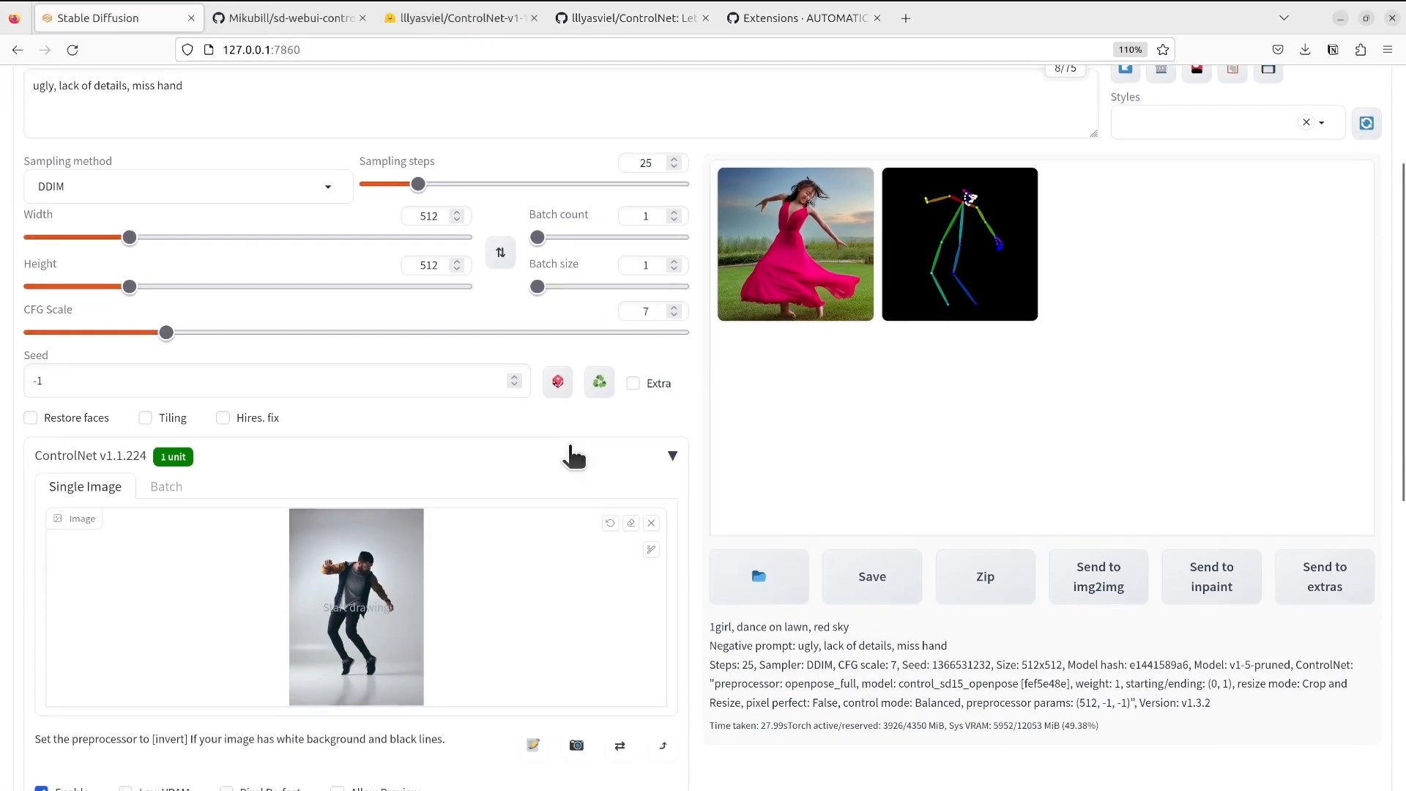
click(794, 243)
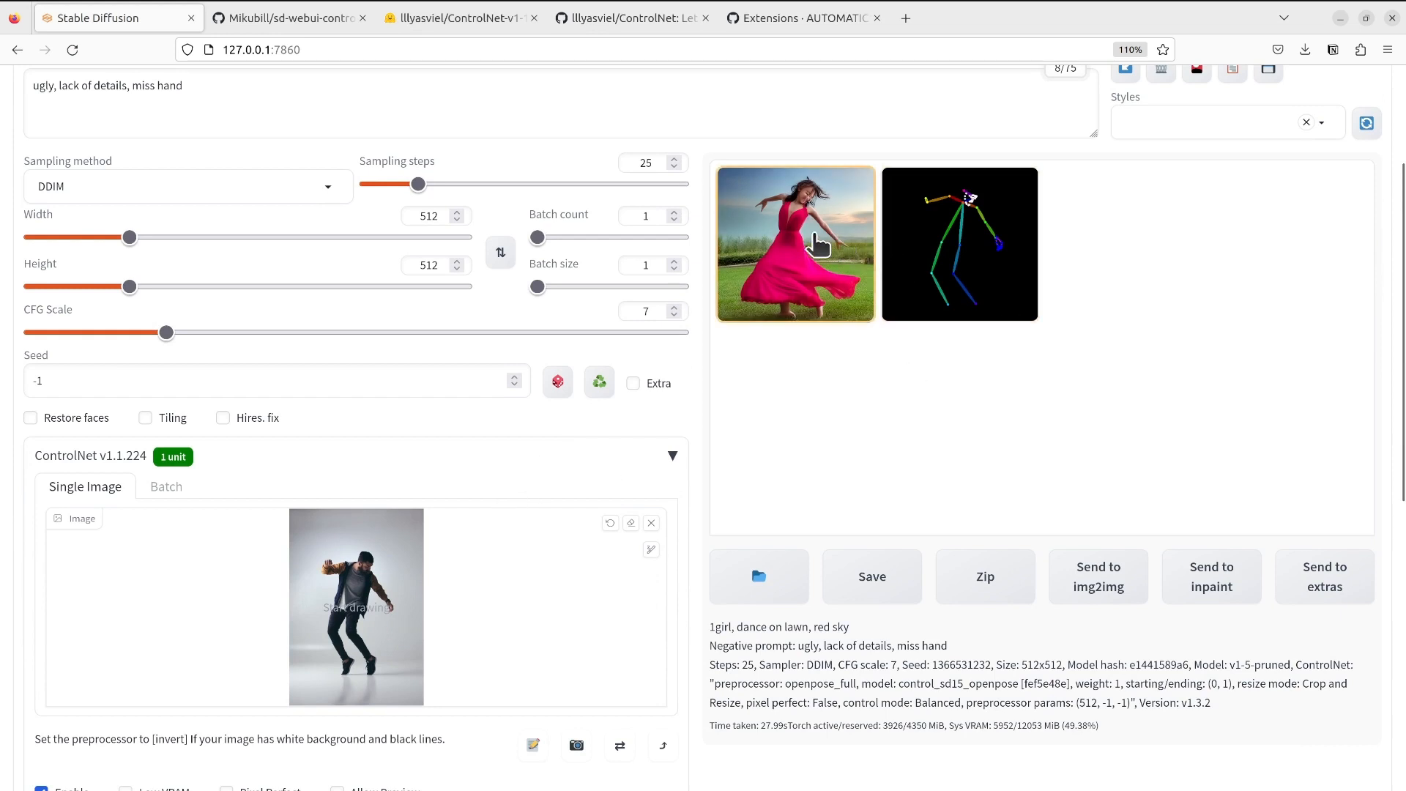
mouse_move(771, 249)
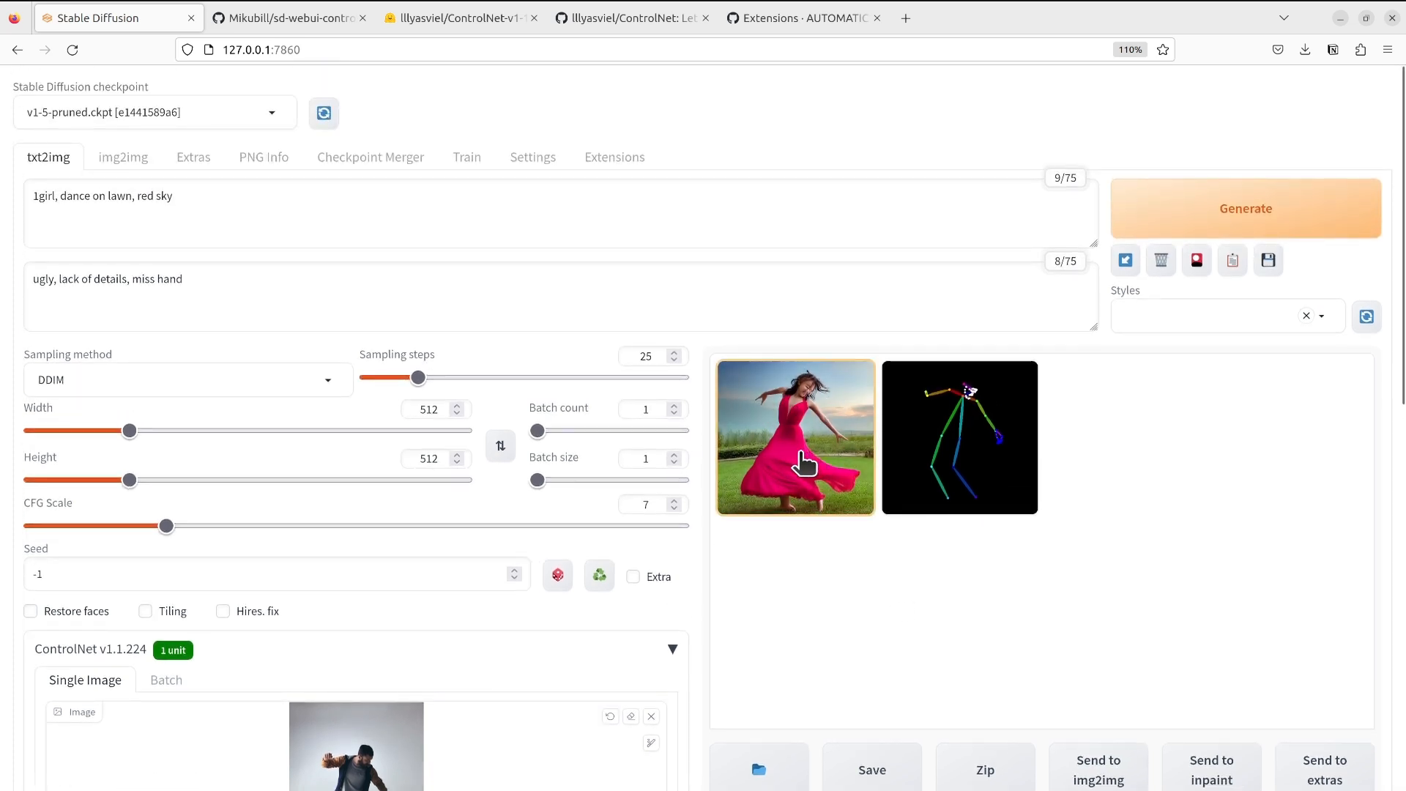
- Add "shorts" to the prompt and regenerate the girl dancing under a red sky
click(305, 204)
text(, shorts,)
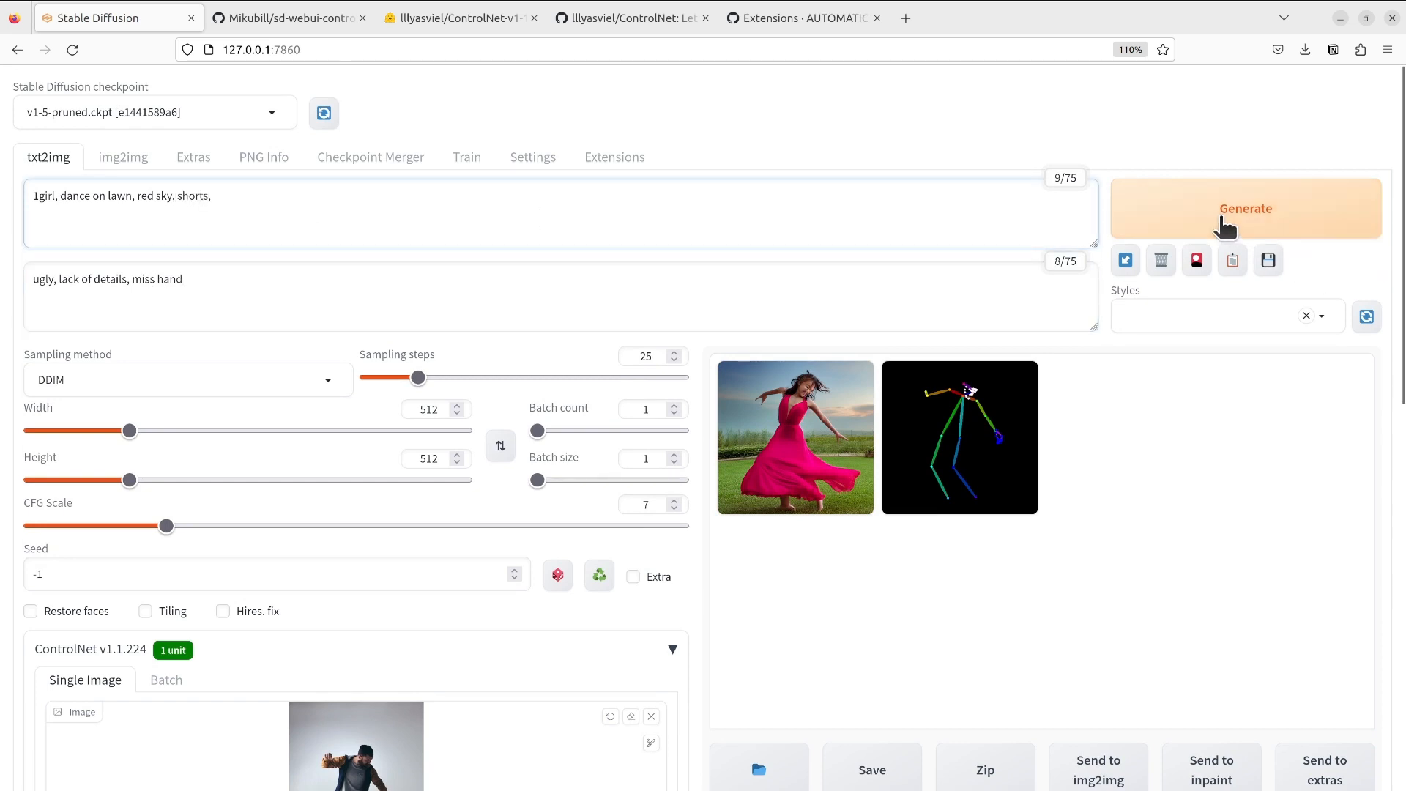
click(1245, 208)
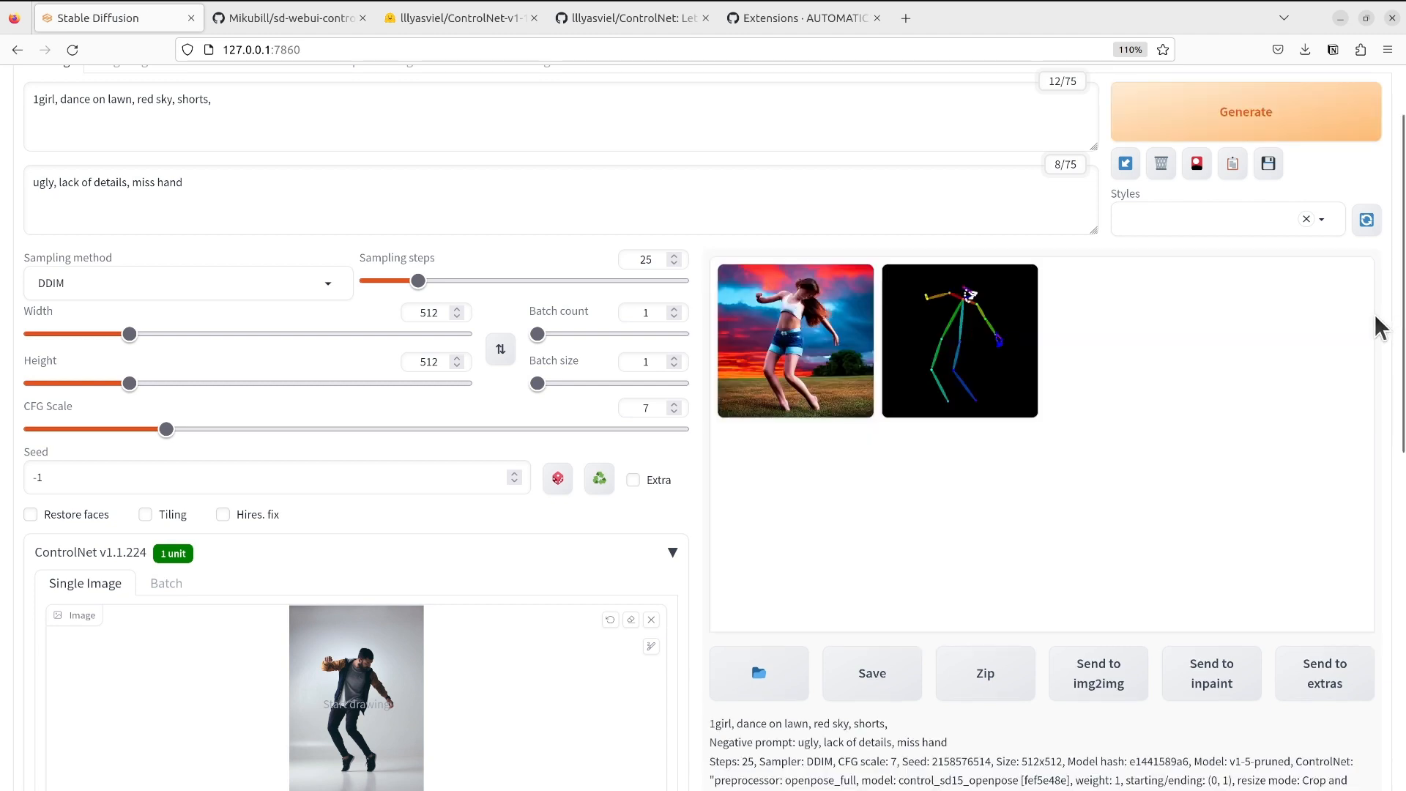
scroll(down, 3)
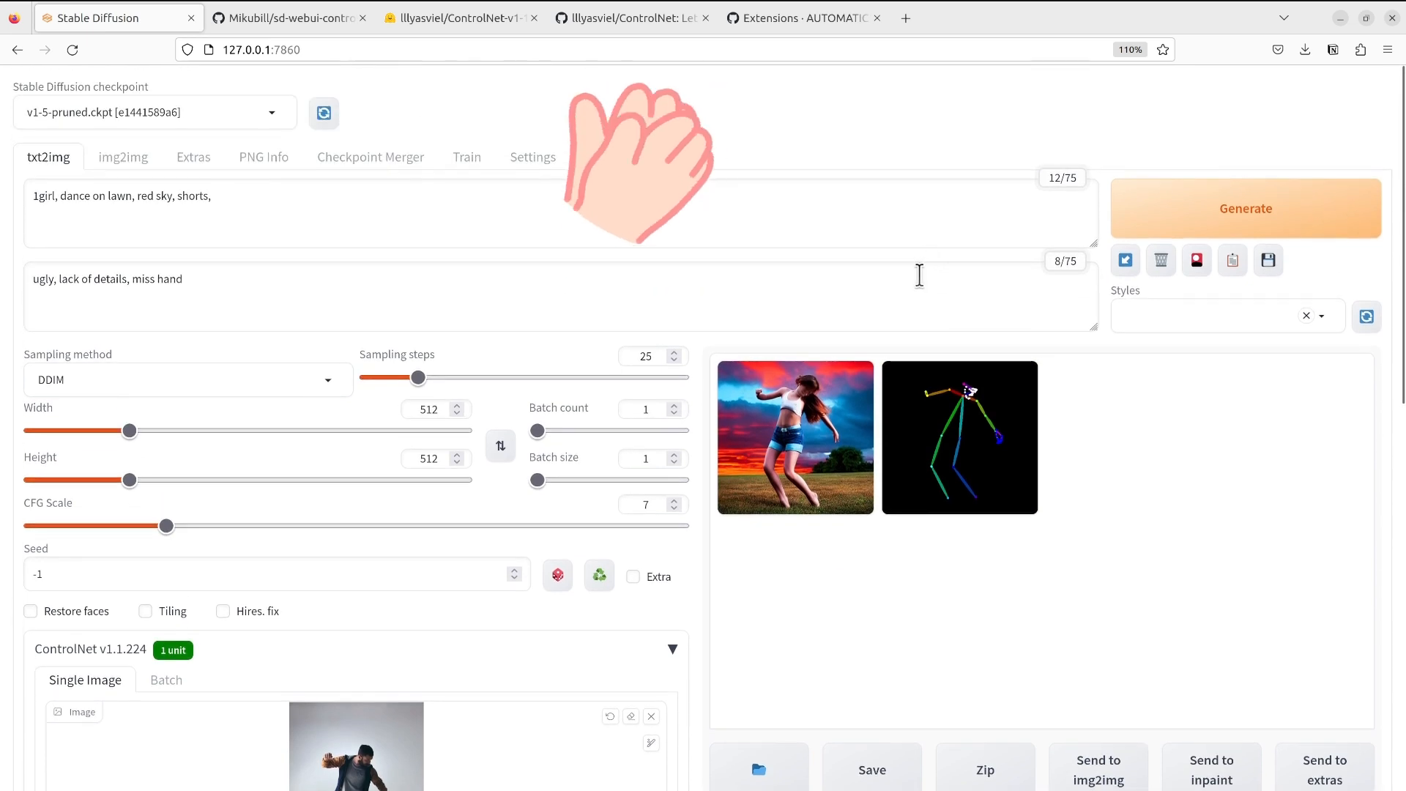
mouse_move(883, 270)
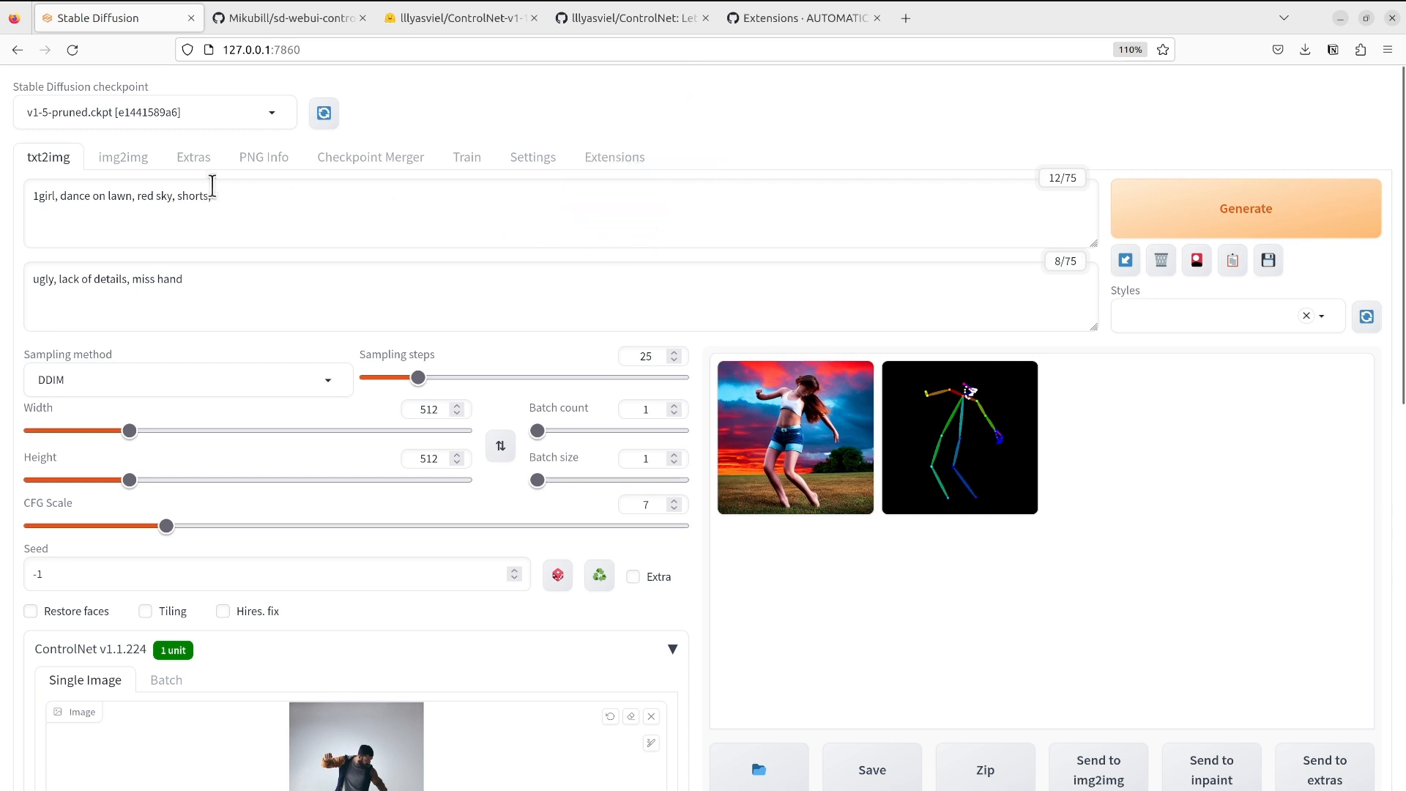
mouse_move(613, 161)
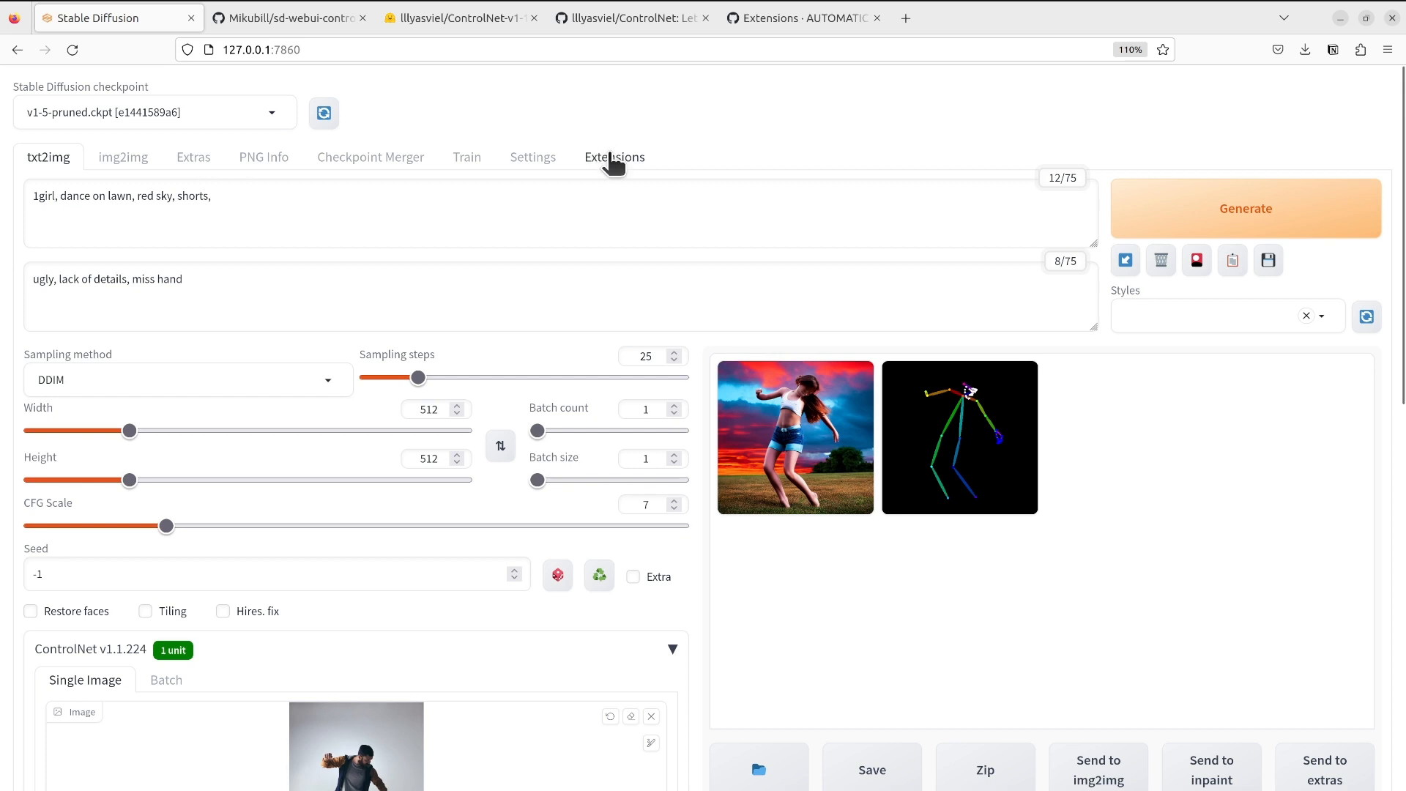
- Show the Installed extensions list with sd-webui-controlnet at the top
click(614, 156)
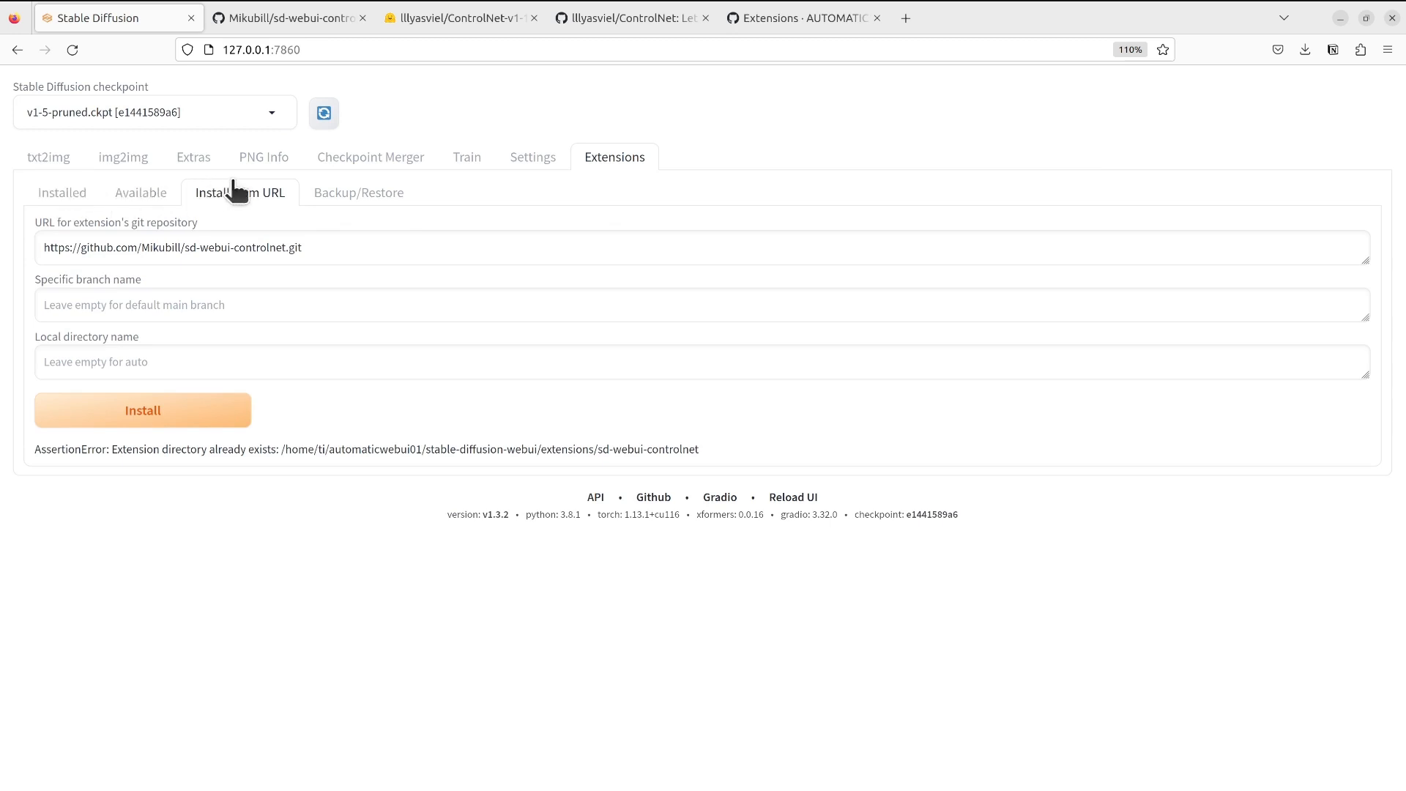
click(62, 192)
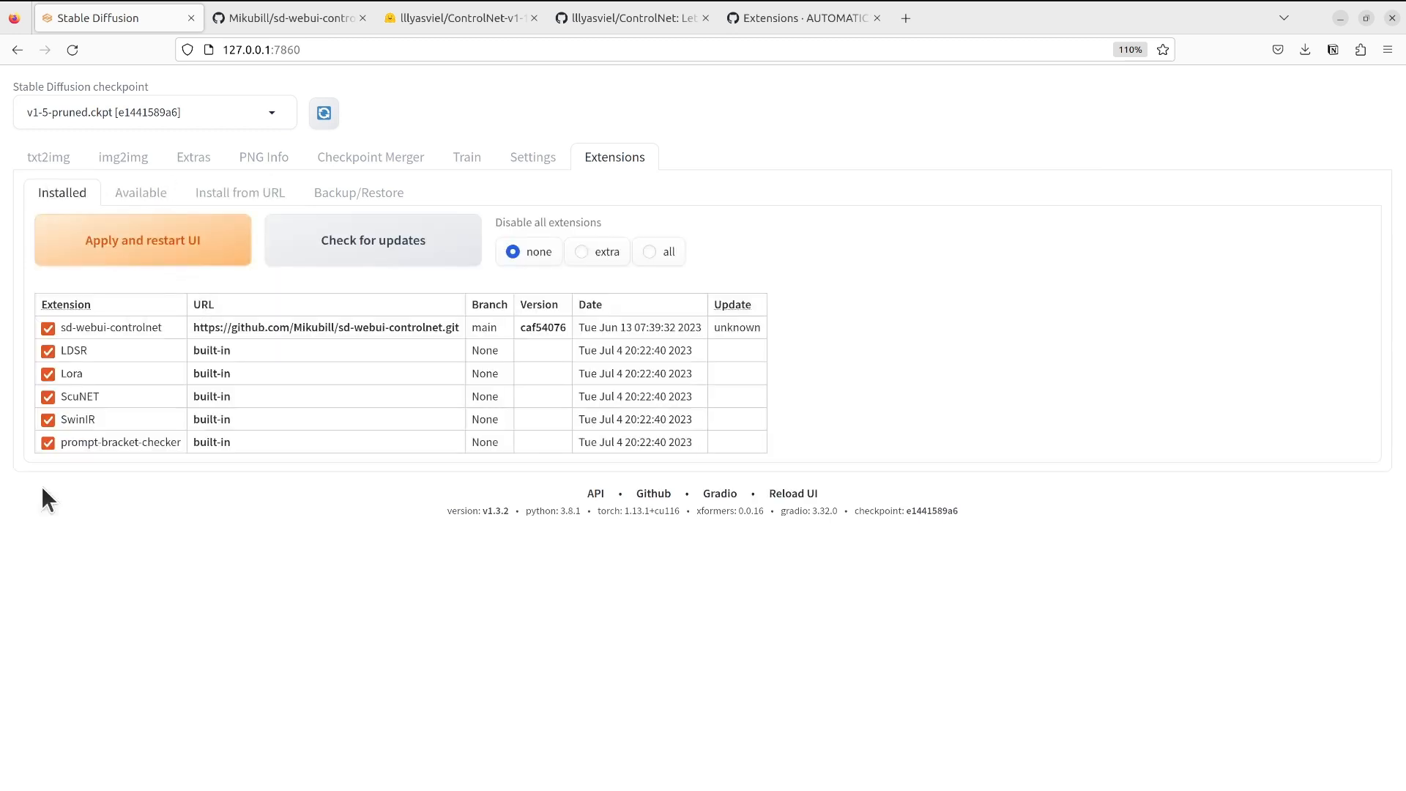
mouse_move(389, 577)
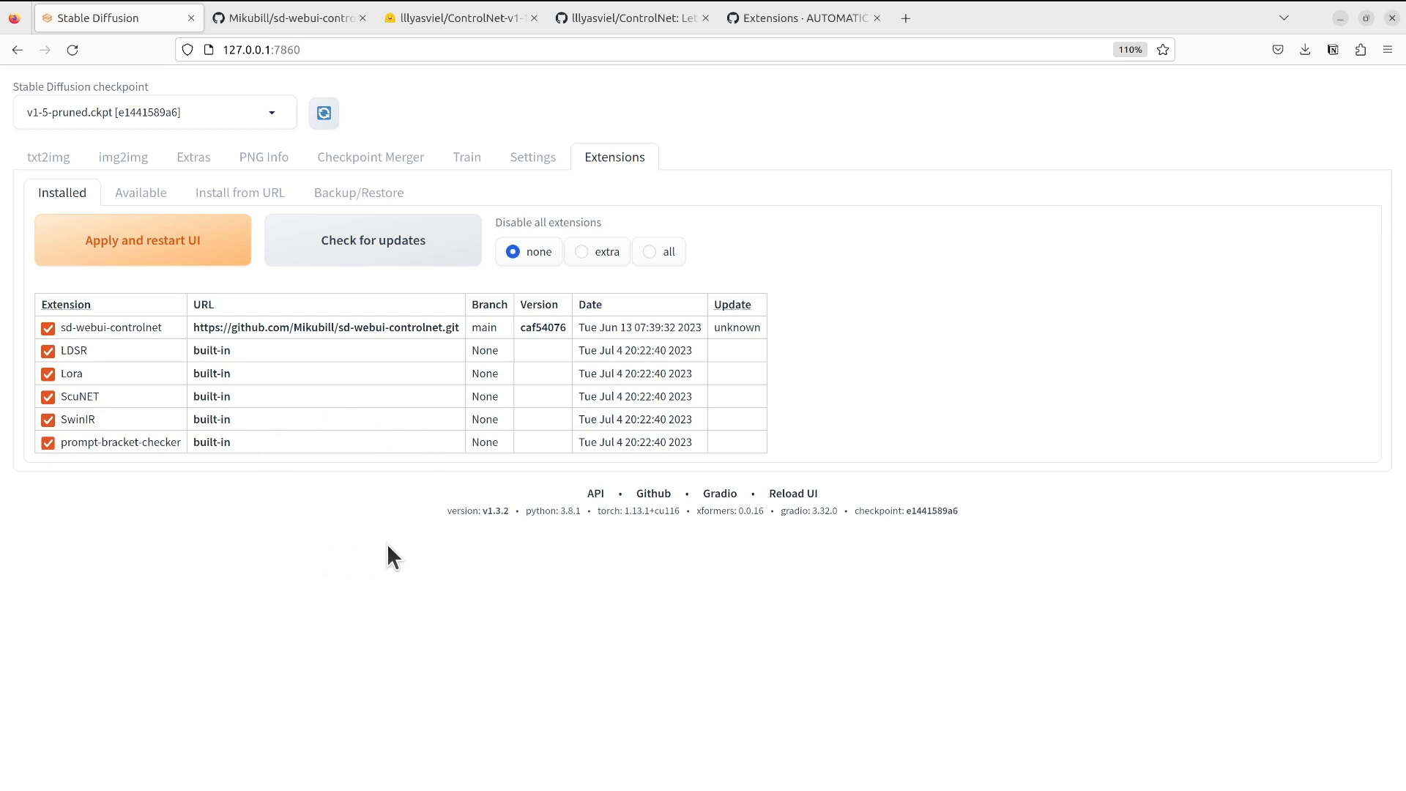
mouse_move(623, 327)
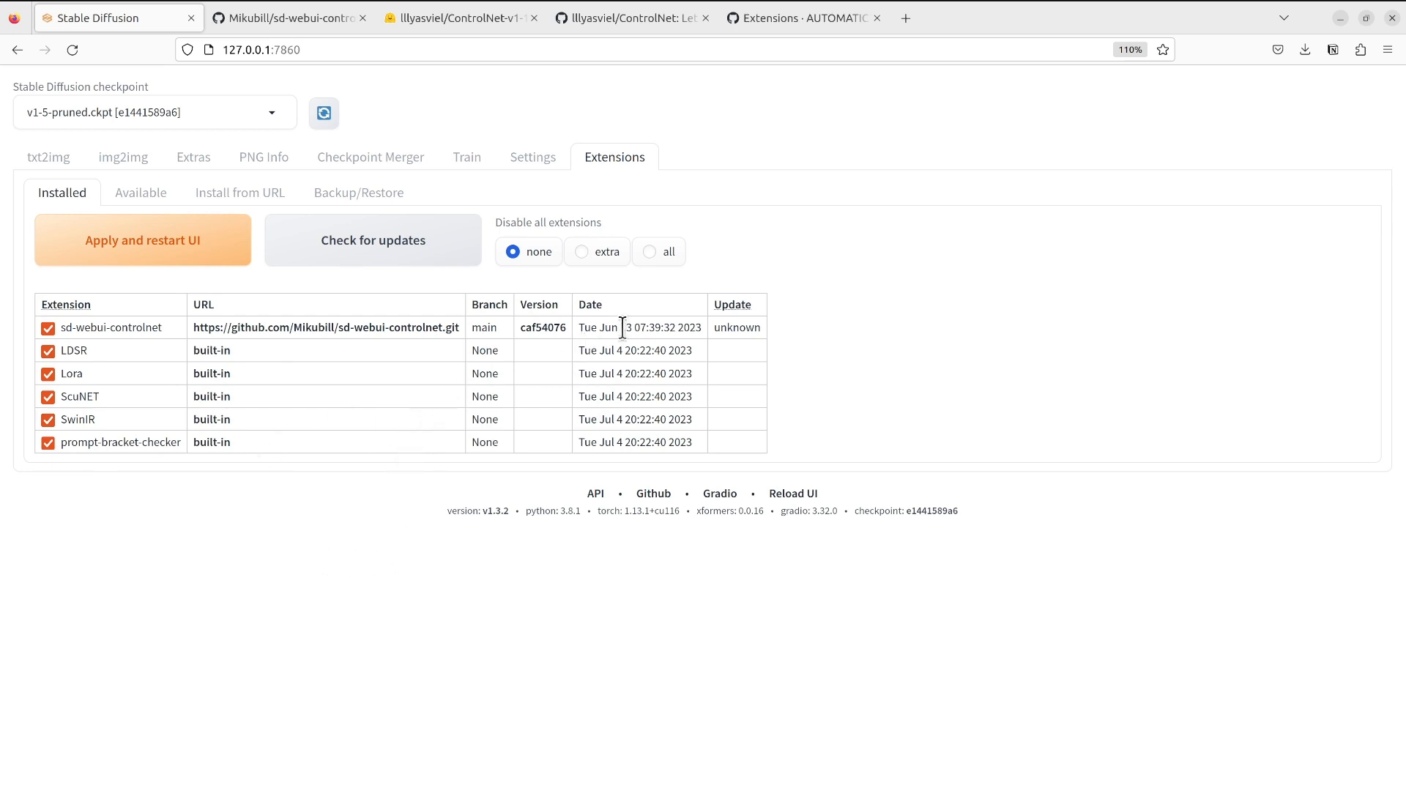
mouse_move(351, 281)
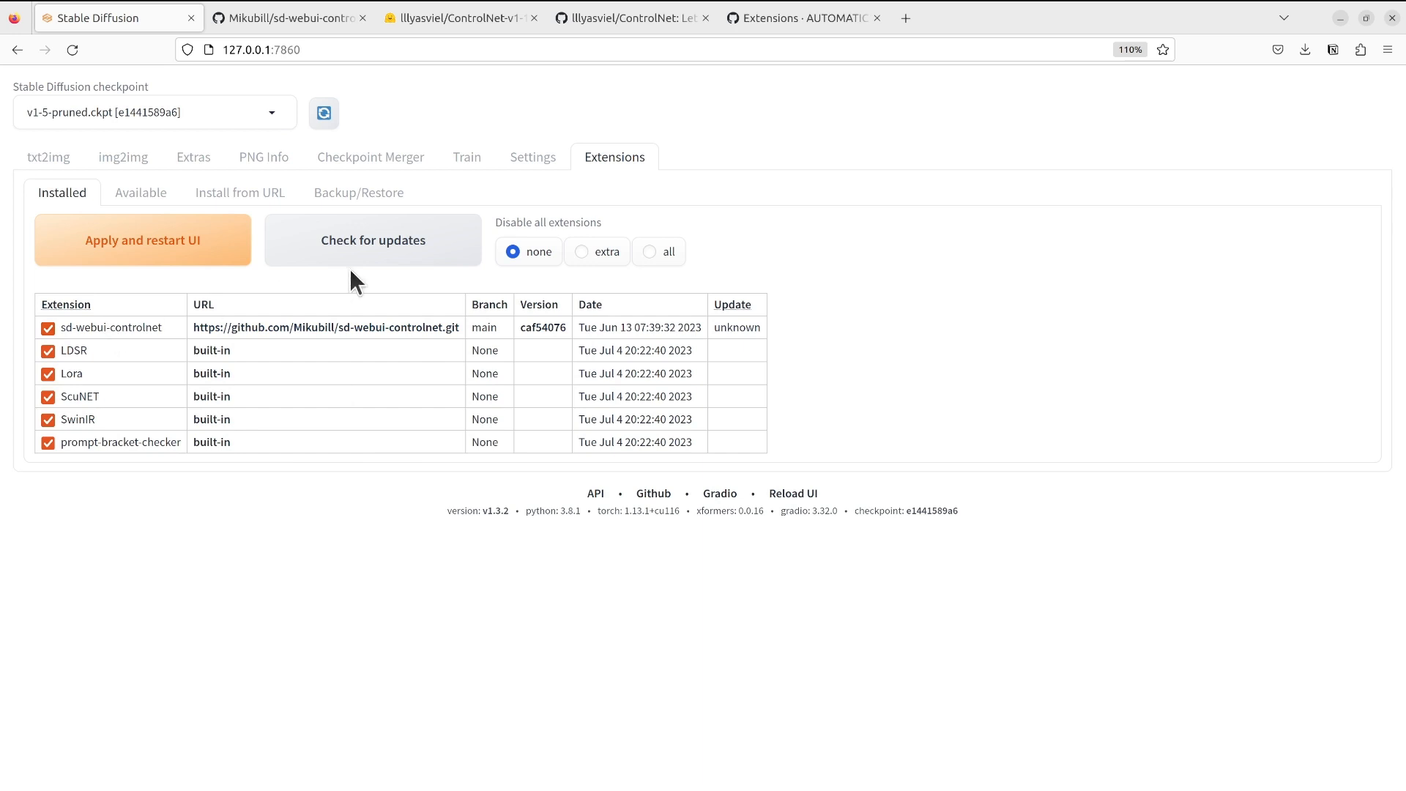
mouse_move(371, 259)
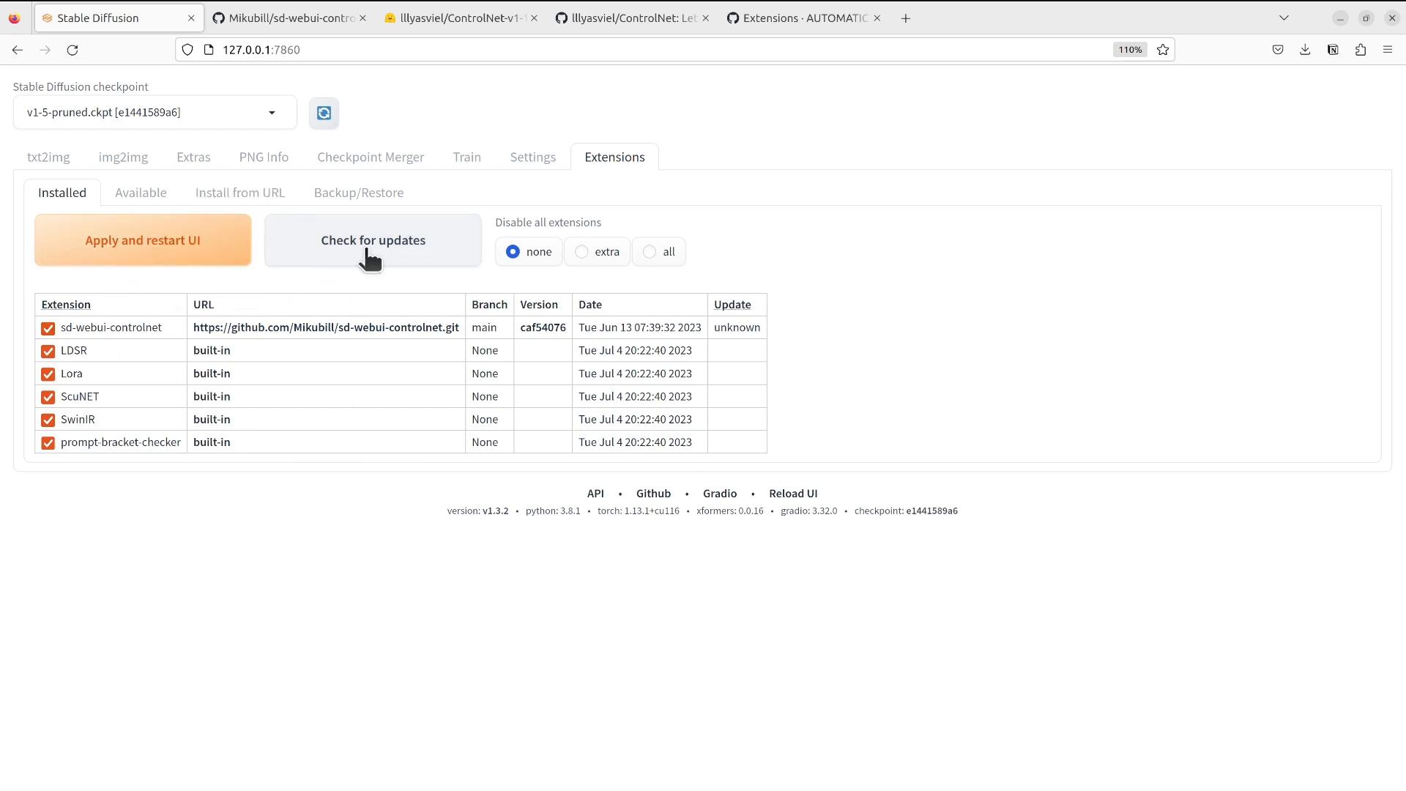
mouse_move(414, 265)
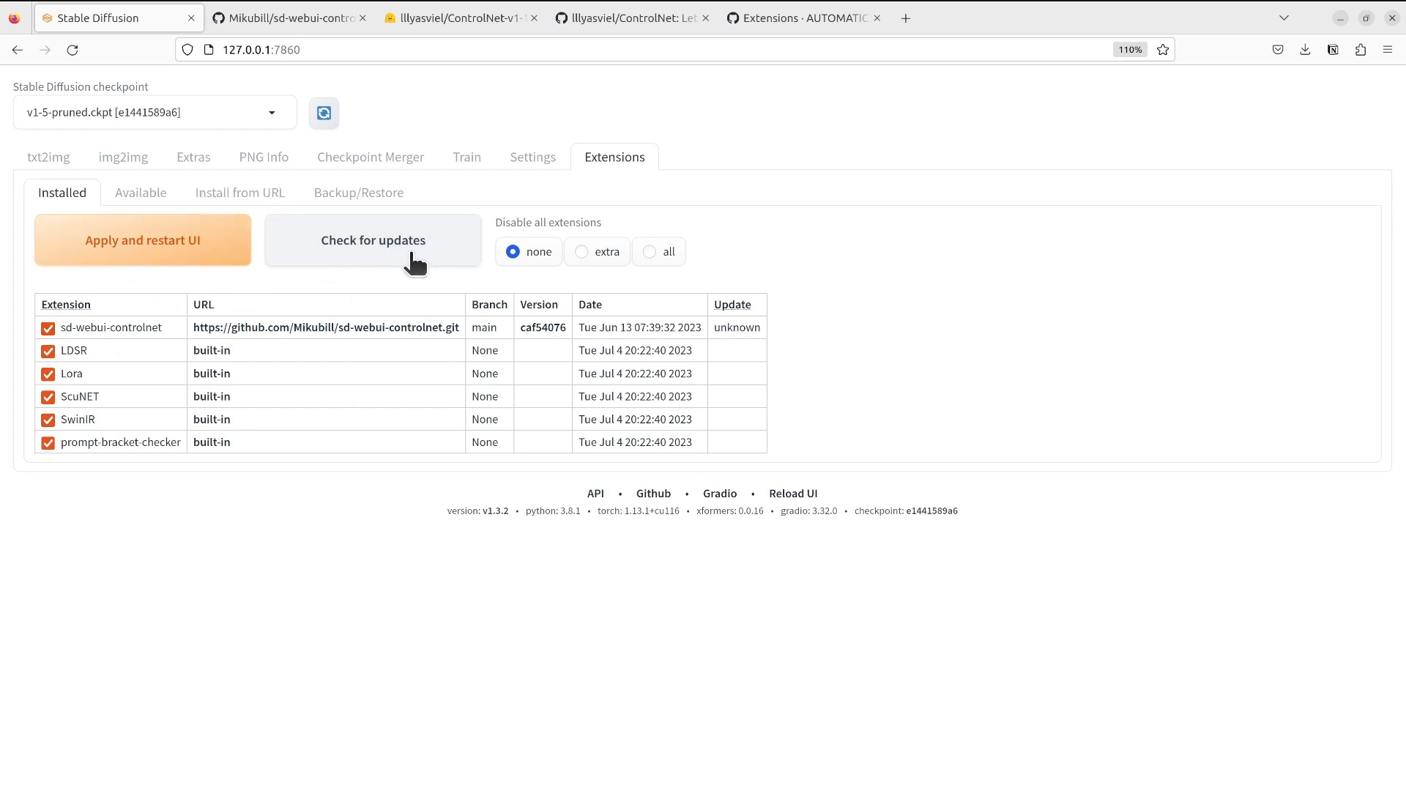
- Check installed extensions for updates, glancing at Install from URL before returning to Installed
click(372, 239)
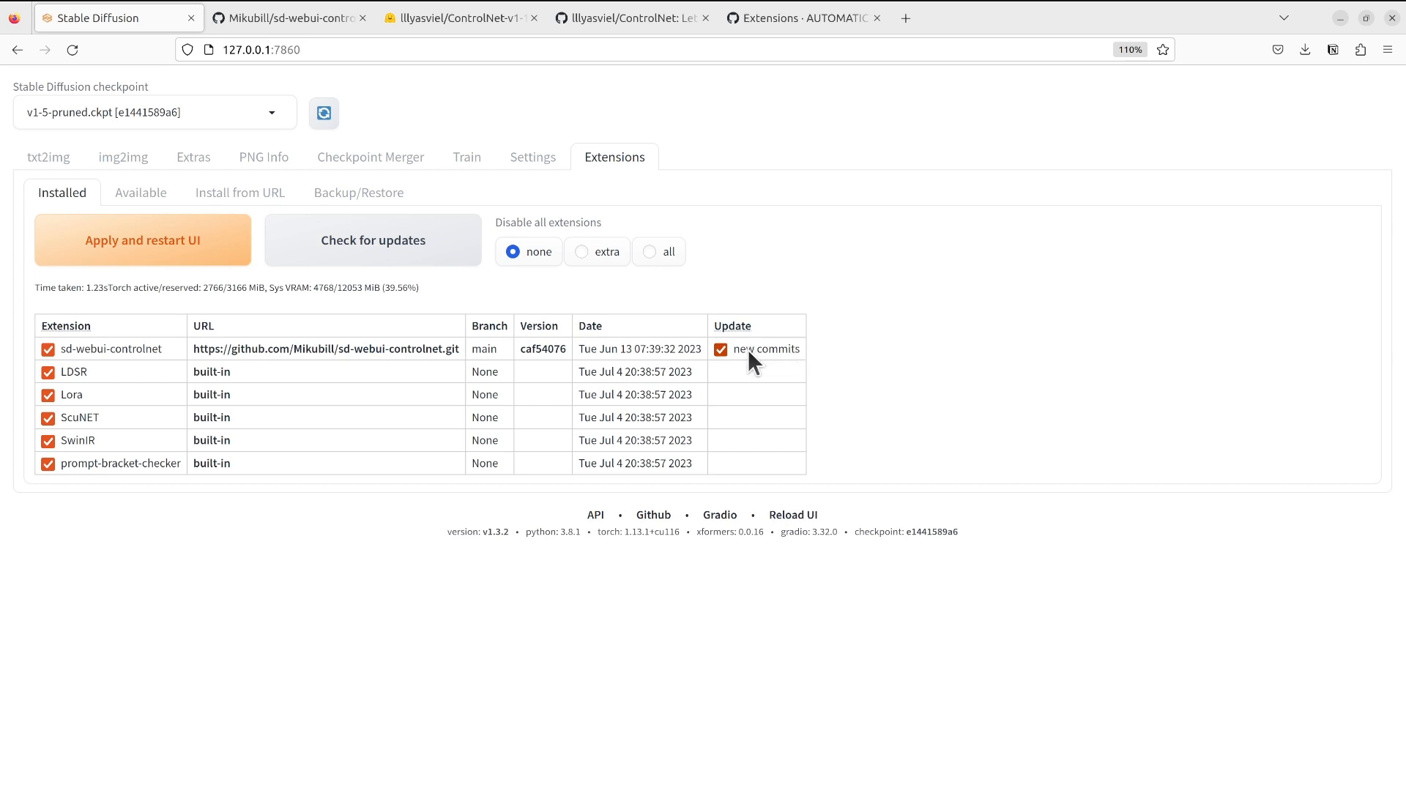
mouse_move(748, 359)
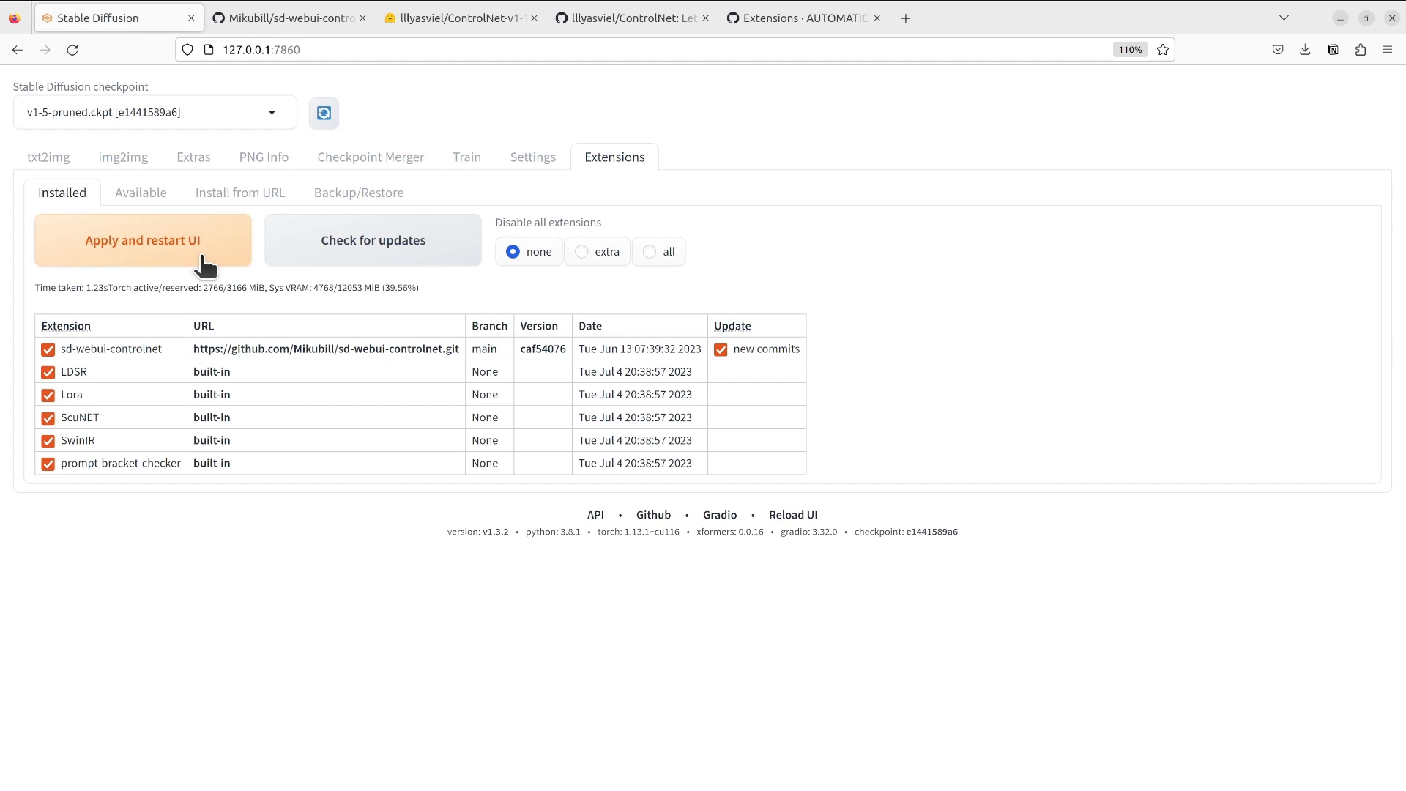
mouse_move(838, 375)
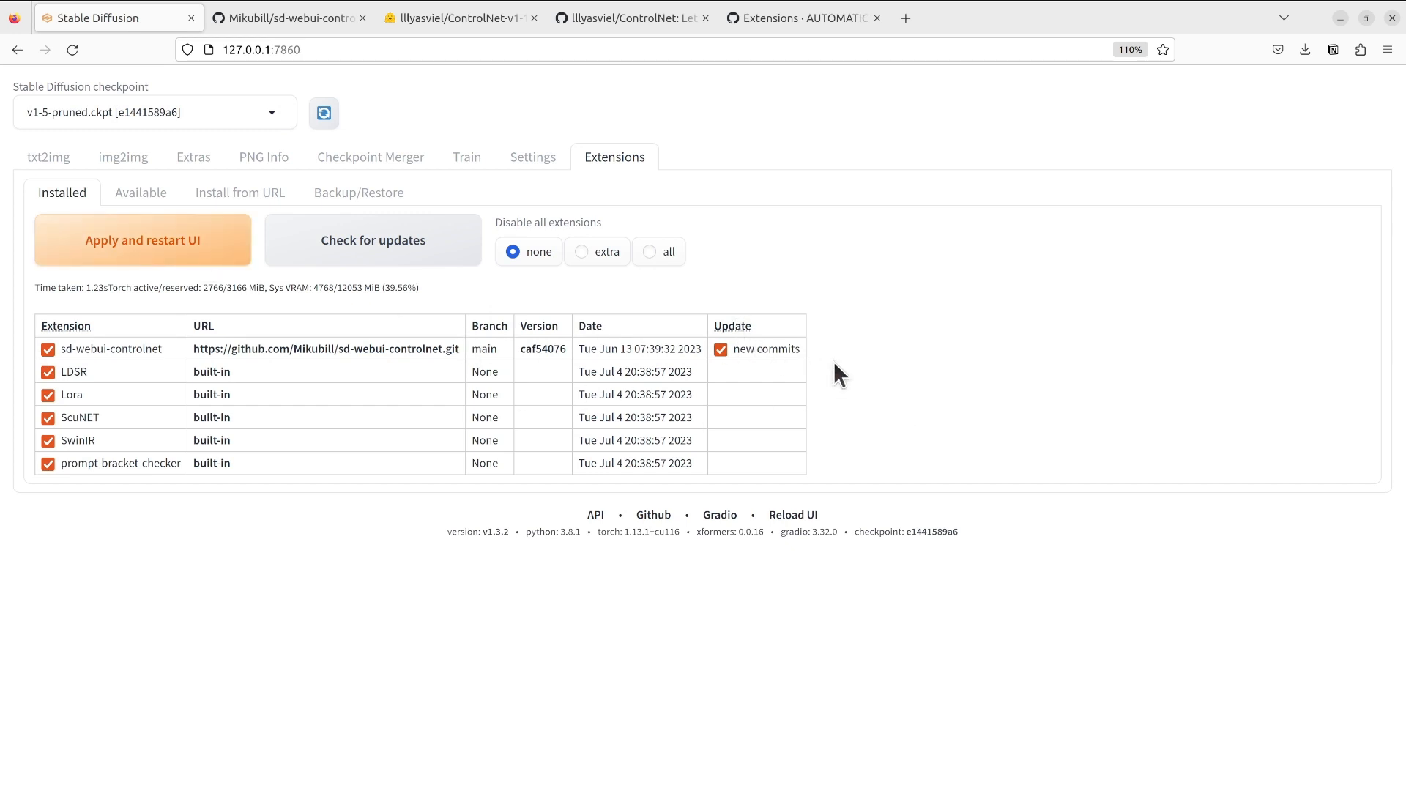
mouse_move(177, 368)
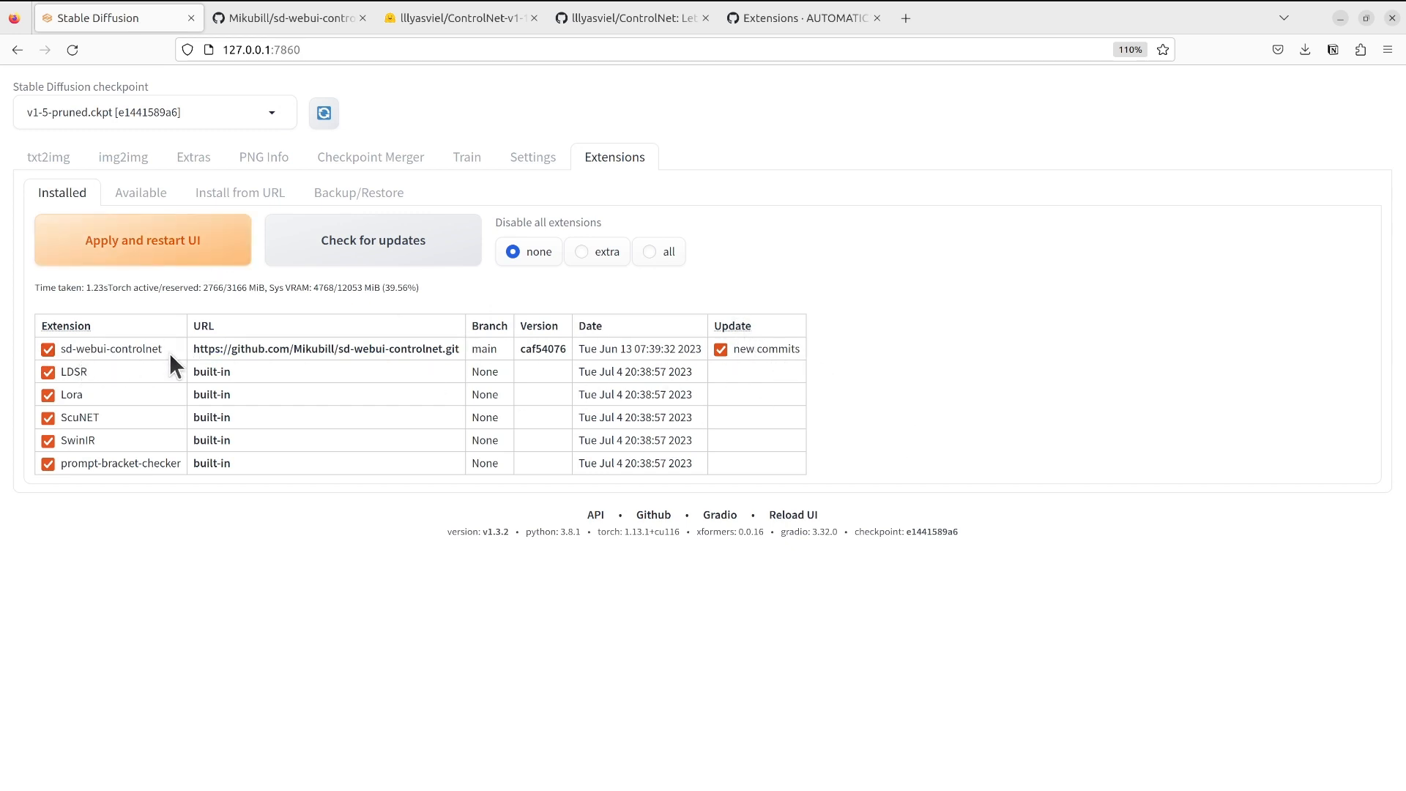
mouse_move(459, 302)
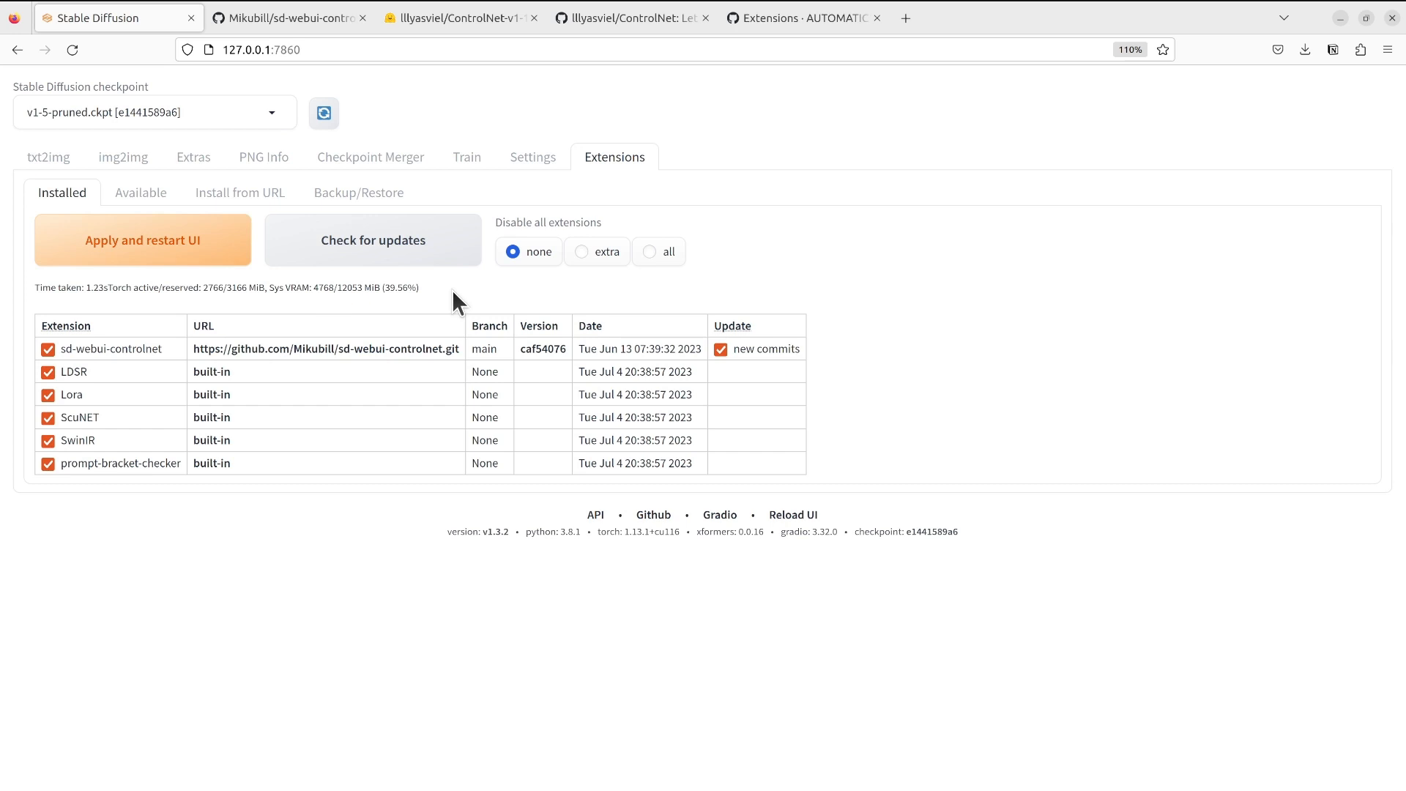
mouse_move(439, 293)
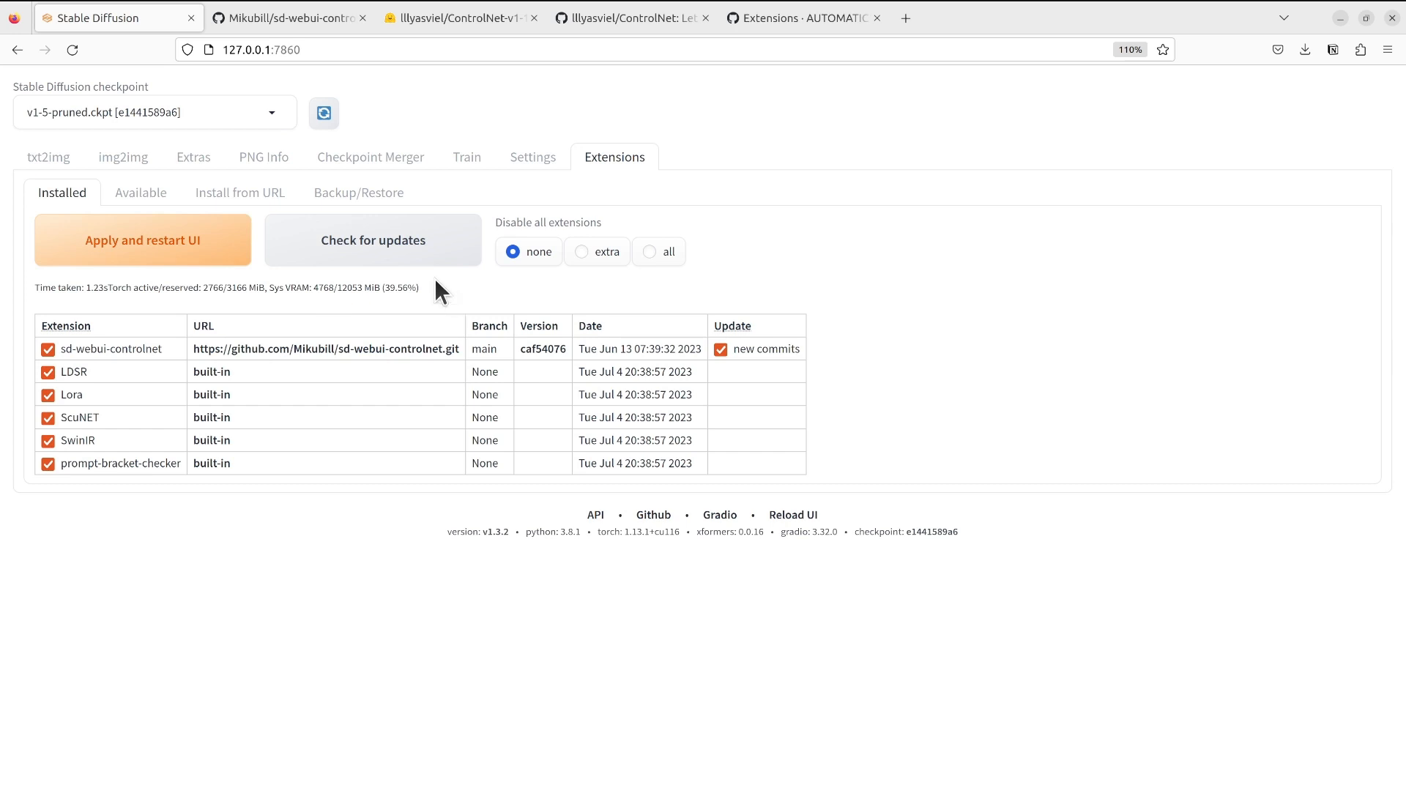
mouse_move(389, 309)
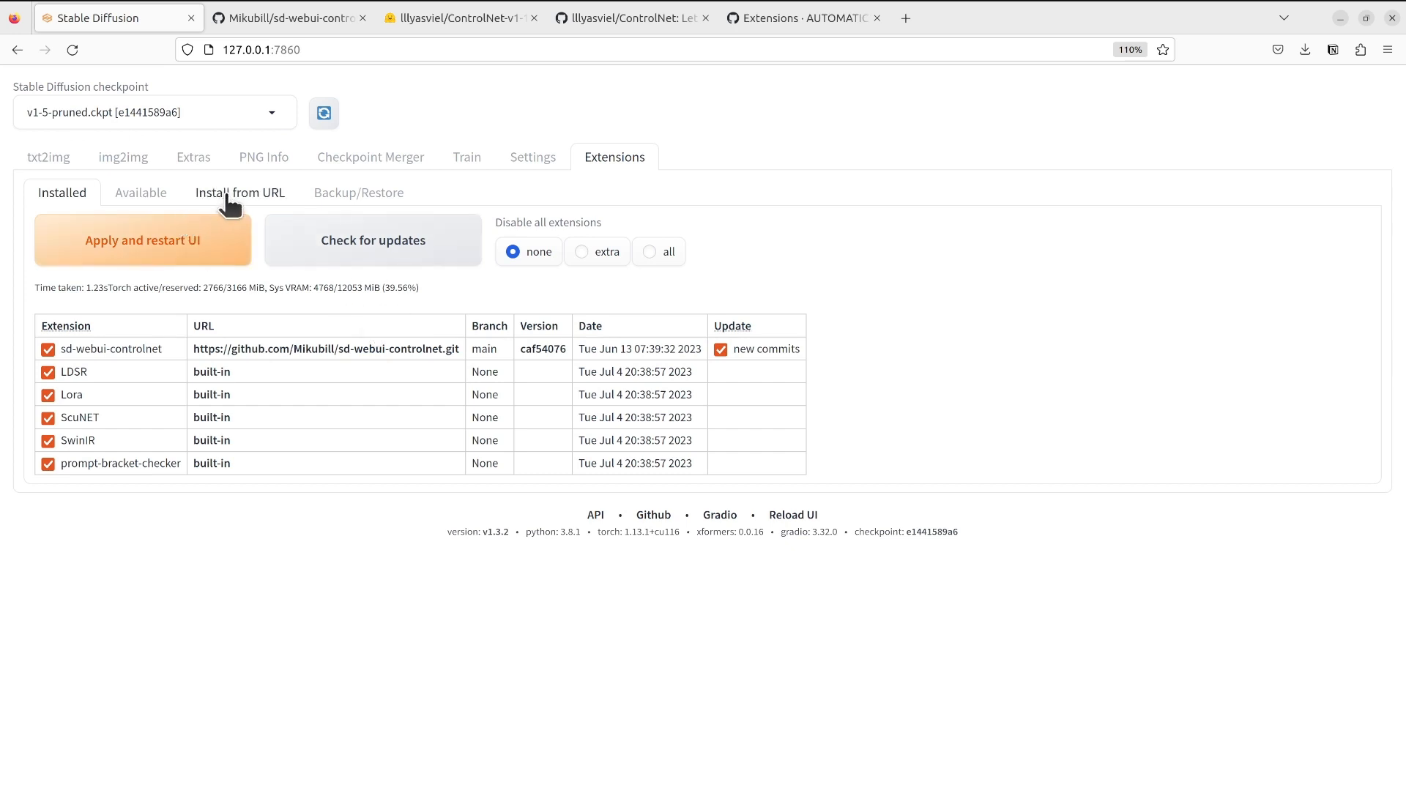
mouse_move(260, 200)
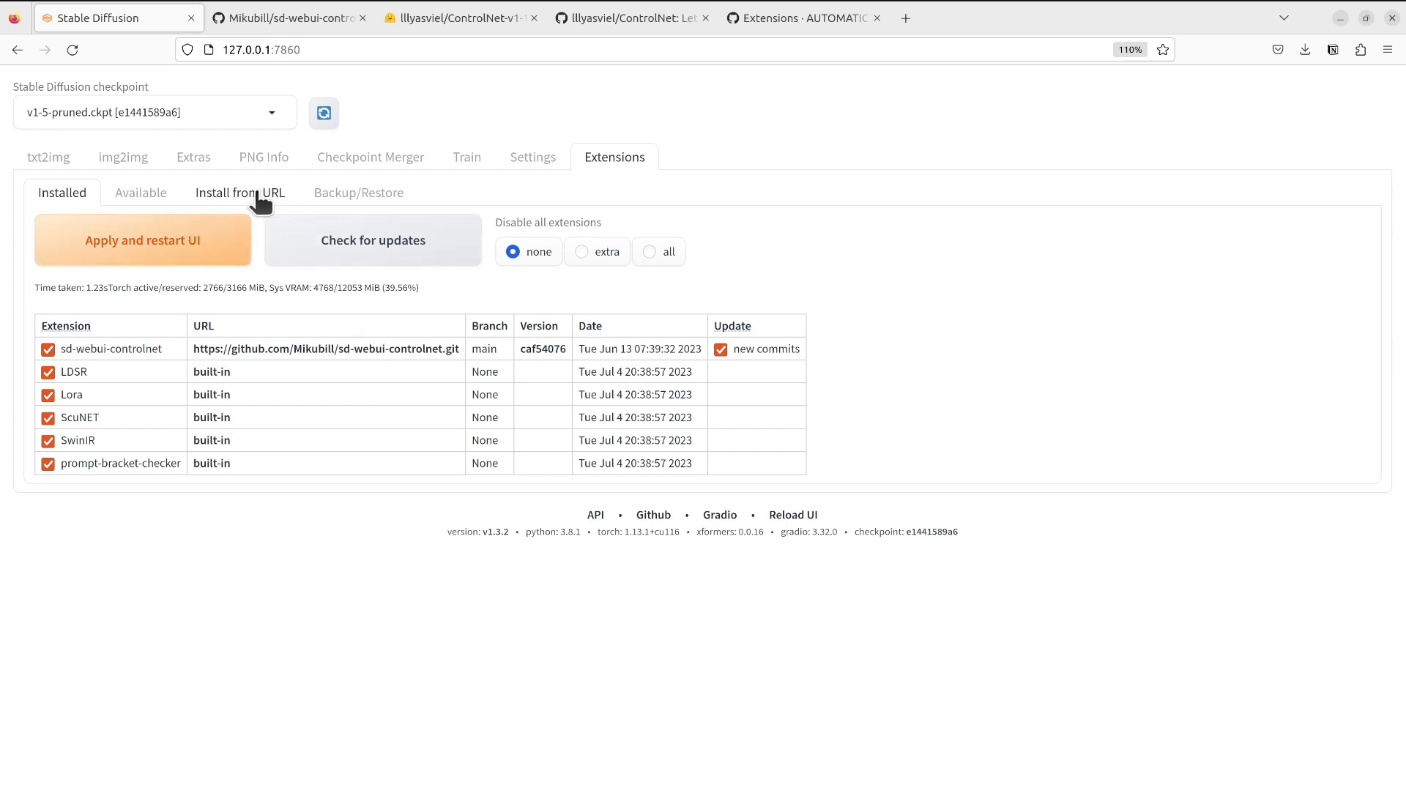
click(239, 192)
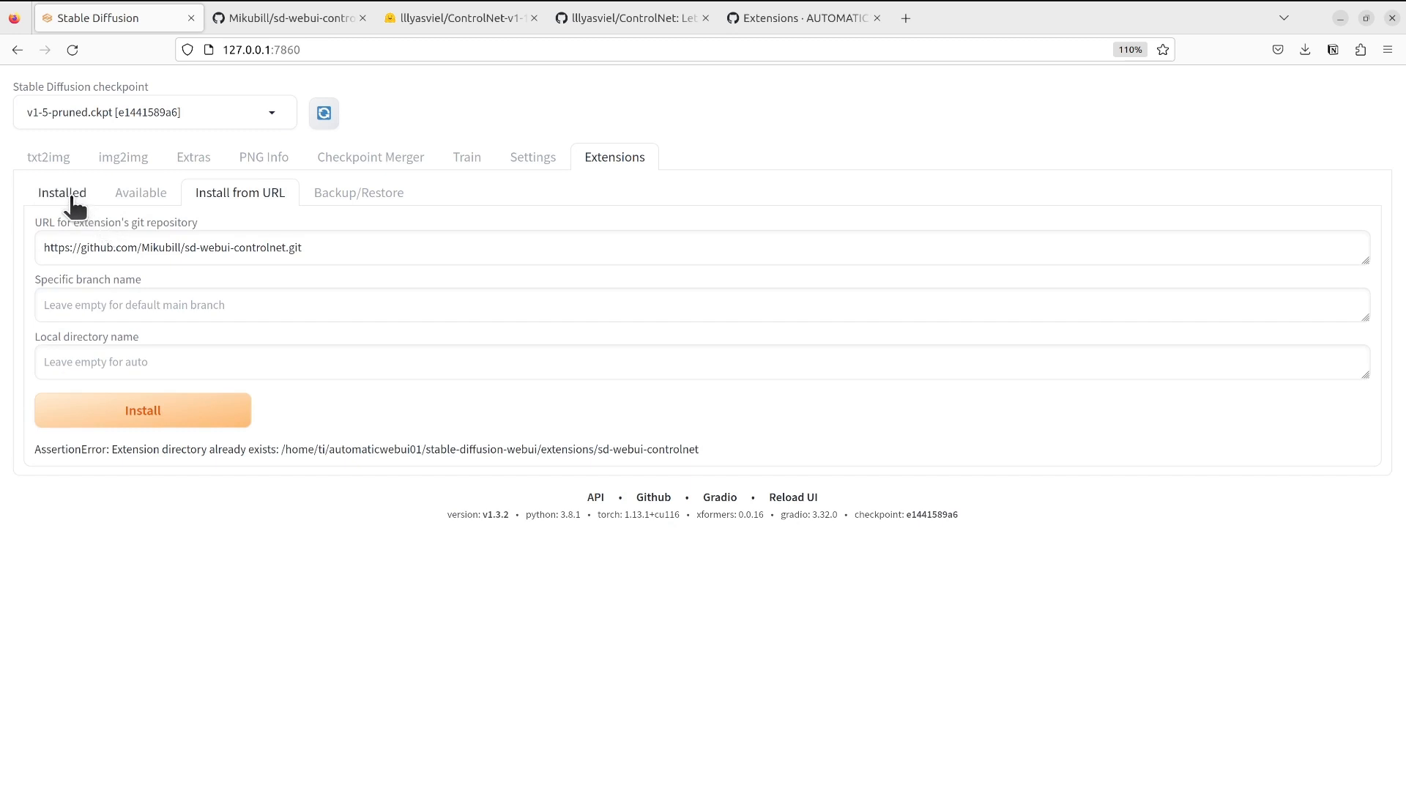
click(62, 192)
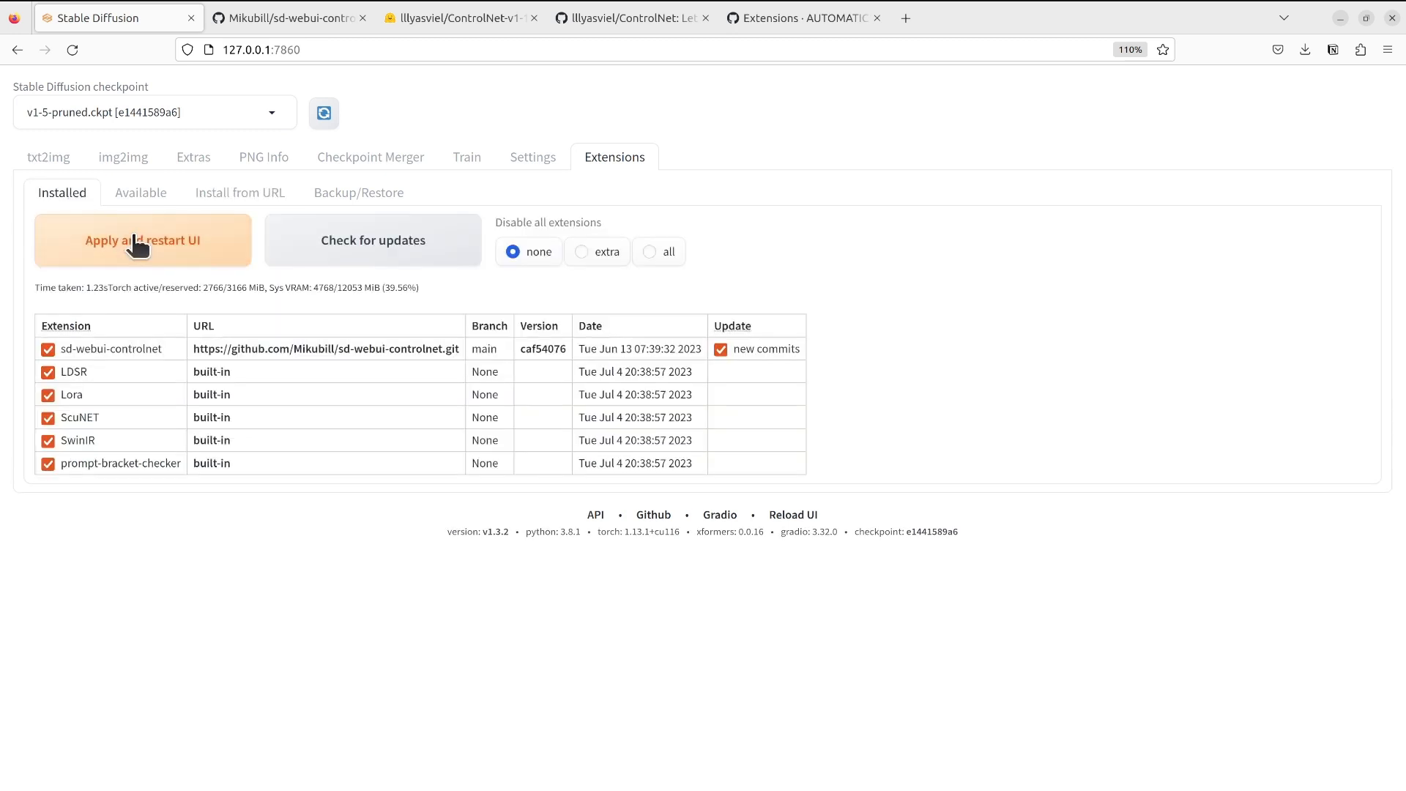
mouse_move(722, 367)
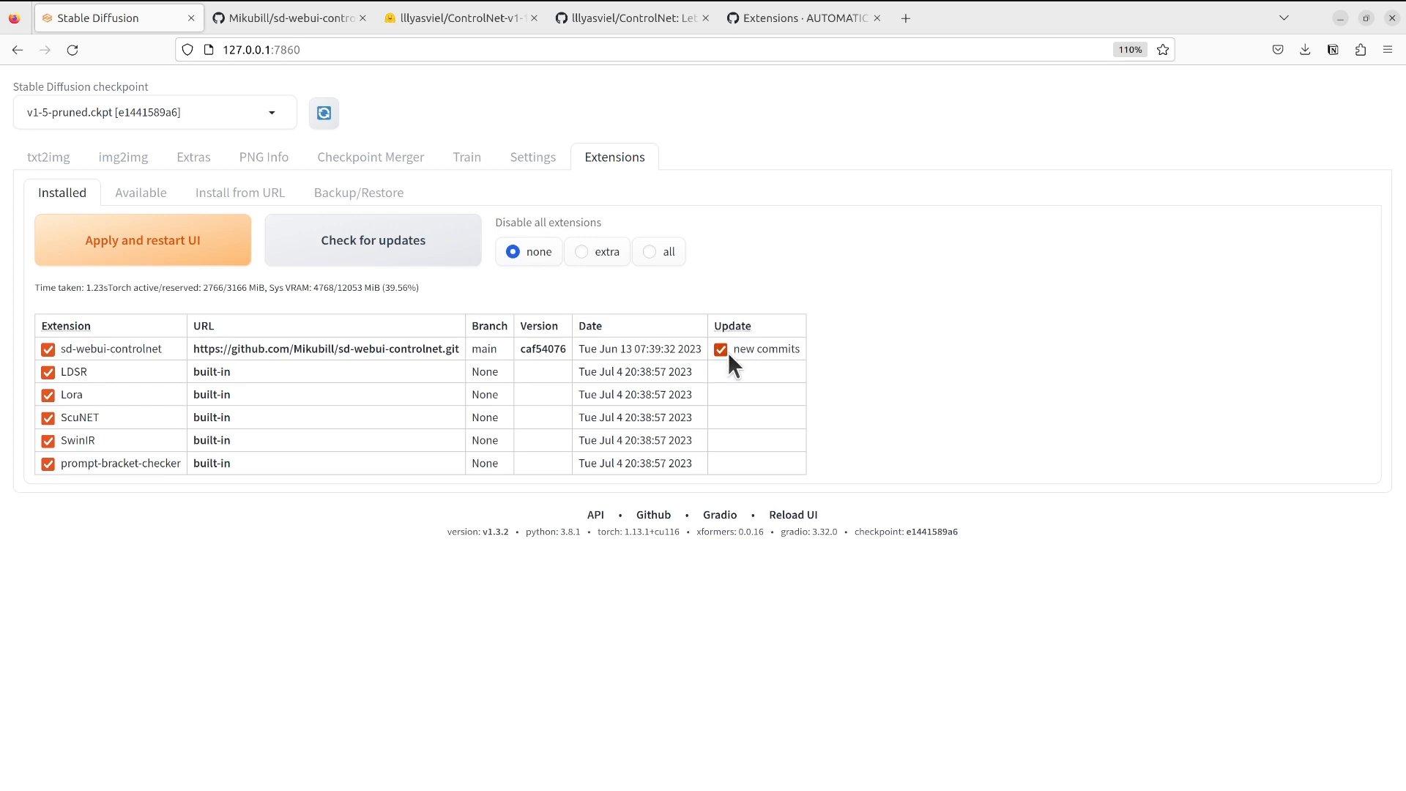
mouse_move(174, 363)
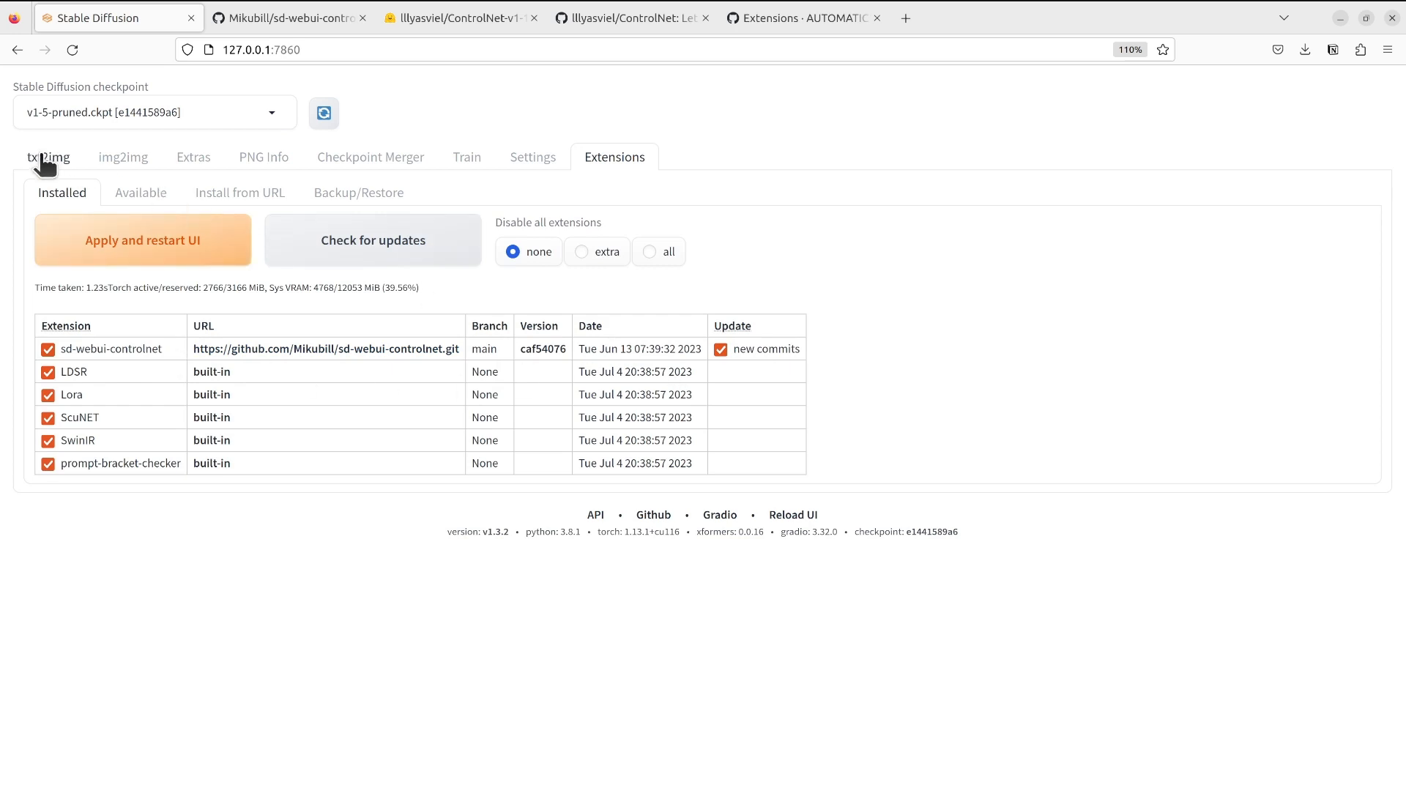
- Return to txt2img and review the OpenPose ControlNet settings (openpose_full, control_sd15_openpose) beside the dancing-girl result
click(48, 156)
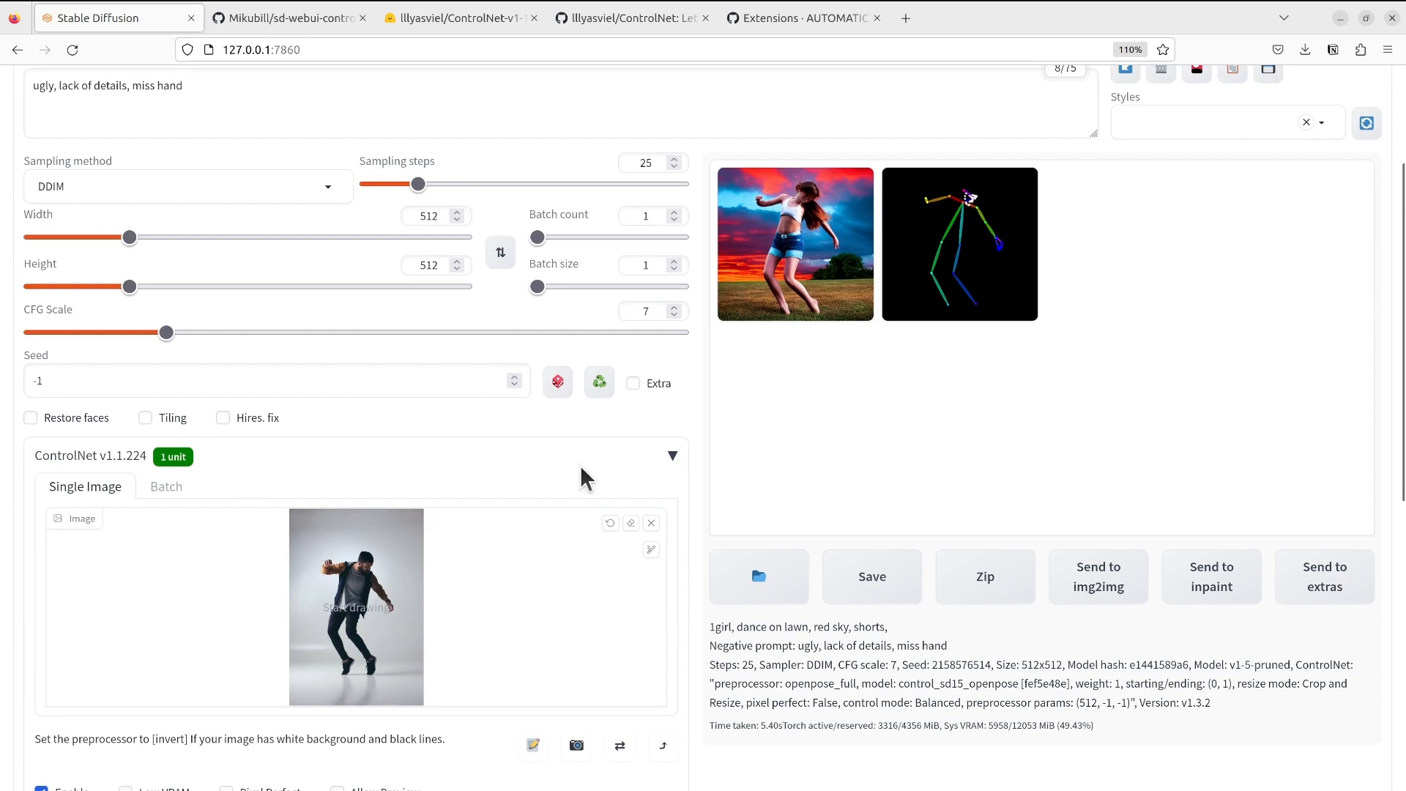
click(672, 454)
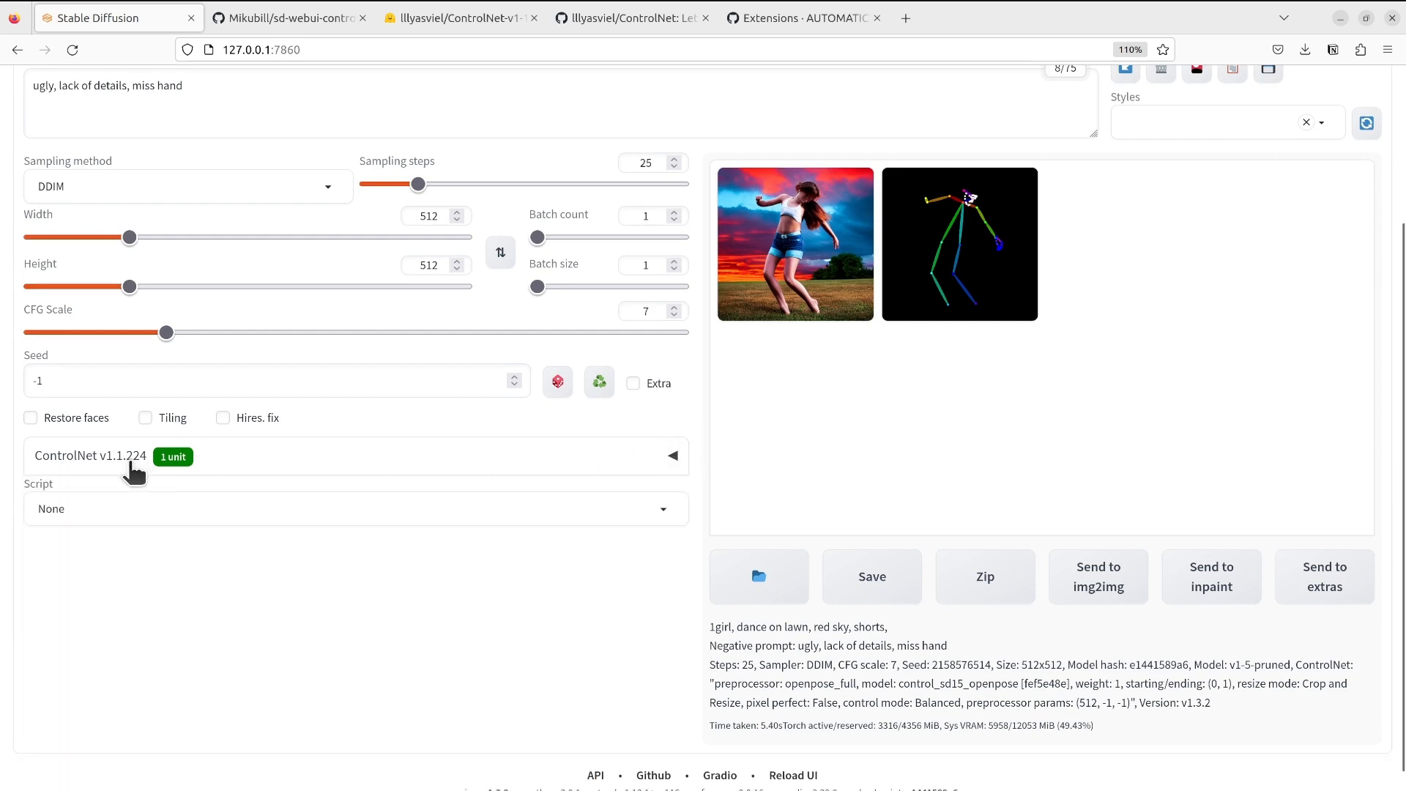
mouse_move(147, 492)
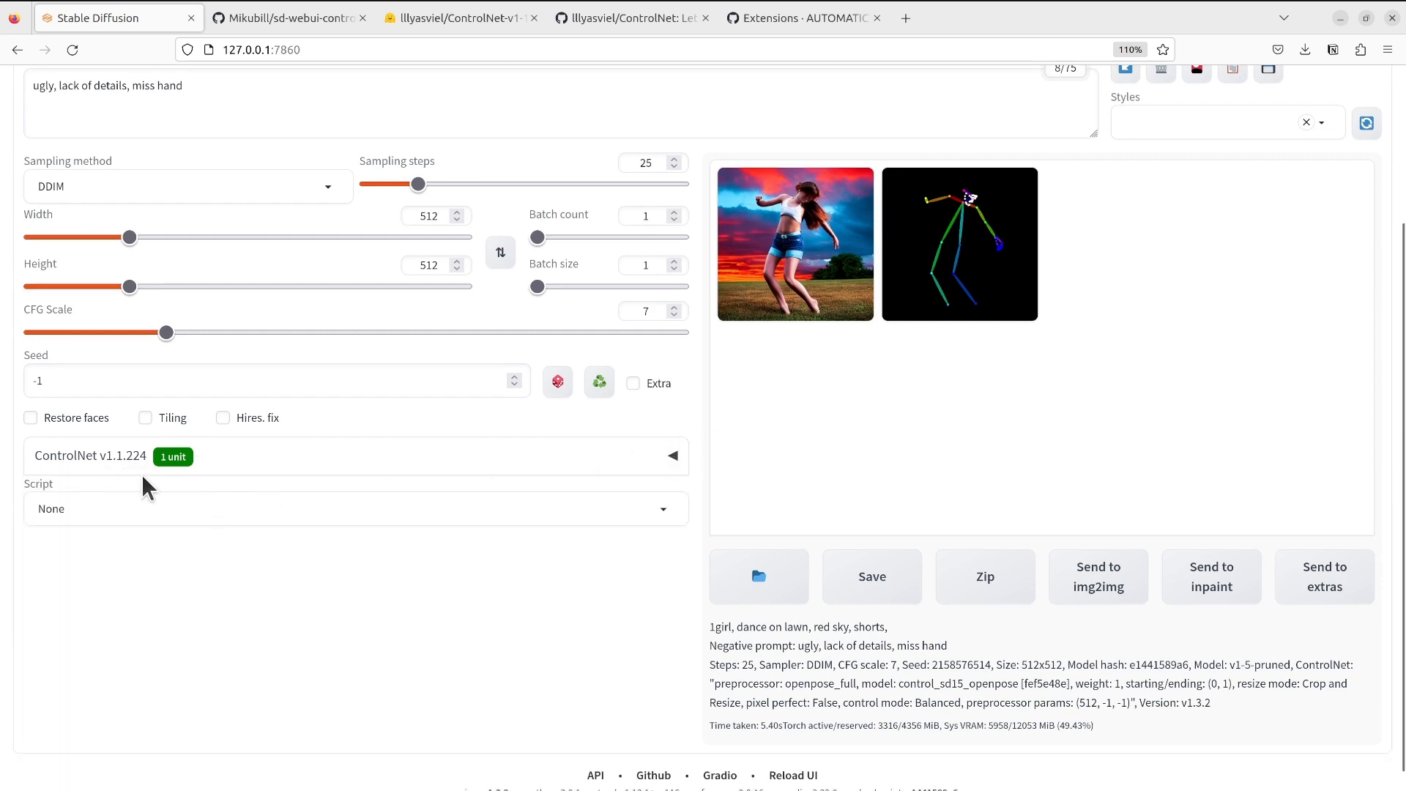
mouse_move(618, 617)
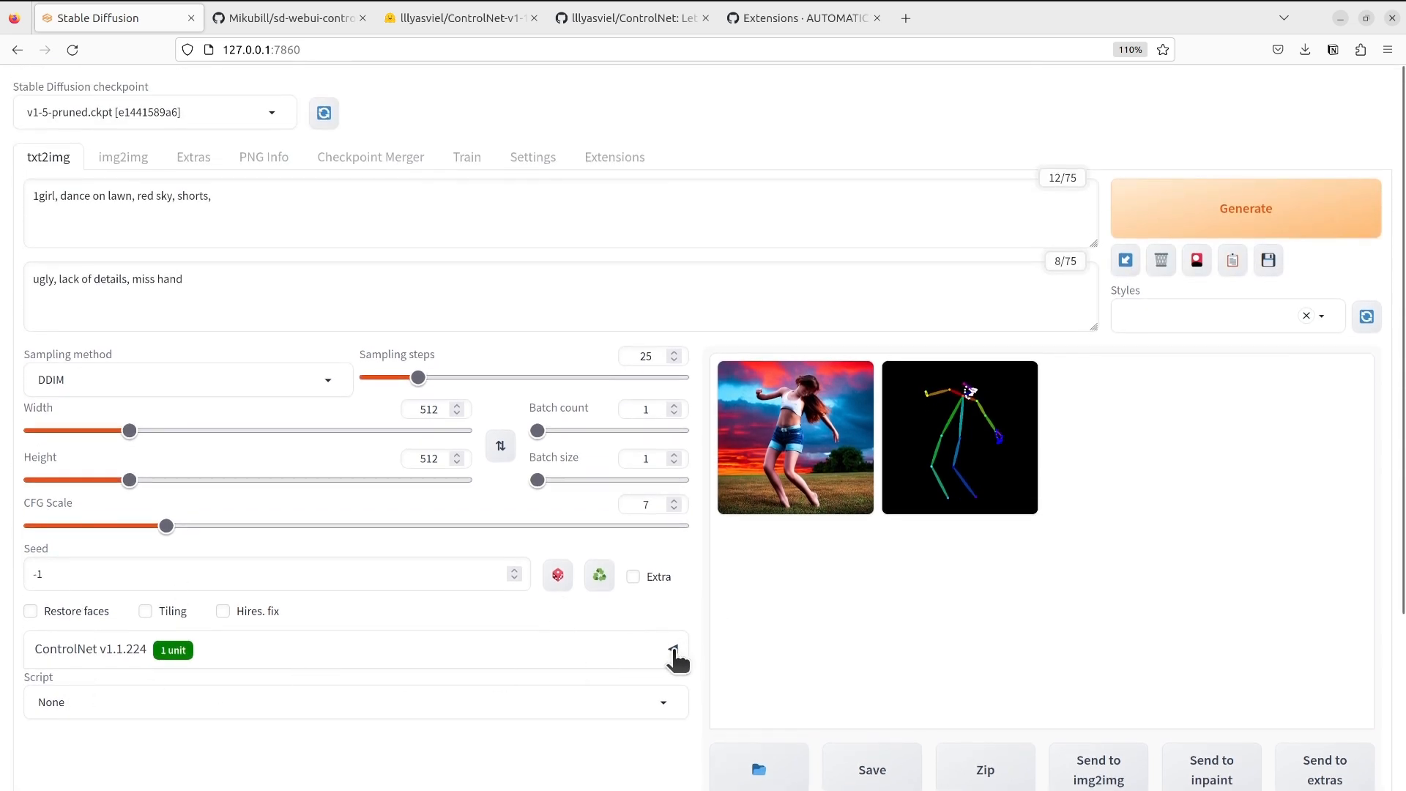
click(674, 653)
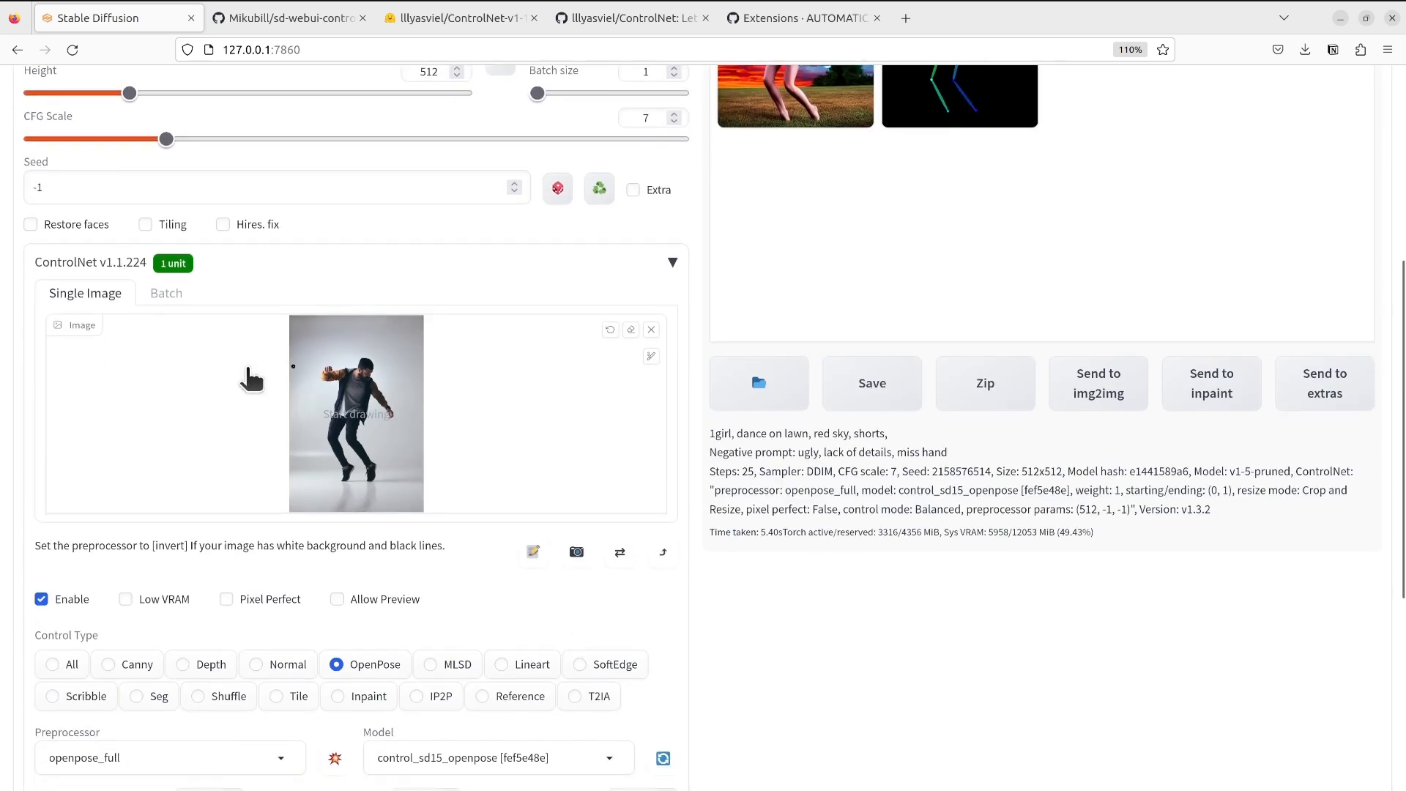
scroll(down, 3)
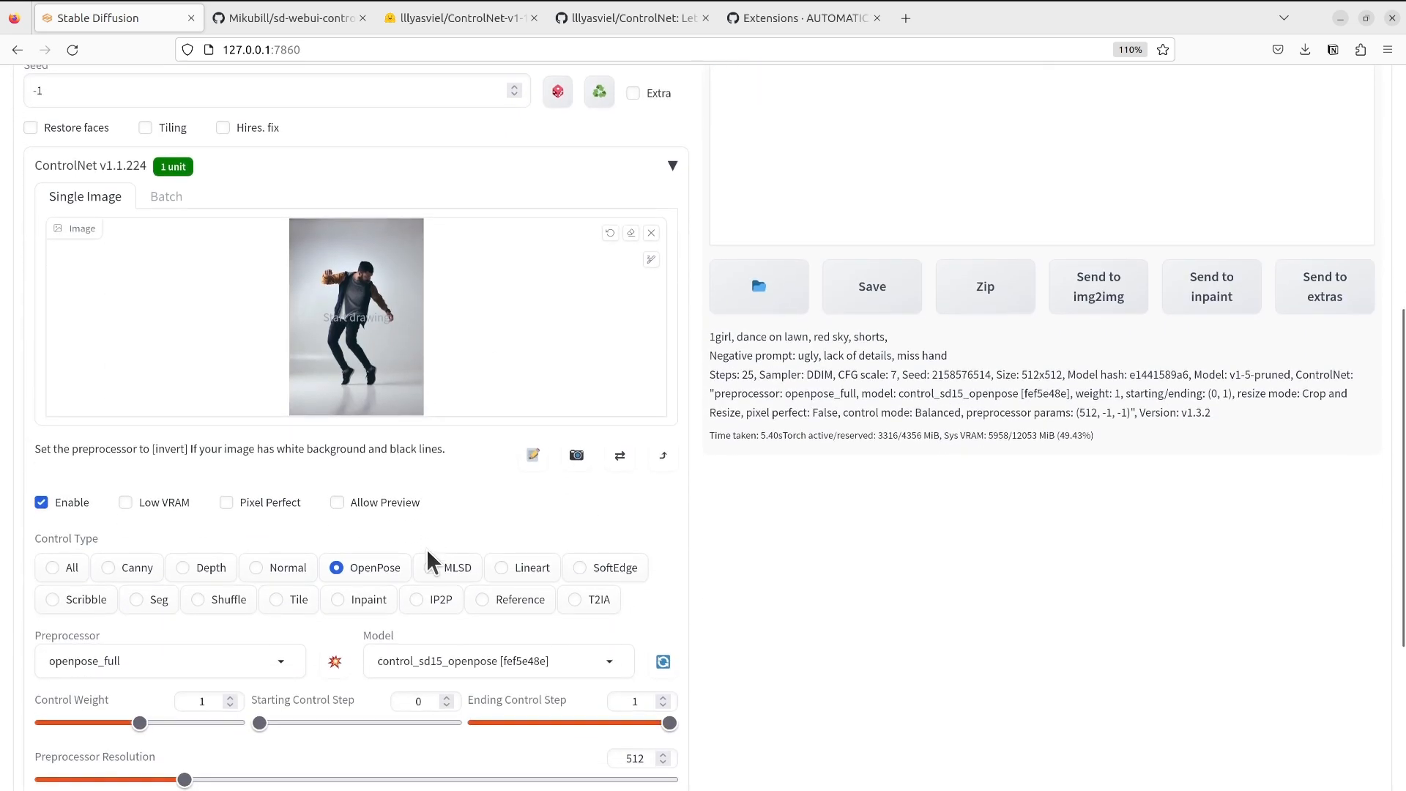
scroll(down, 3)
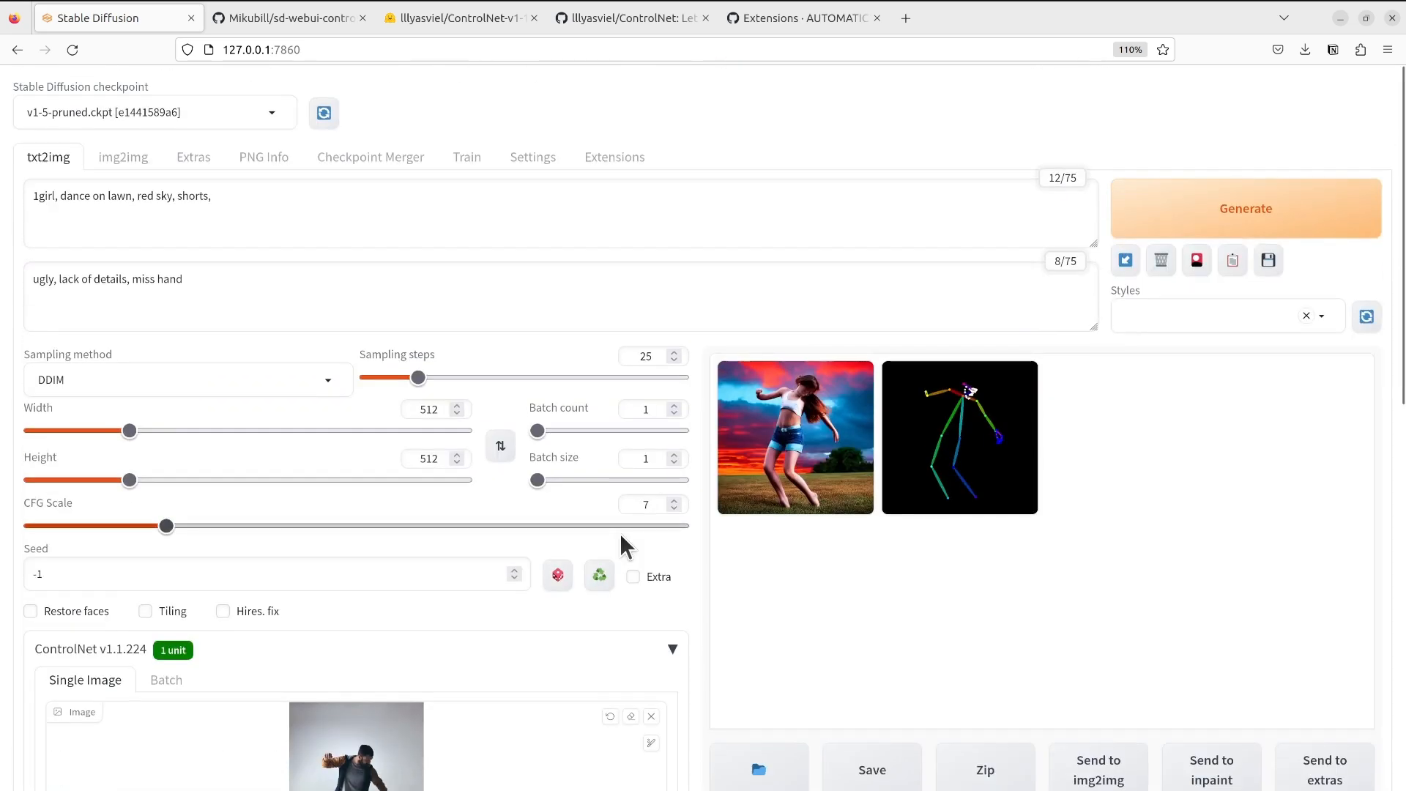
mouse_move(149, 111)
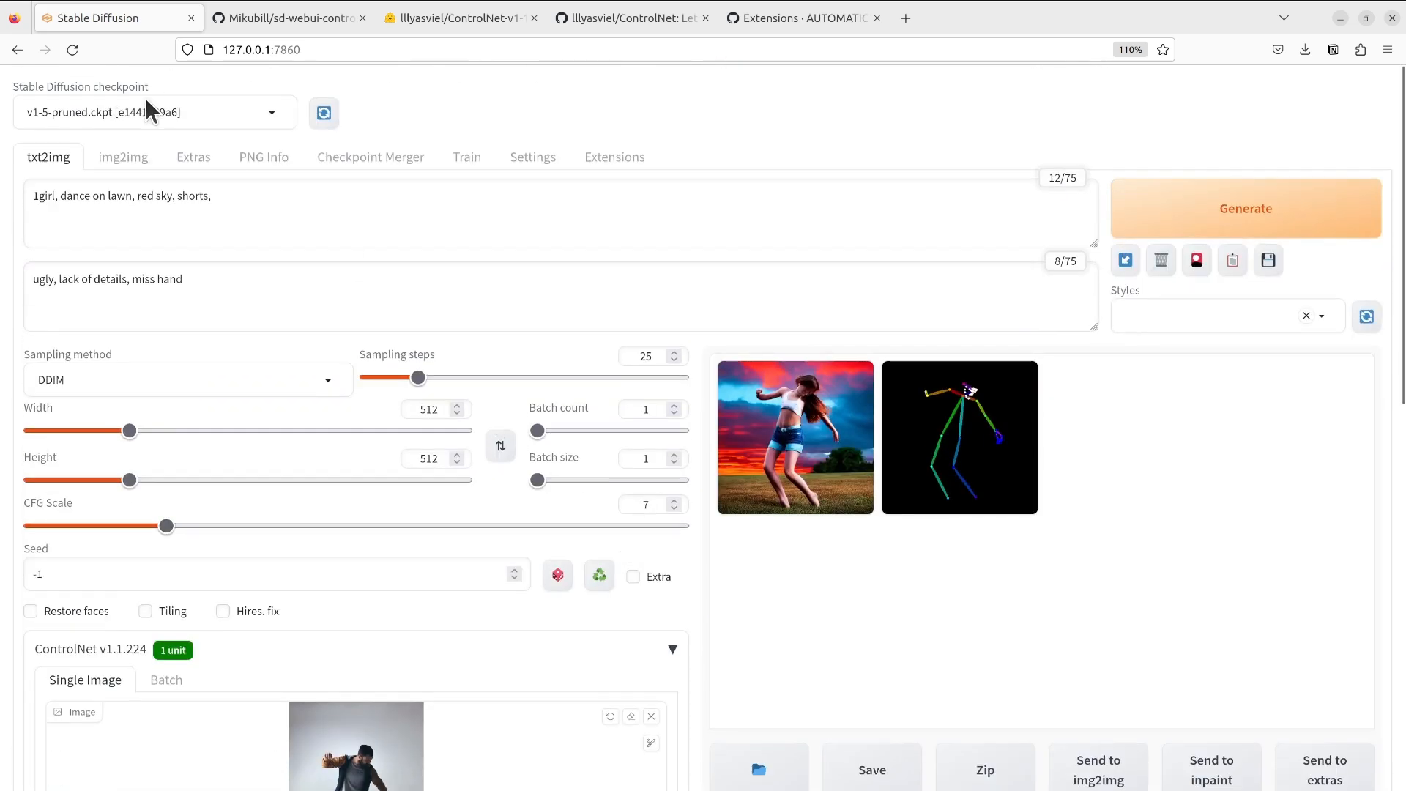